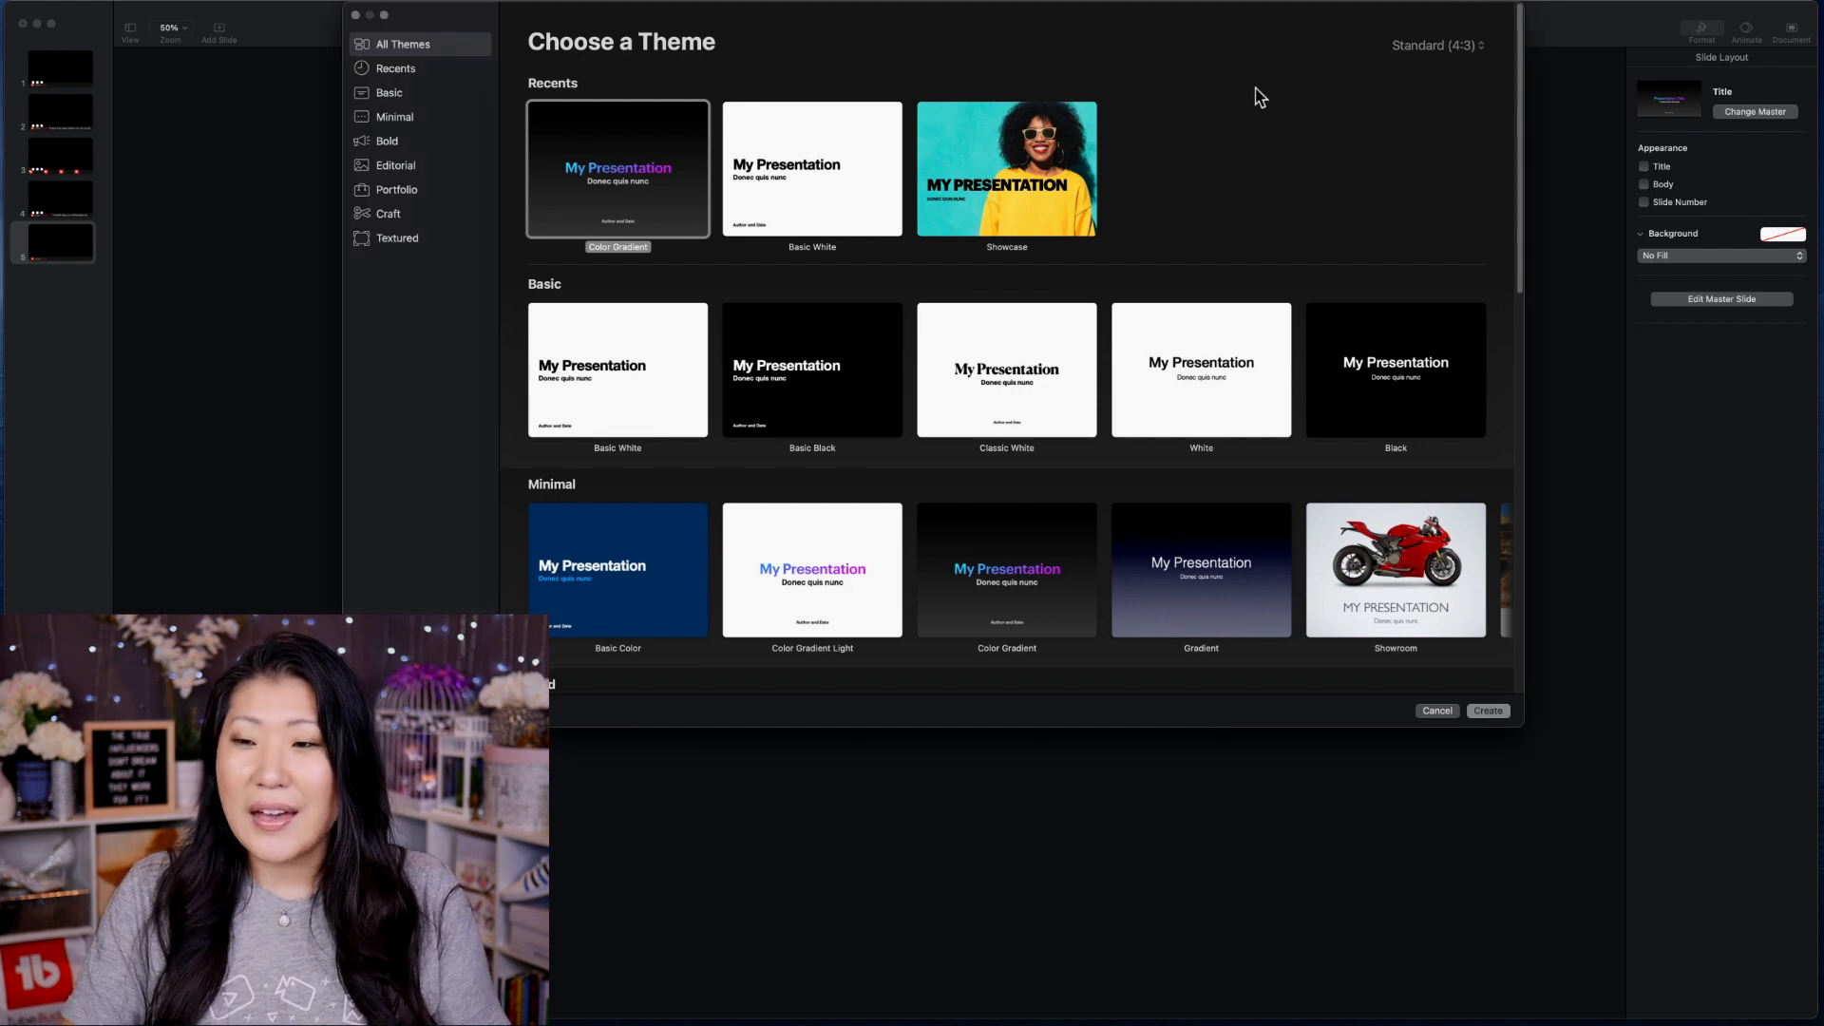
# Step: Create a Wide (16:9) presentation from the Basic White theme
pyautogui.click(1437, 45)
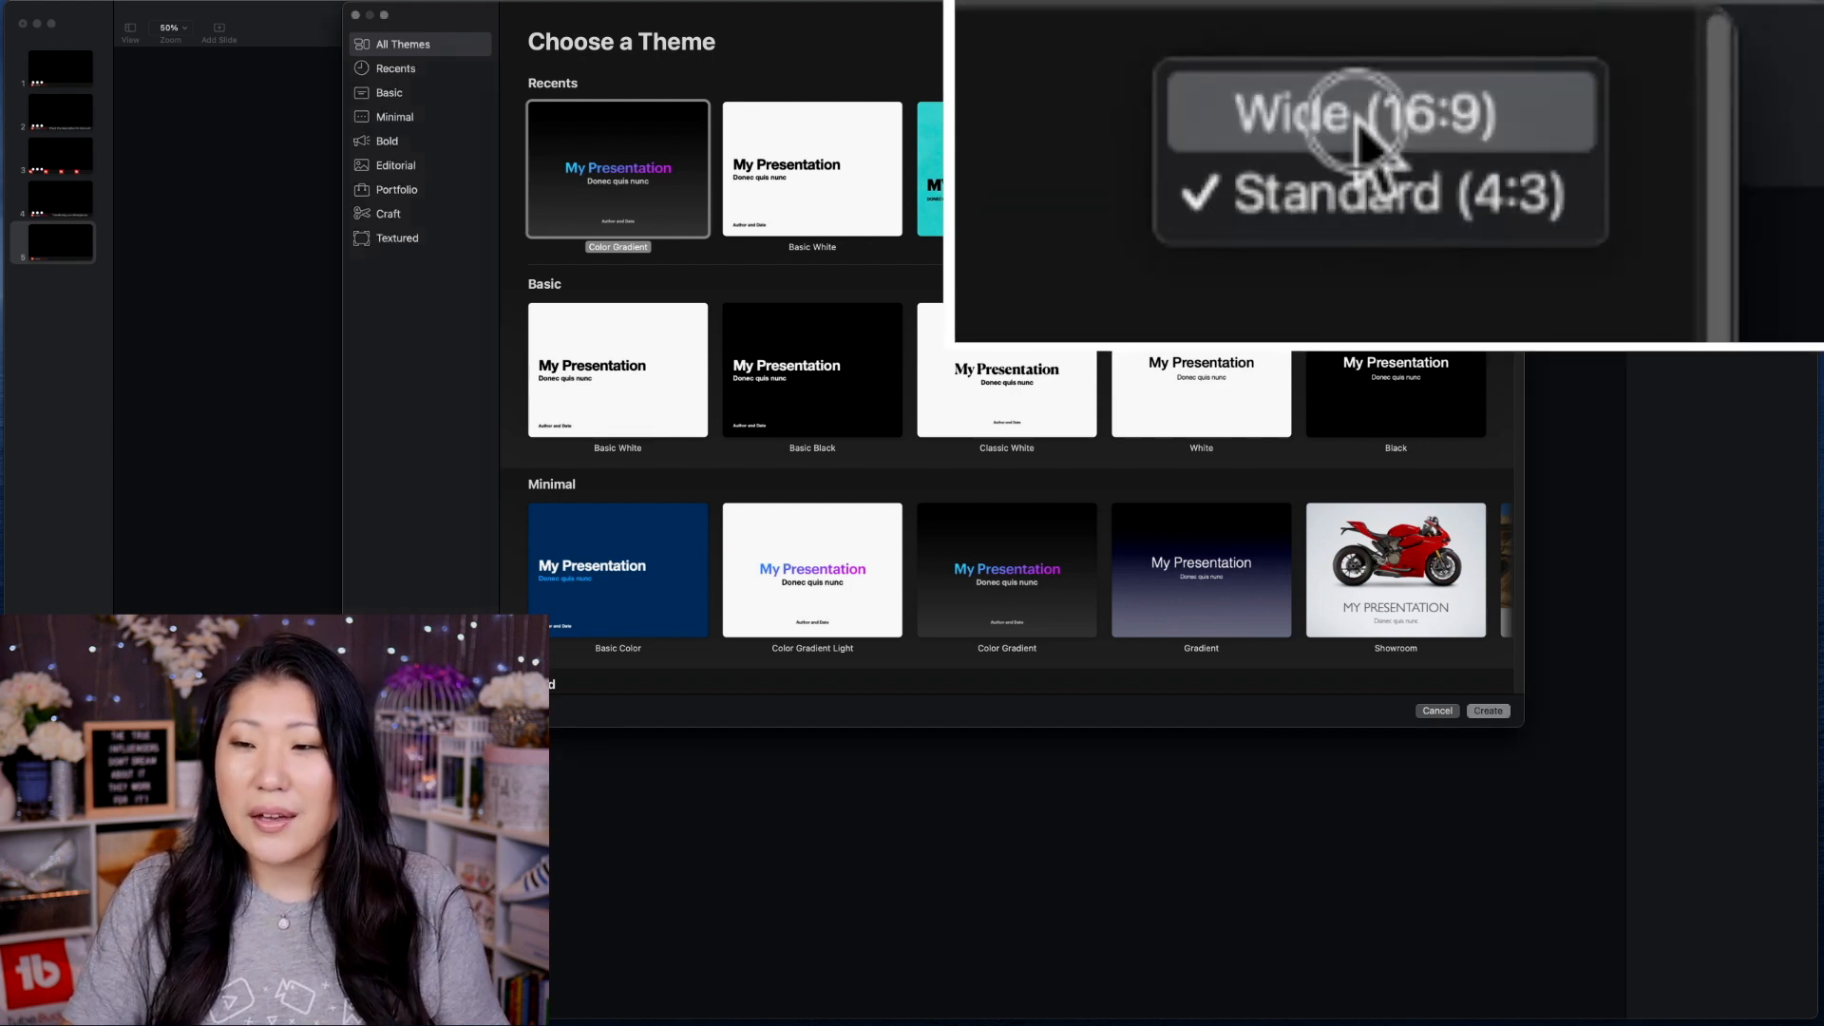
pyautogui.click(1379, 113)
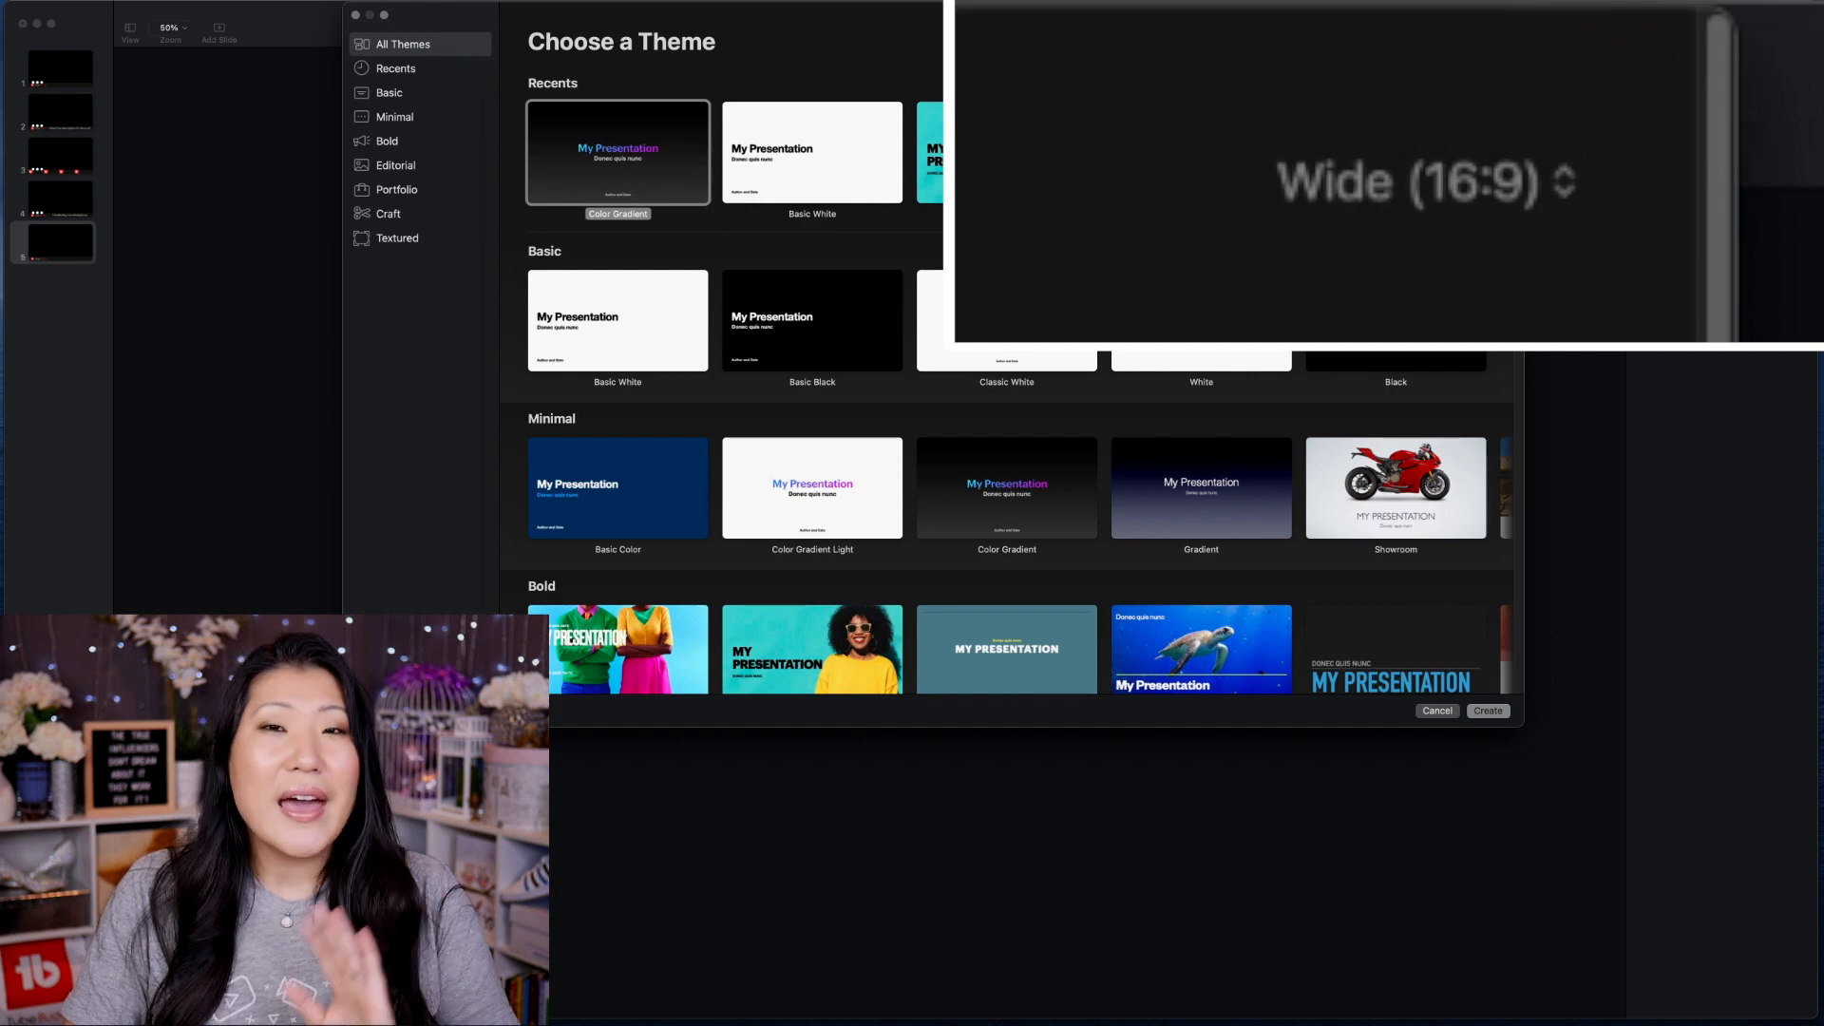
pyautogui.click(812, 151)
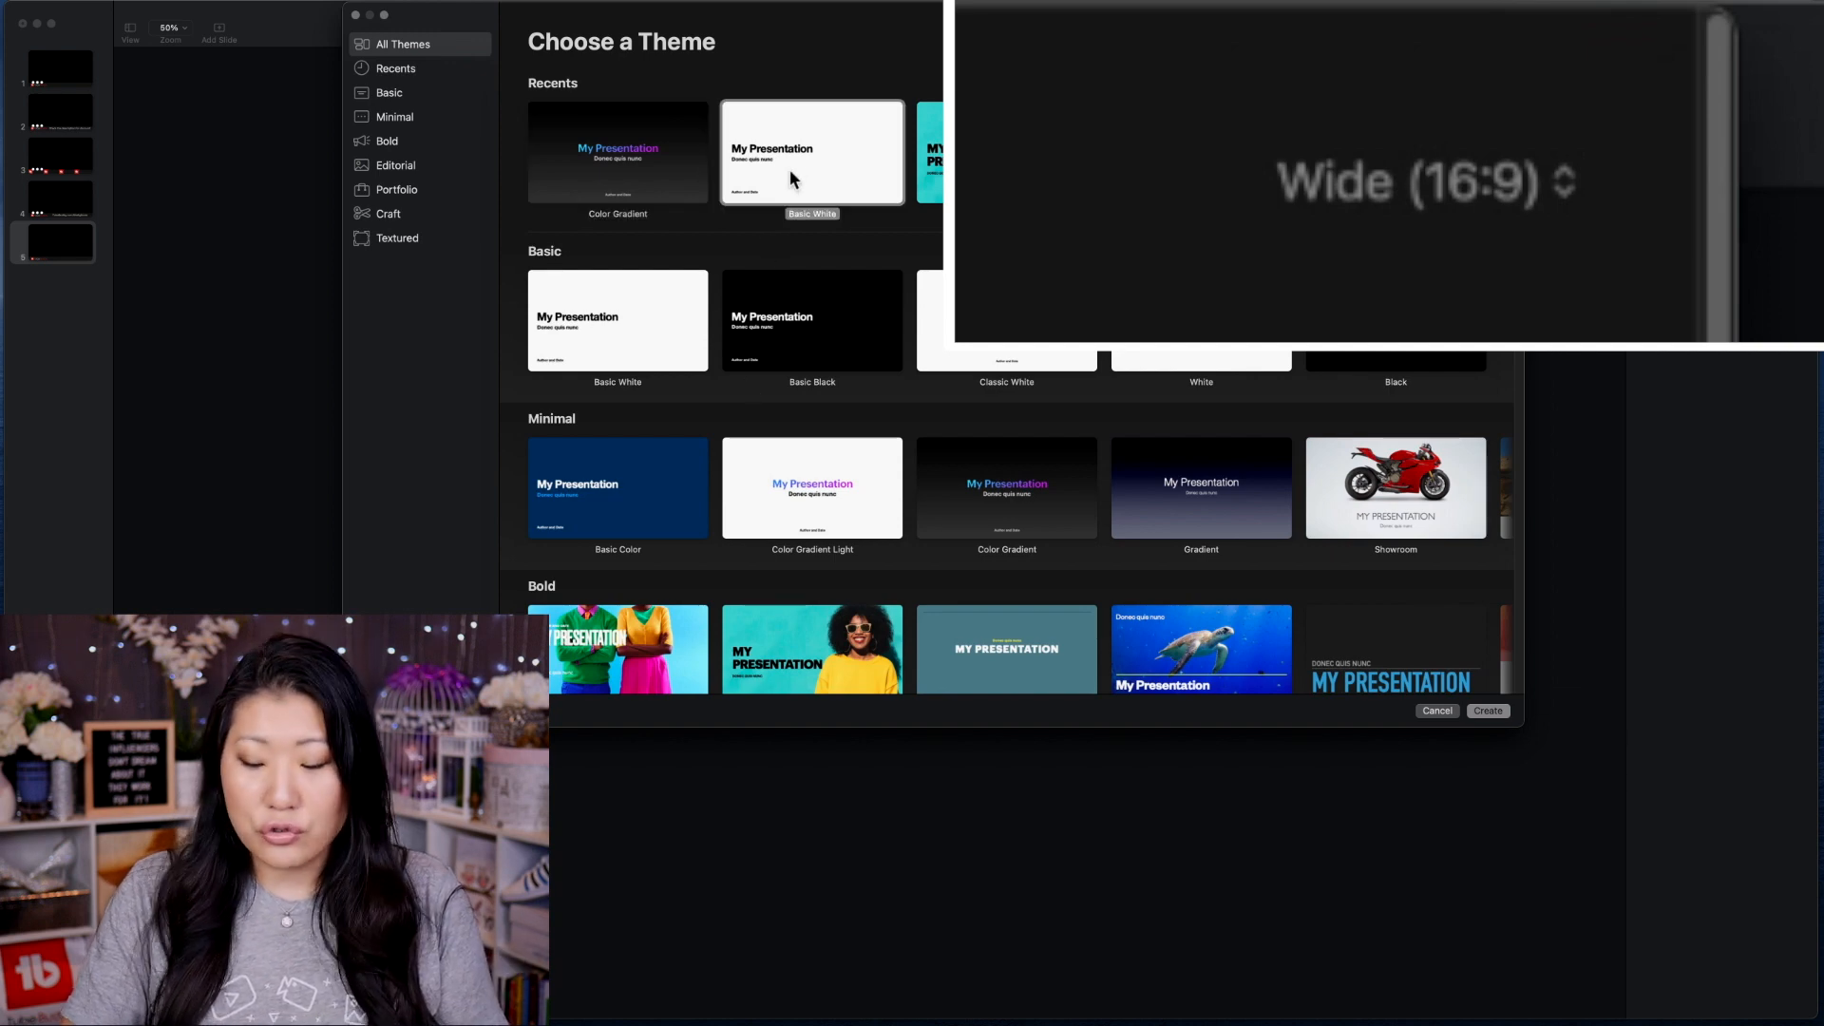
pyautogui.click(1487, 711)
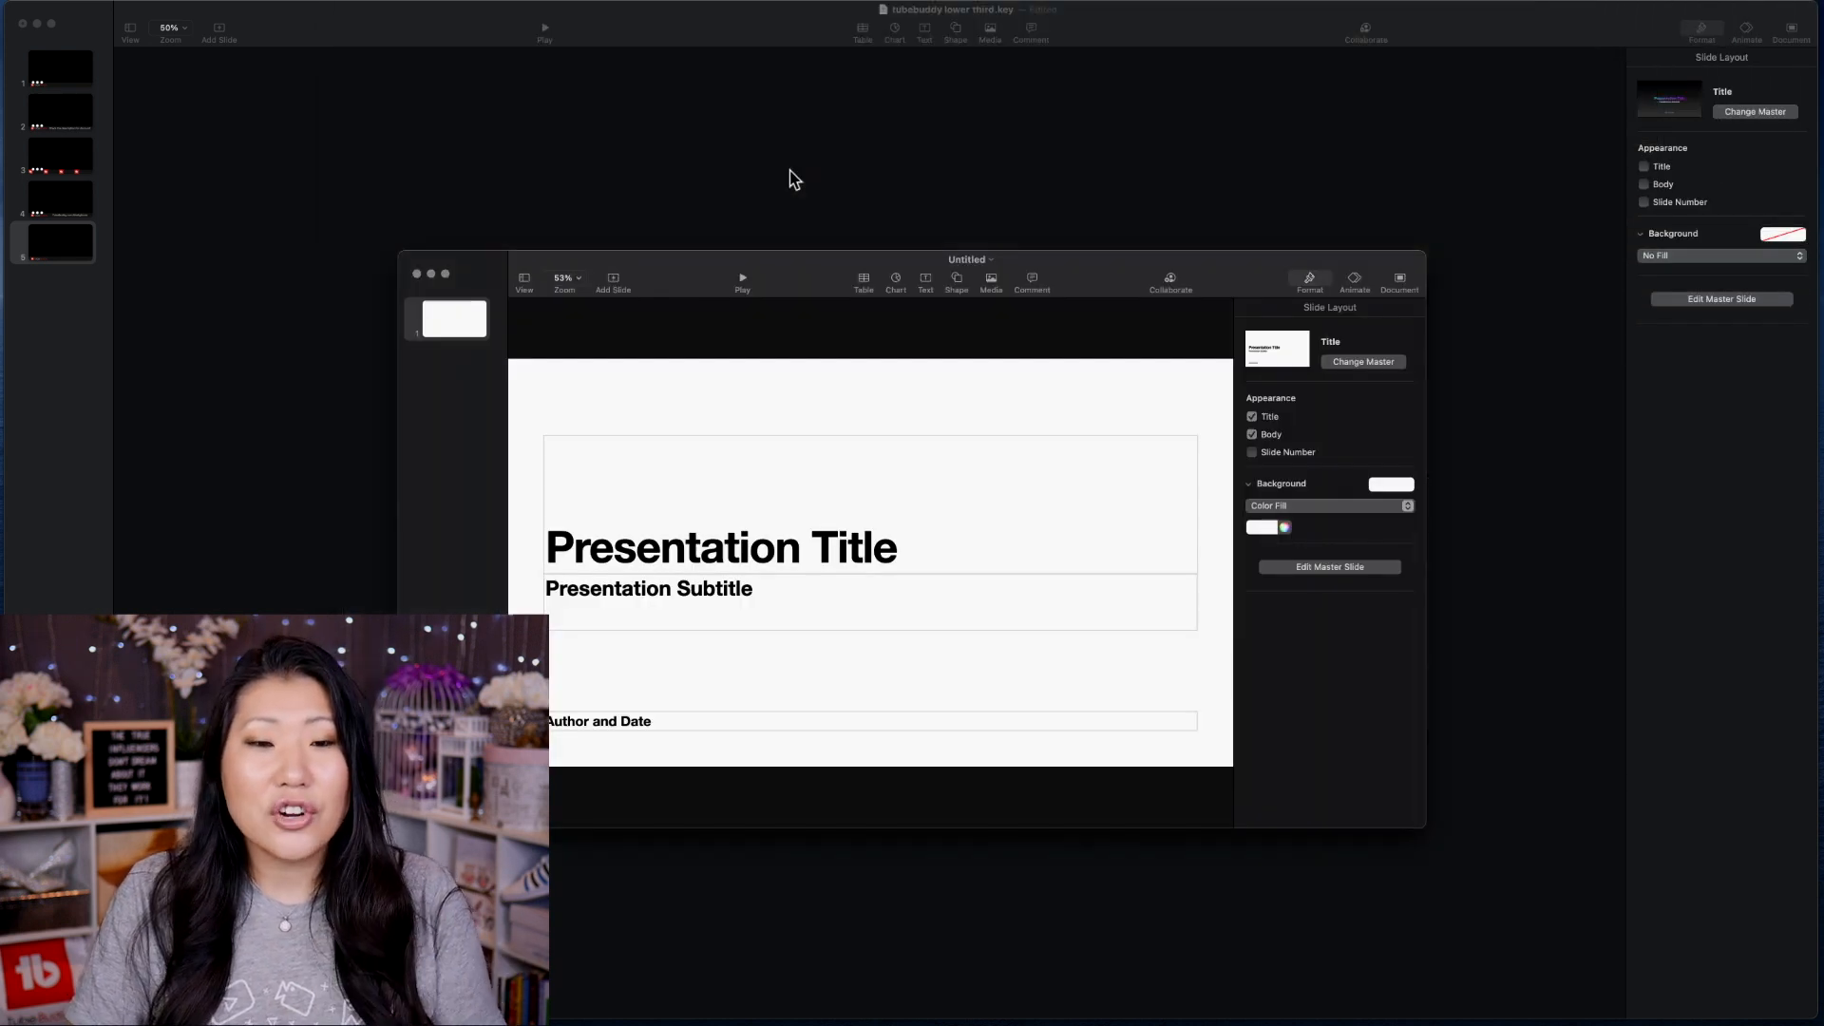
pyautogui.moveTo(1094, 271)
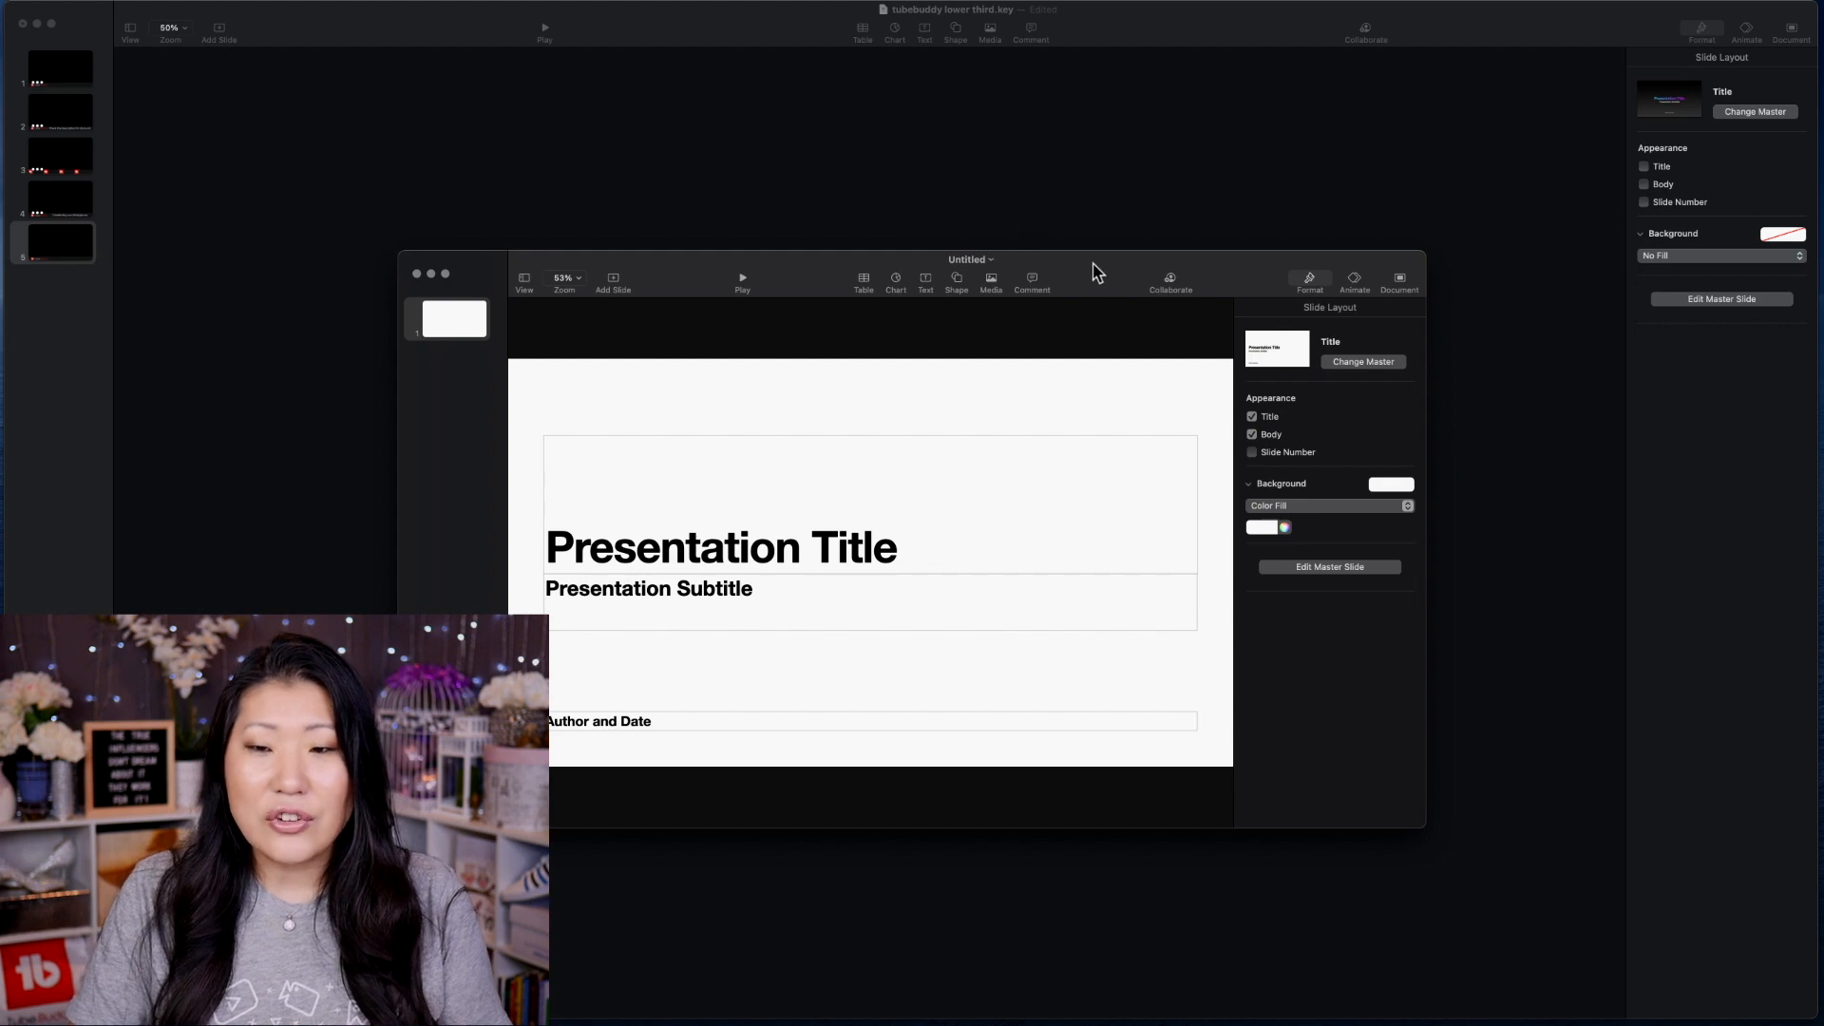
pyautogui.moveTo(441, 280)
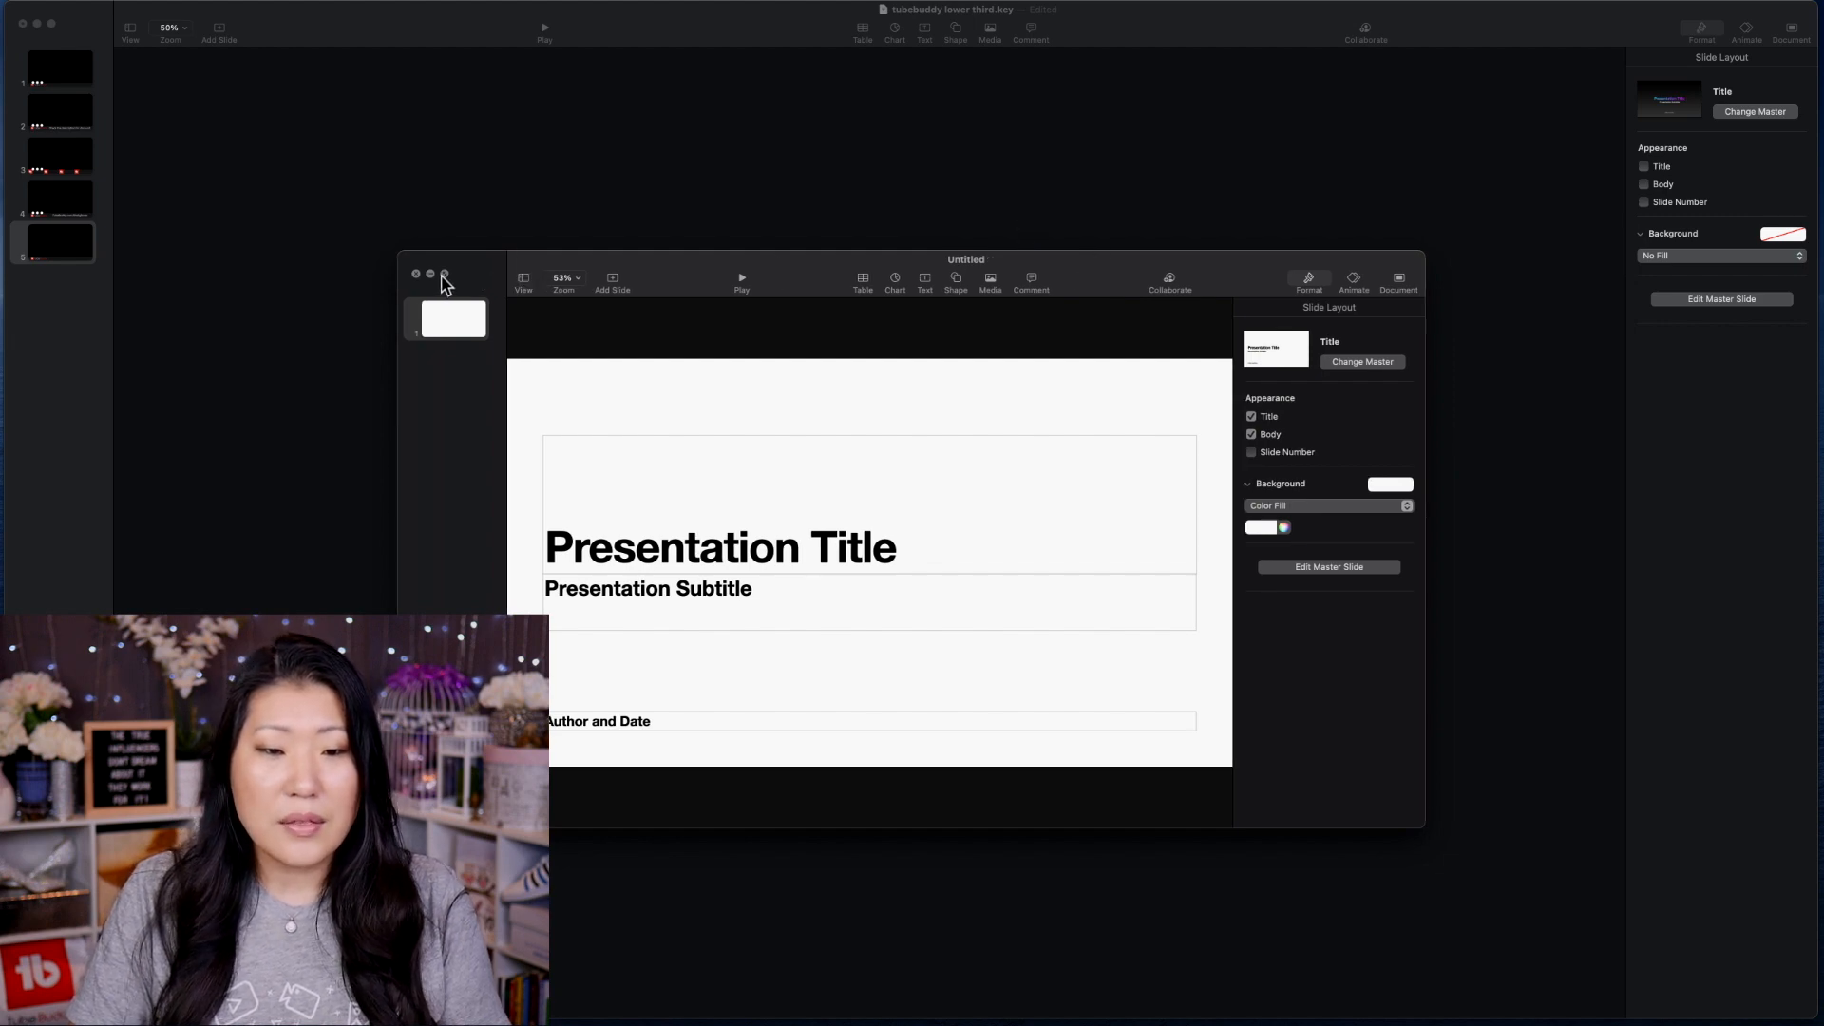
# Step: Maximize the presentation window and set the slide background to No Fill
pyautogui.click(445, 275)
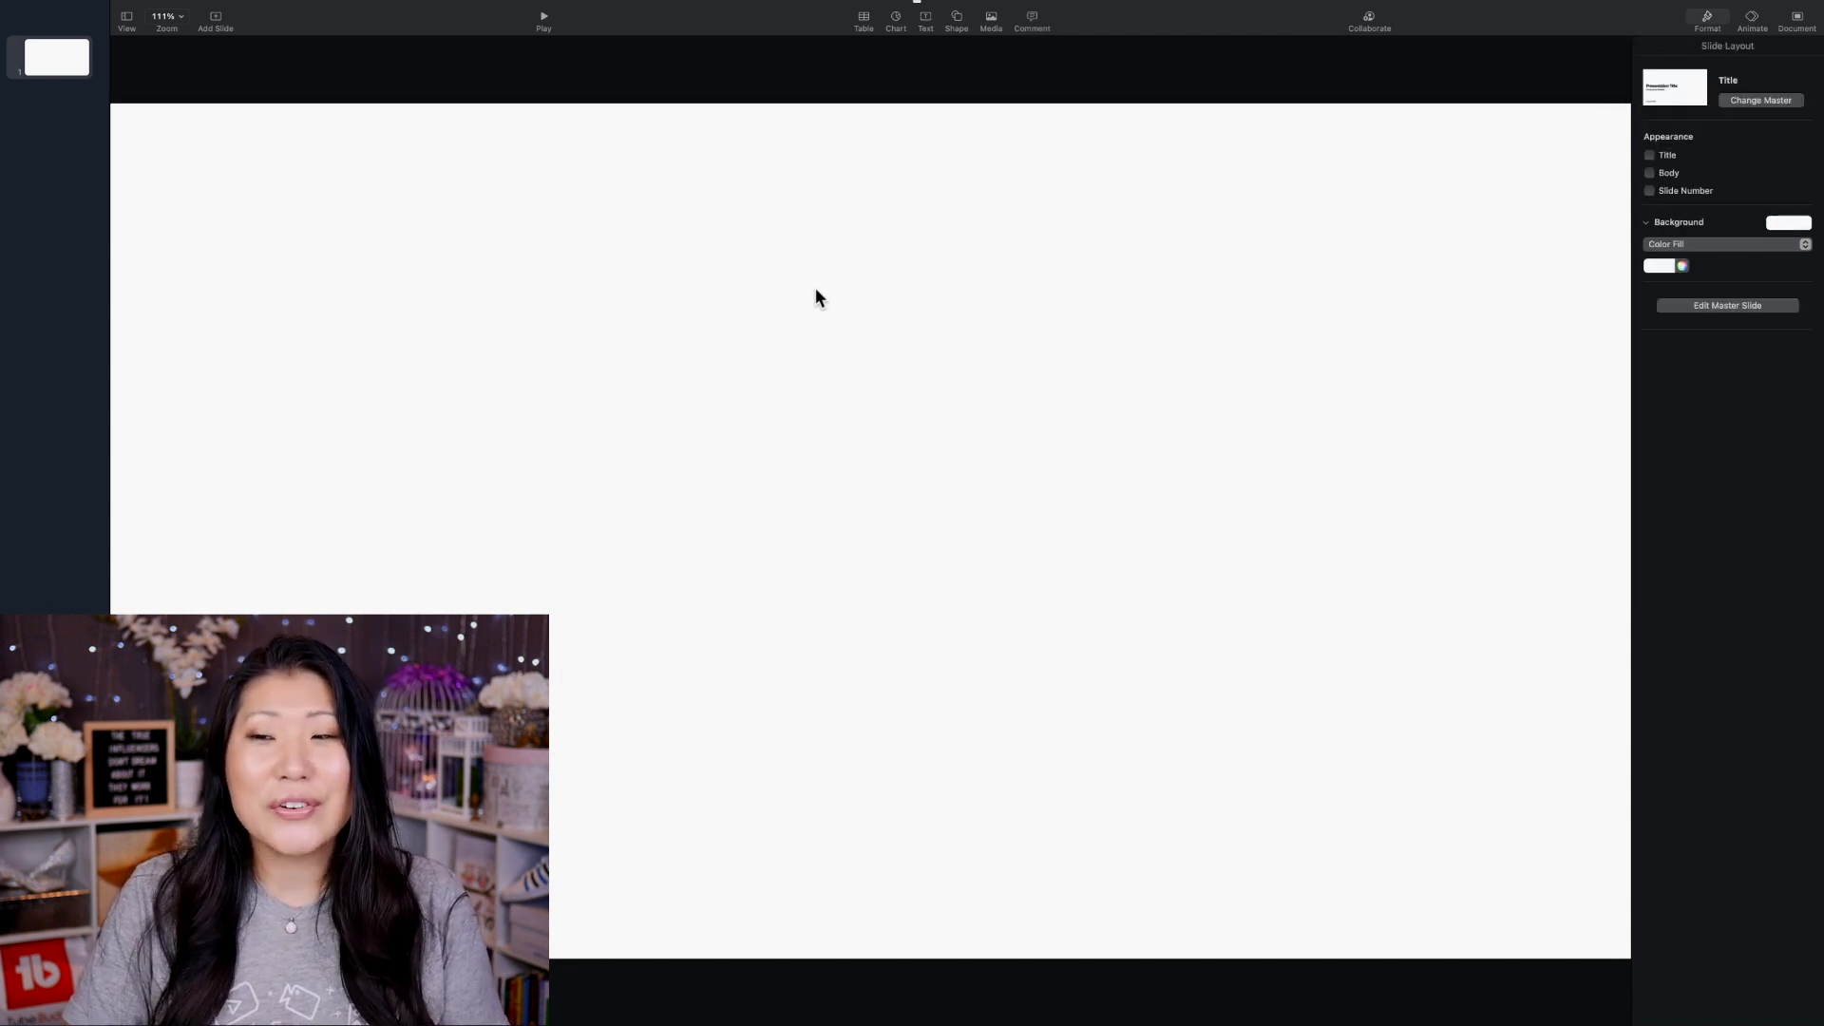
pyautogui.moveTo(1350, 119)
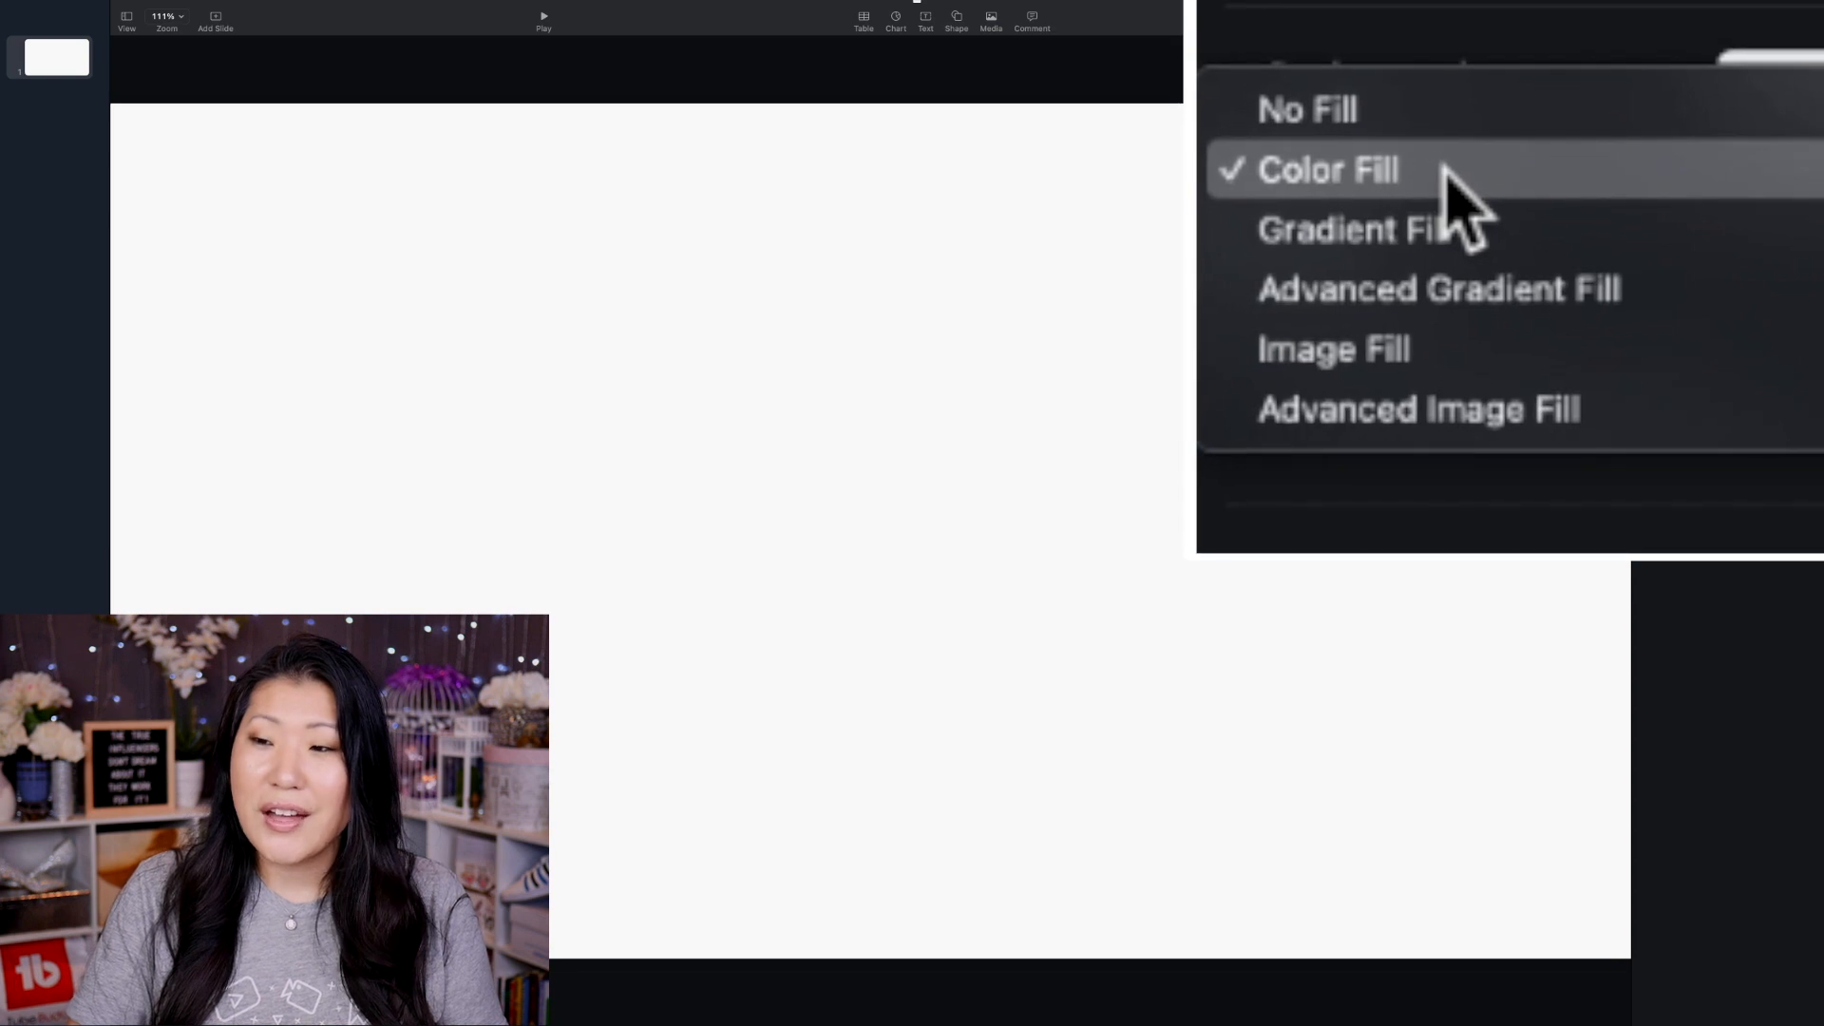
pyautogui.moveTo(1623, 175)
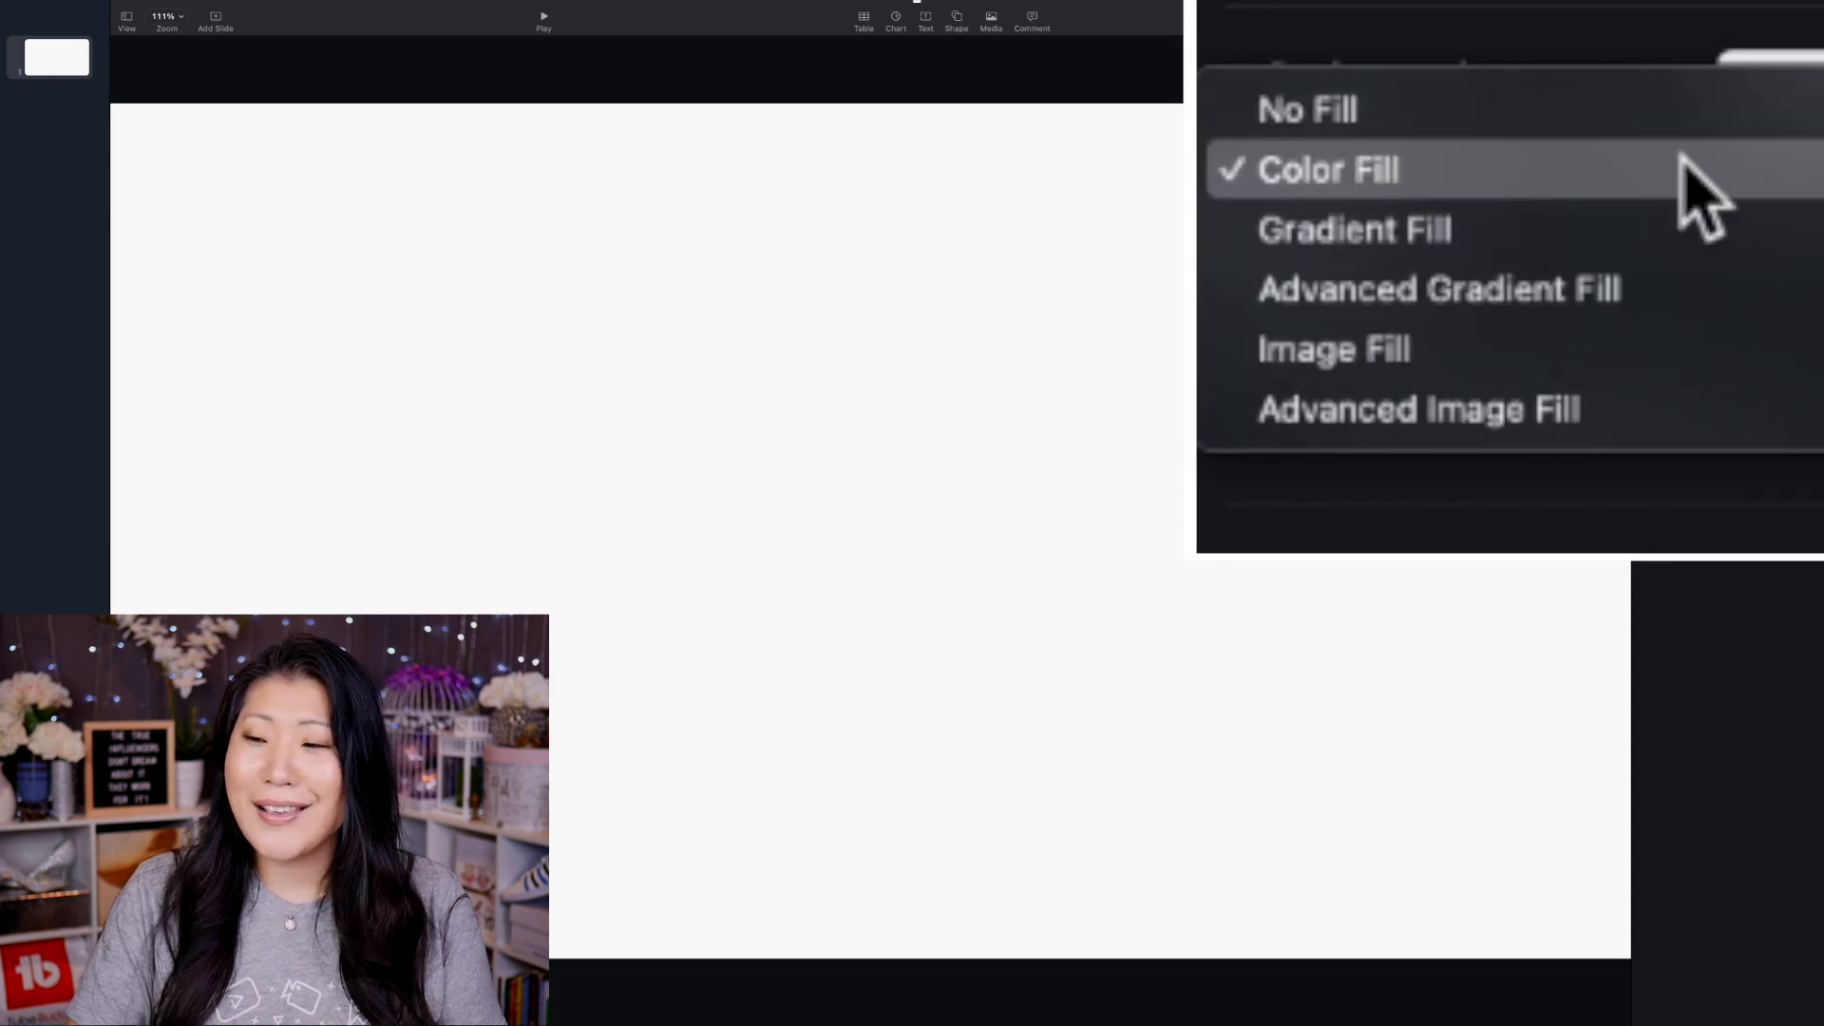
pyautogui.click(1305, 109)
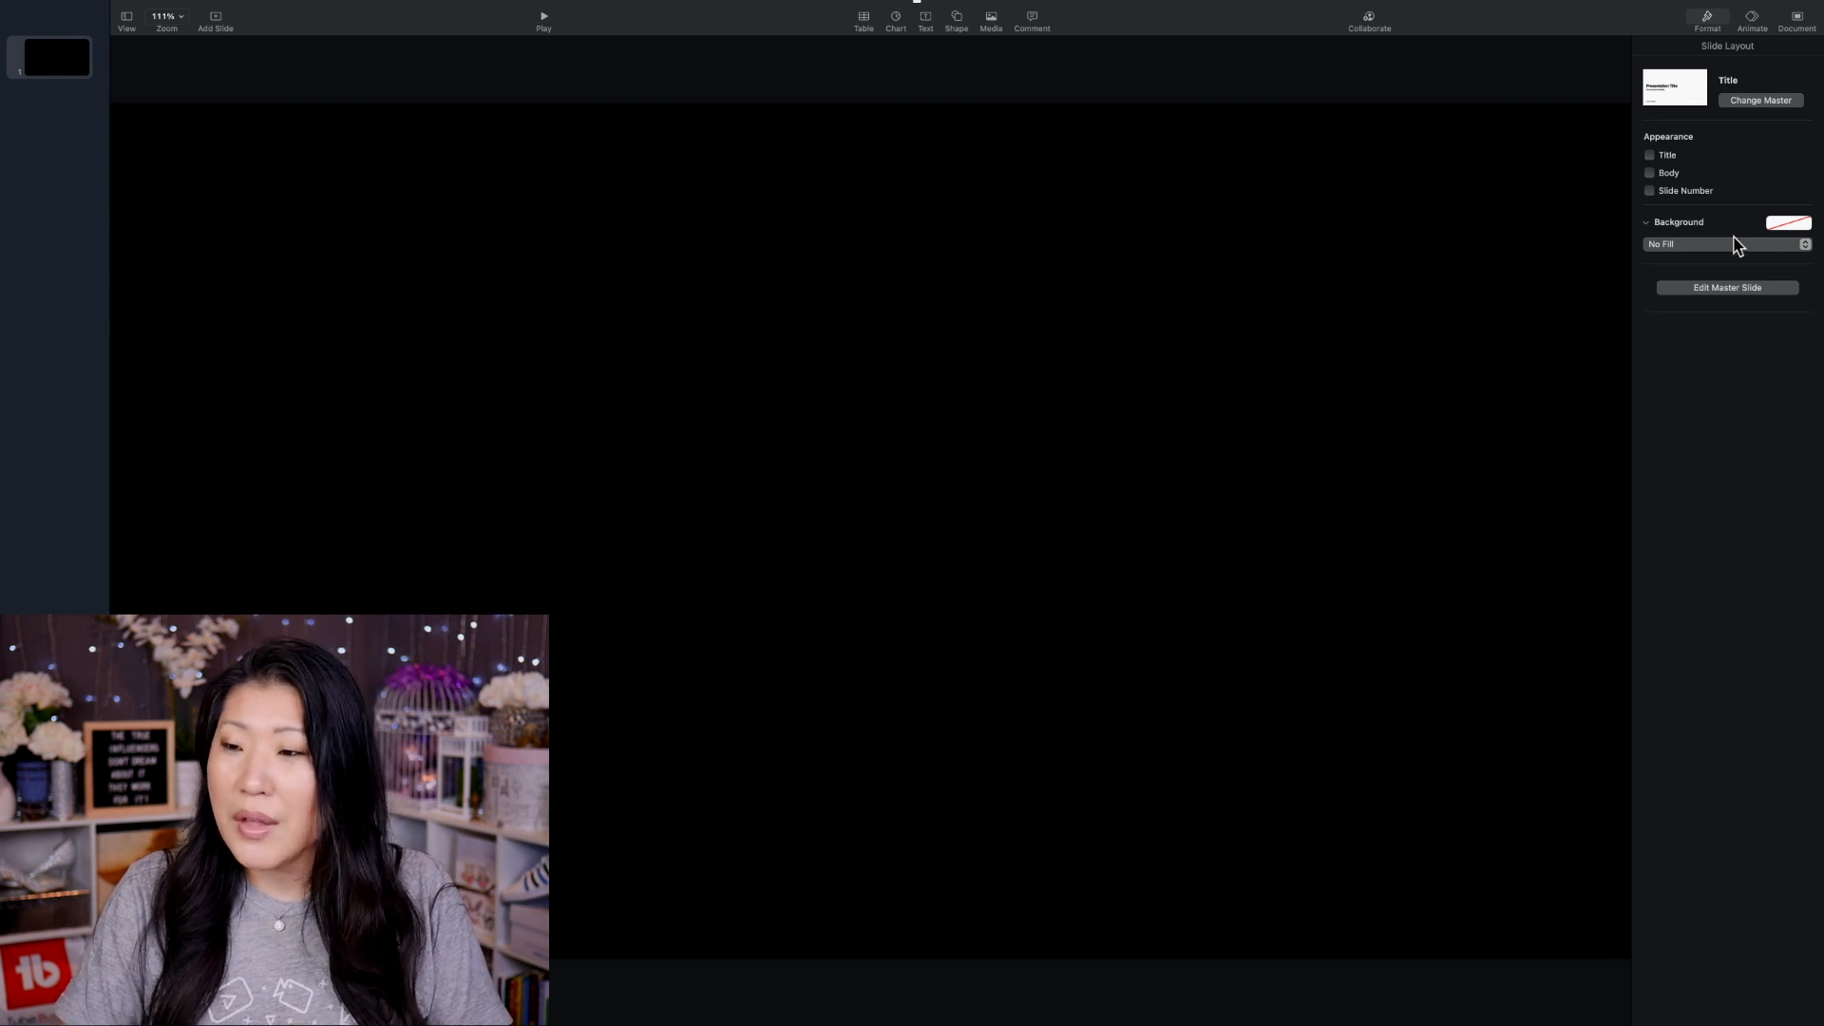
# Step: Set the slide view zoom to 50%
pyautogui.click(167, 17)
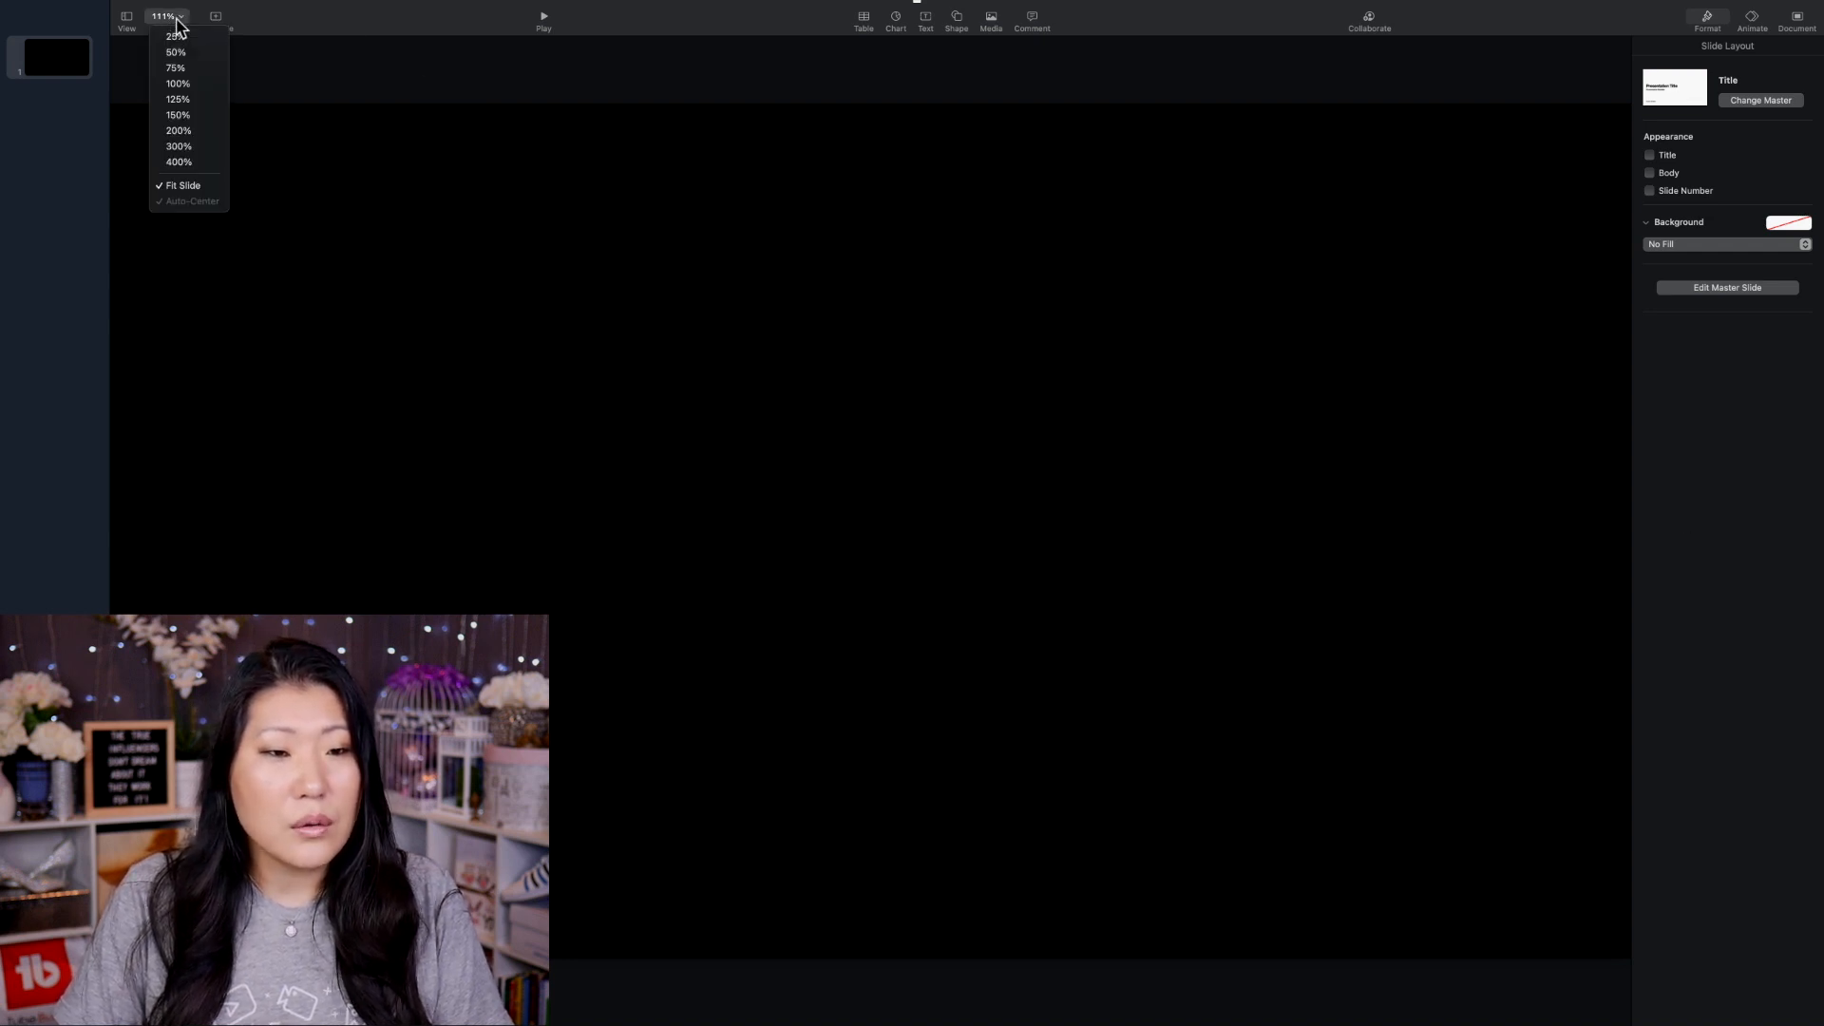
pyautogui.click(175, 51)
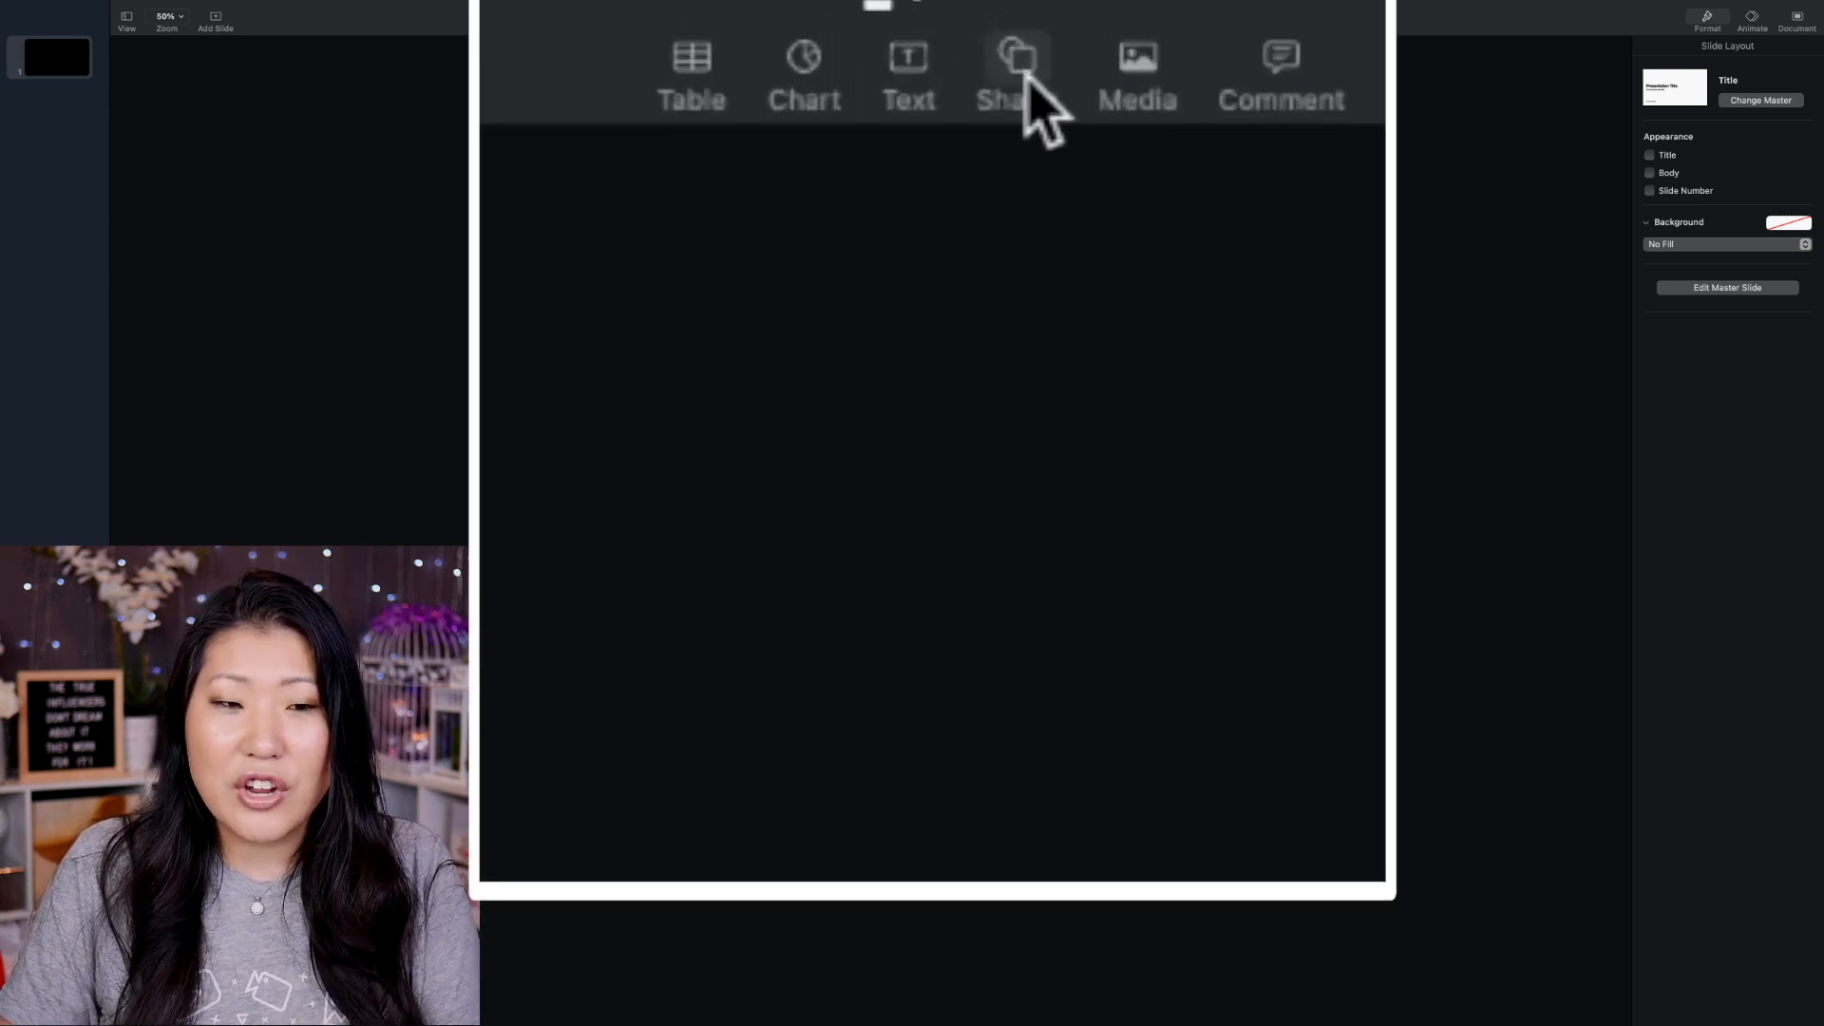
# Step: Insert a square, fill it red, and stretch it across the slide's bottom edge
pyautogui.click(1017, 69)
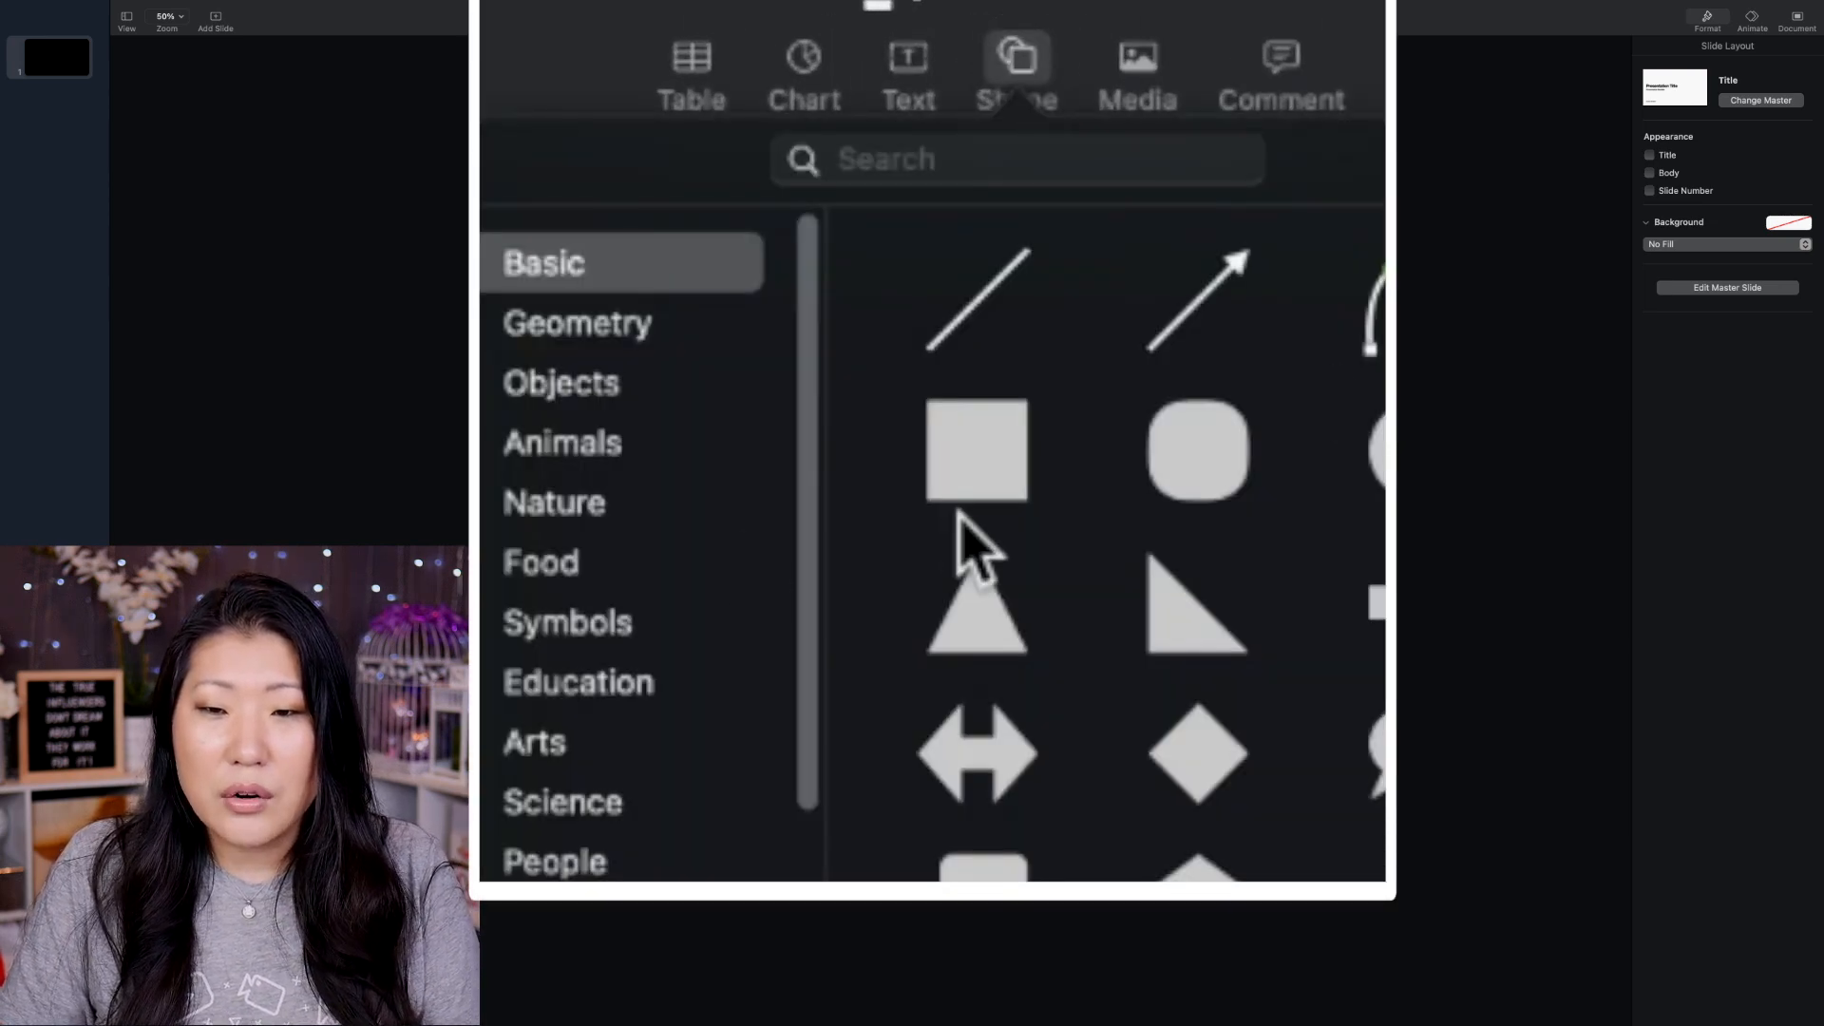
pyautogui.click(976, 451)
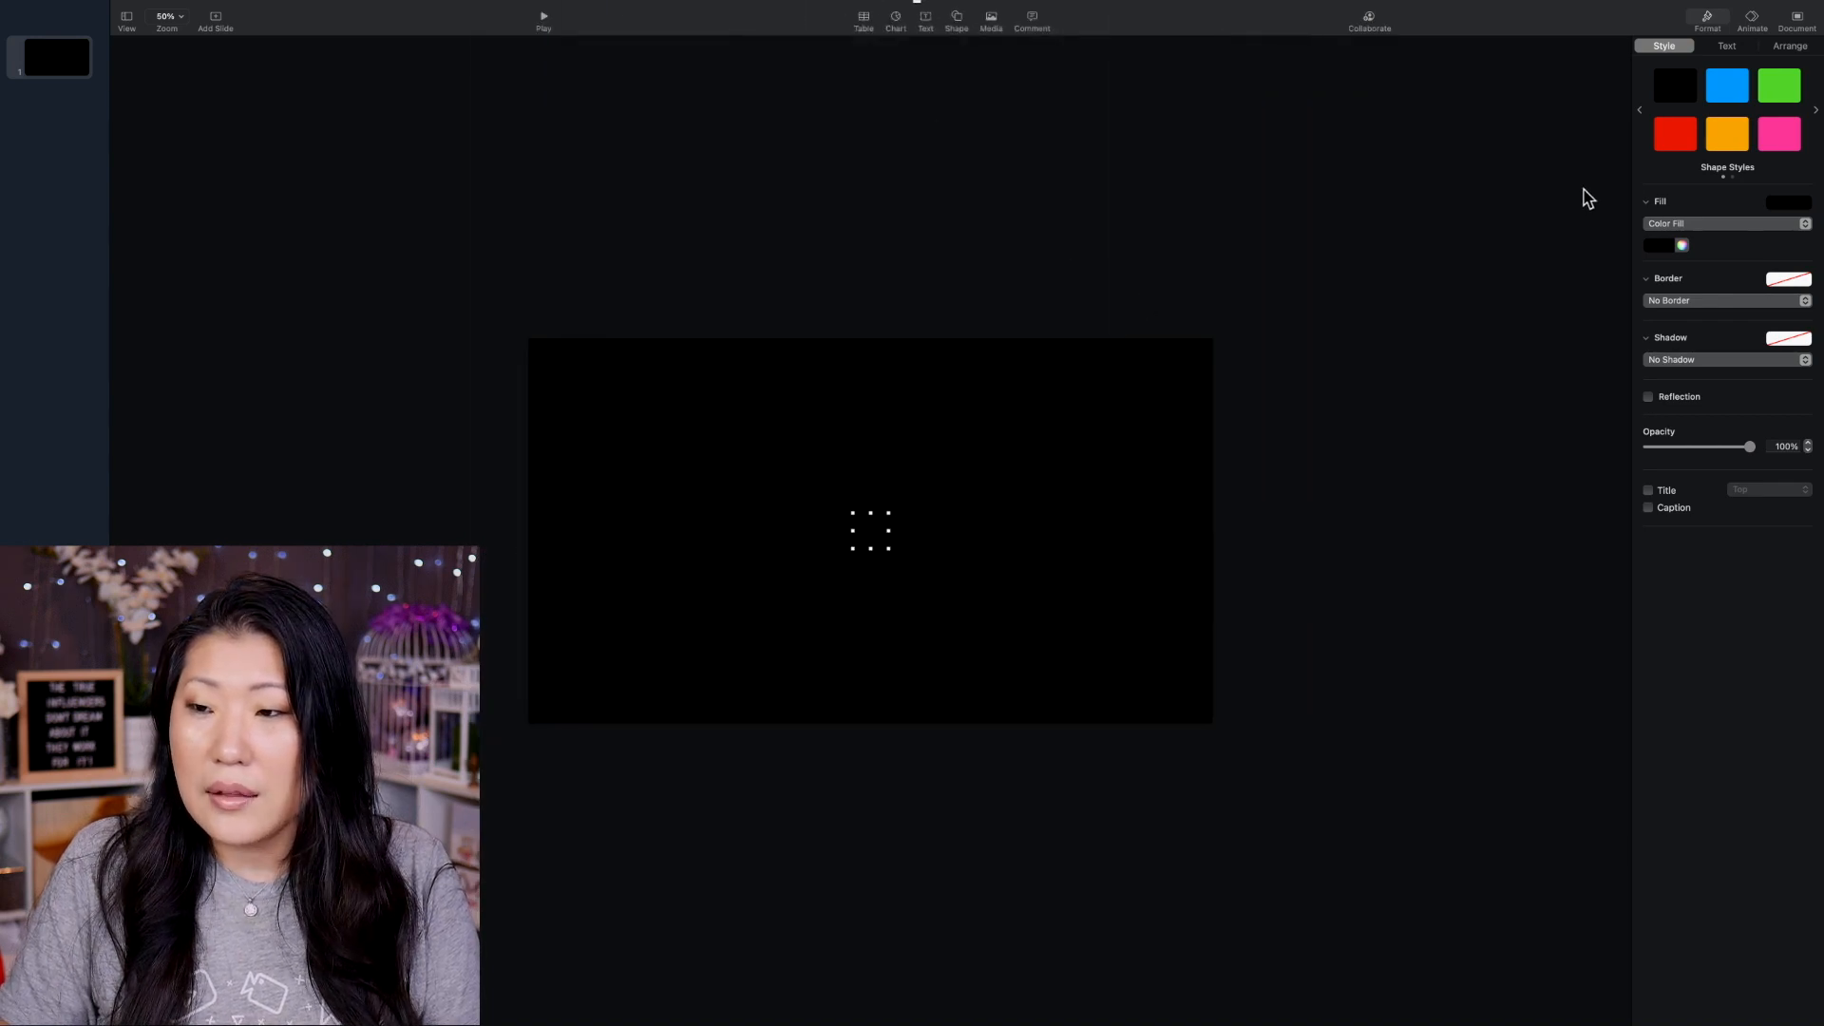
pyautogui.click(1674, 134)
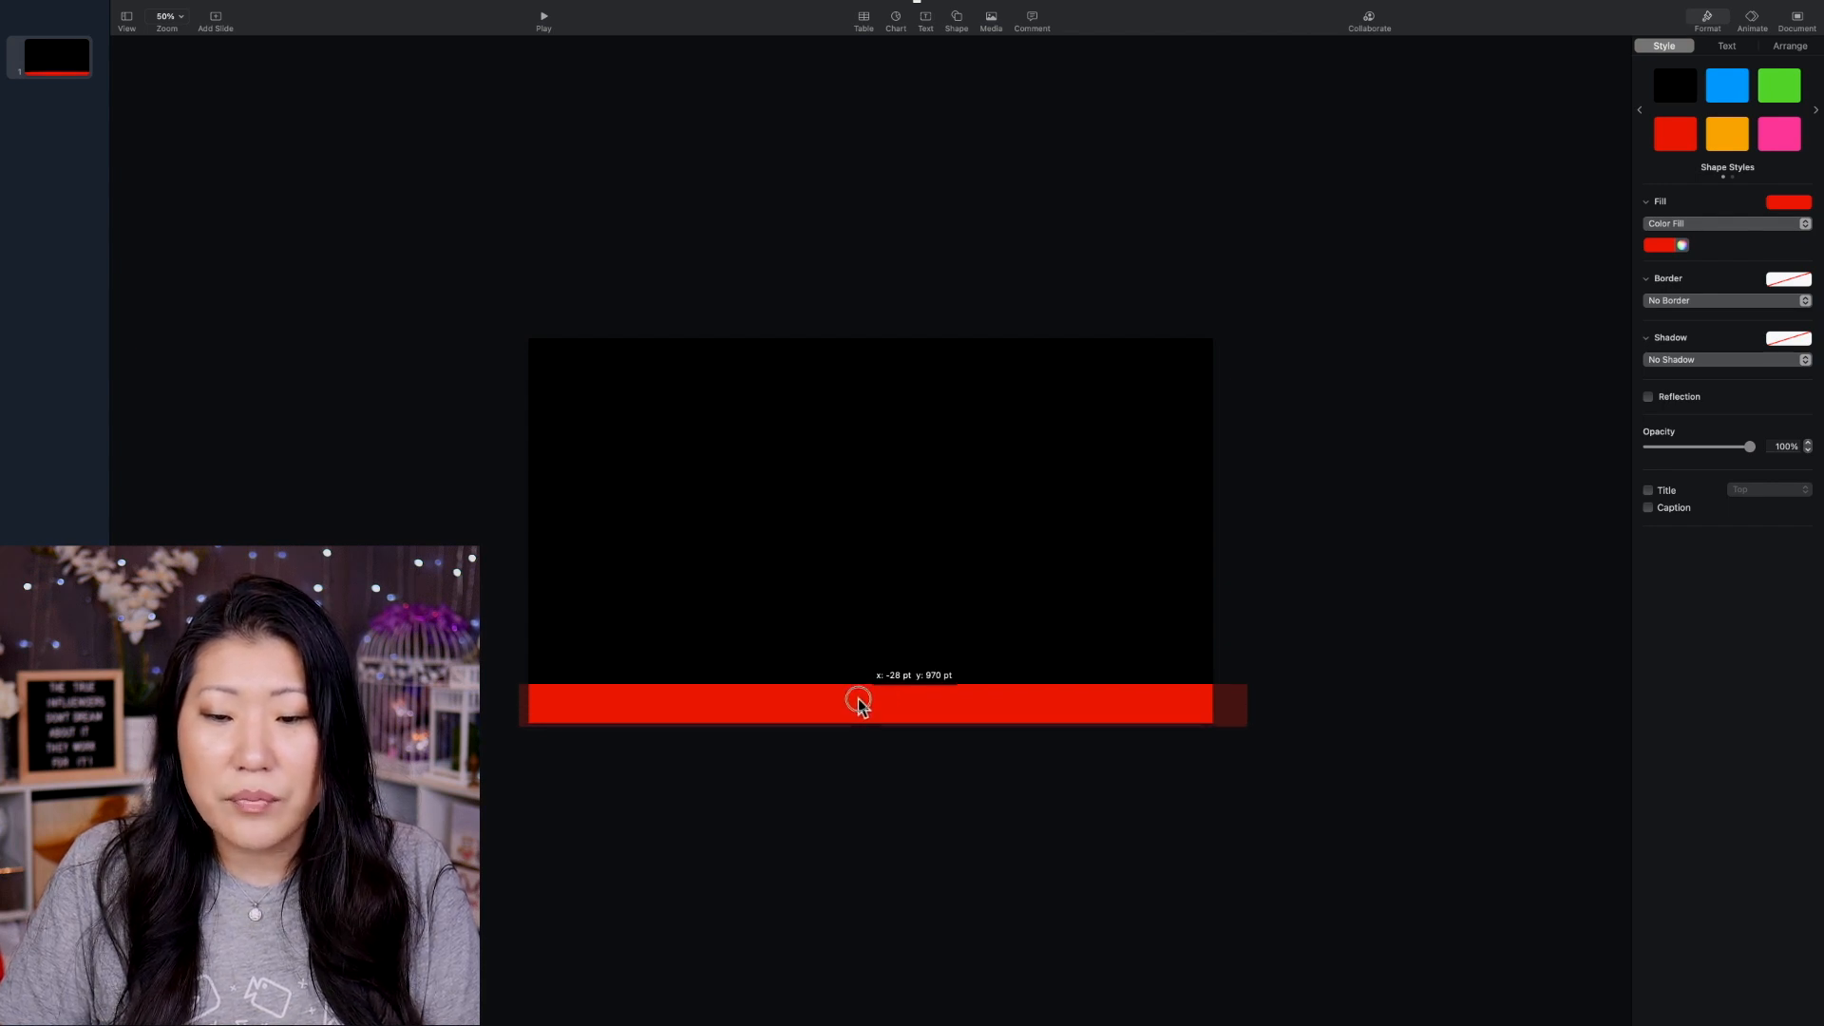
pyautogui.click(859, 703)
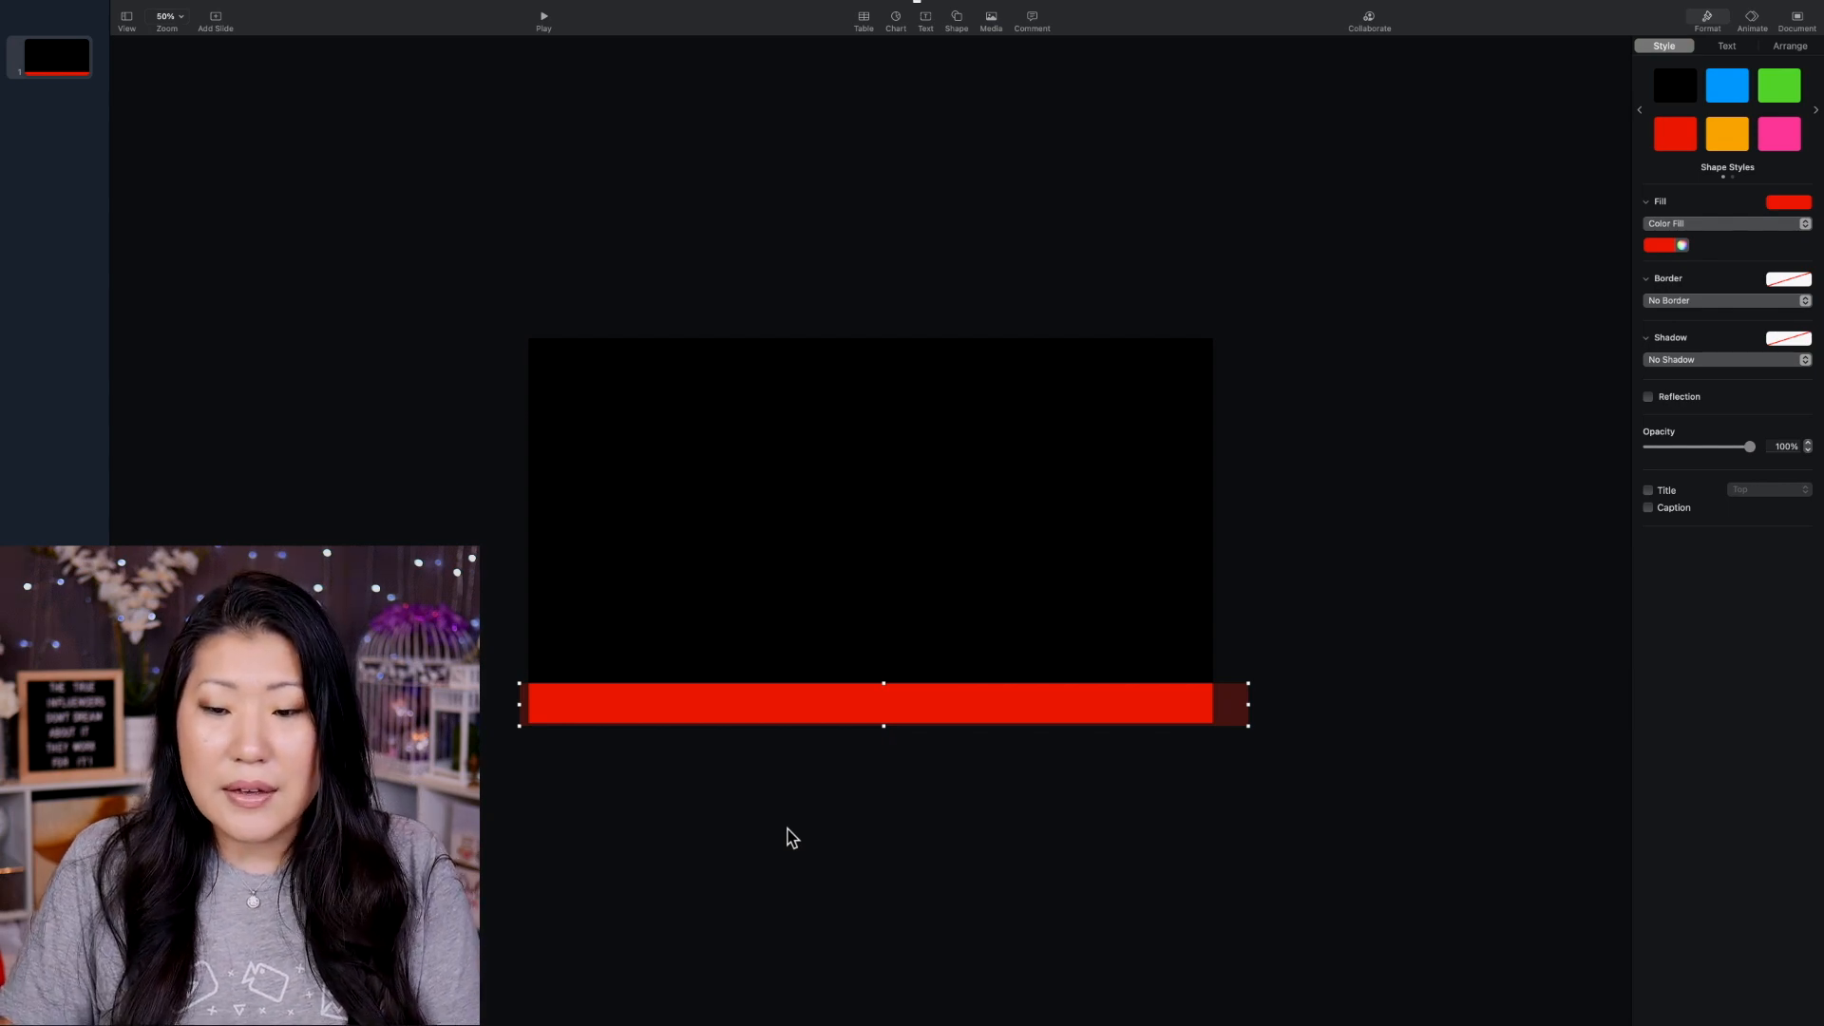
pyautogui.moveTo(1380, 312)
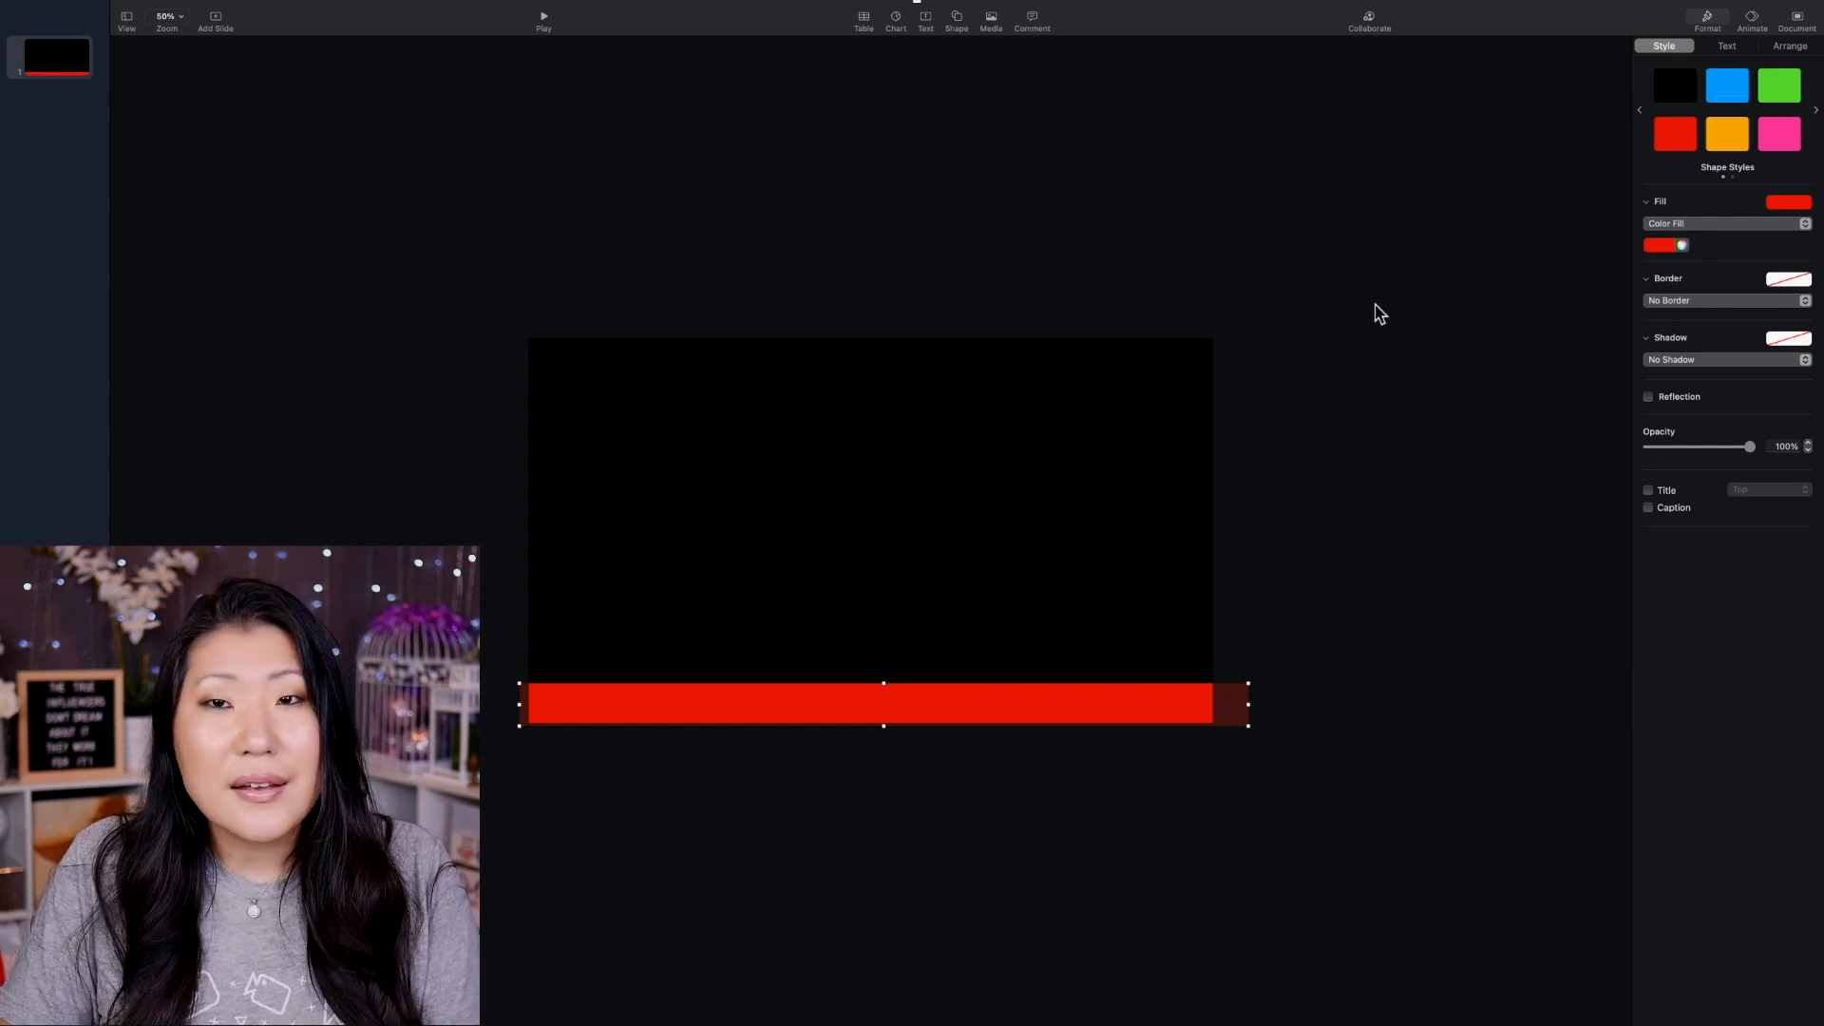
pyautogui.moveTo(1557, 259)
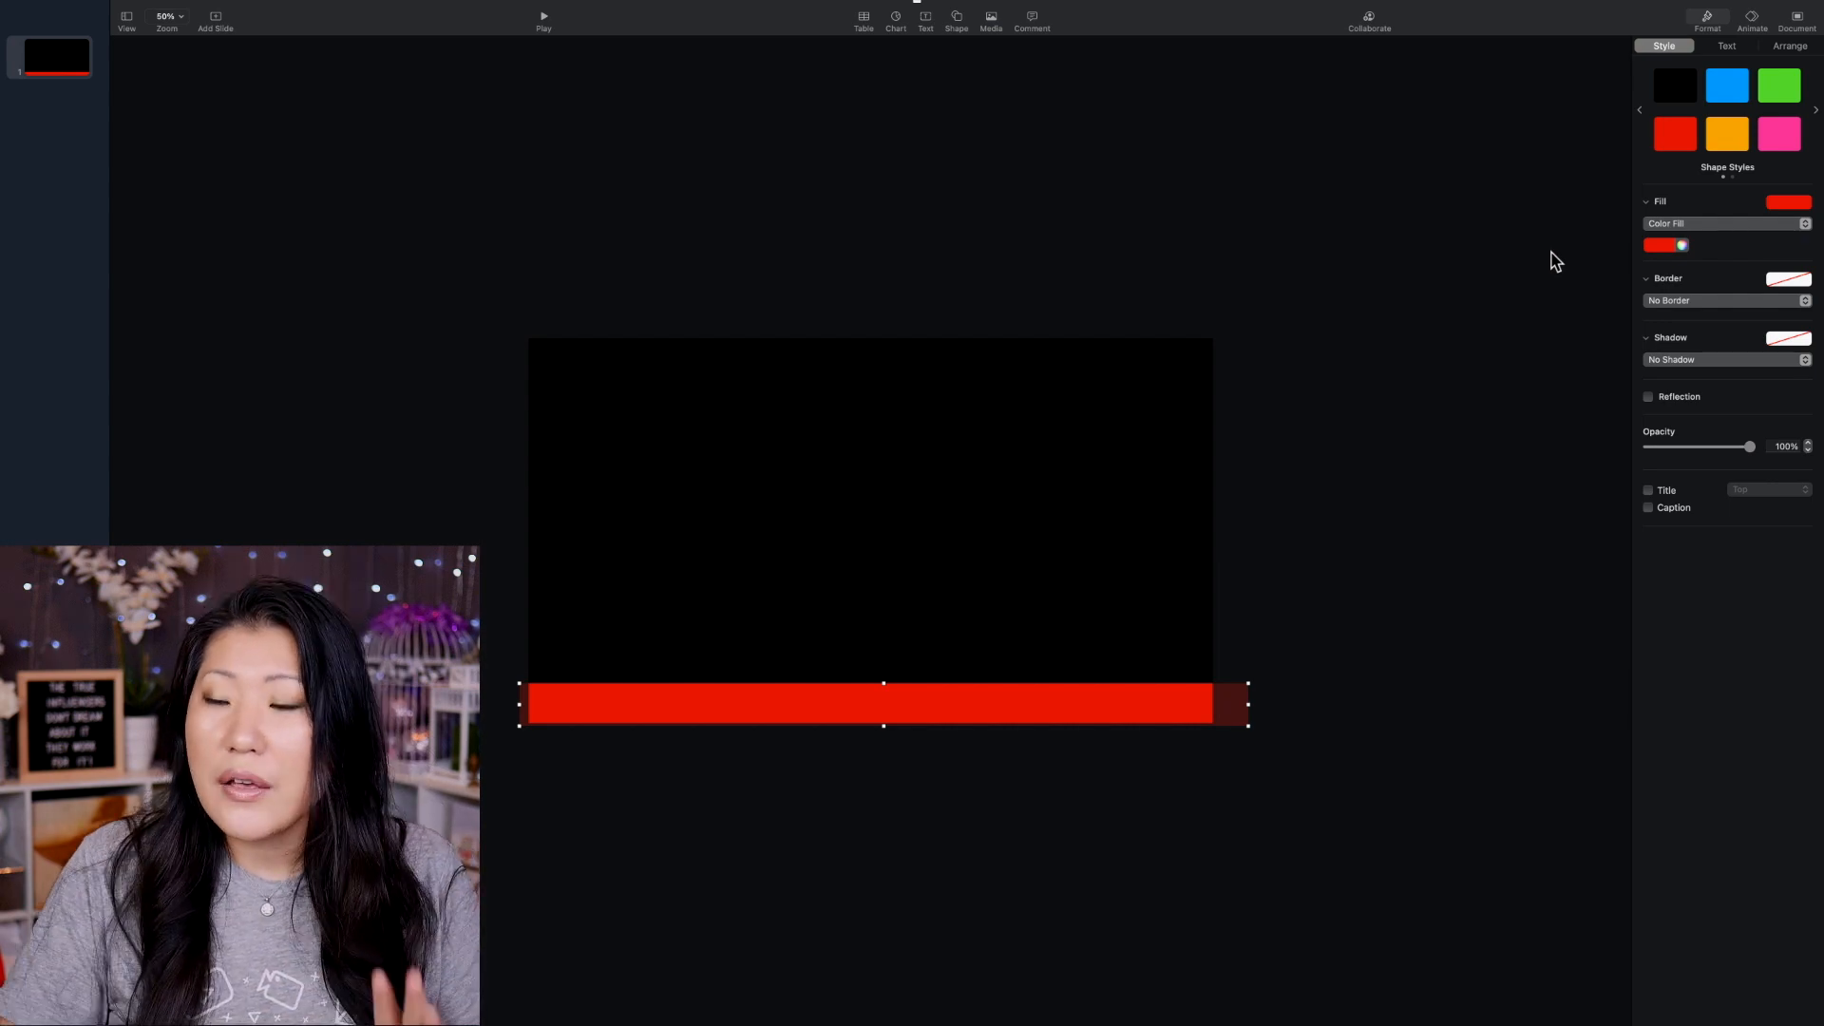
pyautogui.moveTo(1172, 151)
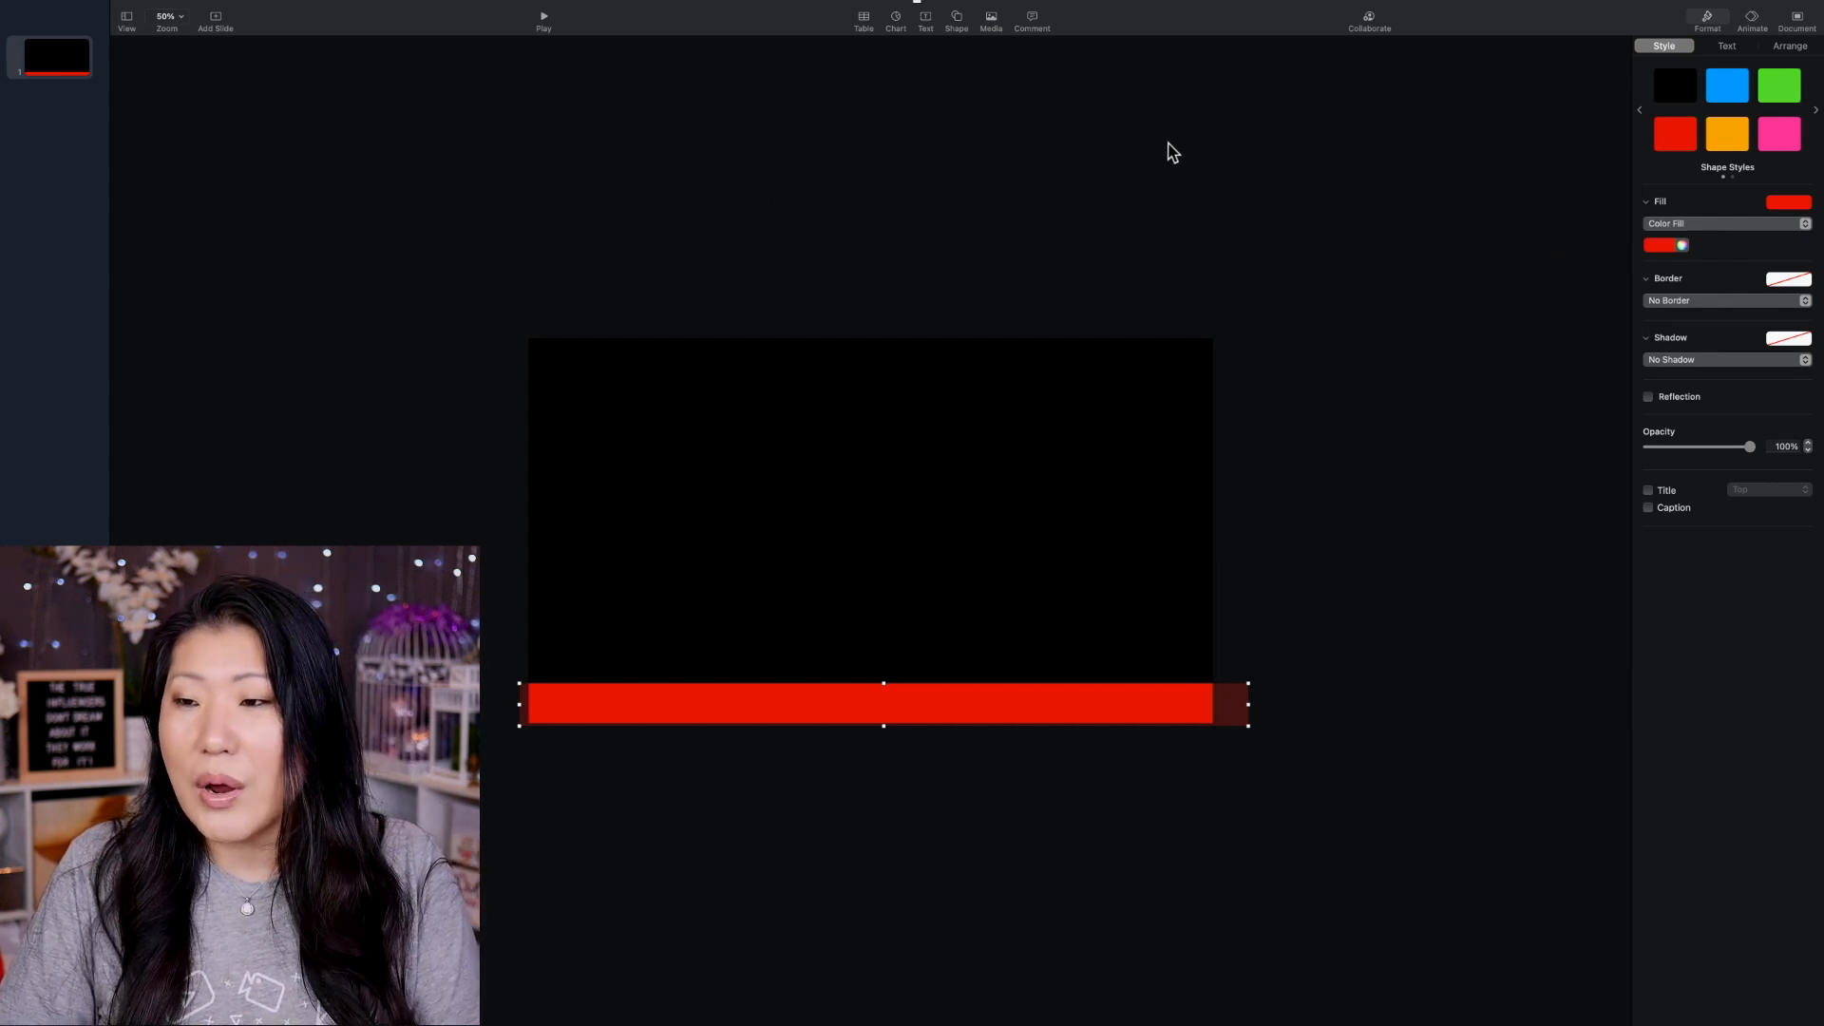
pyautogui.moveTo(1653, 95)
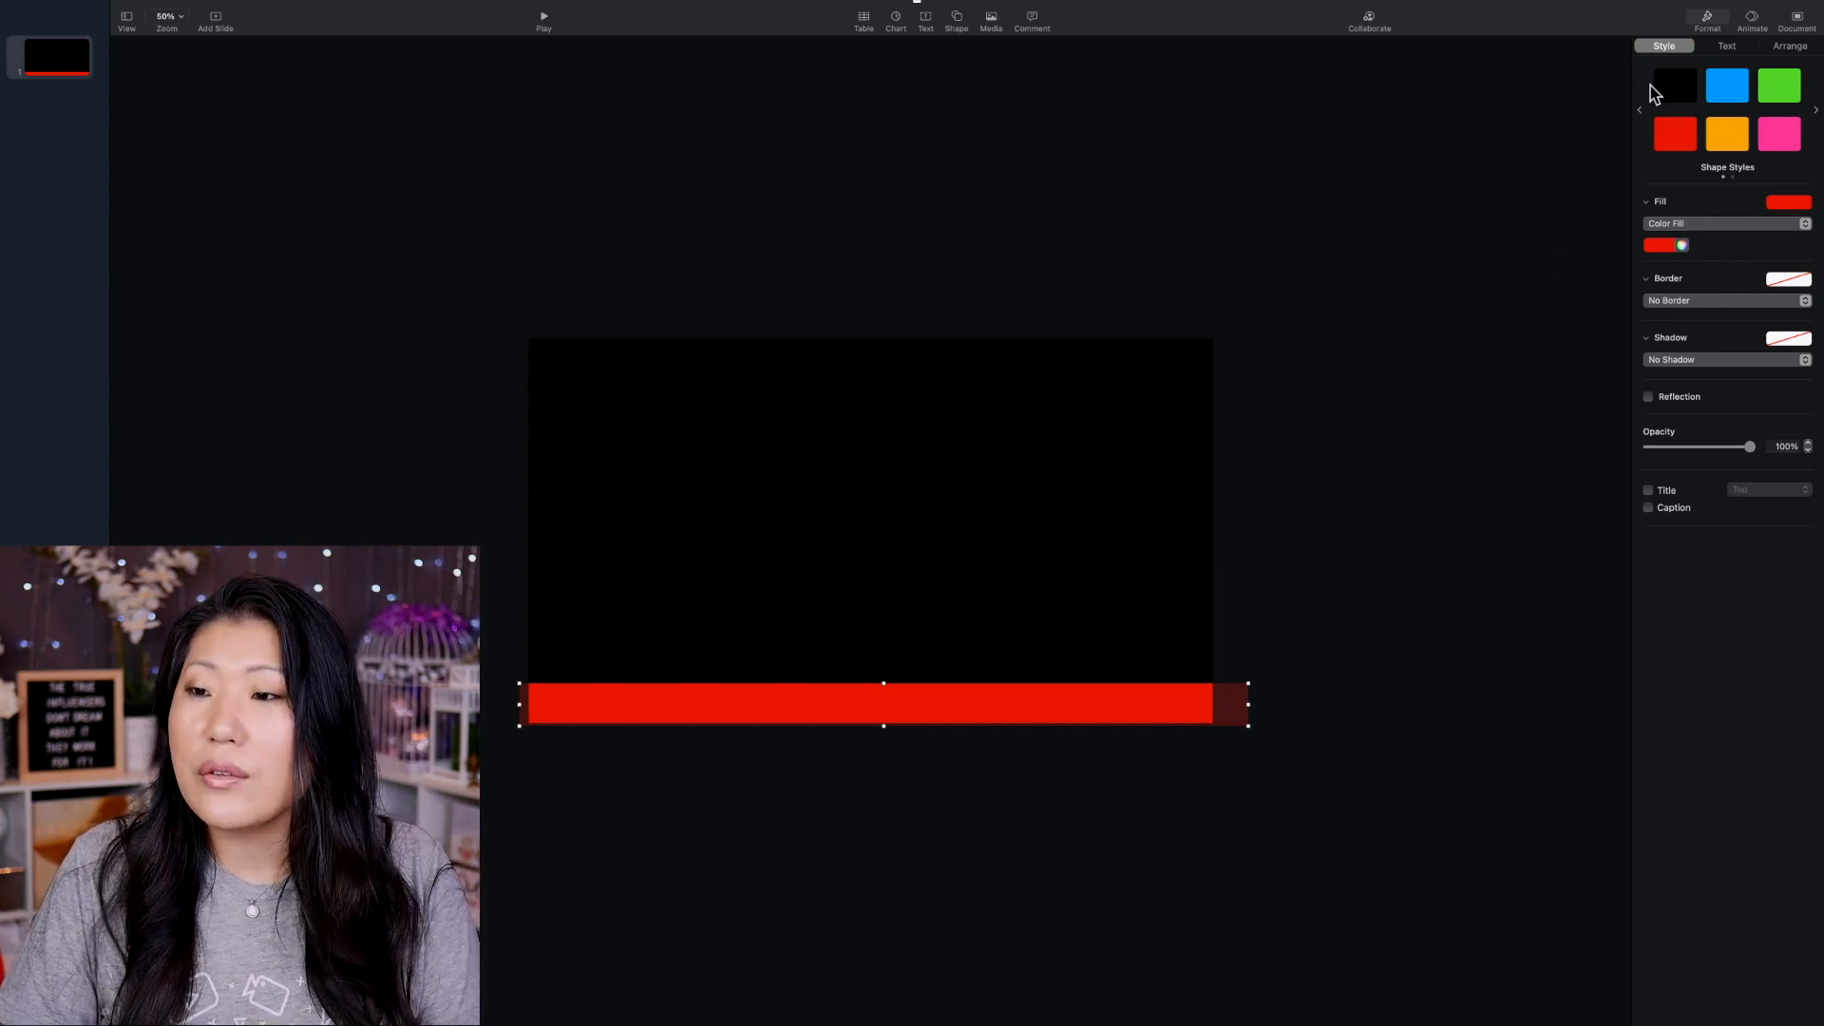
# Step: Format the bar's text as Helvetica Neue Bold, 24 pt, white and centered
pyautogui.click(1727, 46)
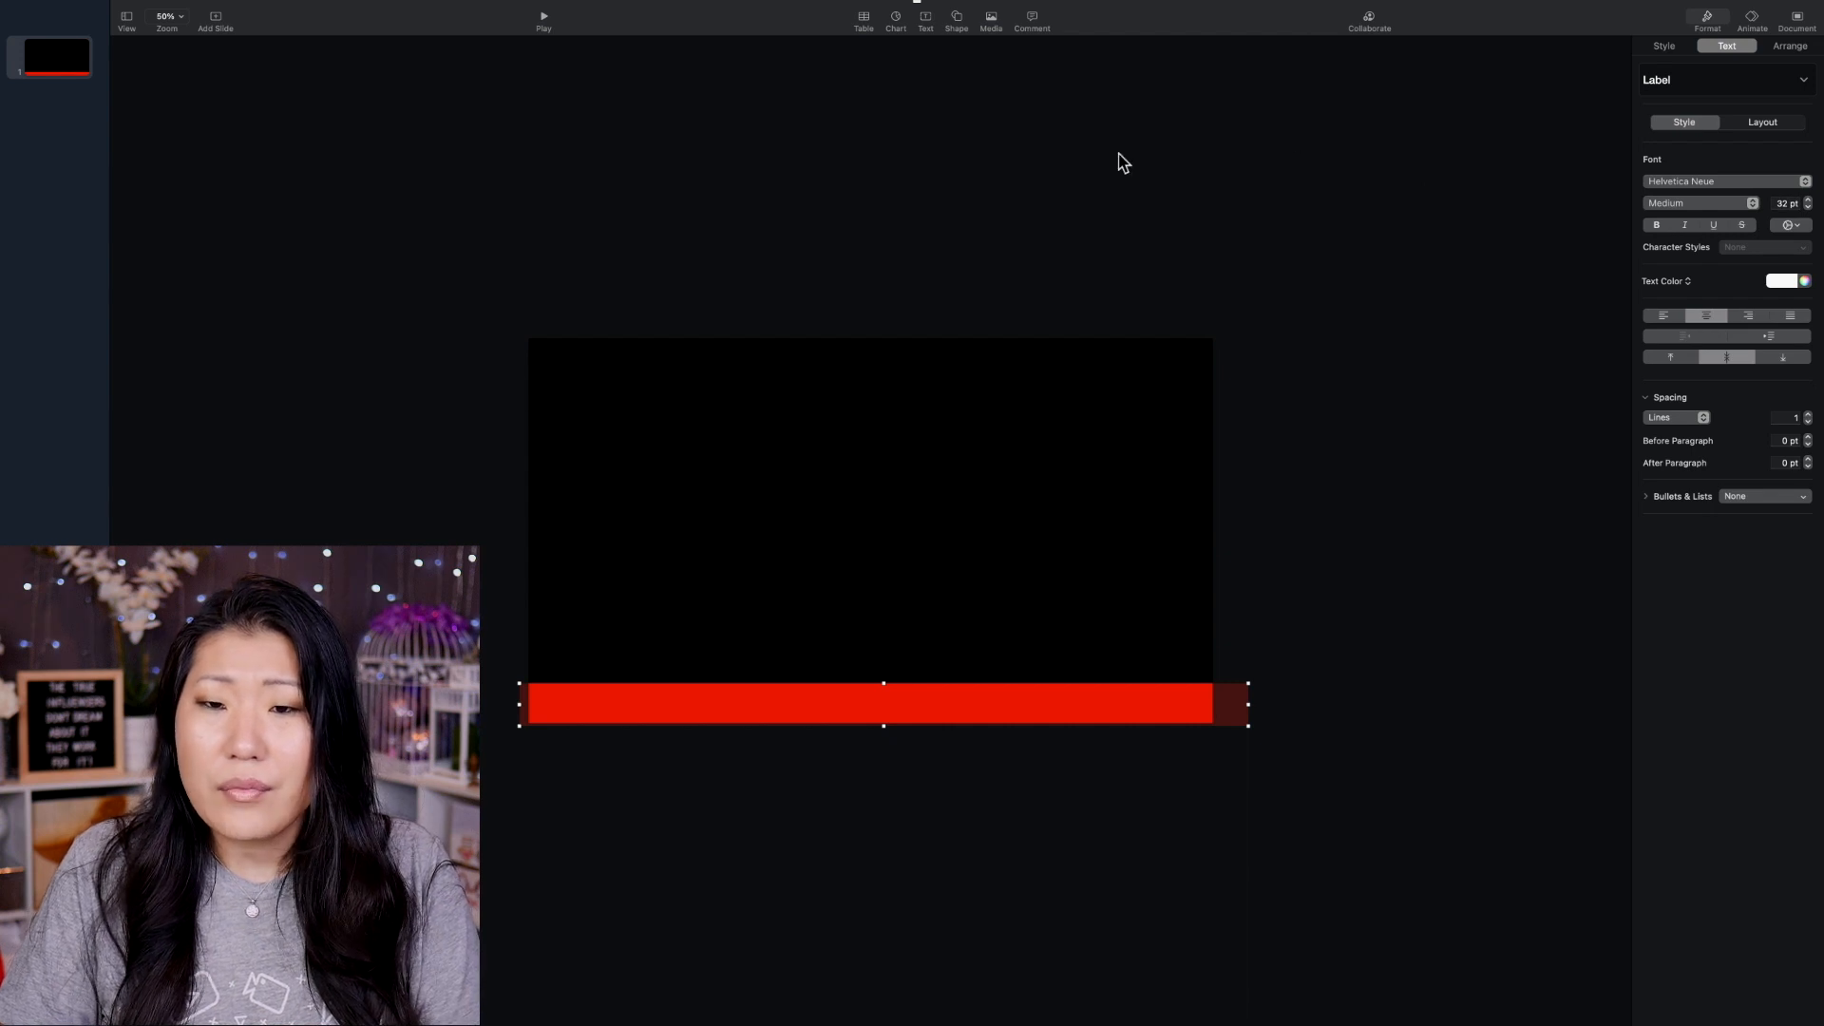
pyautogui.click(925, 20)
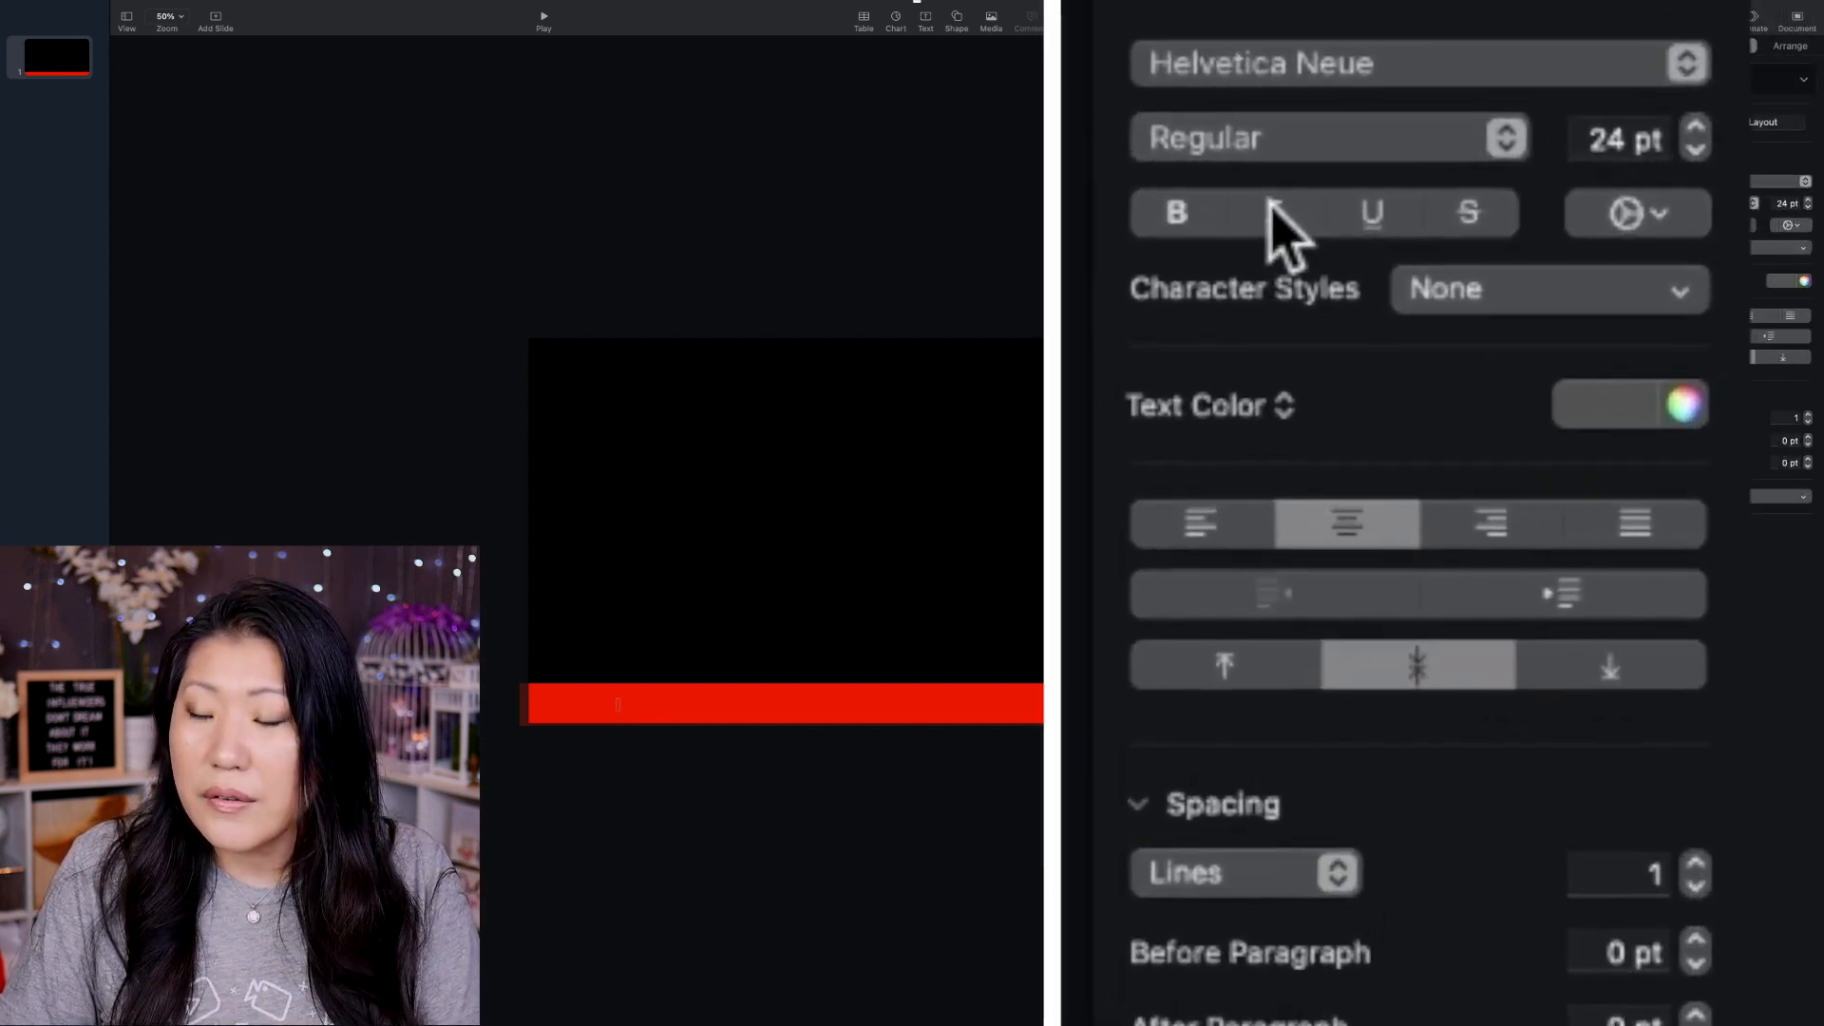
pyautogui.click(1330, 137)
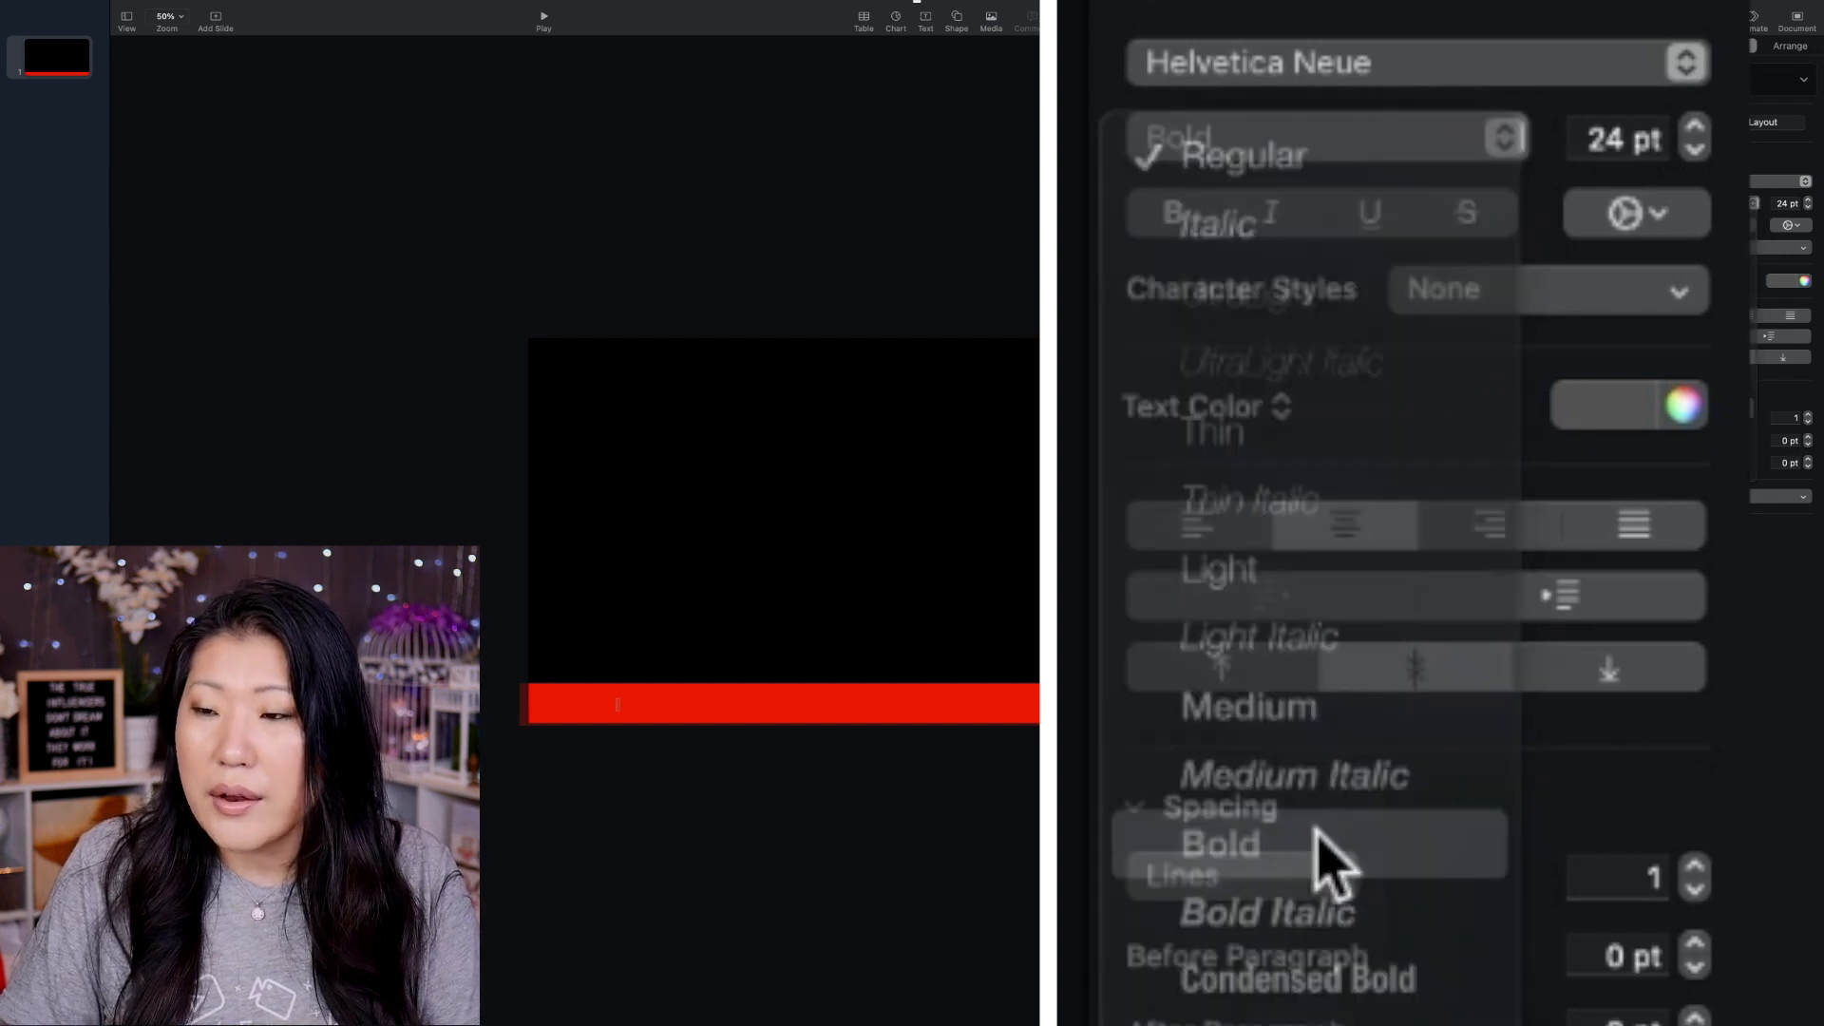
pyautogui.click(1218, 844)
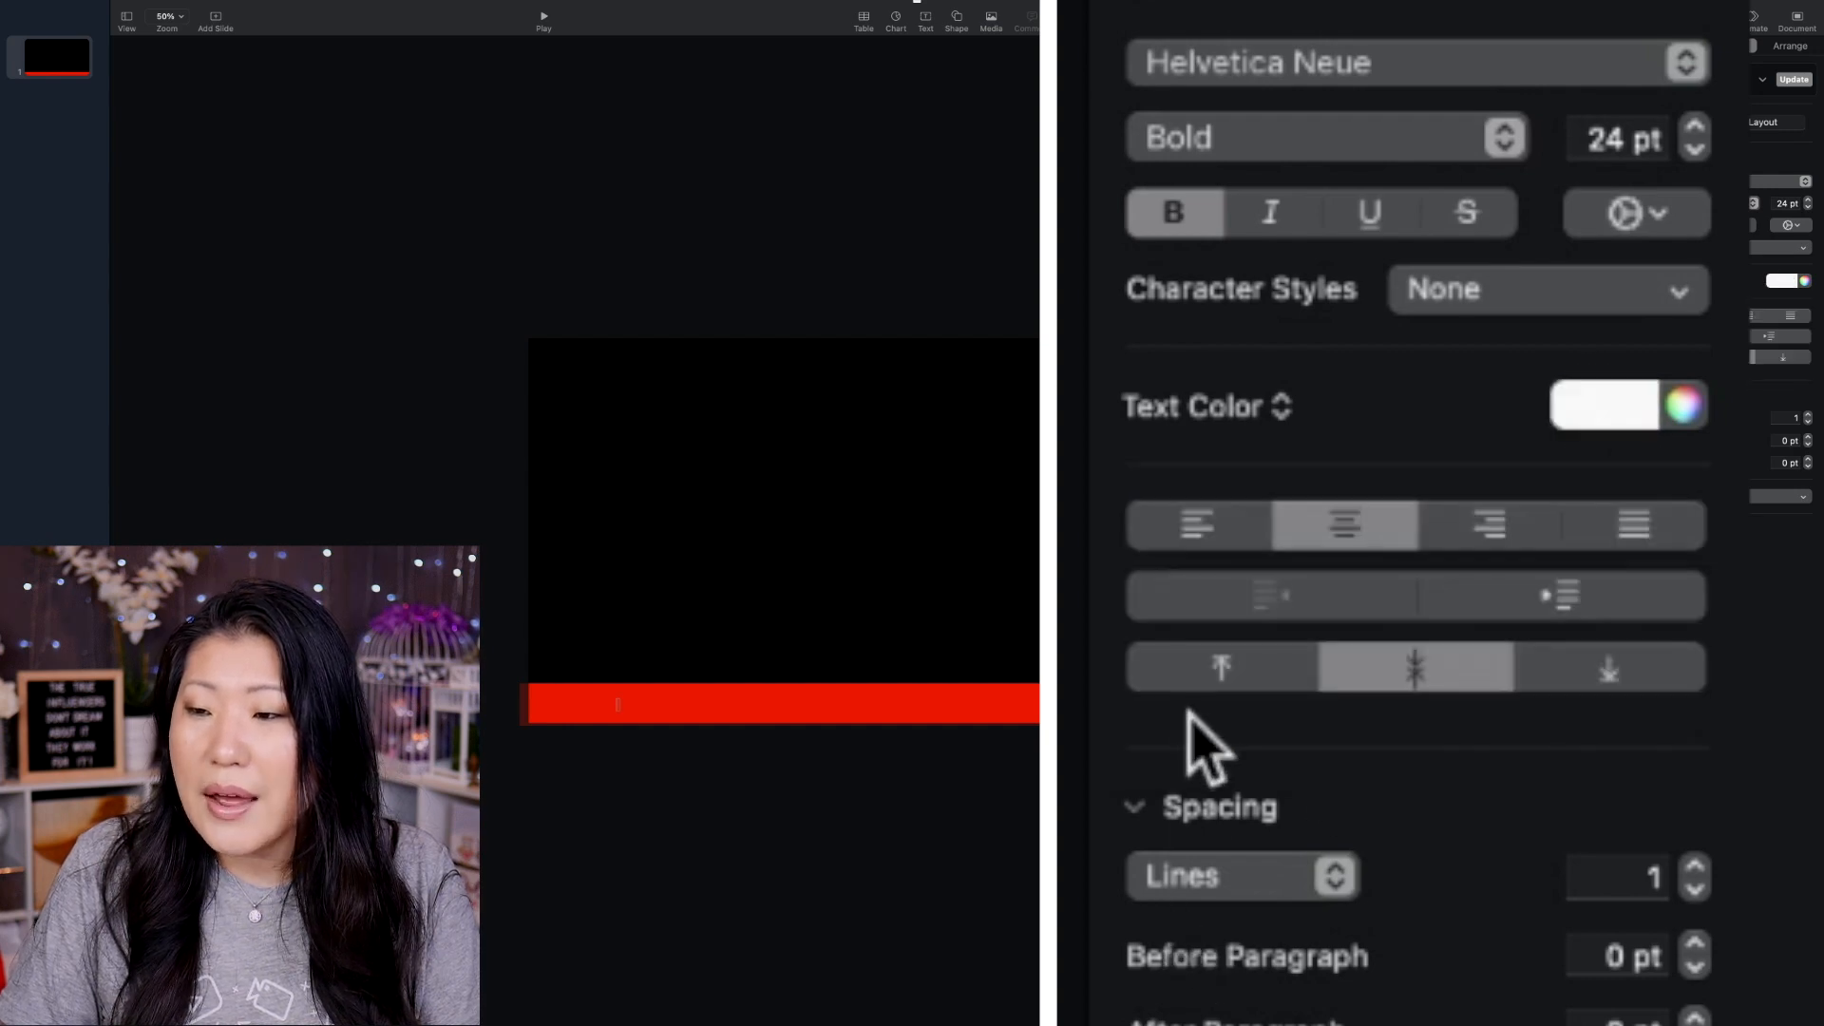
pyautogui.moveTo(1489, 36)
pyautogui.write('Test')
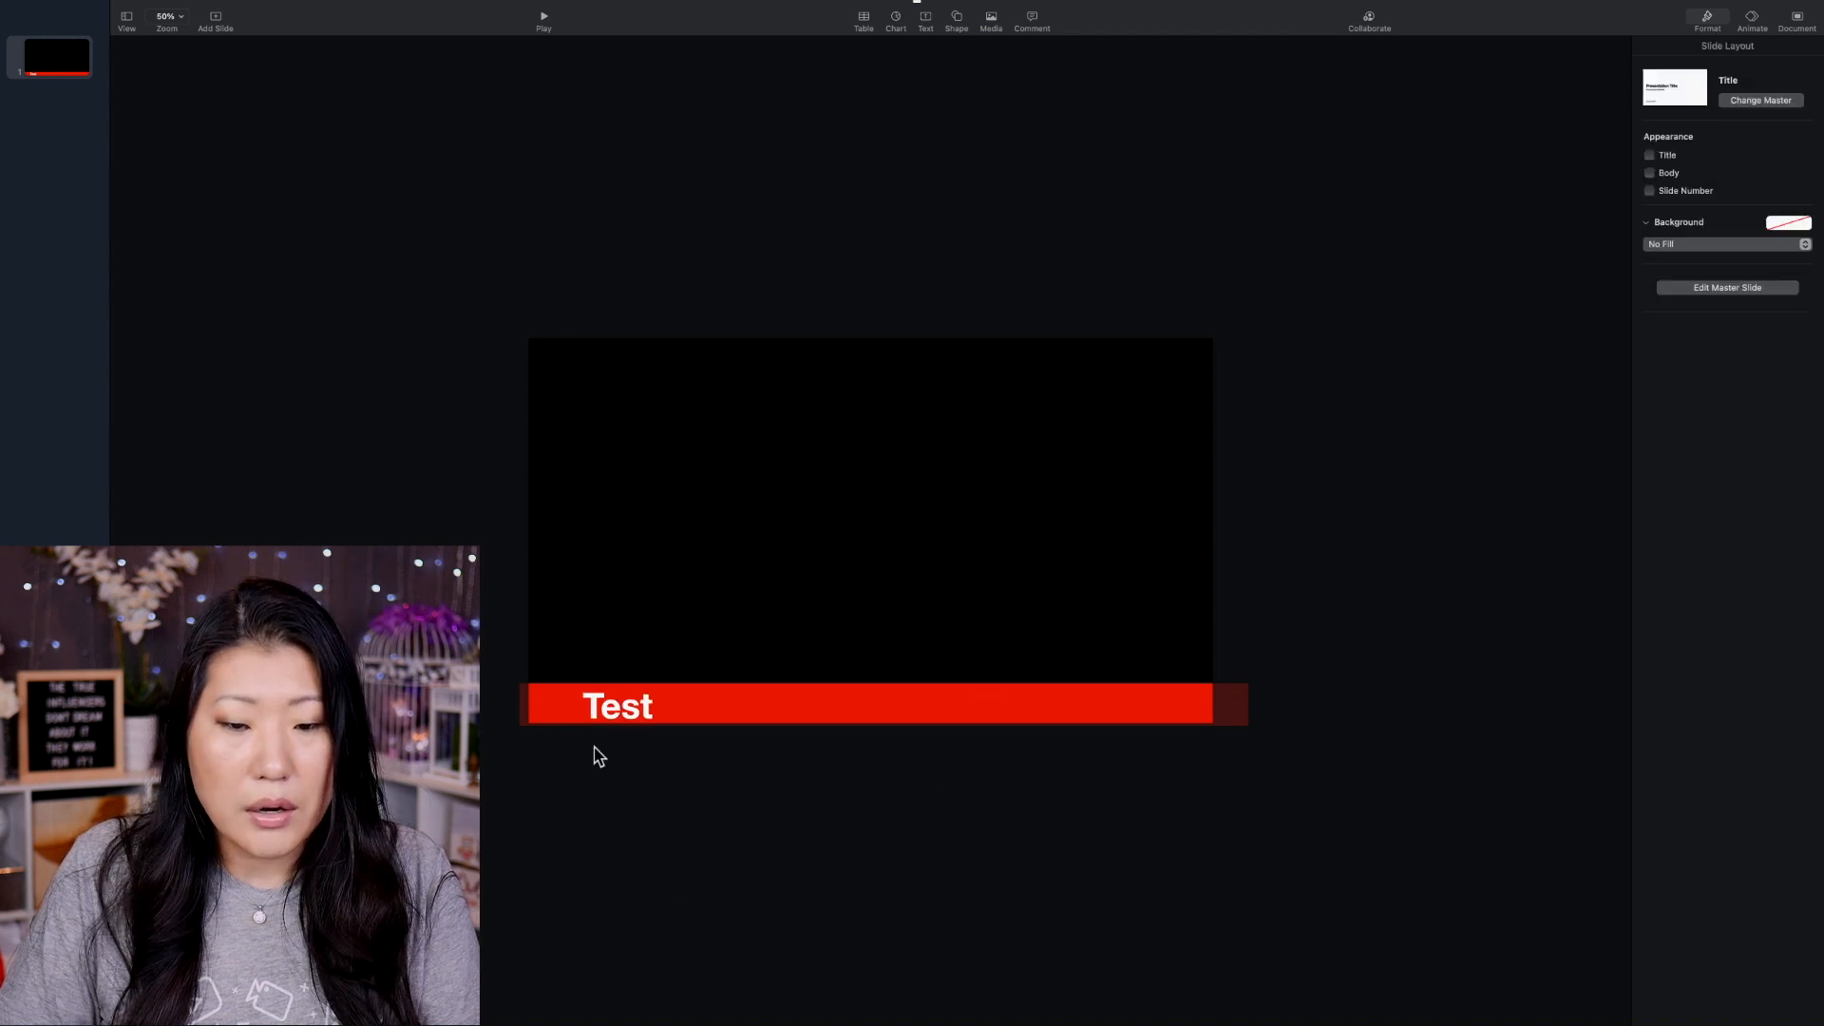
# Step: Replace the banner's placeholder text with 'Welcome to the stream!'
pyautogui.click(616, 706)
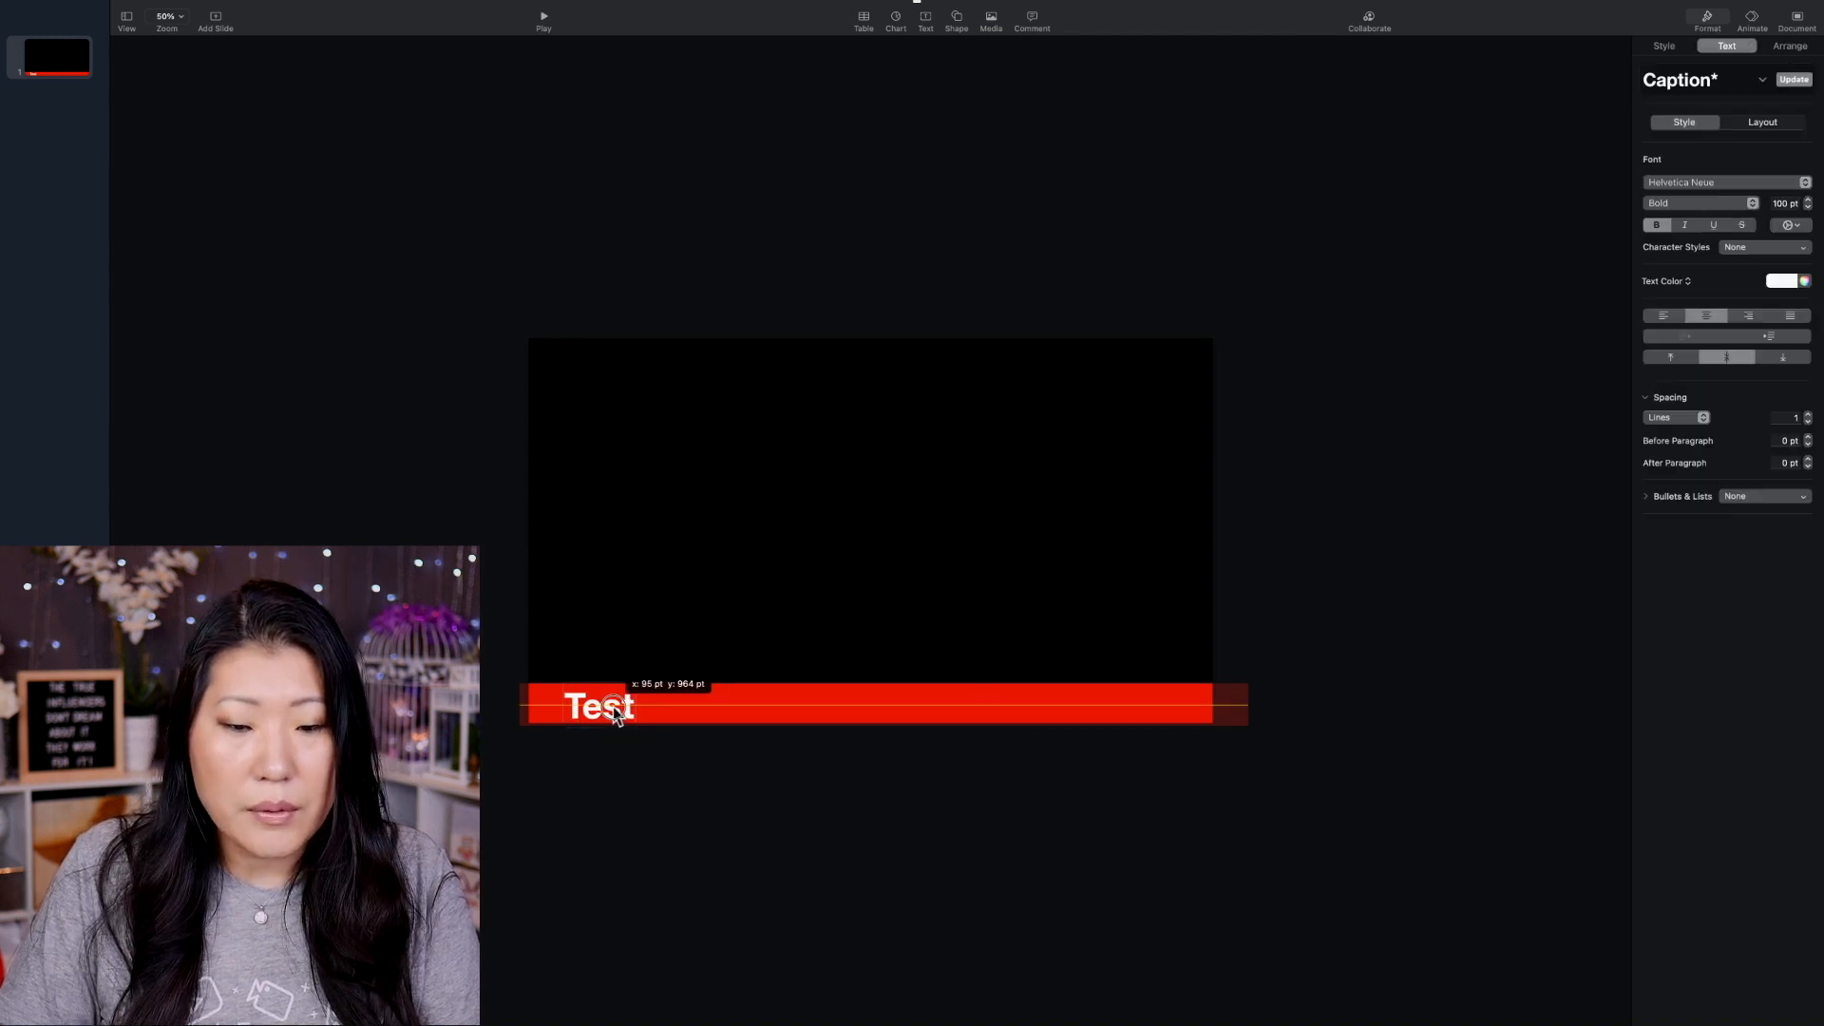
pyautogui.write('Wel')
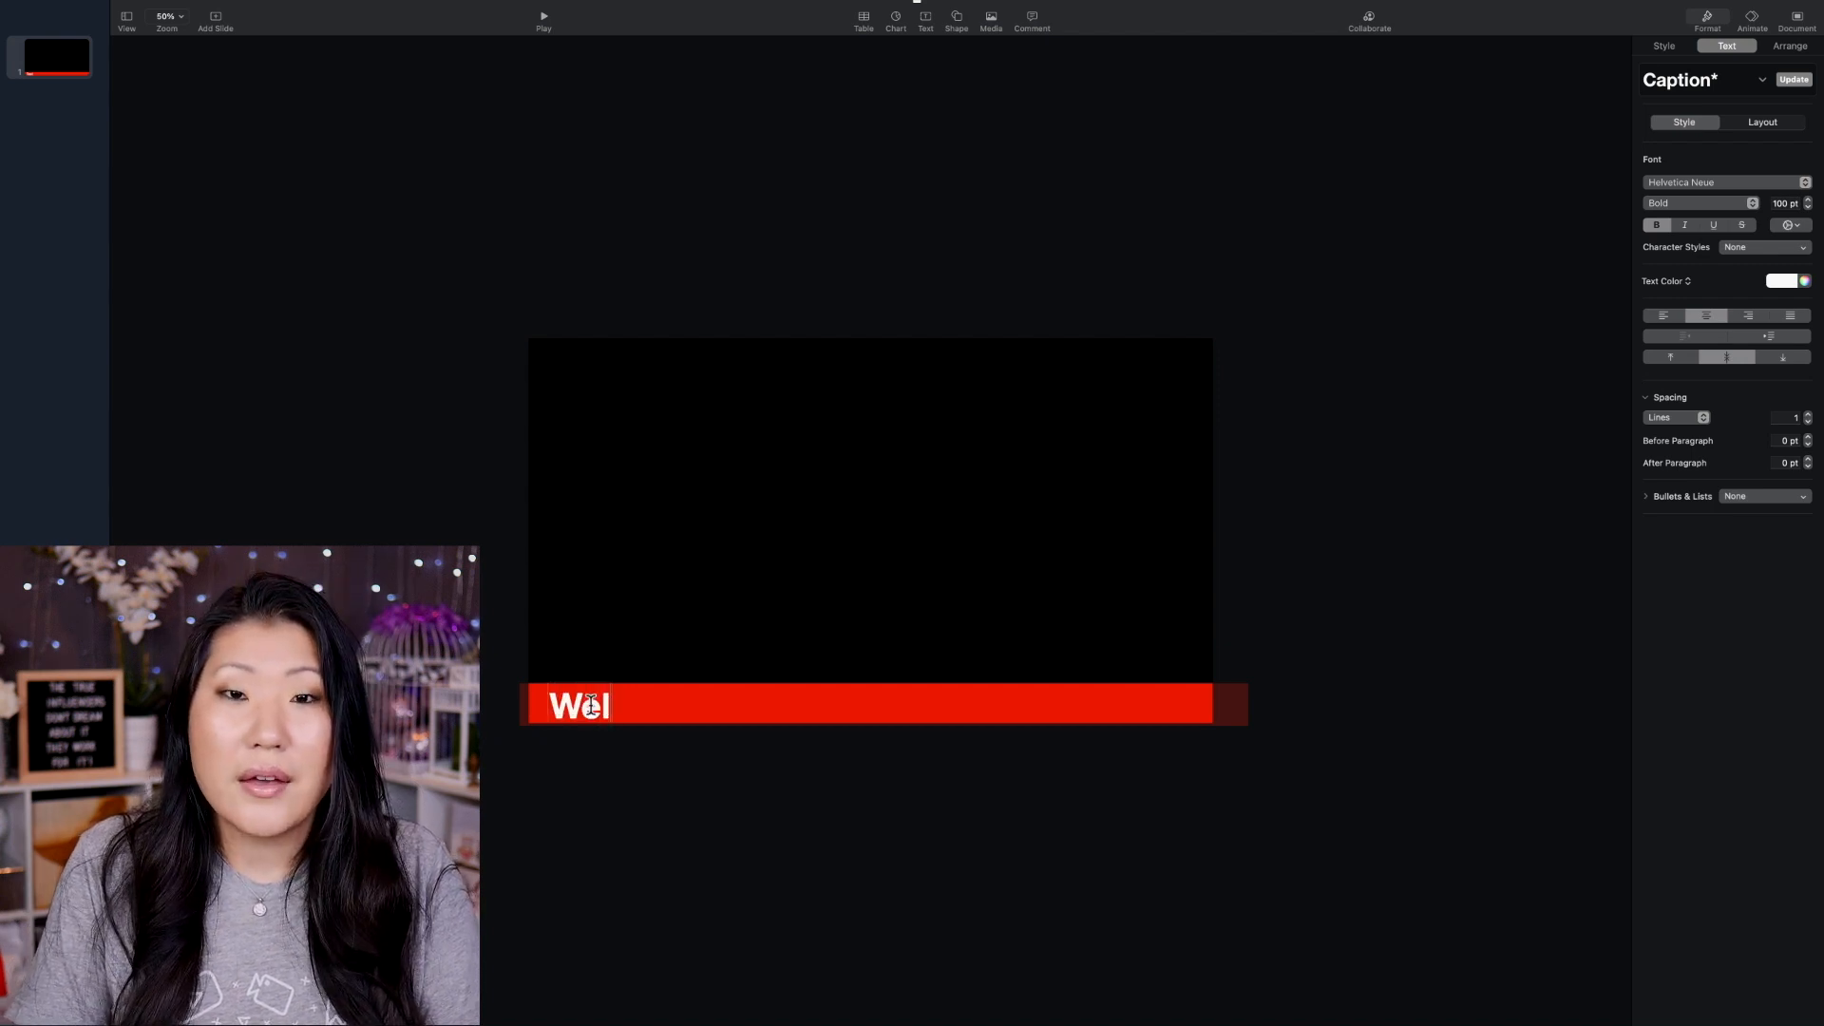
pyautogui.write('come to the')
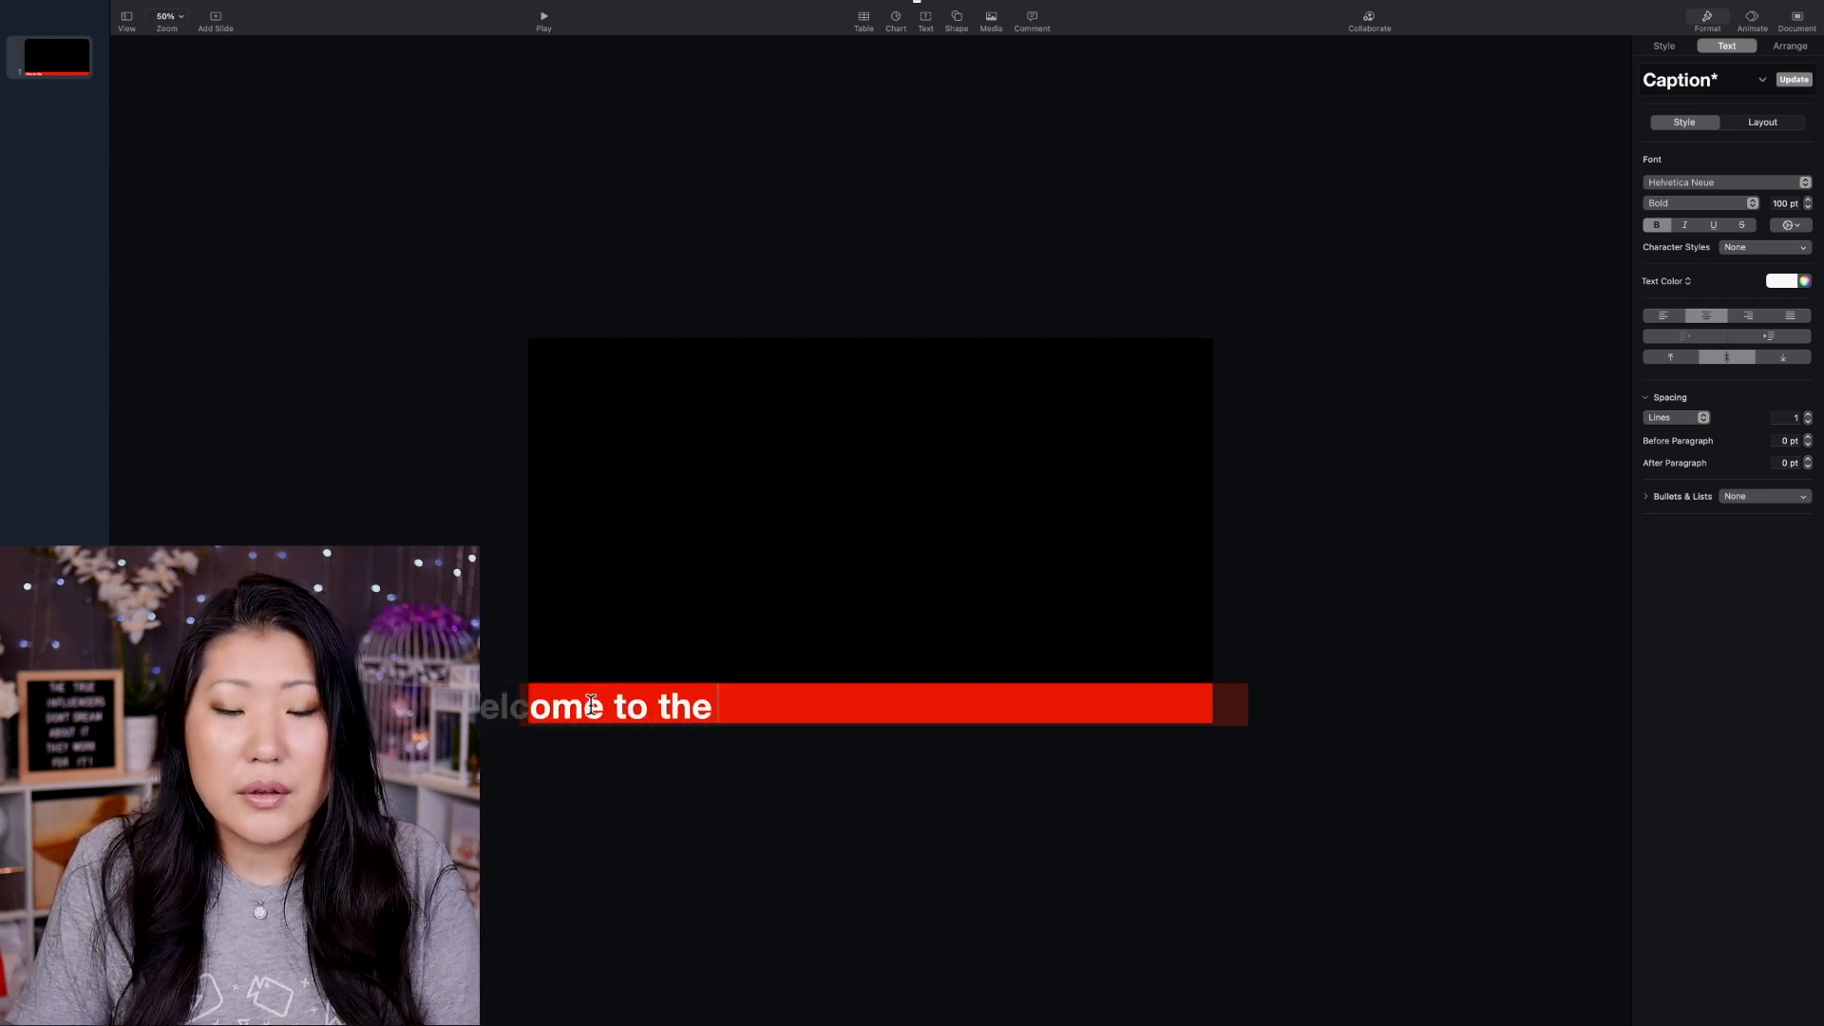
pyautogui.write('stream!')
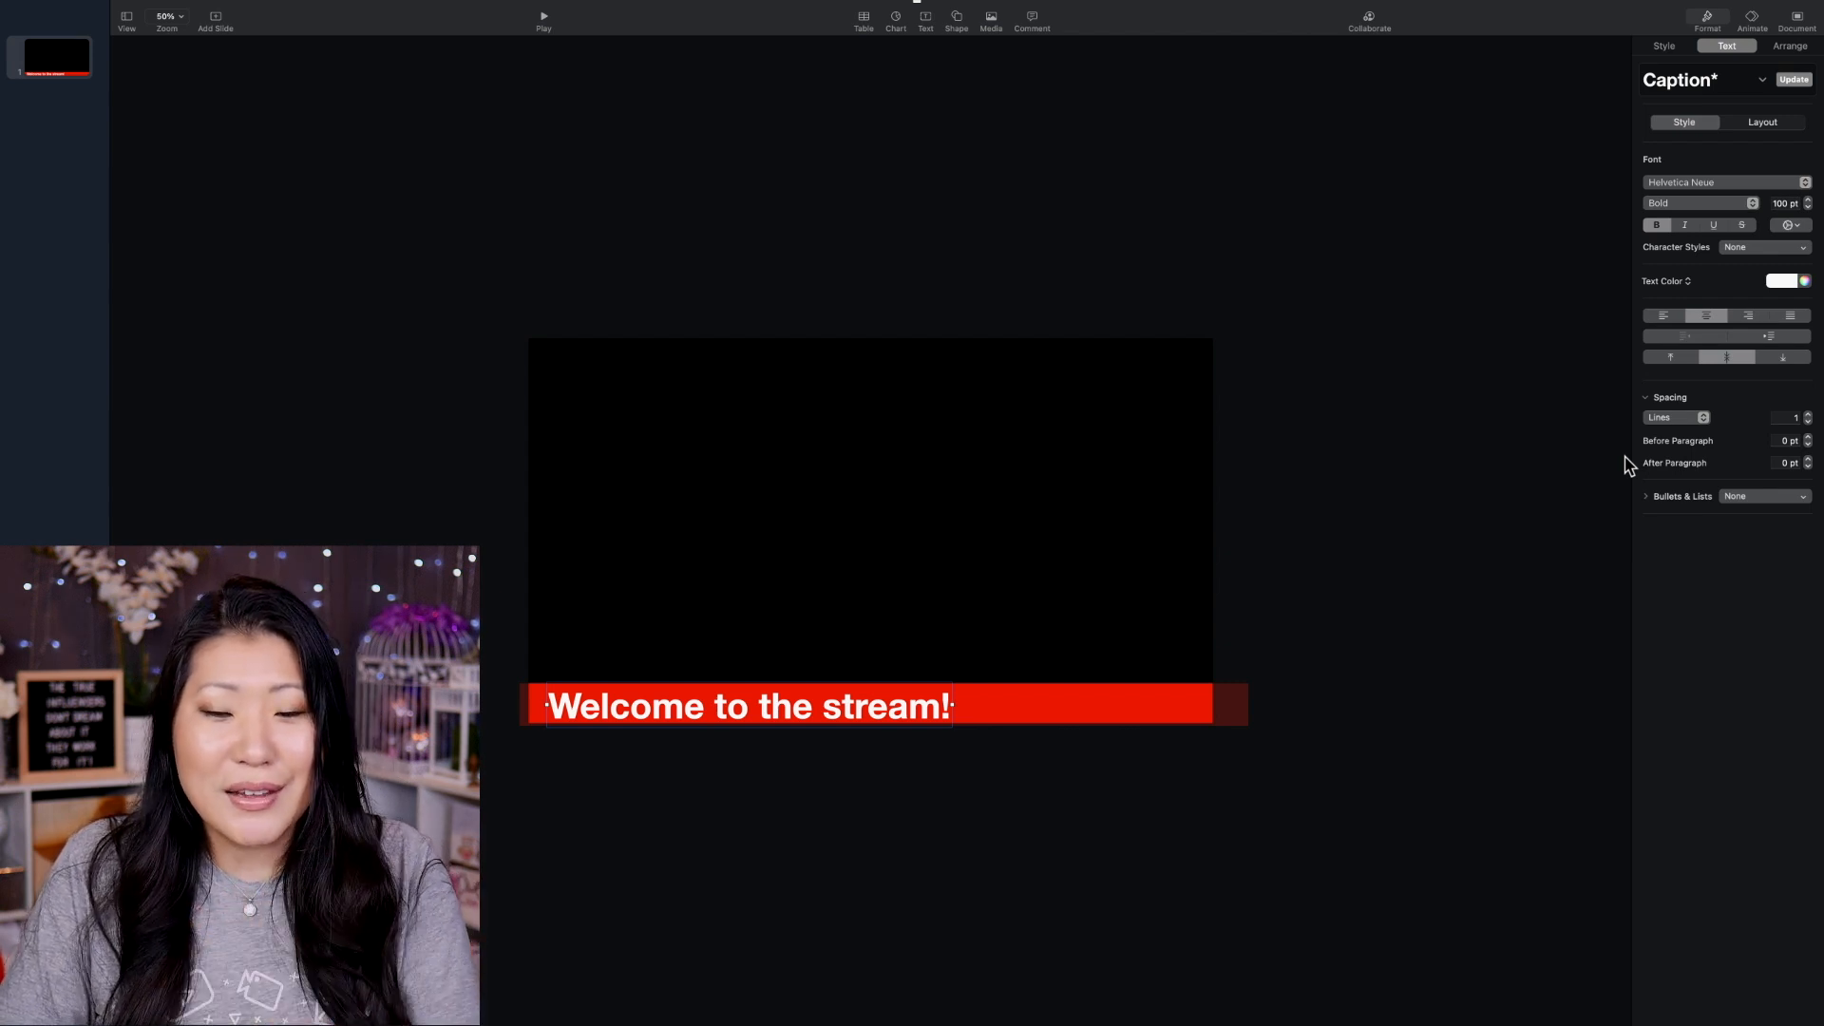
pyautogui.moveTo(803, 719)
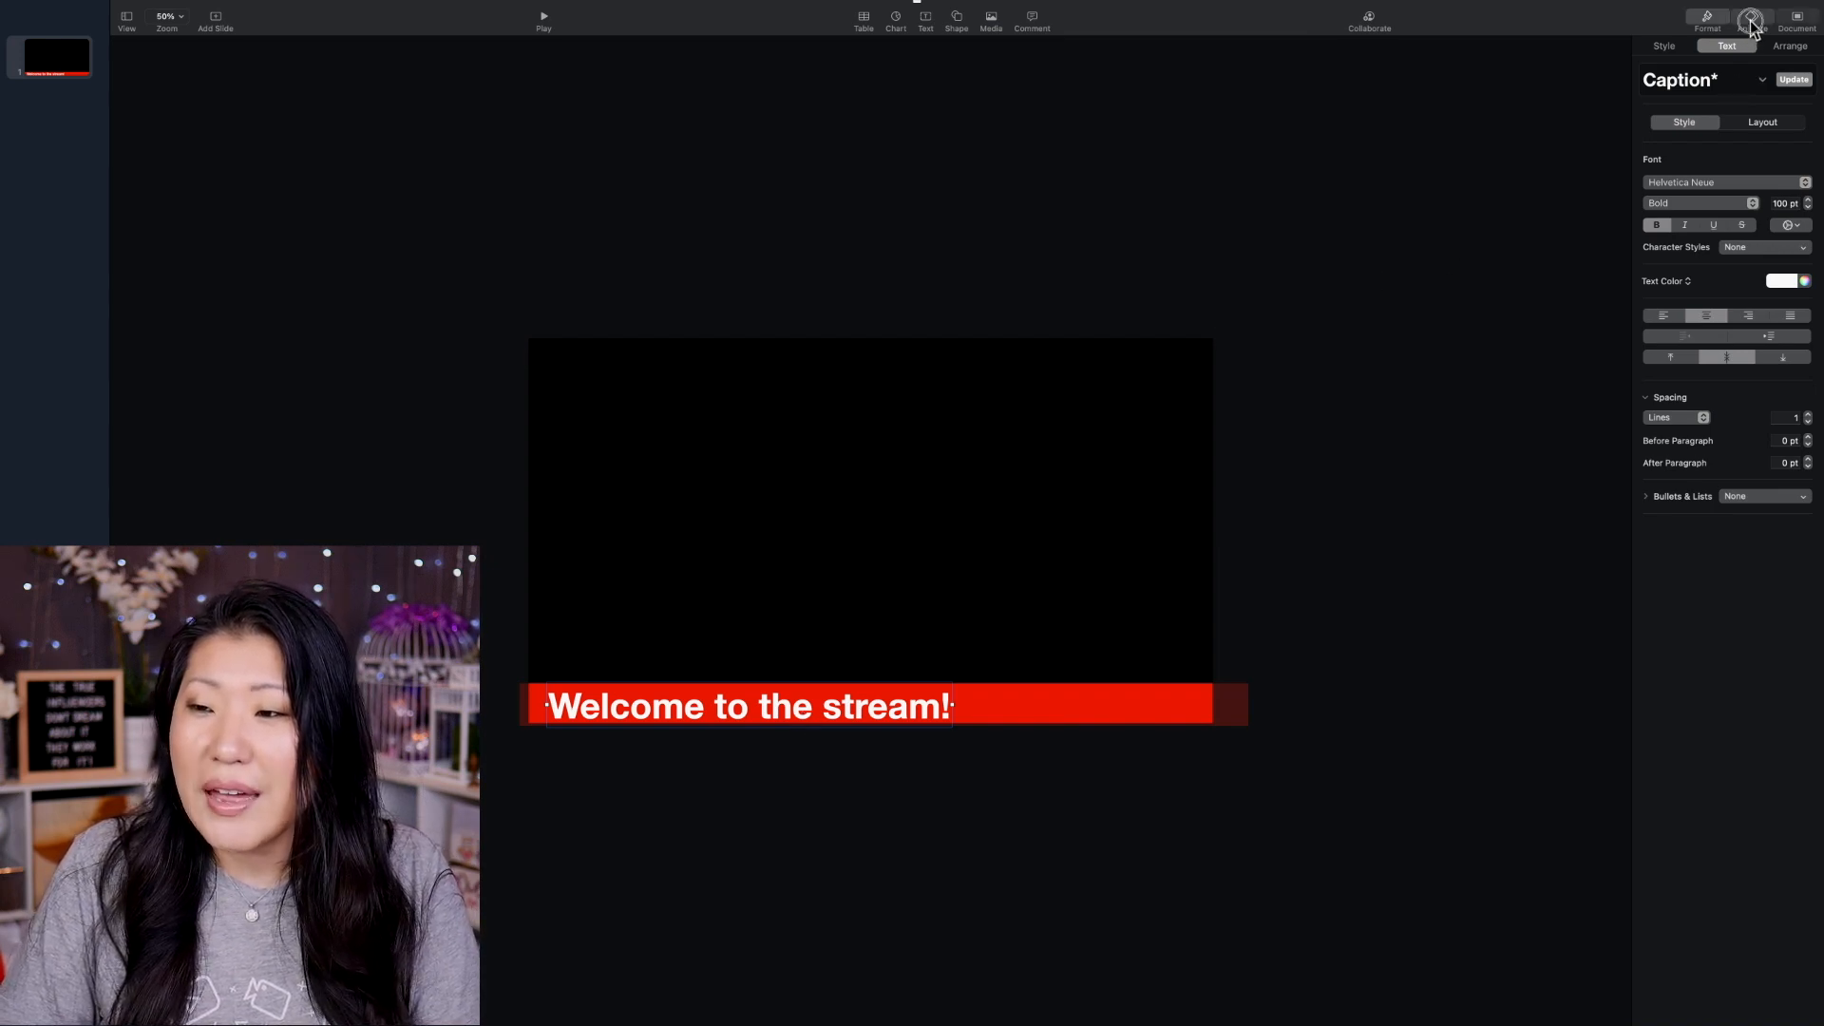
# Step: Preview and apply the Keyboard build-in effect to the banner text
pyautogui.click(1750, 20)
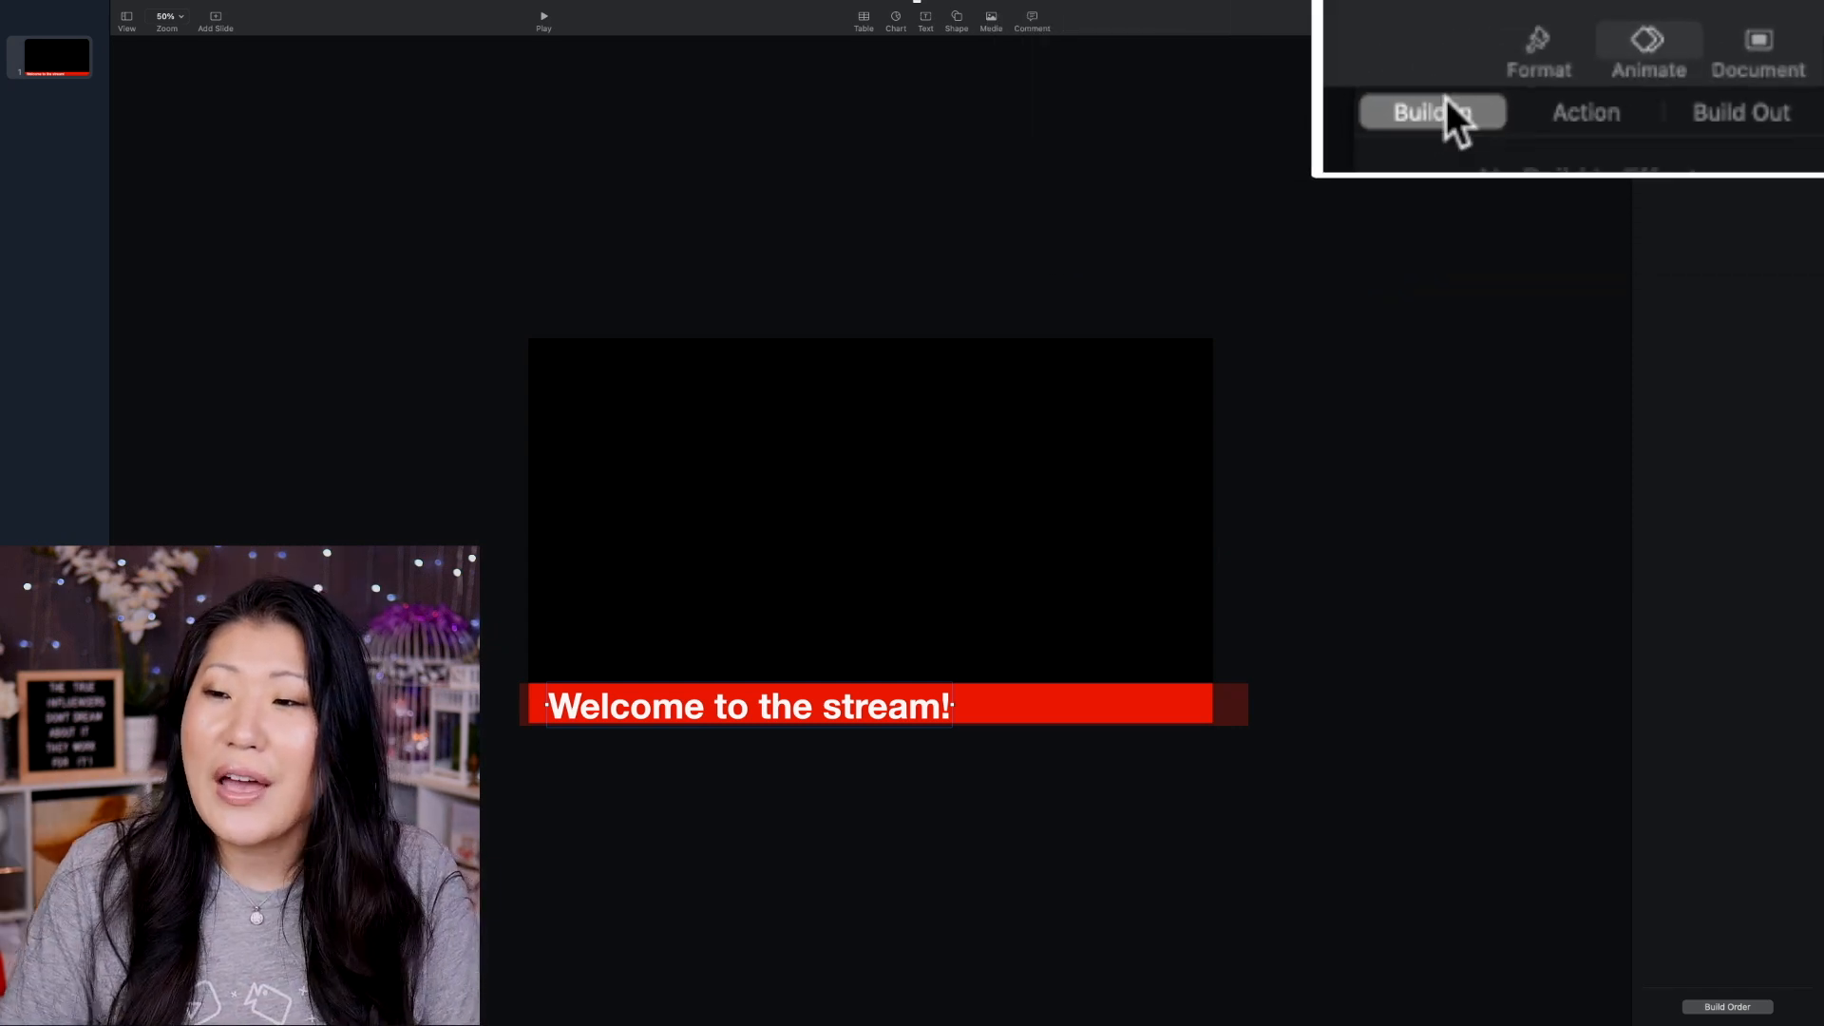
pyautogui.click(1431, 112)
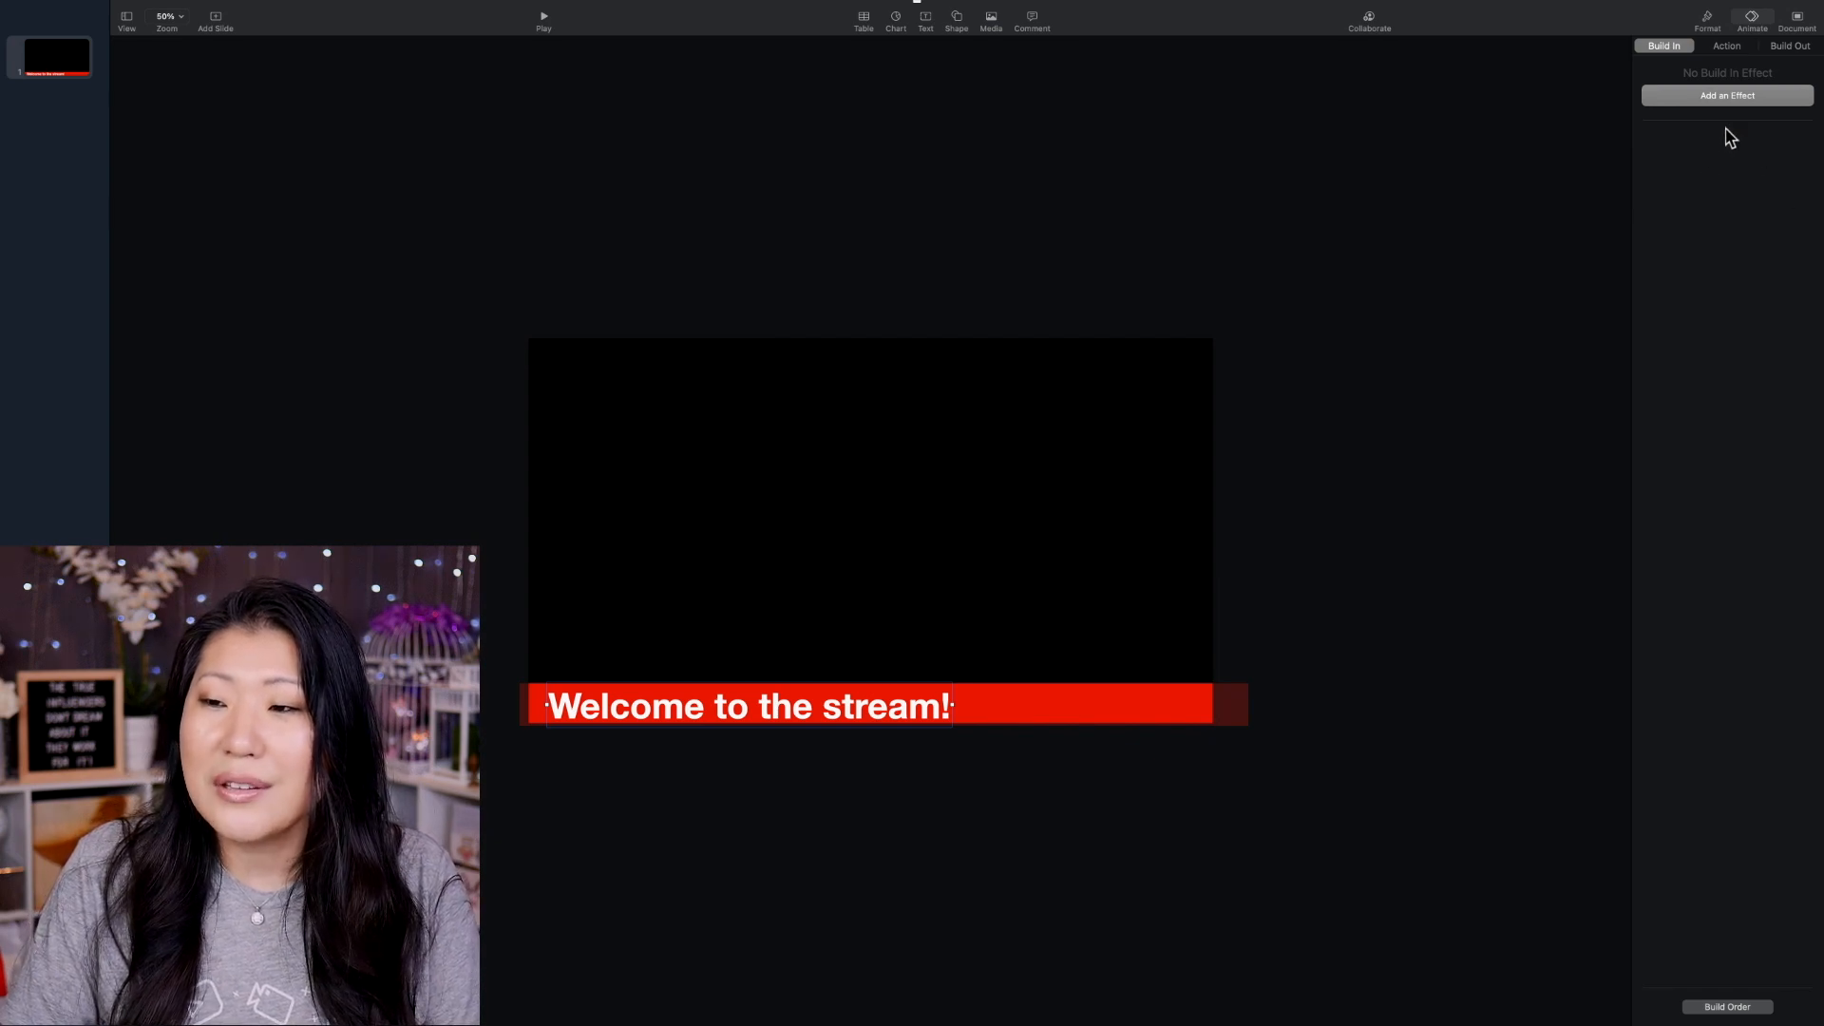
pyautogui.click(1727, 94)
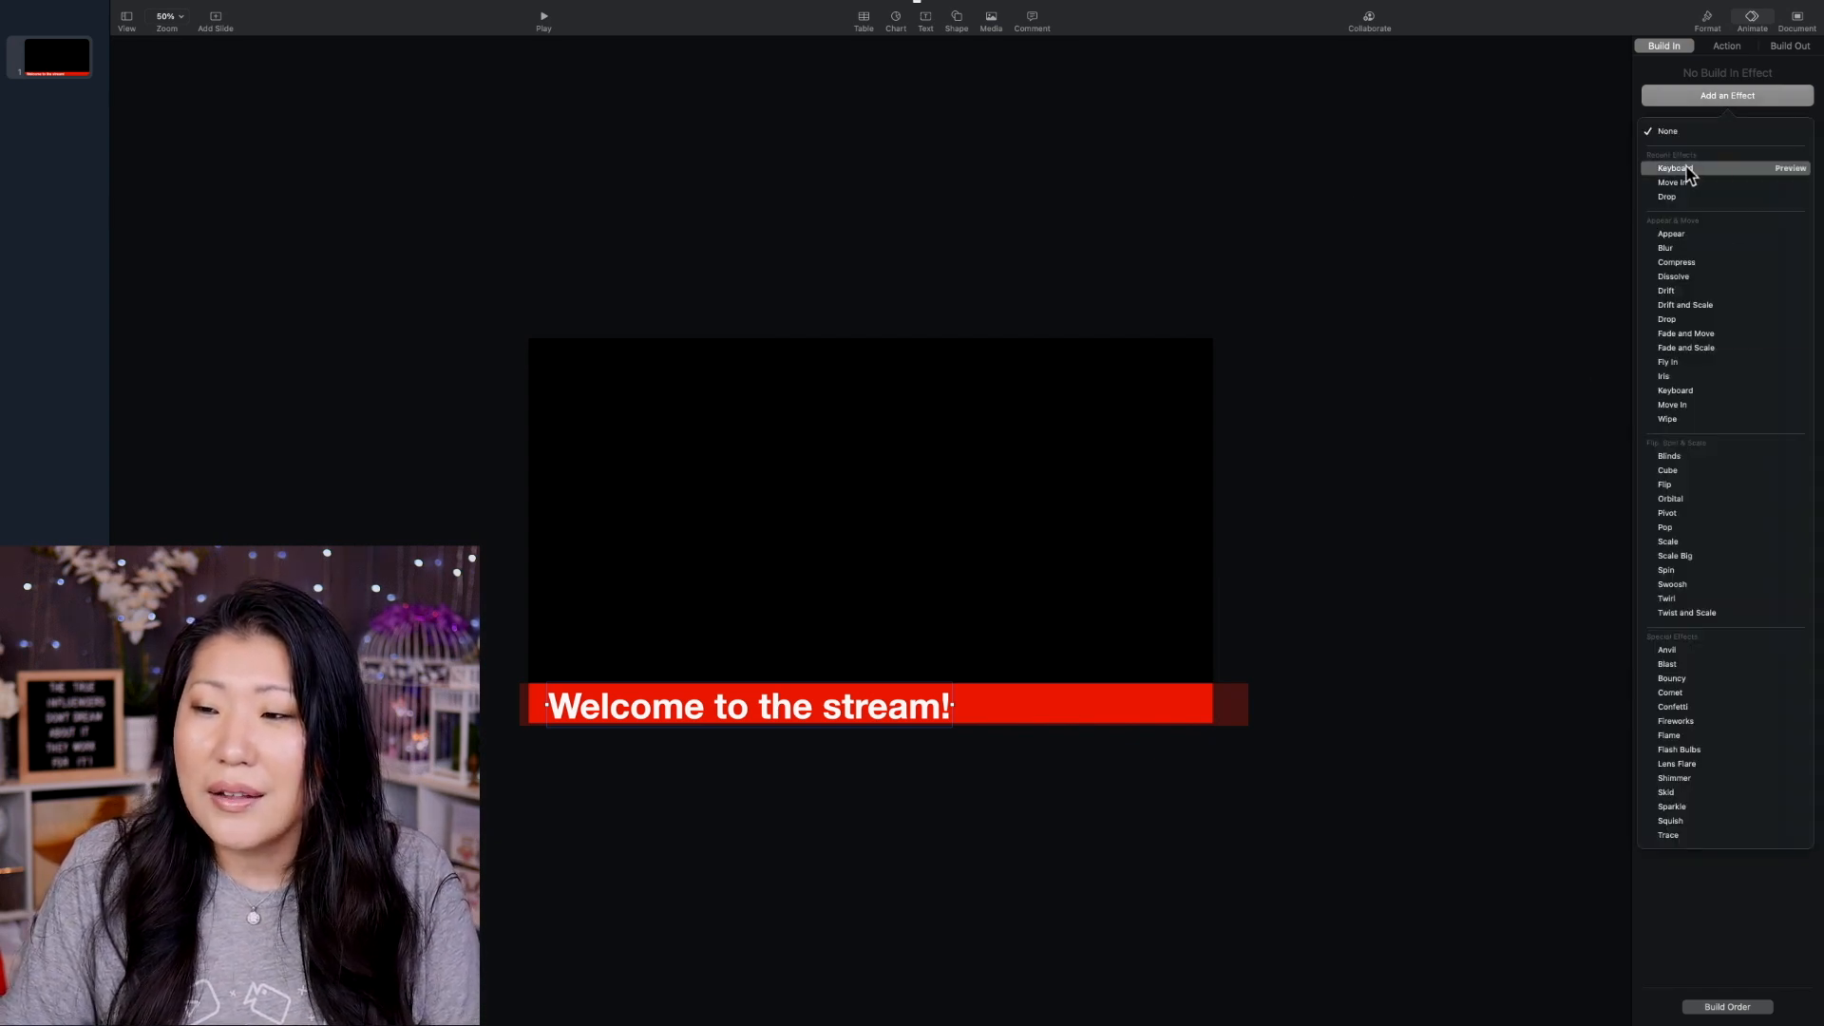
pyautogui.click(1789, 167)
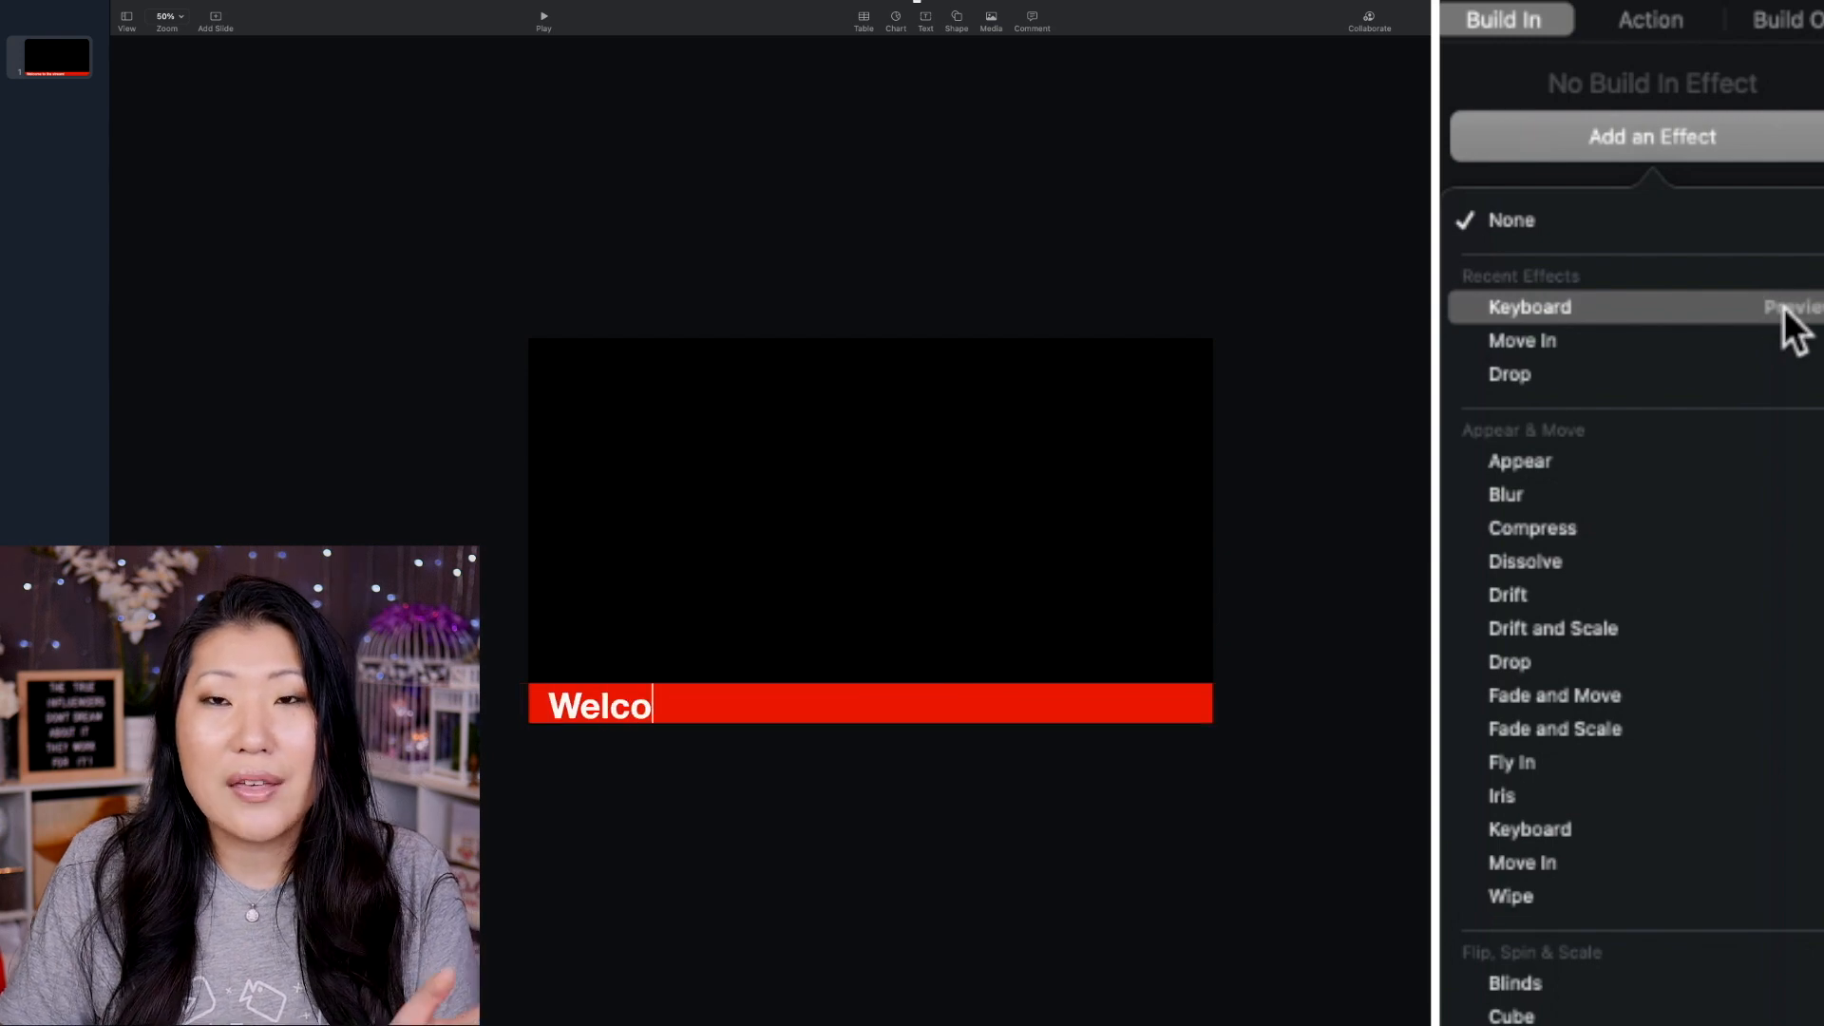
pyautogui.write('me to the stream!')
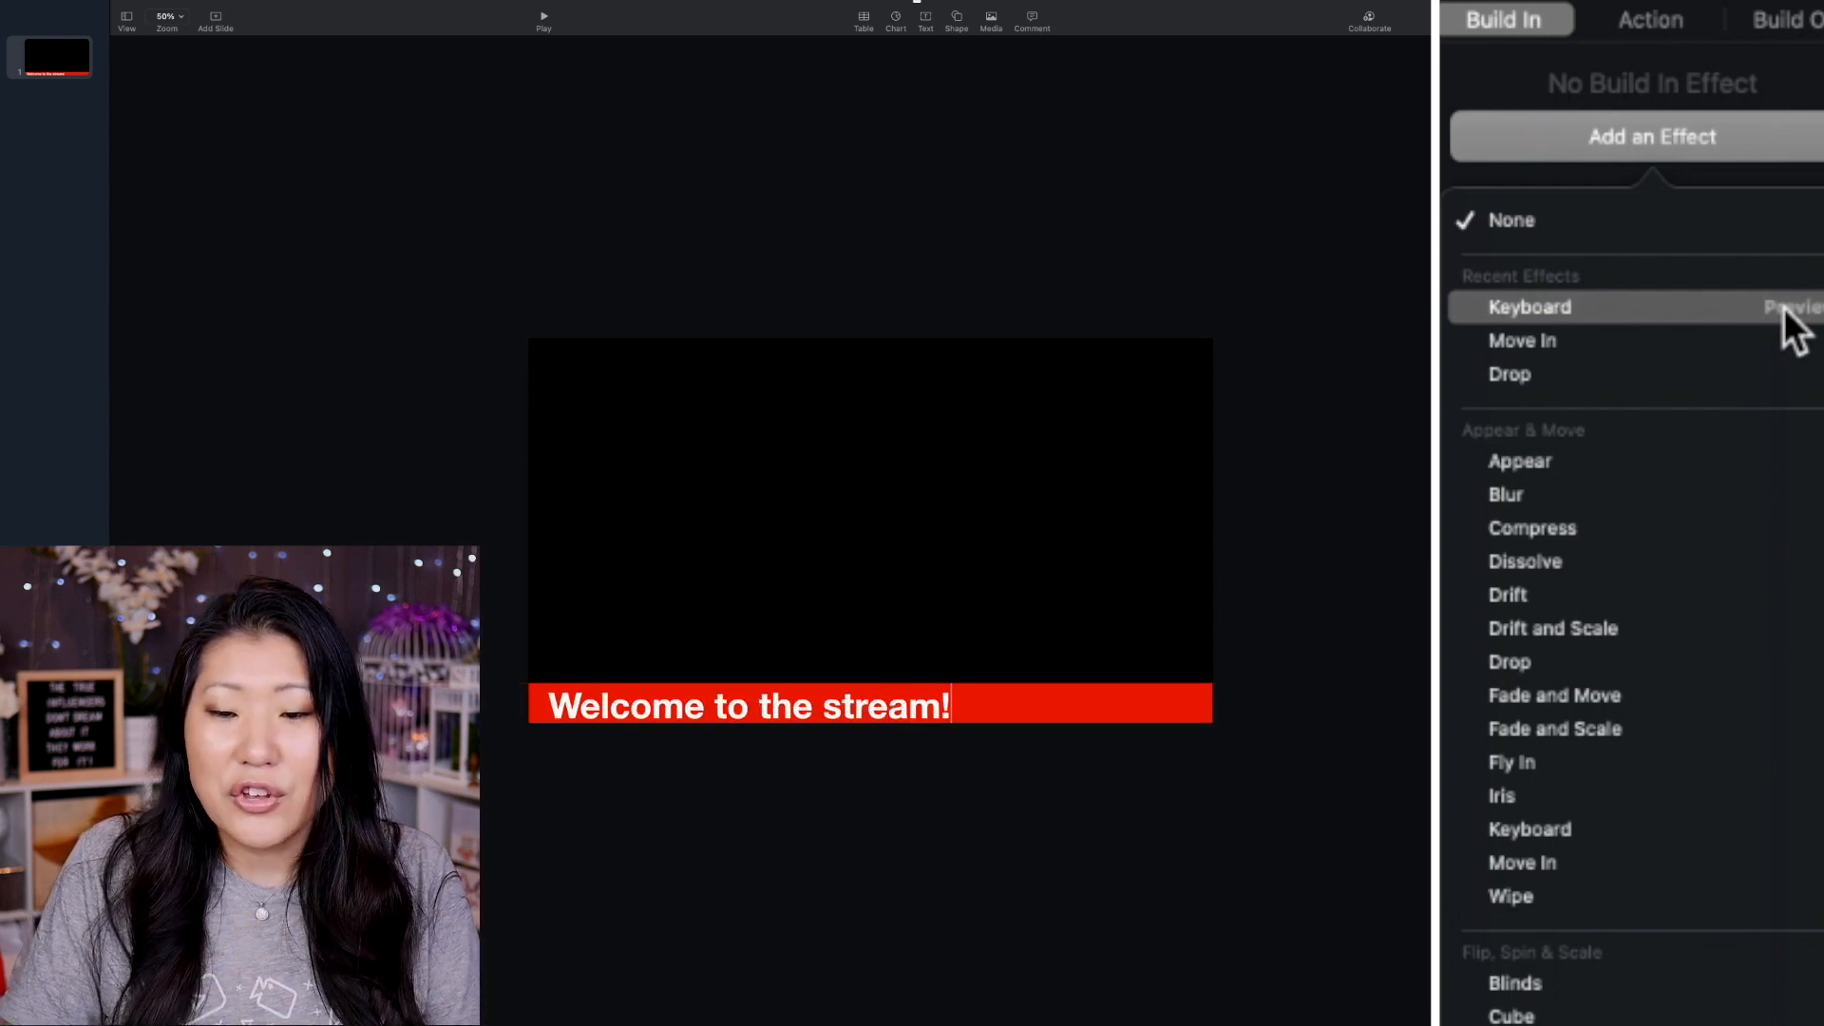
pyautogui.click(1529, 306)
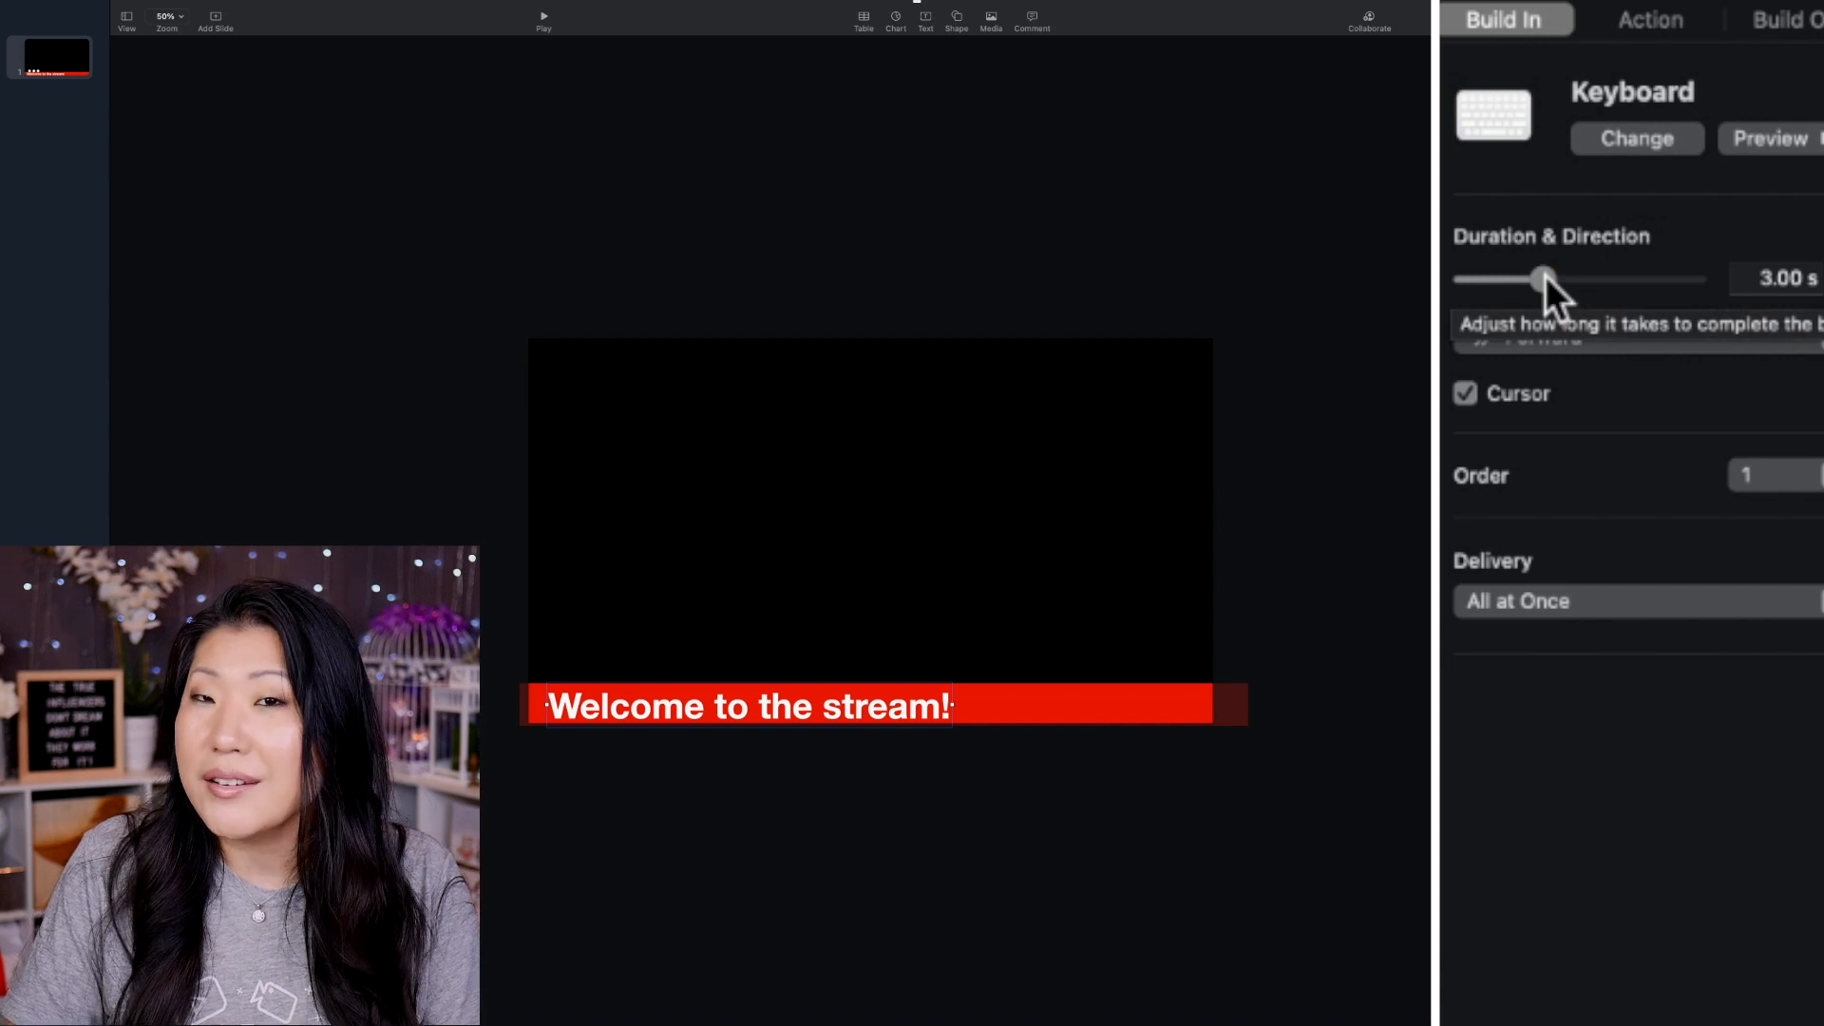
pyautogui.moveTo(1600, 646)
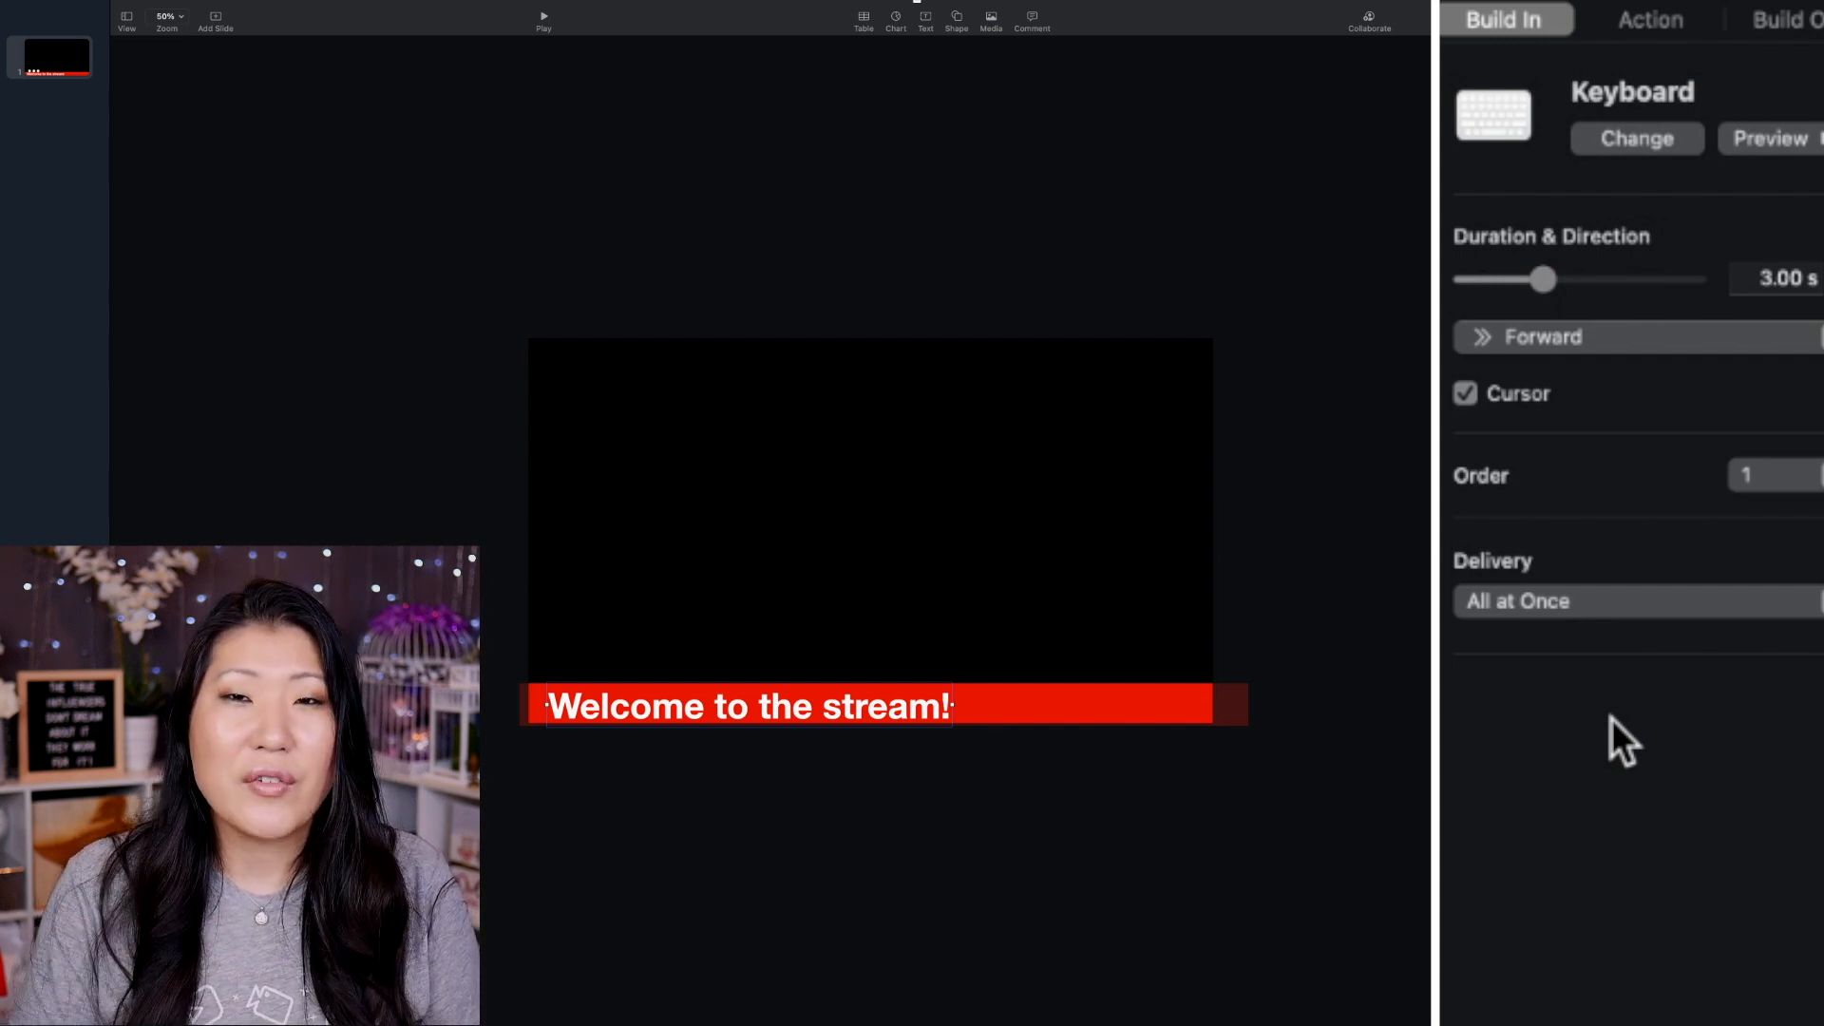
pyautogui.moveTo(1615, 715)
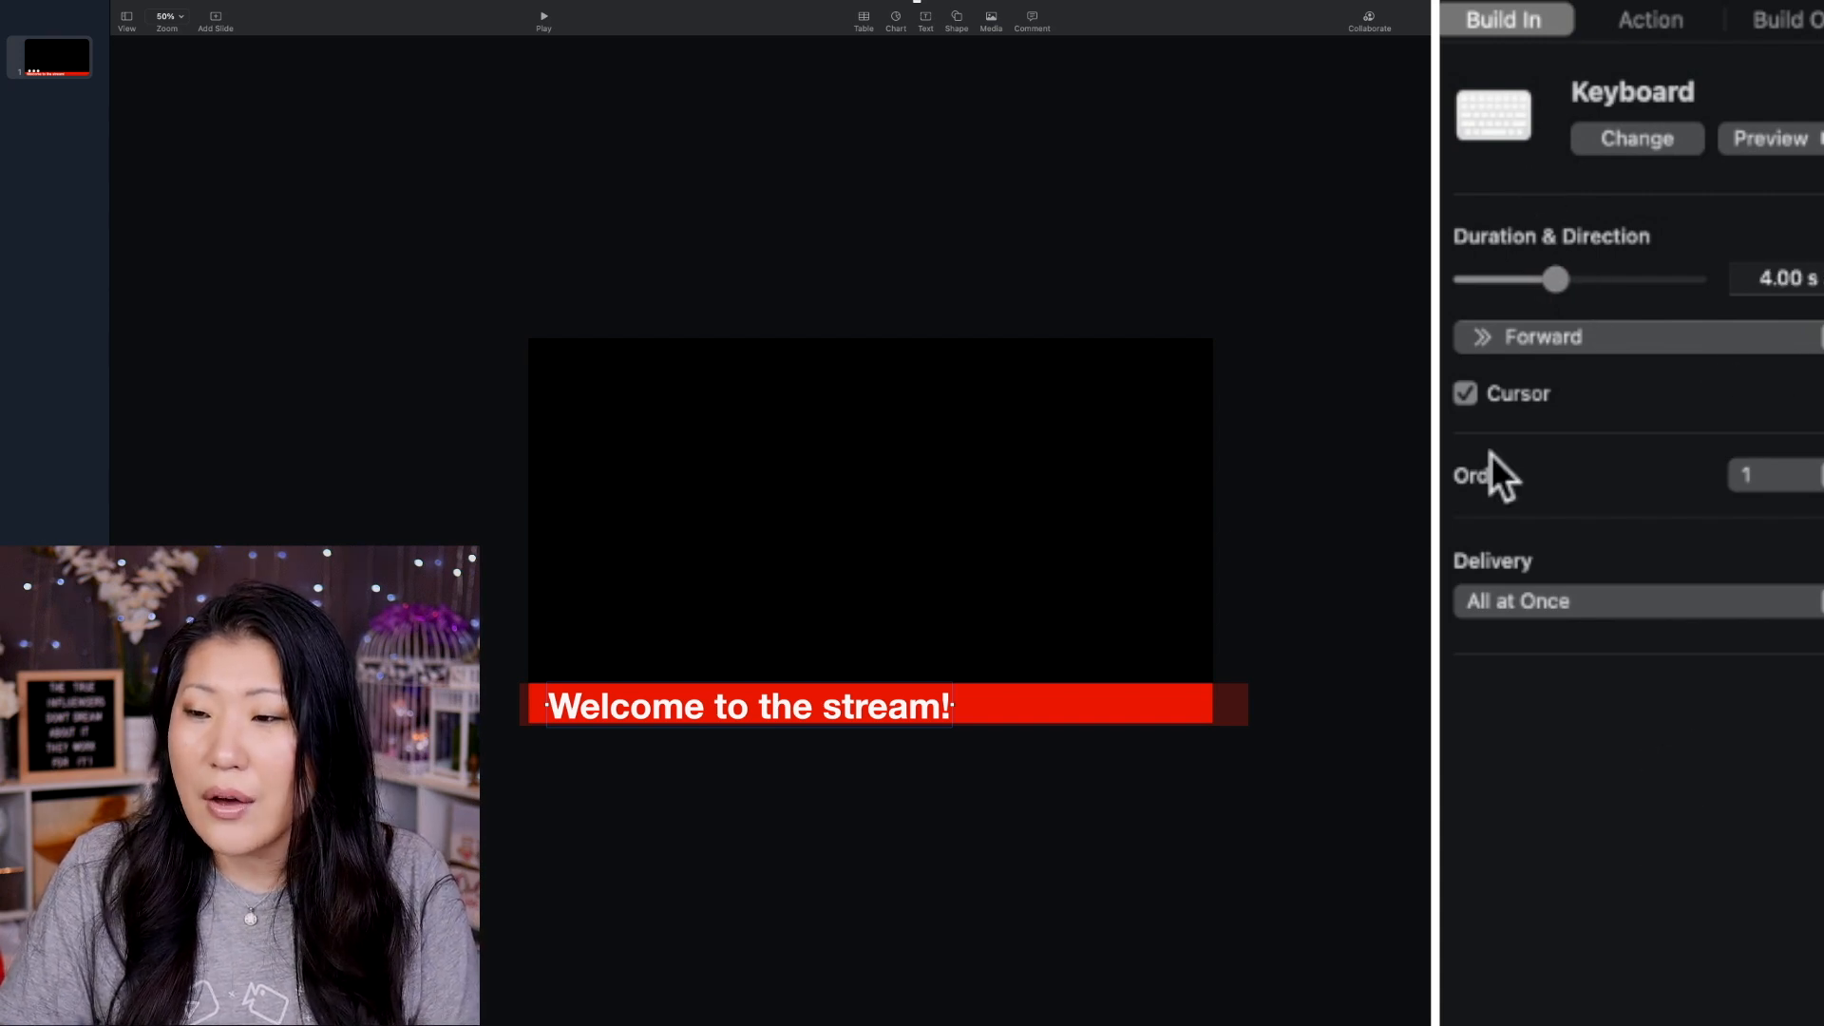
# Step: Set the Keyboard build to 4 seconds, cursor on, delivered All at Once
pyautogui.click(1465, 394)
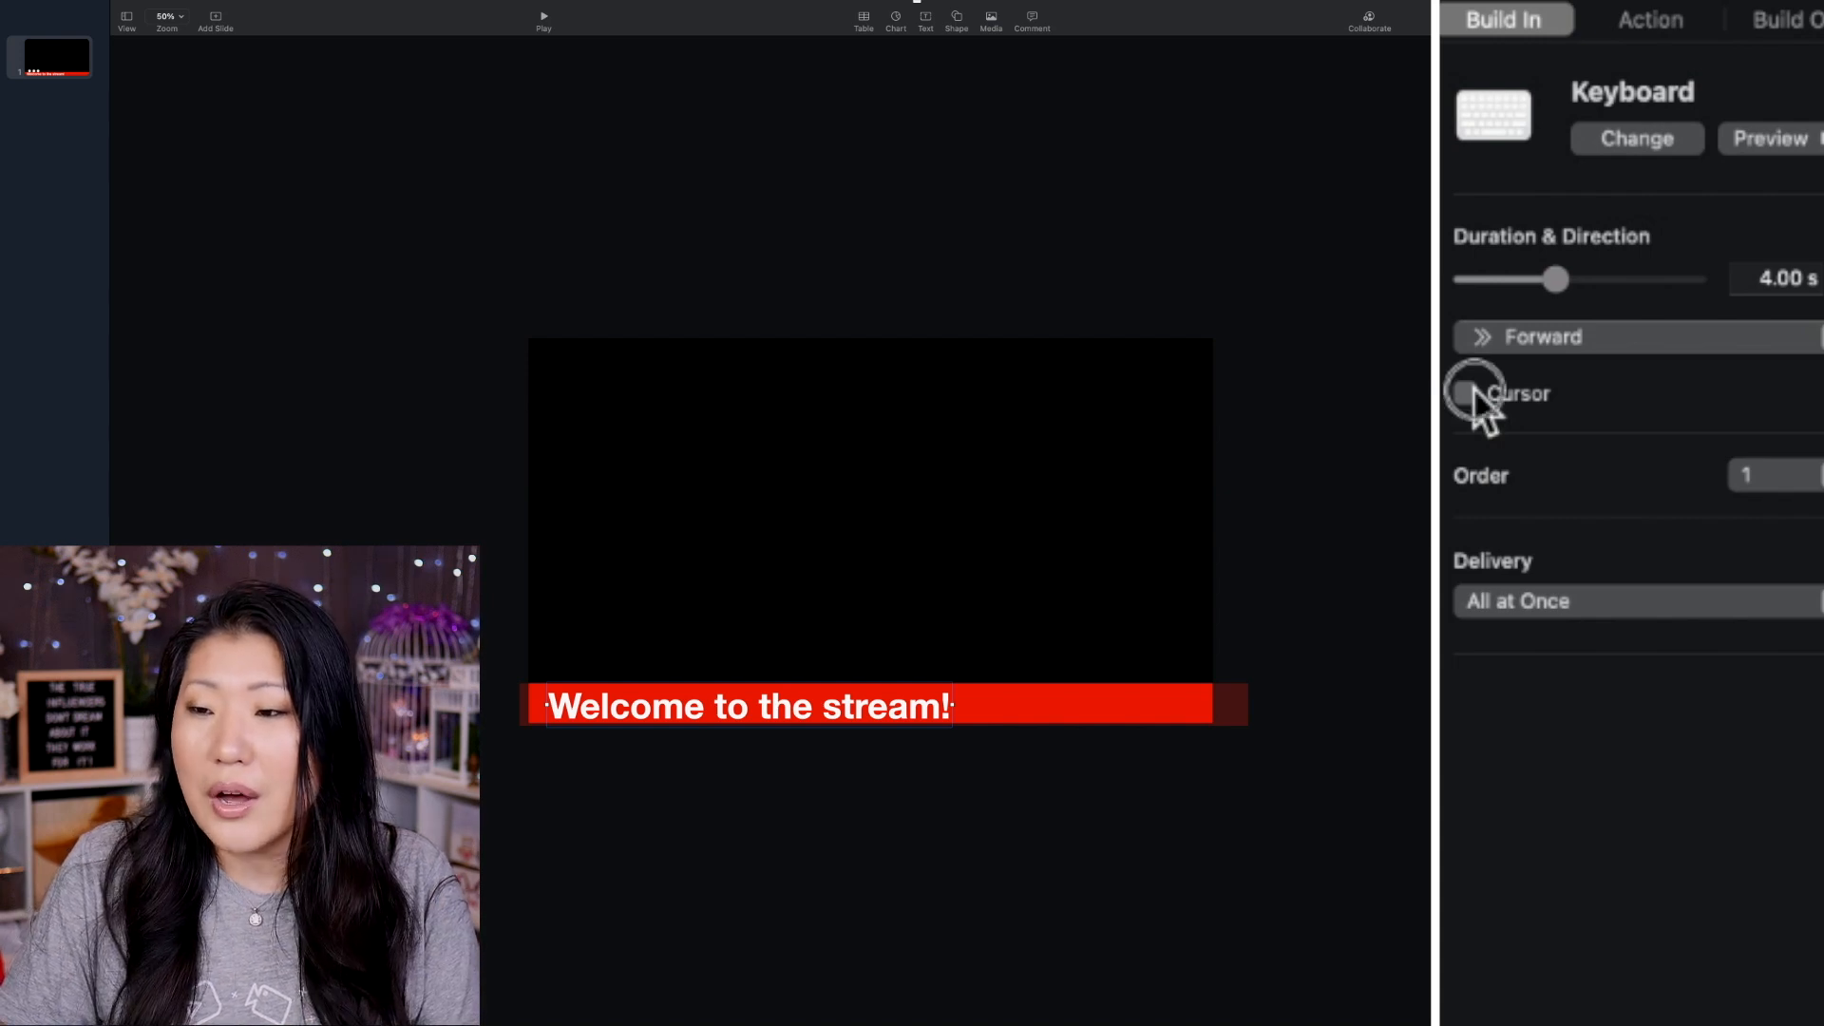
pyautogui.click(1463, 393)
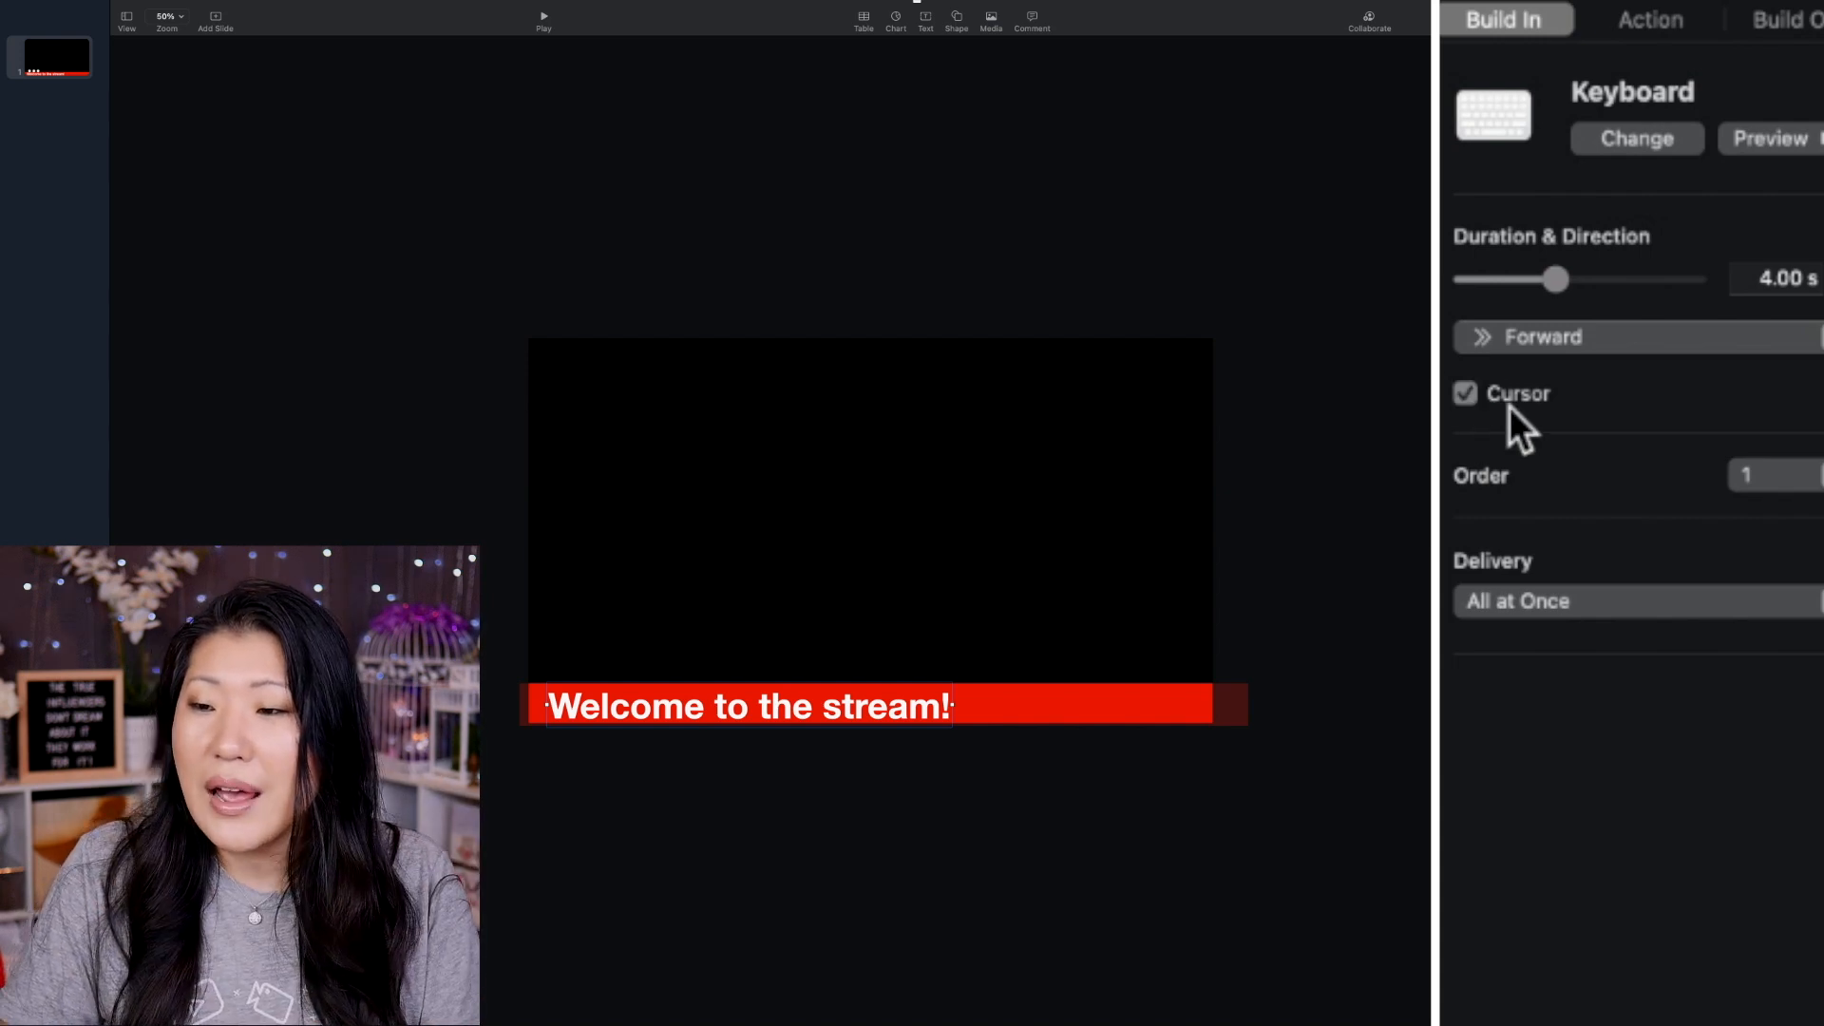
pyautogui.moveTo(1618, 512)
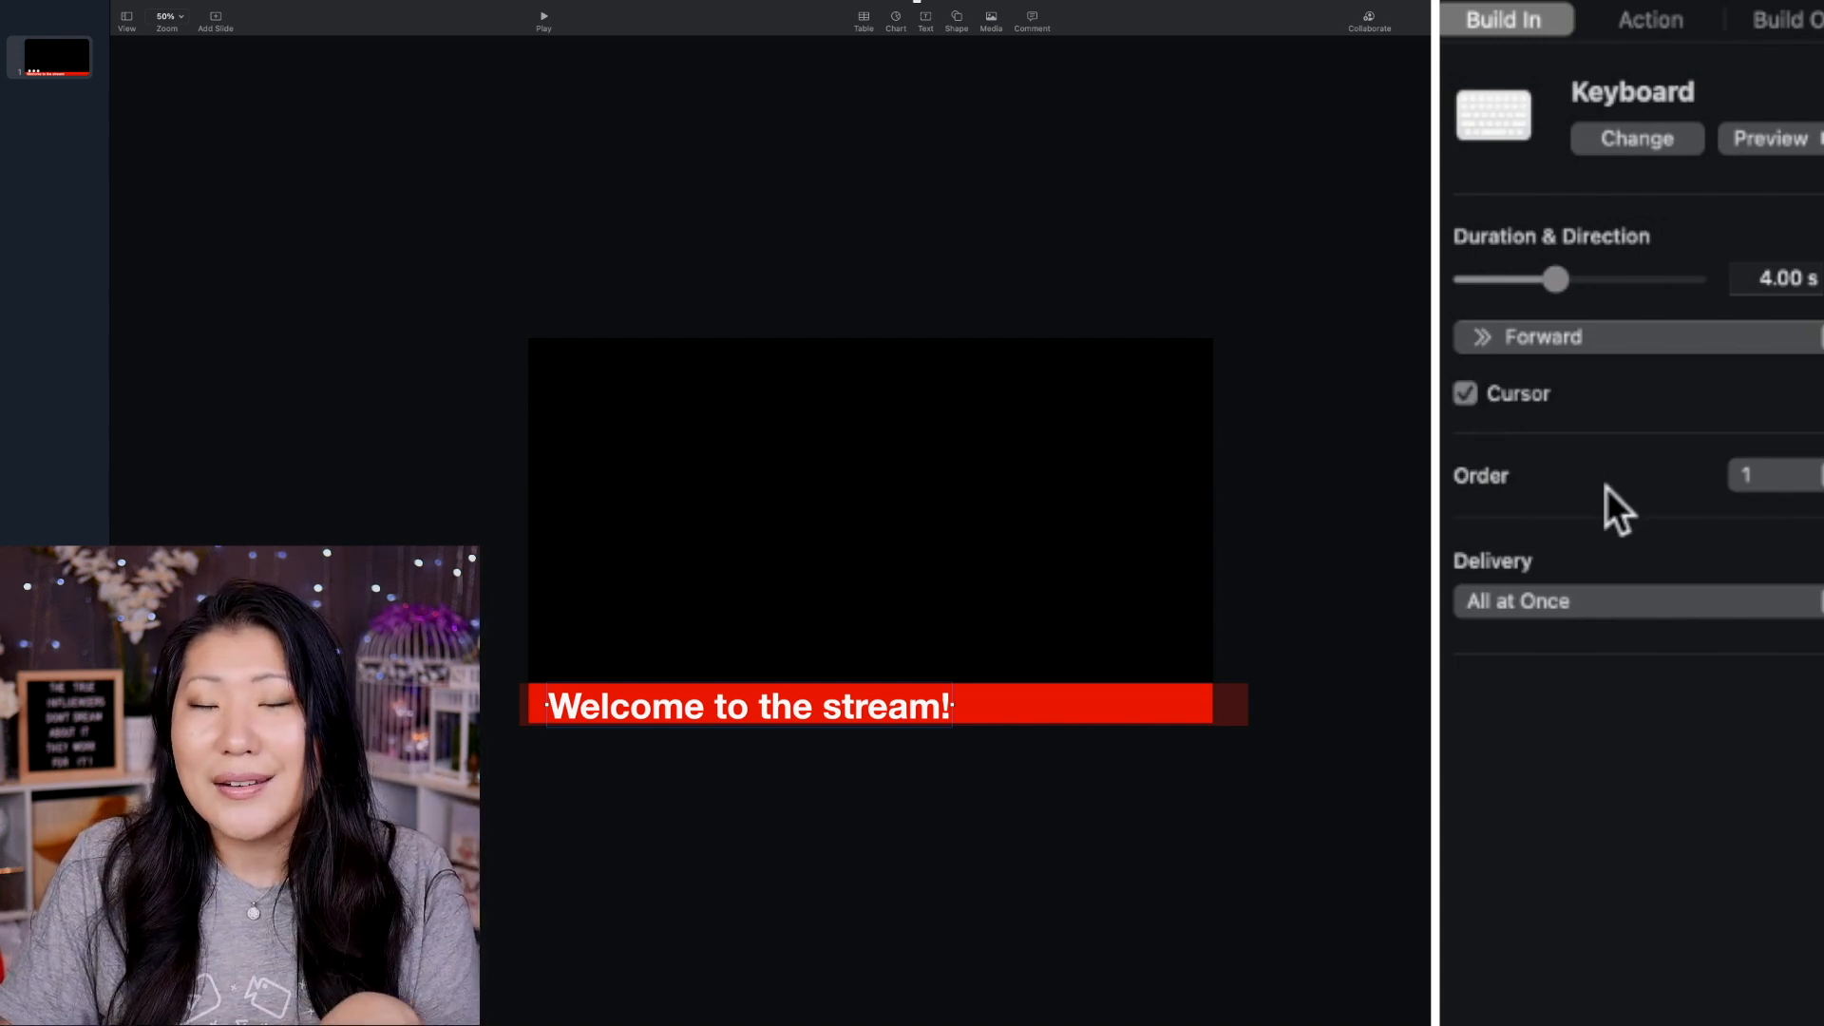
pyautogui.moveTo(1658, 751)
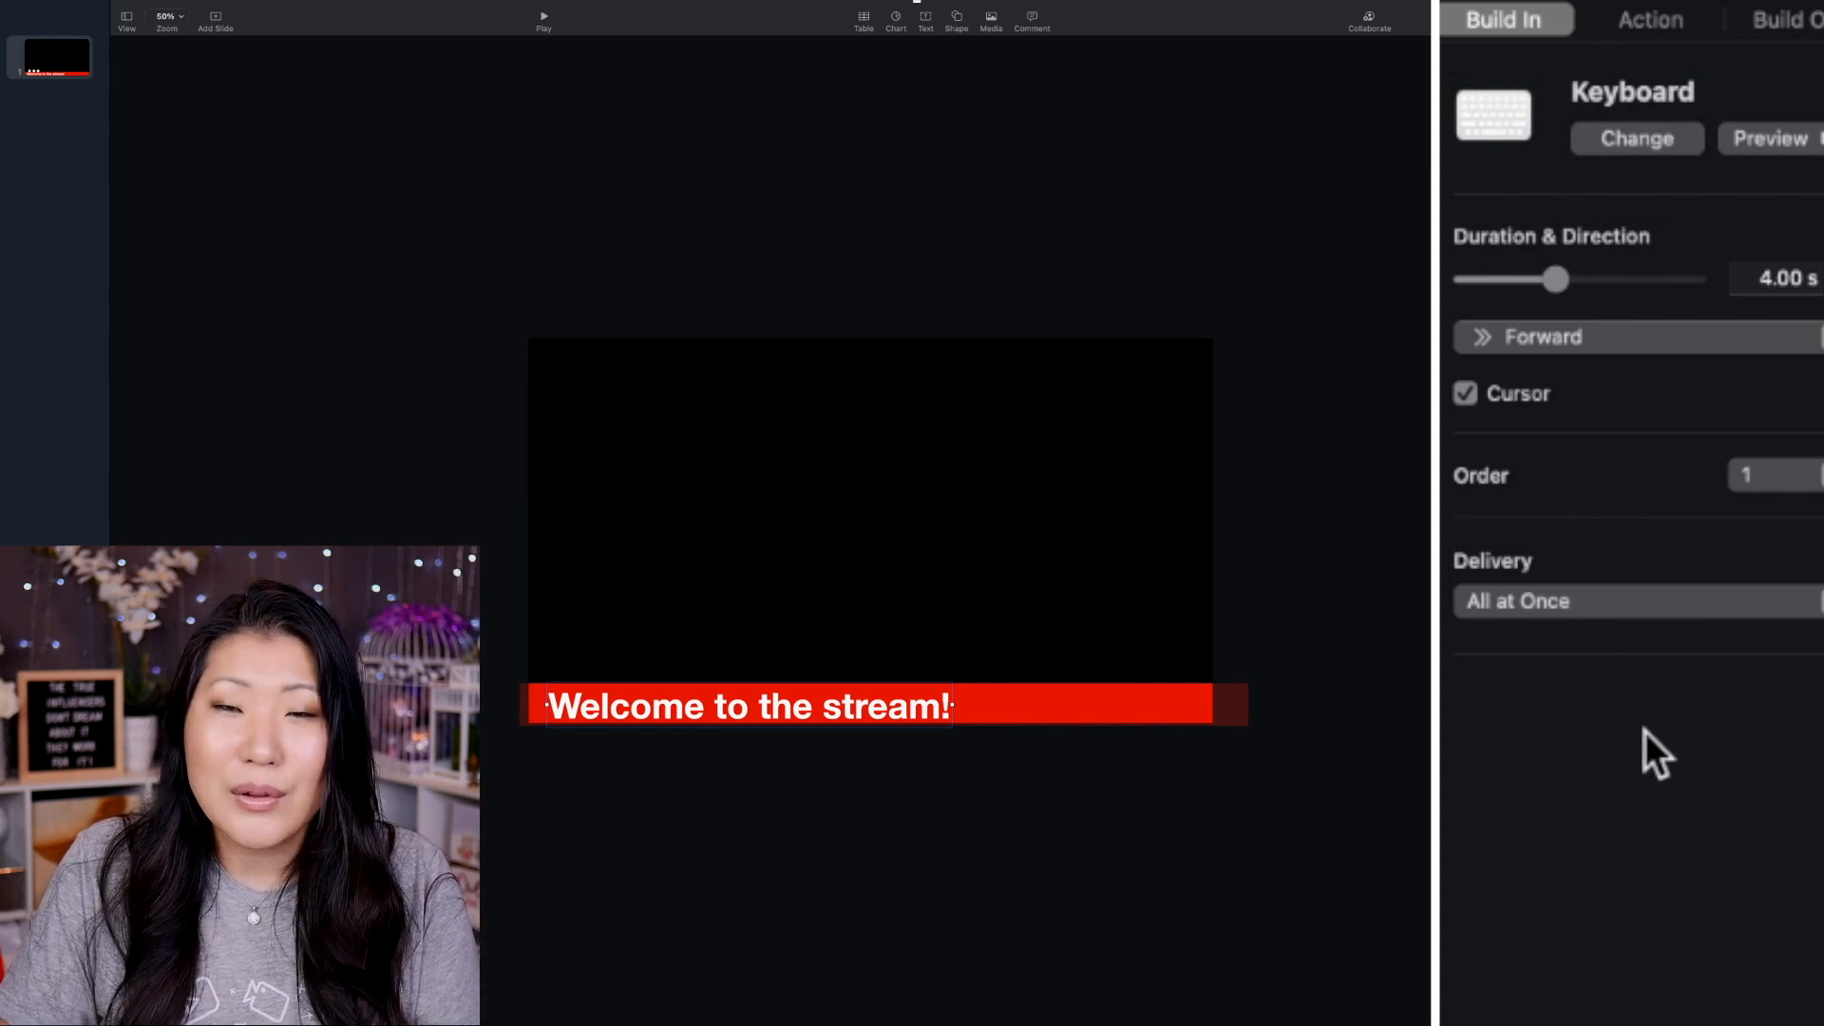
pyautogui.moveTo(1598, 613)
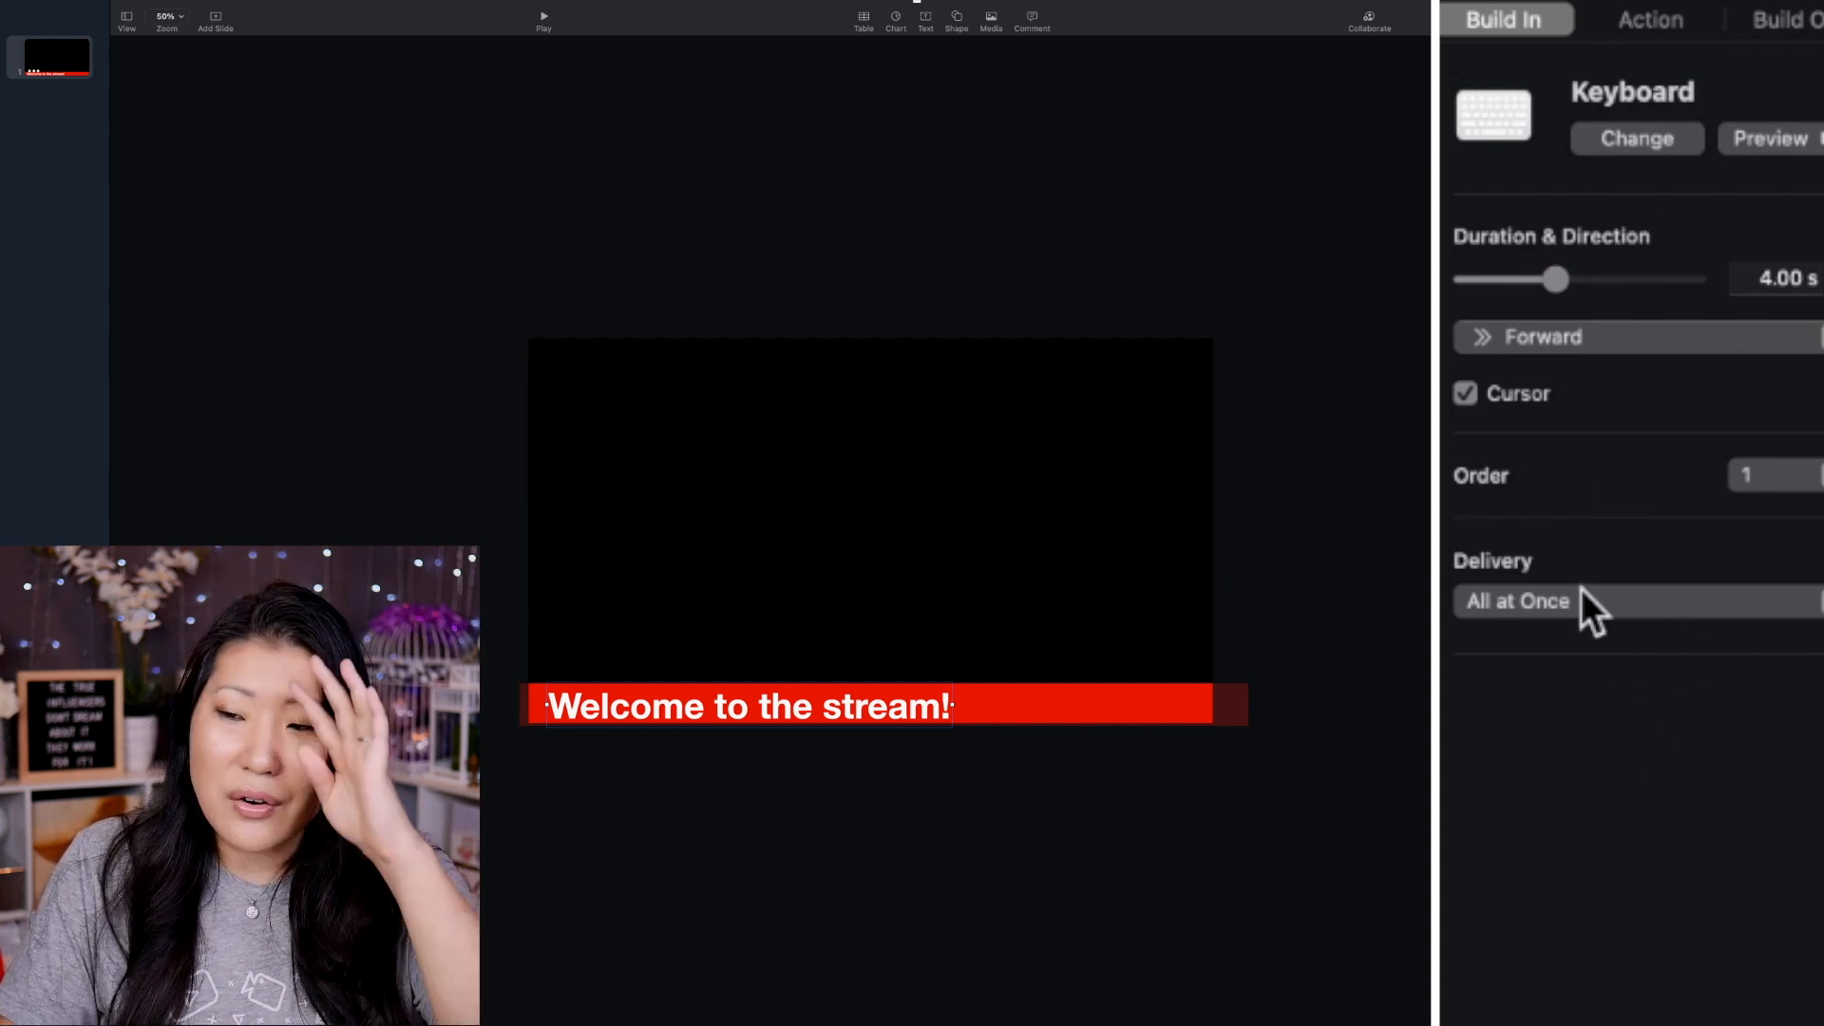
pyautogui.click(1570, 602)
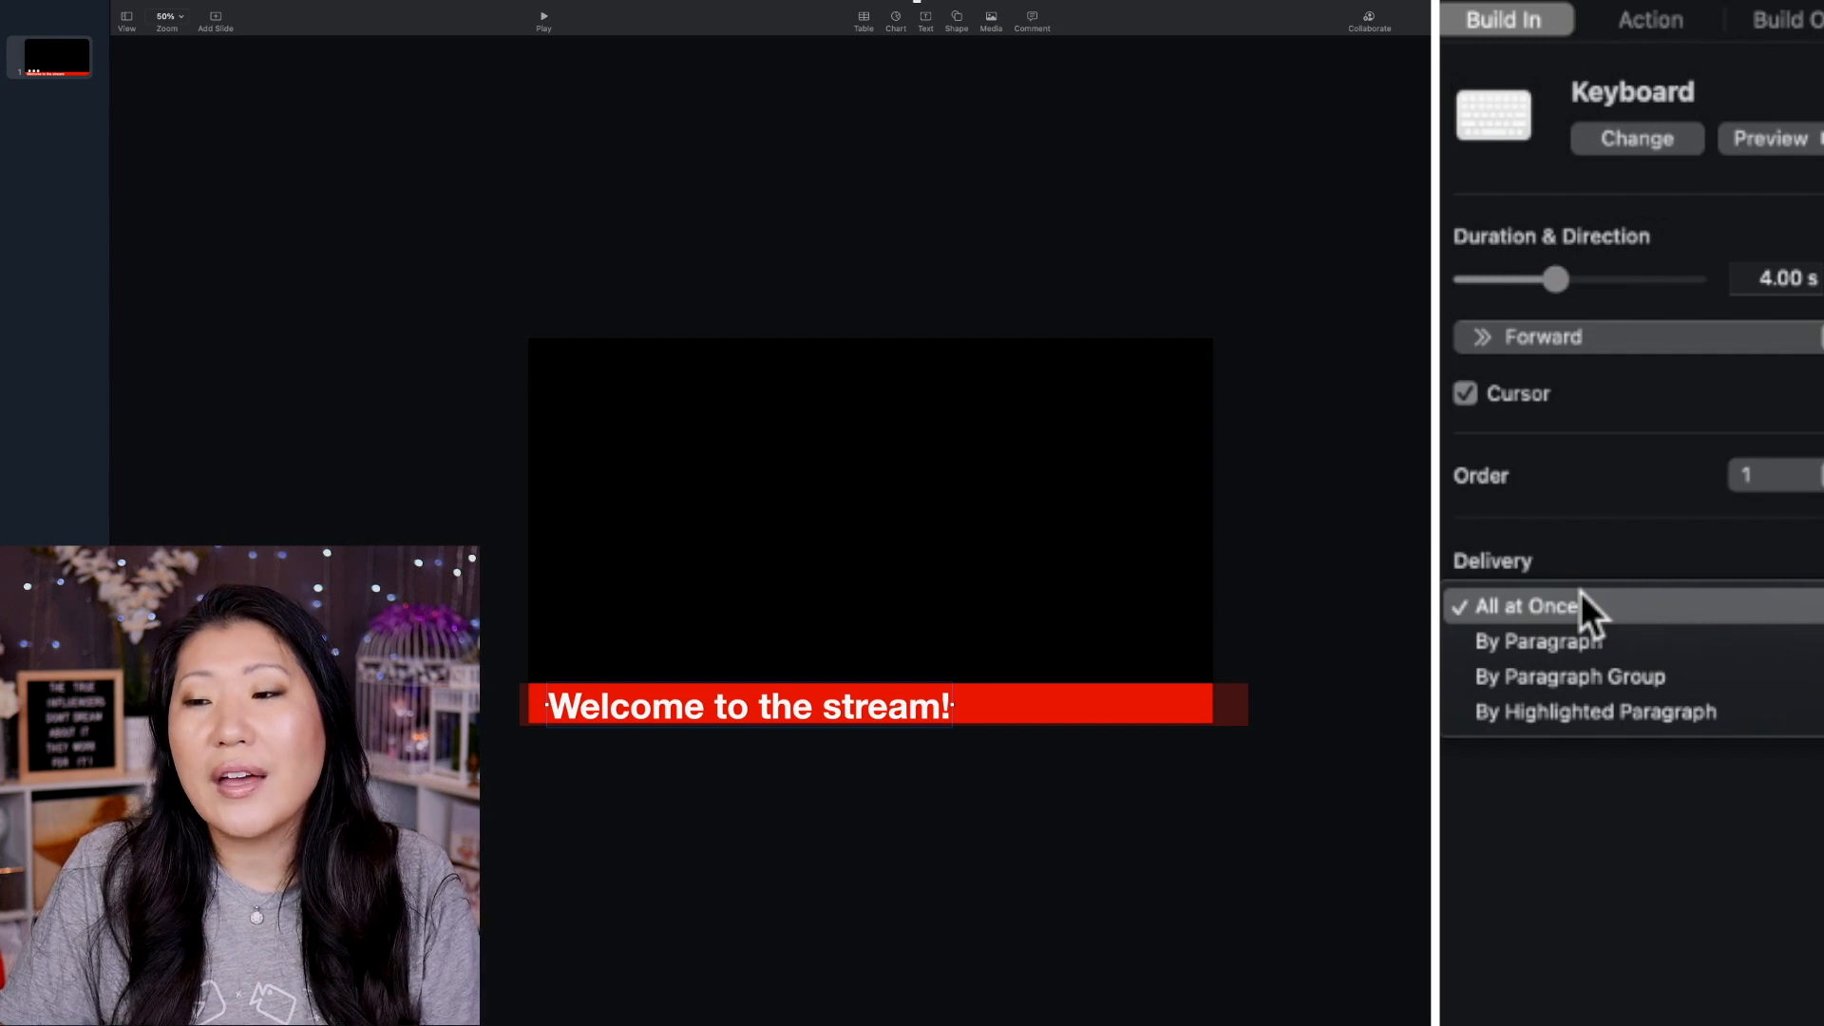
pyautogui.click(1518, 606)
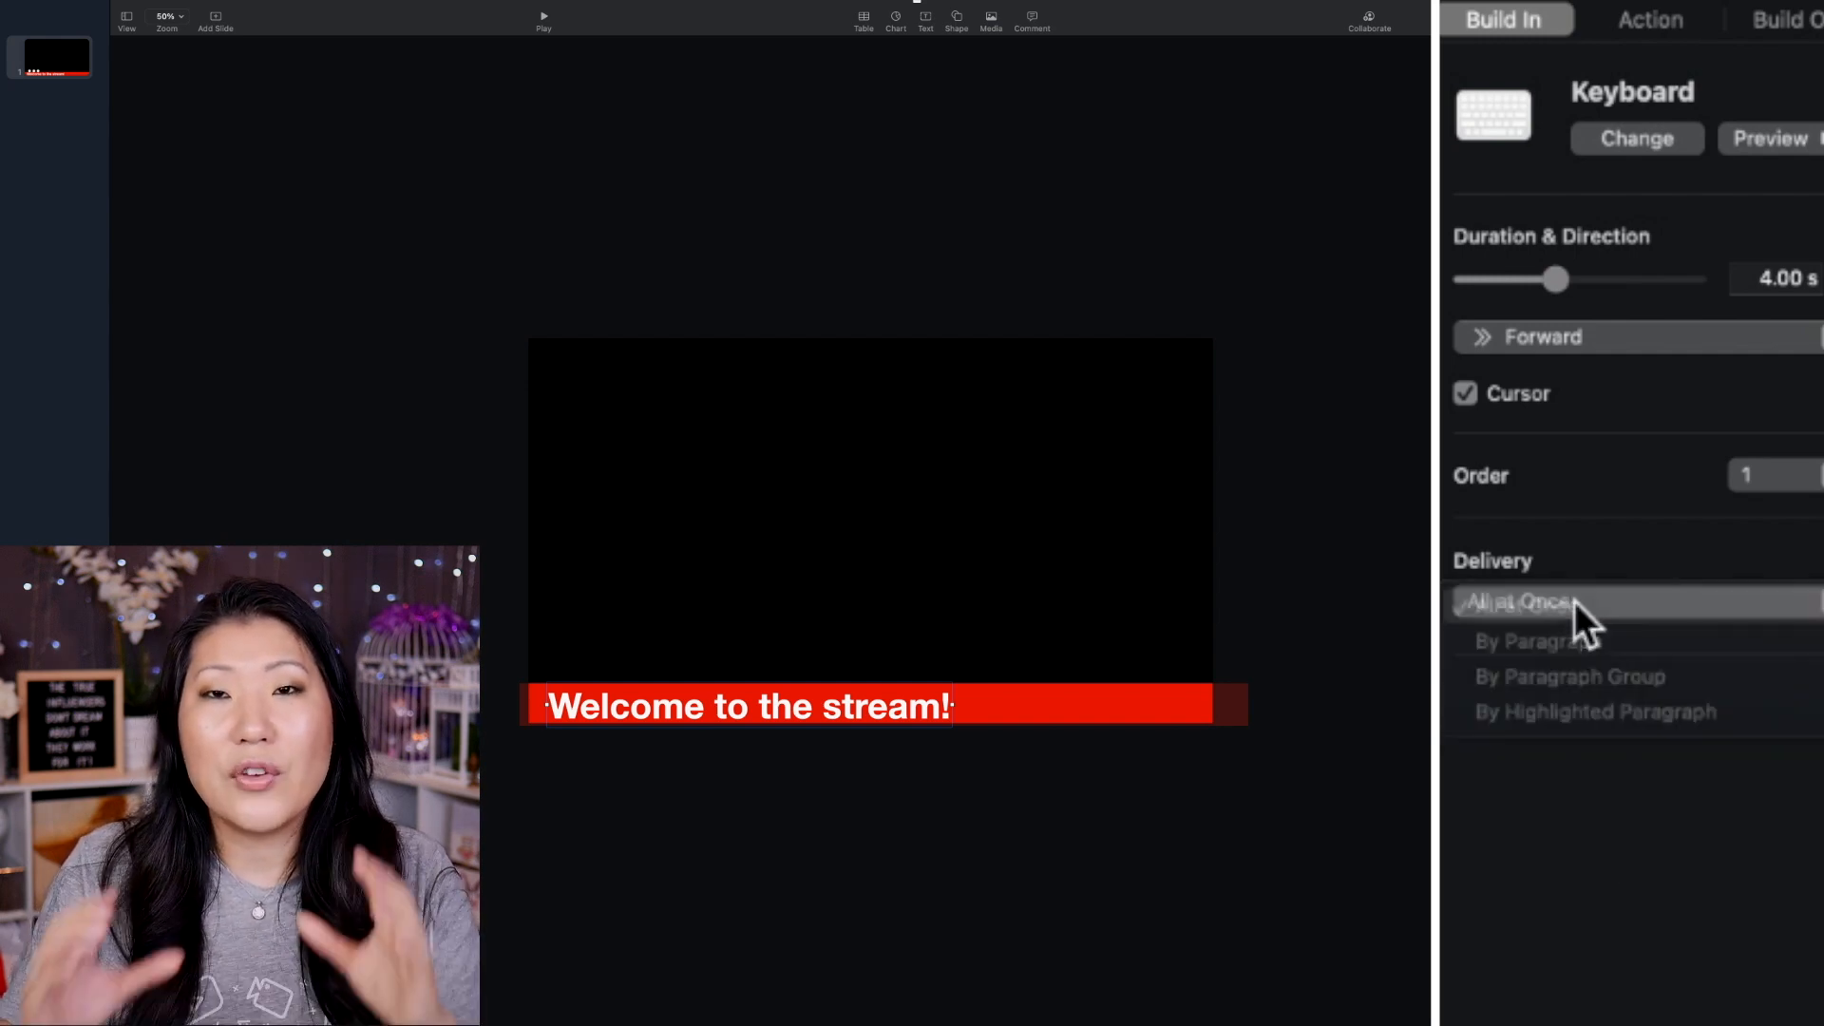
pyautogui.click(1515, 602)
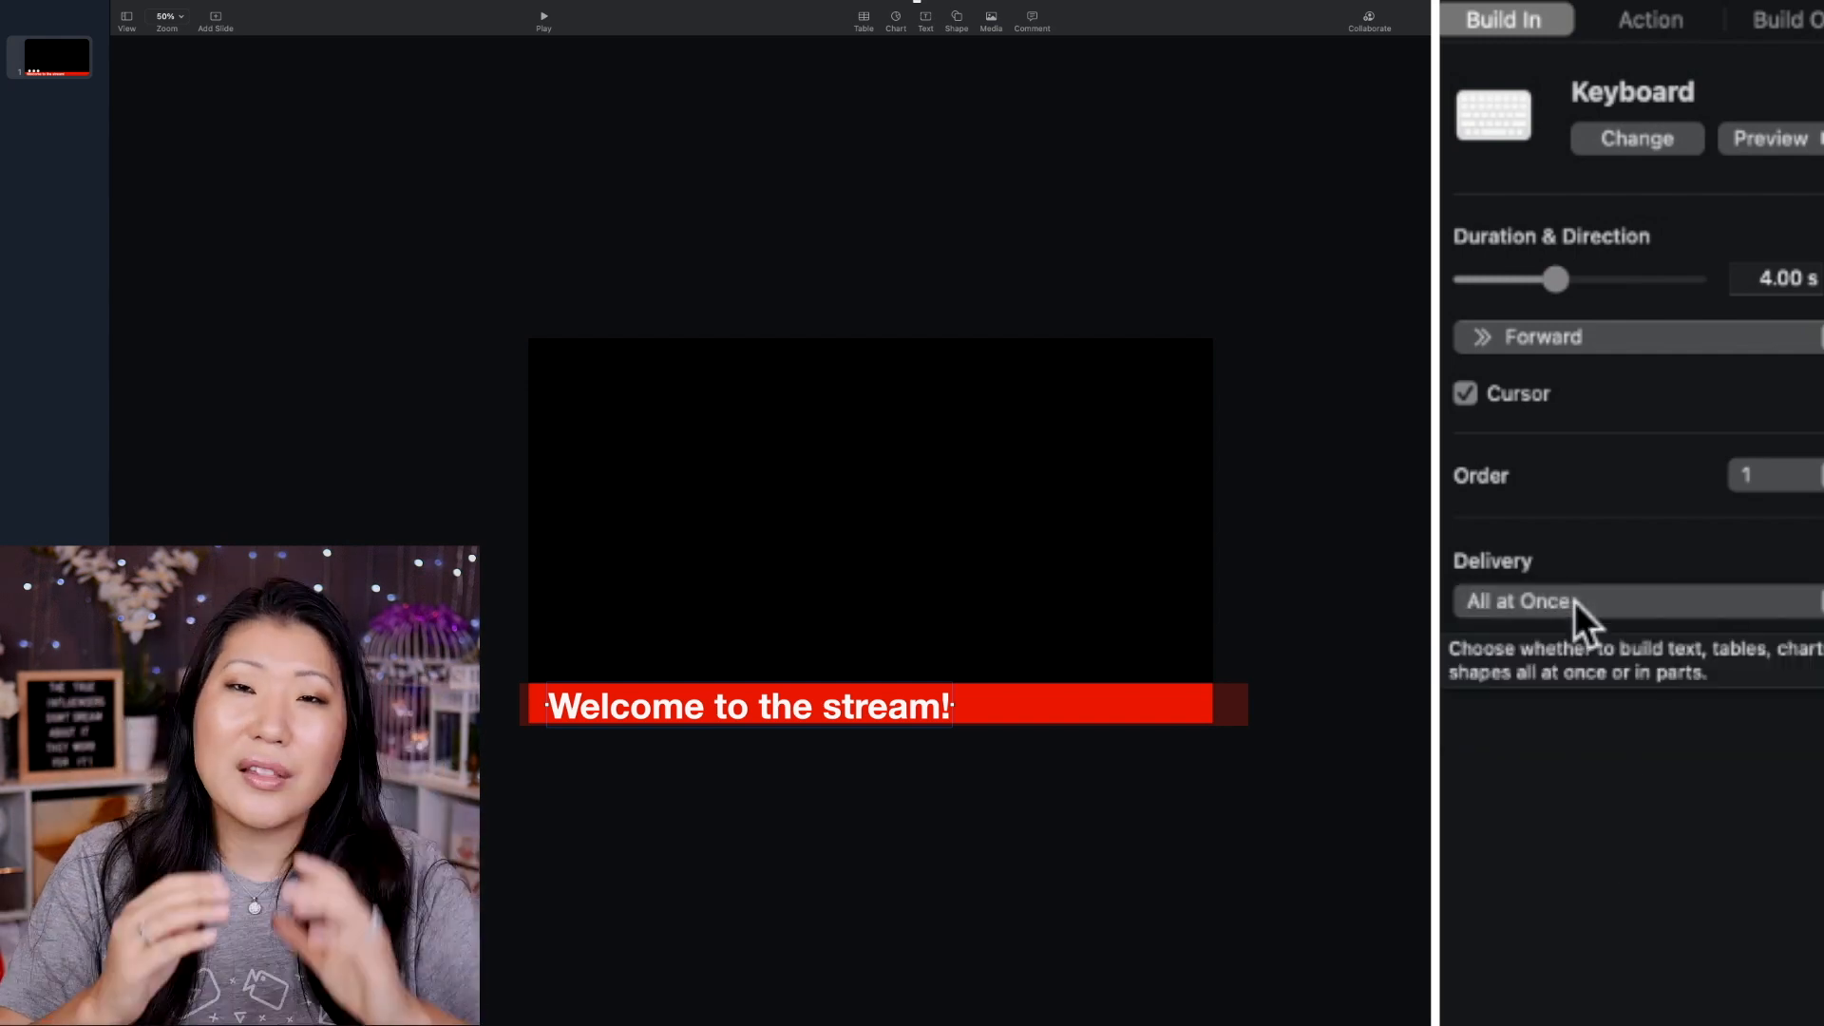
pyautogui.moveTo(1346, 582)
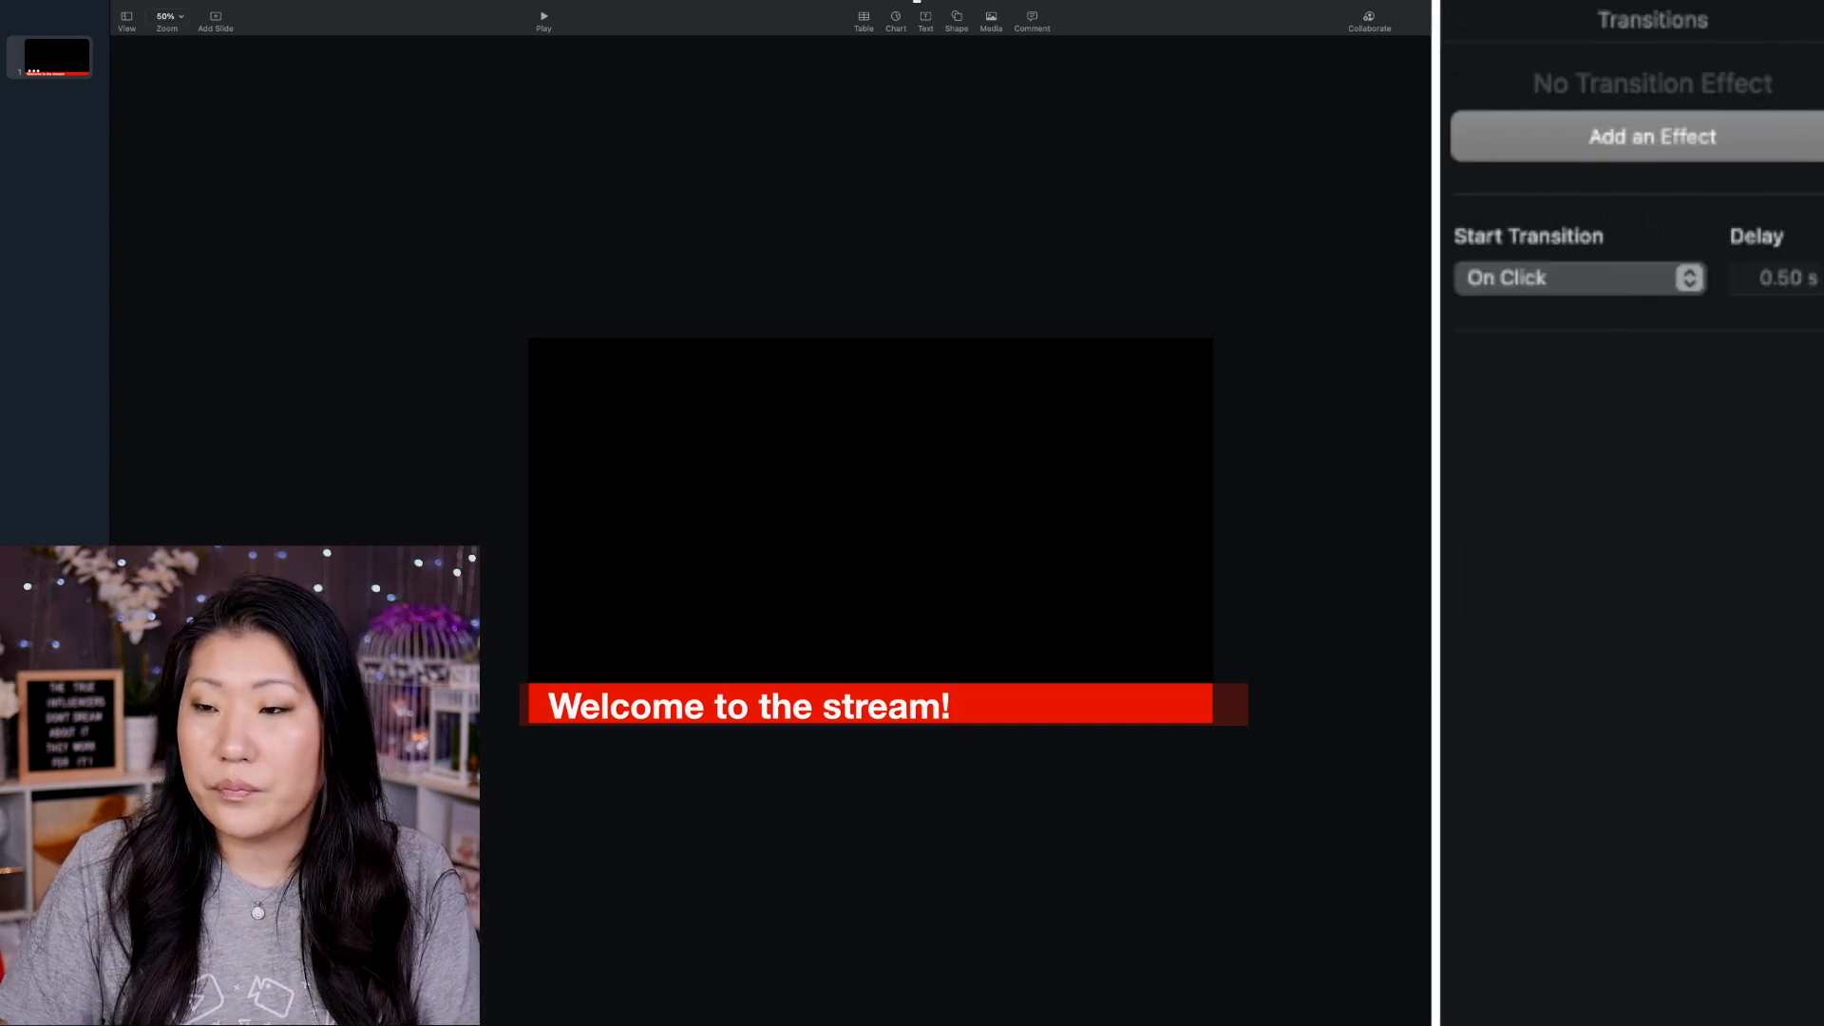
pyautogui.click(767, 706)
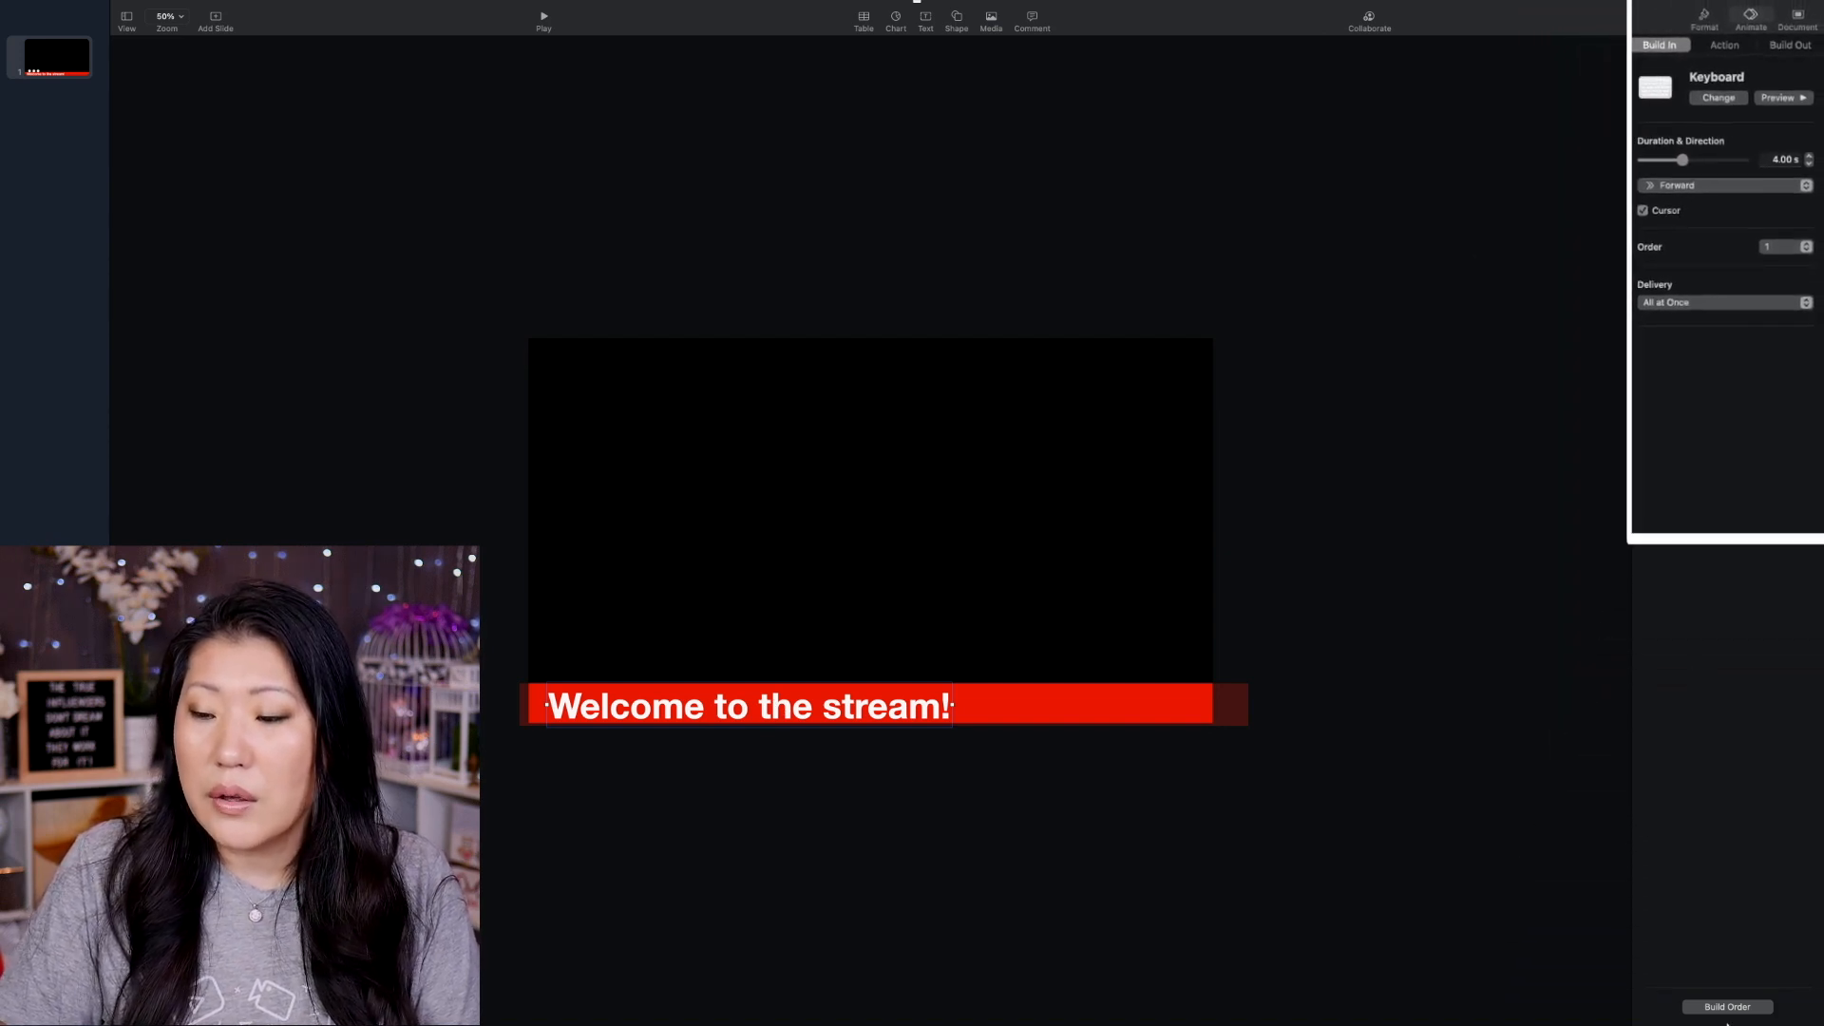
# Step: Confirm the build starts After Transition in Build Order and preview it
pyautogui.click(1727, 1006)
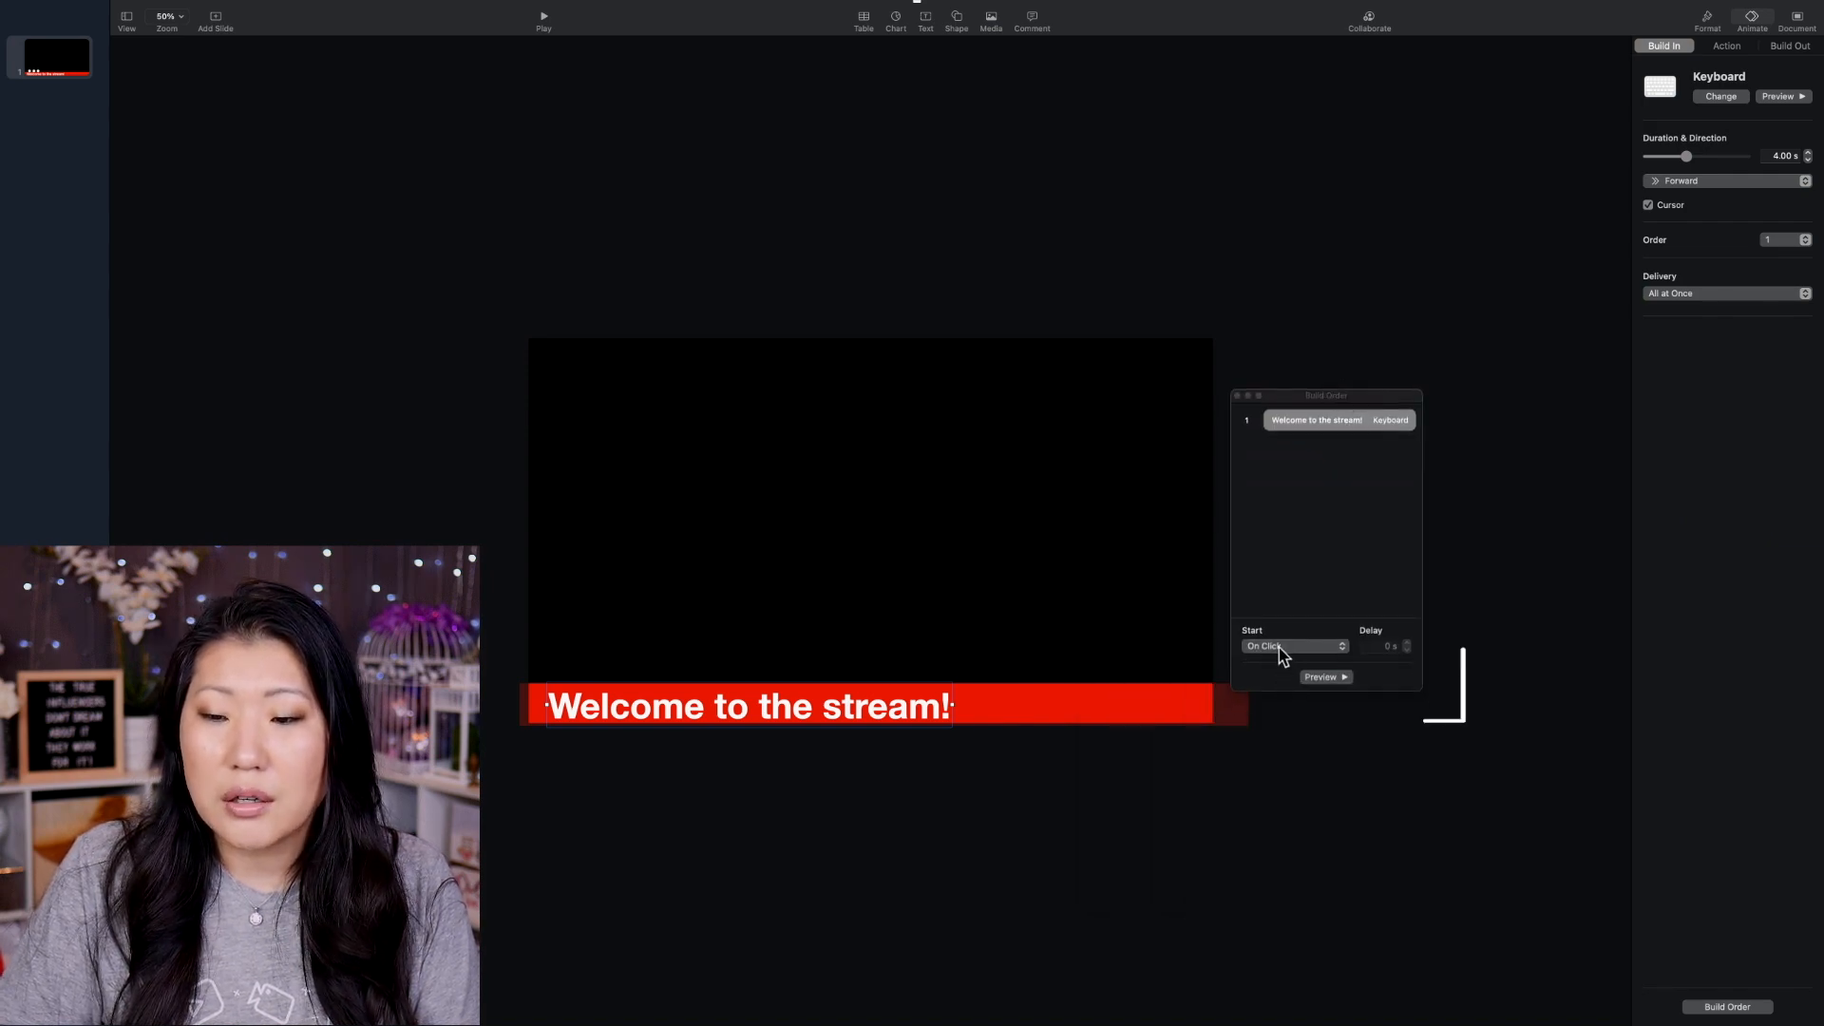
pyautogui.click(1294, 646)
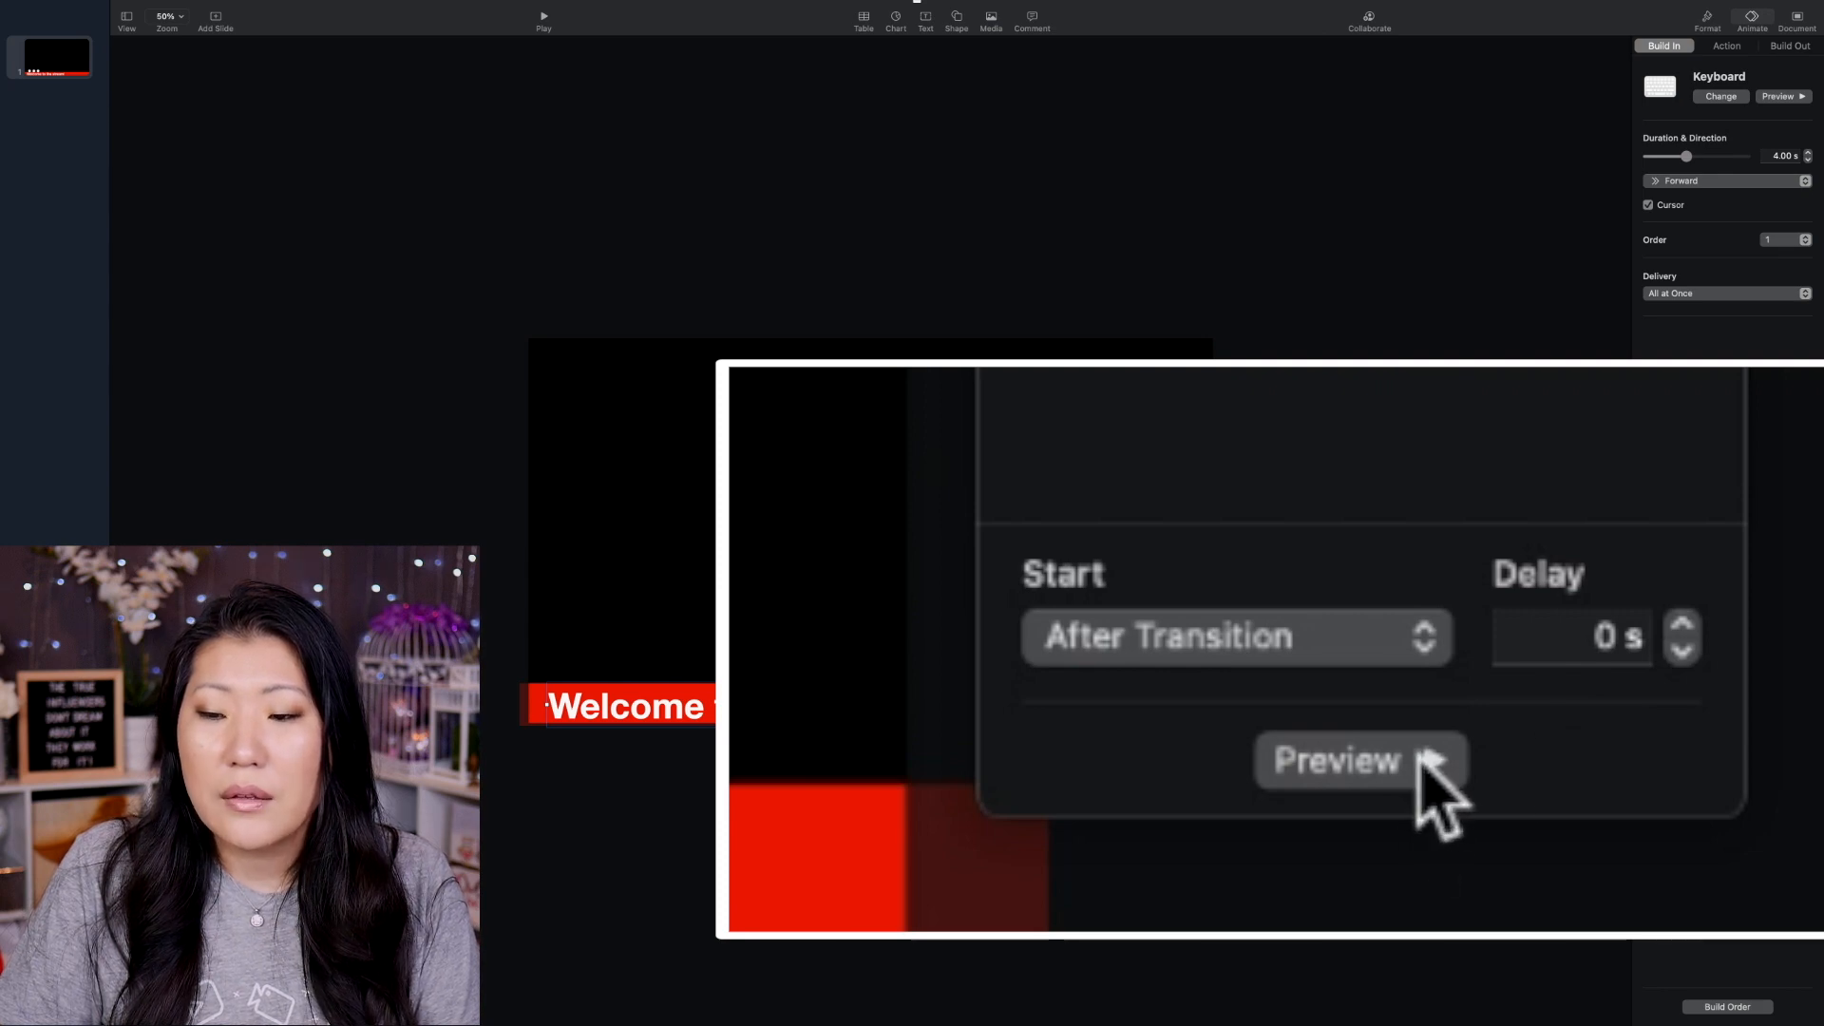
pyautogui.click(1359, 760)
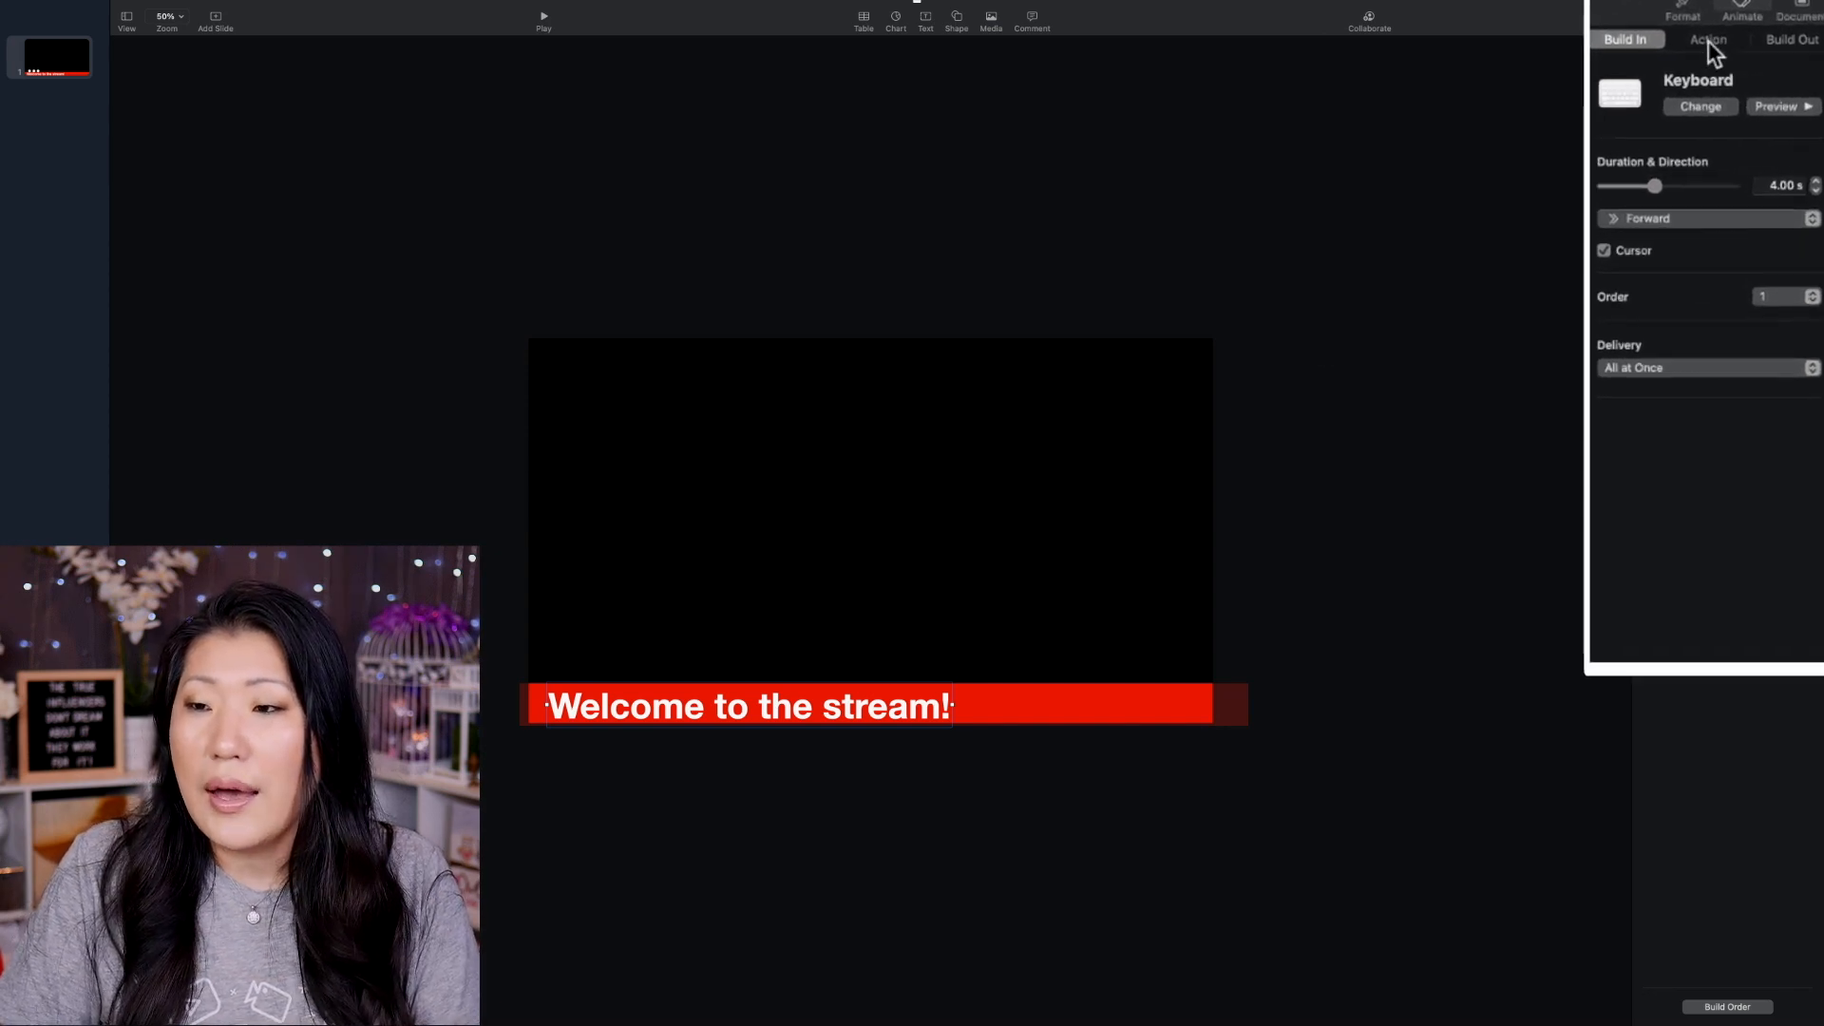
# Step: Browse the Action effects list, such as Opacity and Pulse, then close it unchanged
pyautogui.click(1705, 38)
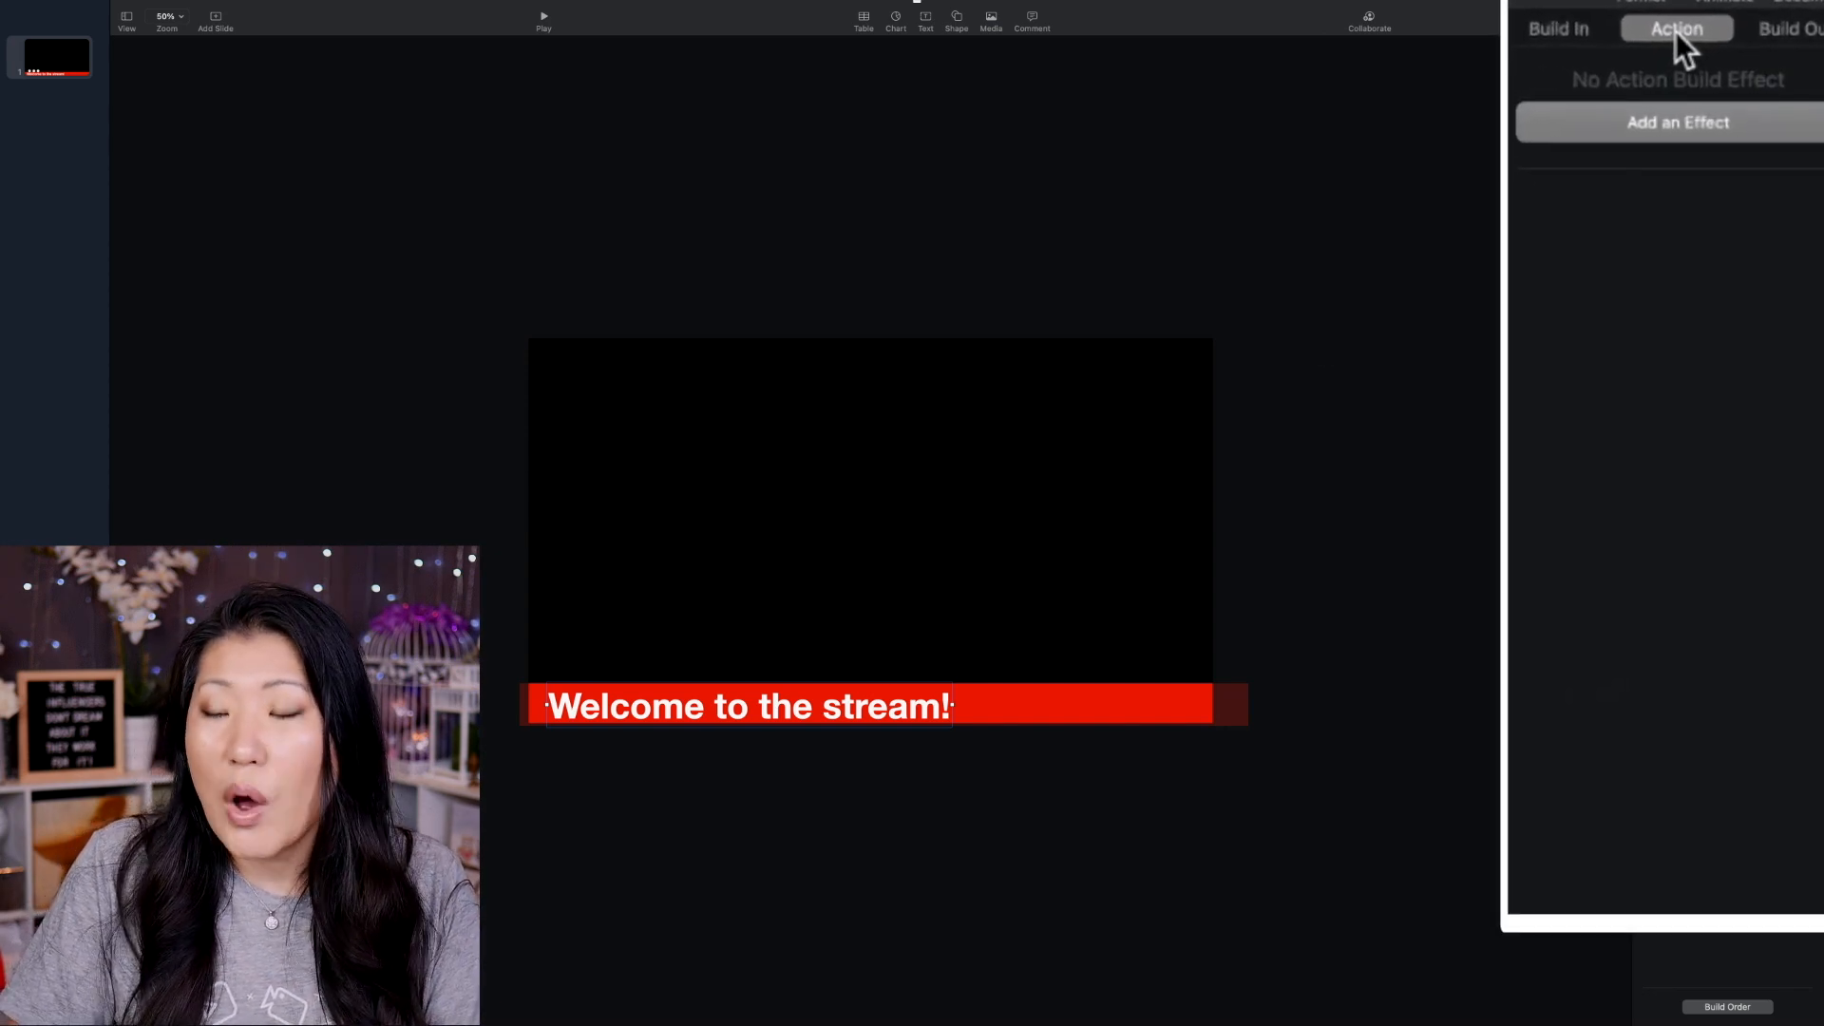
pyautogui.click(1678, 121)
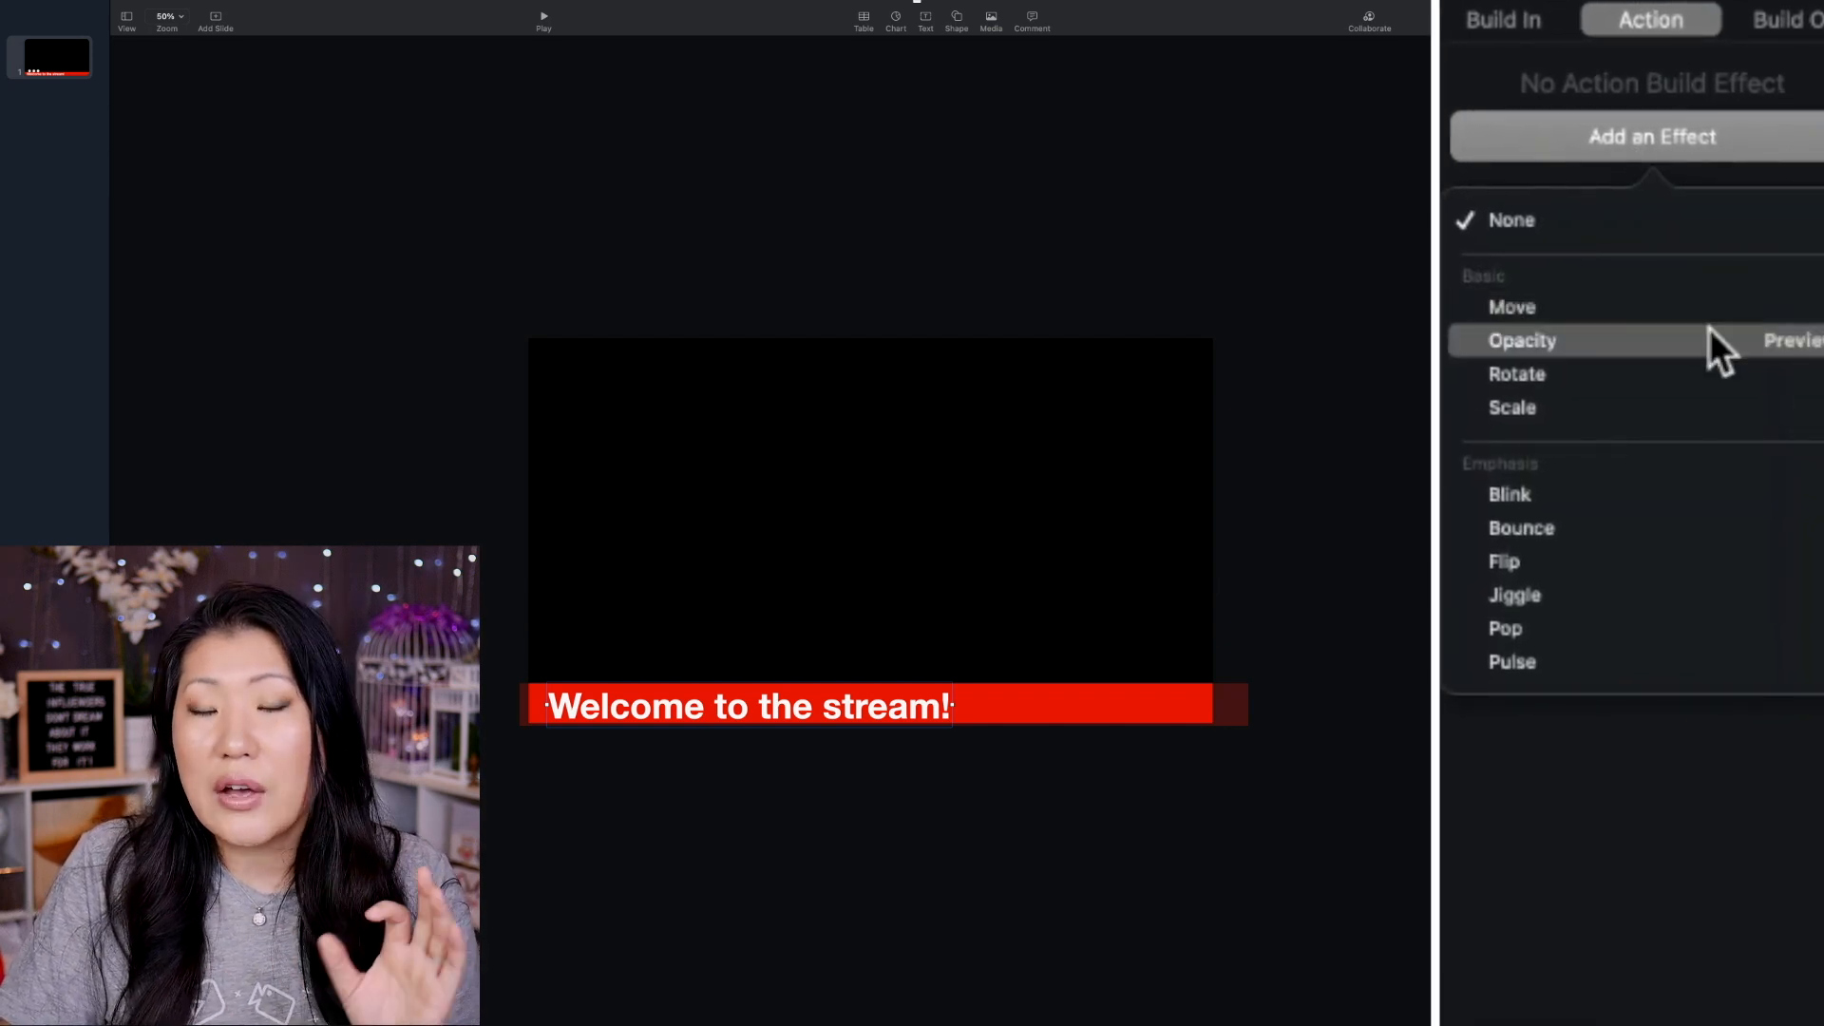
pyautogui.moveTo(1559, 306)
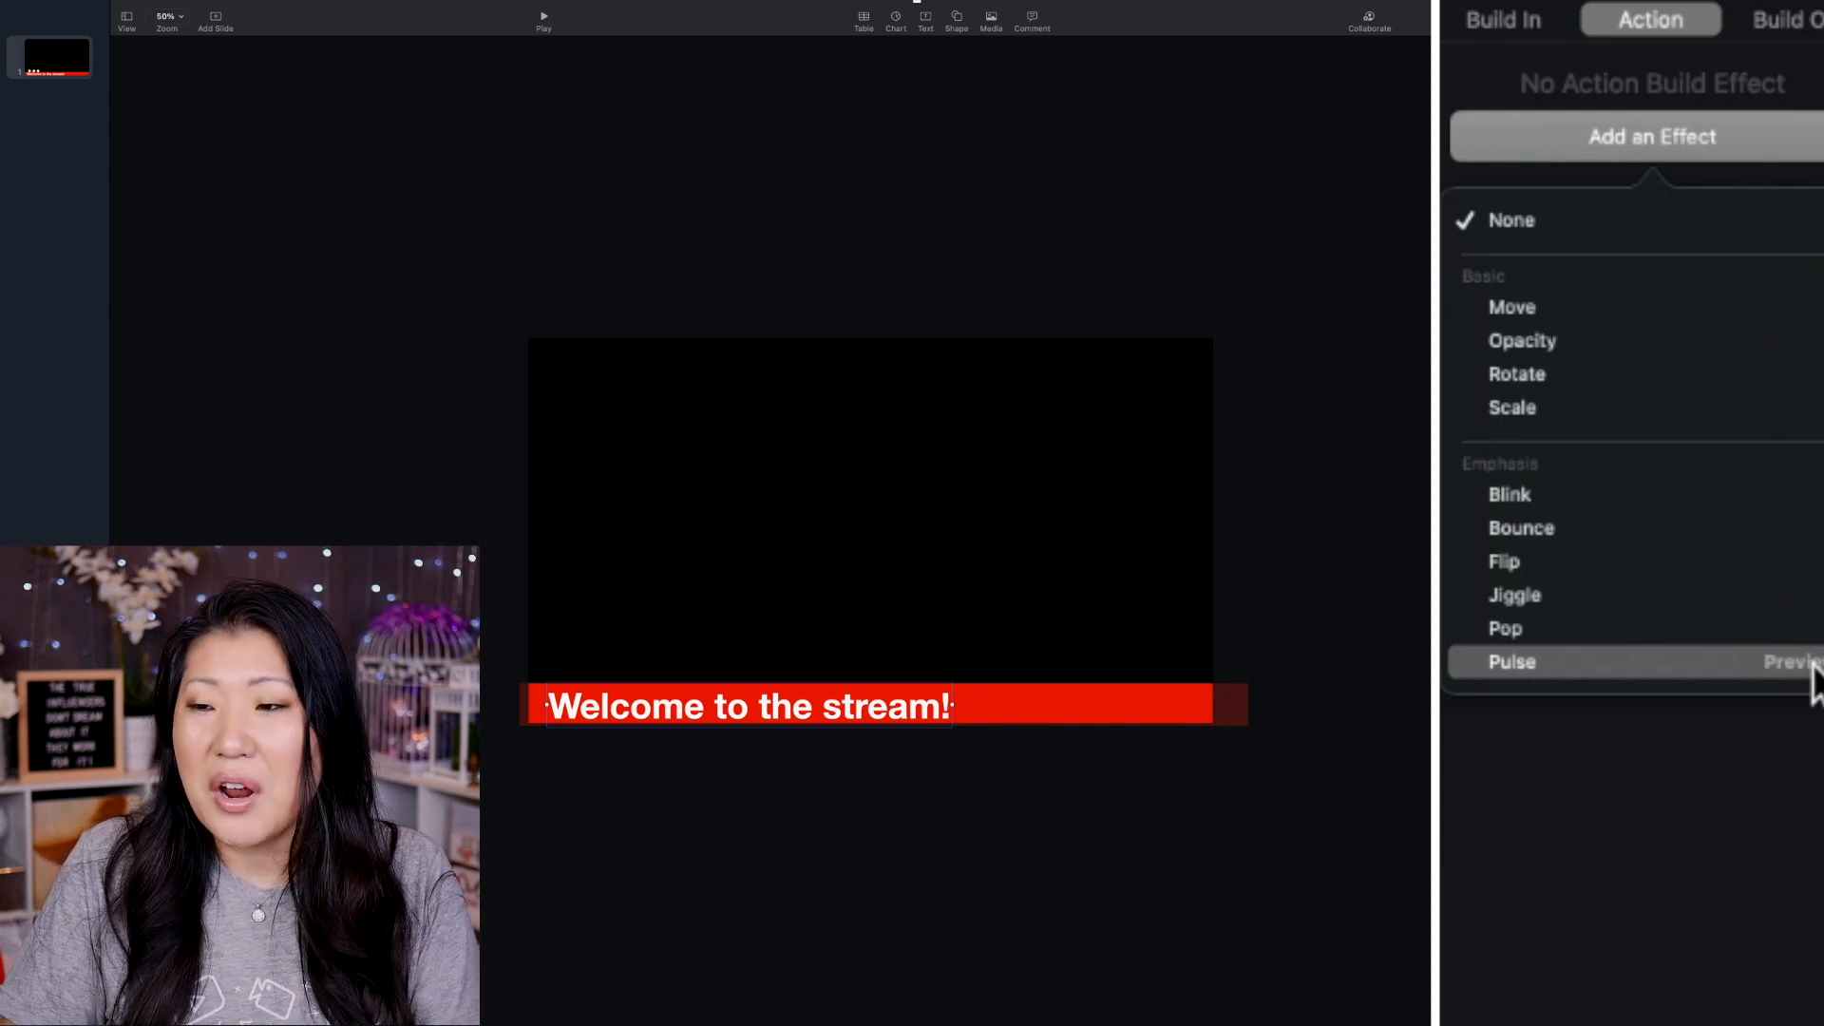
pyautogui.click(1652, 136)
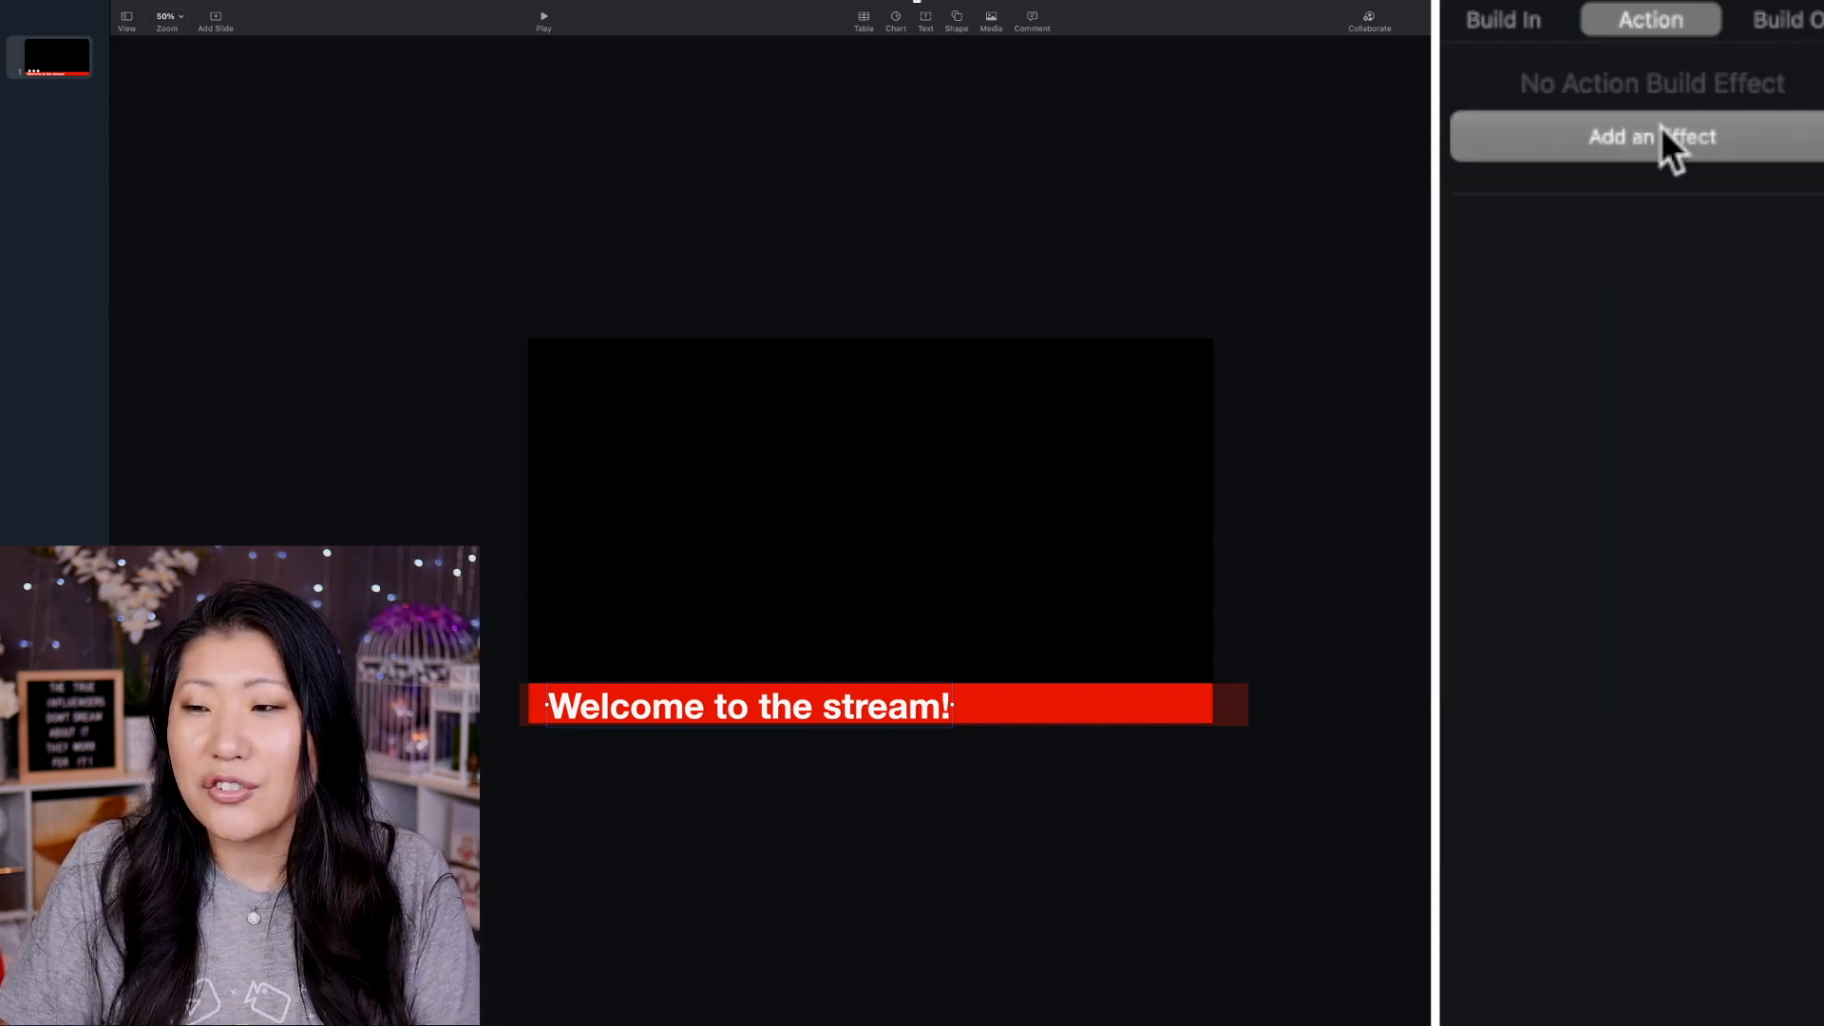
# Step: Apply a Move Out build-out effect to the banner text, then reopen the effect list
pyautogui.click(1788, 20)
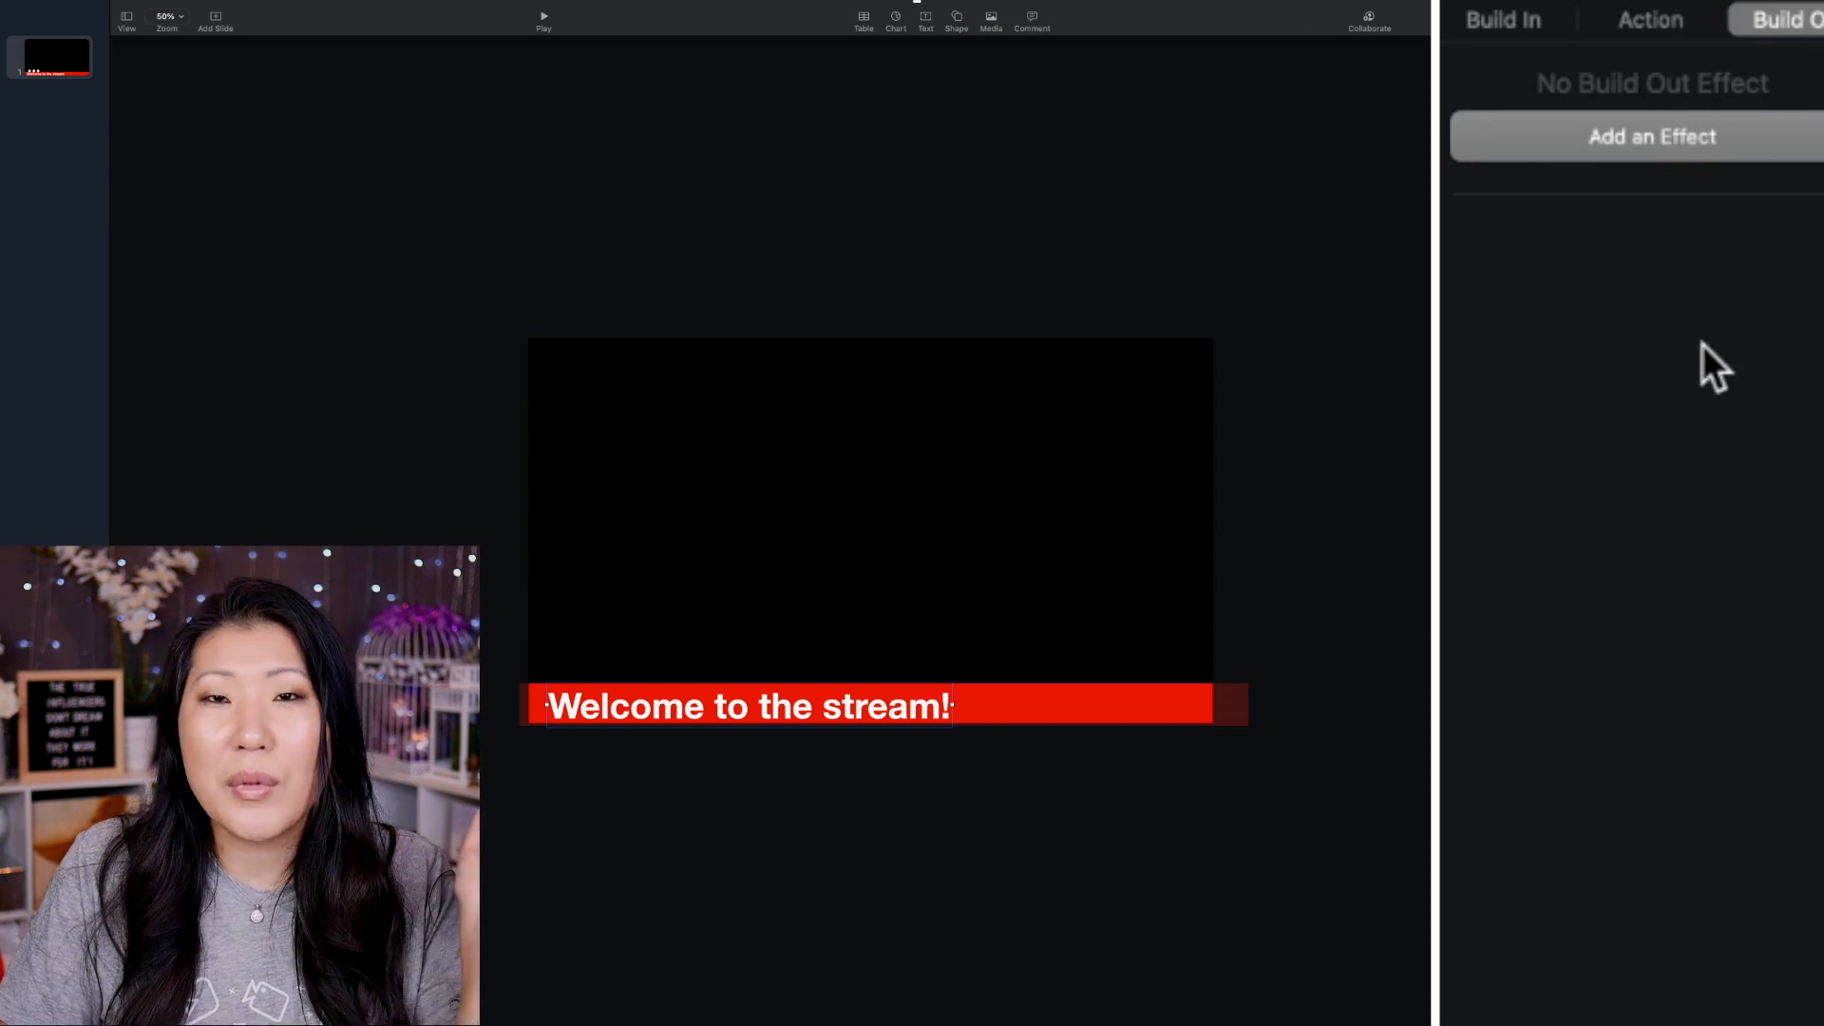
pyautogui.click(1651, 136)
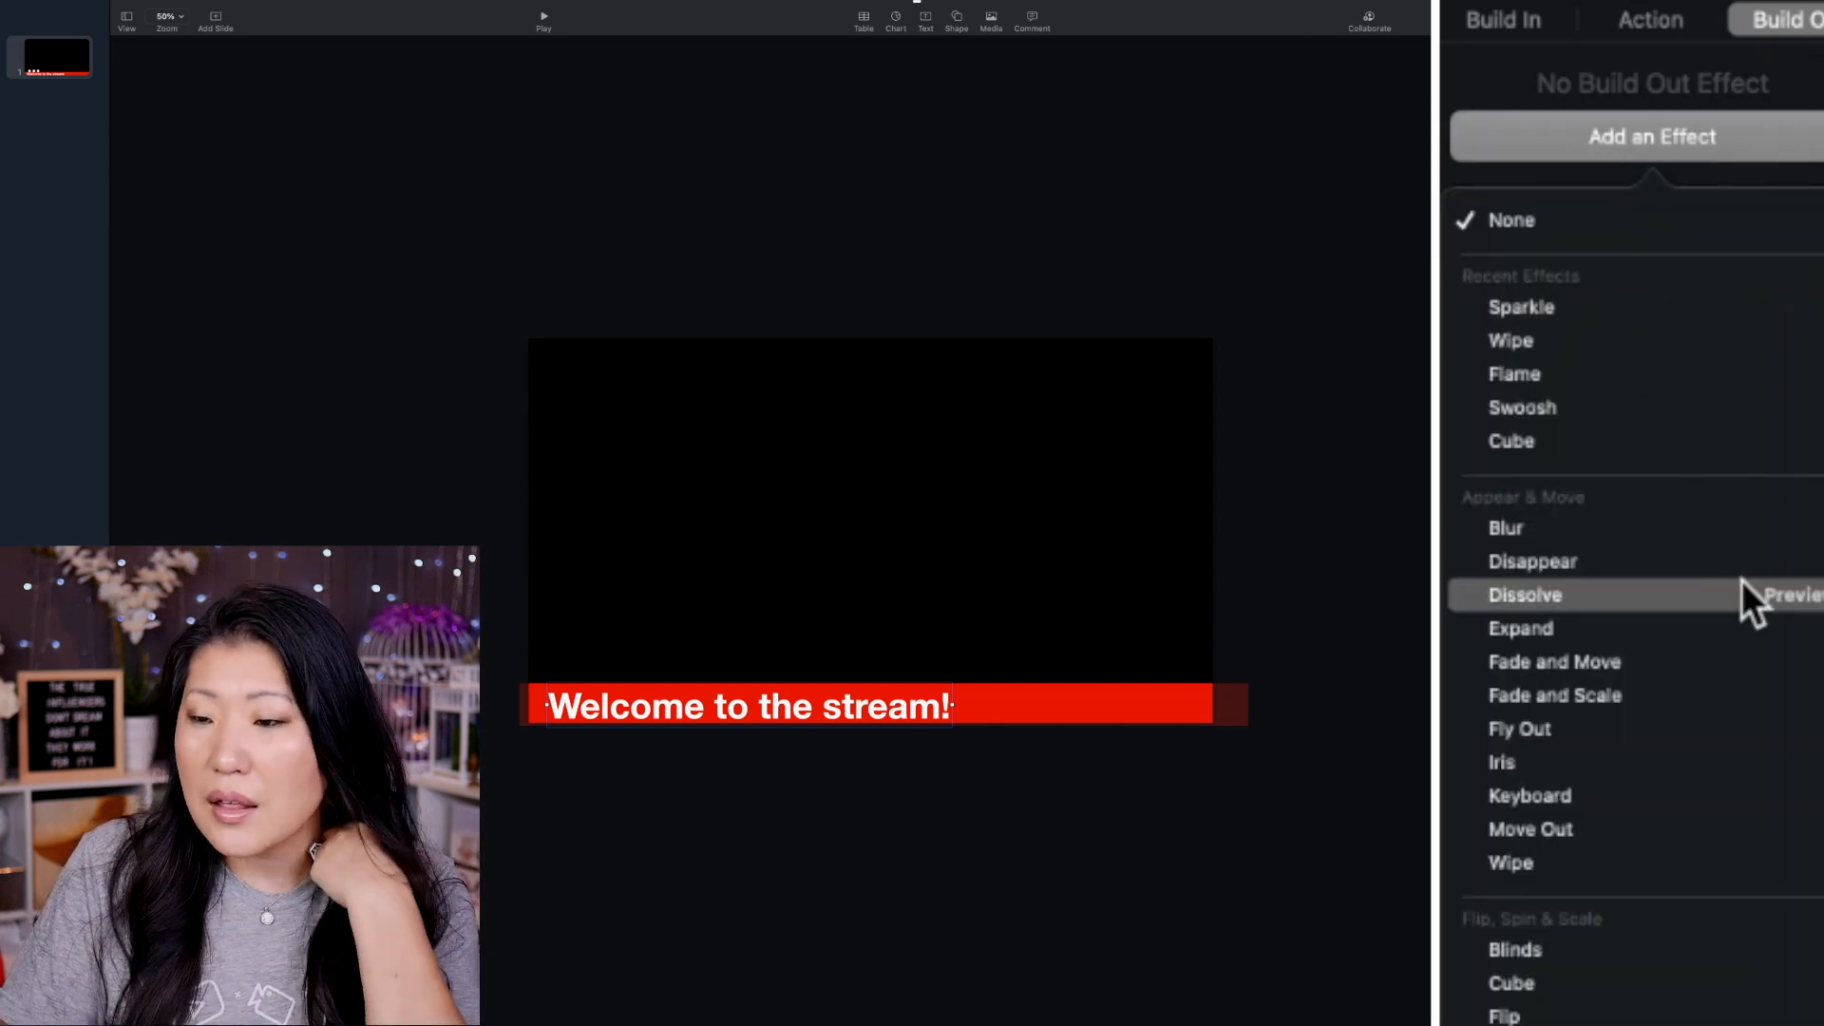
pyautogui.moveTo(1792, 948)
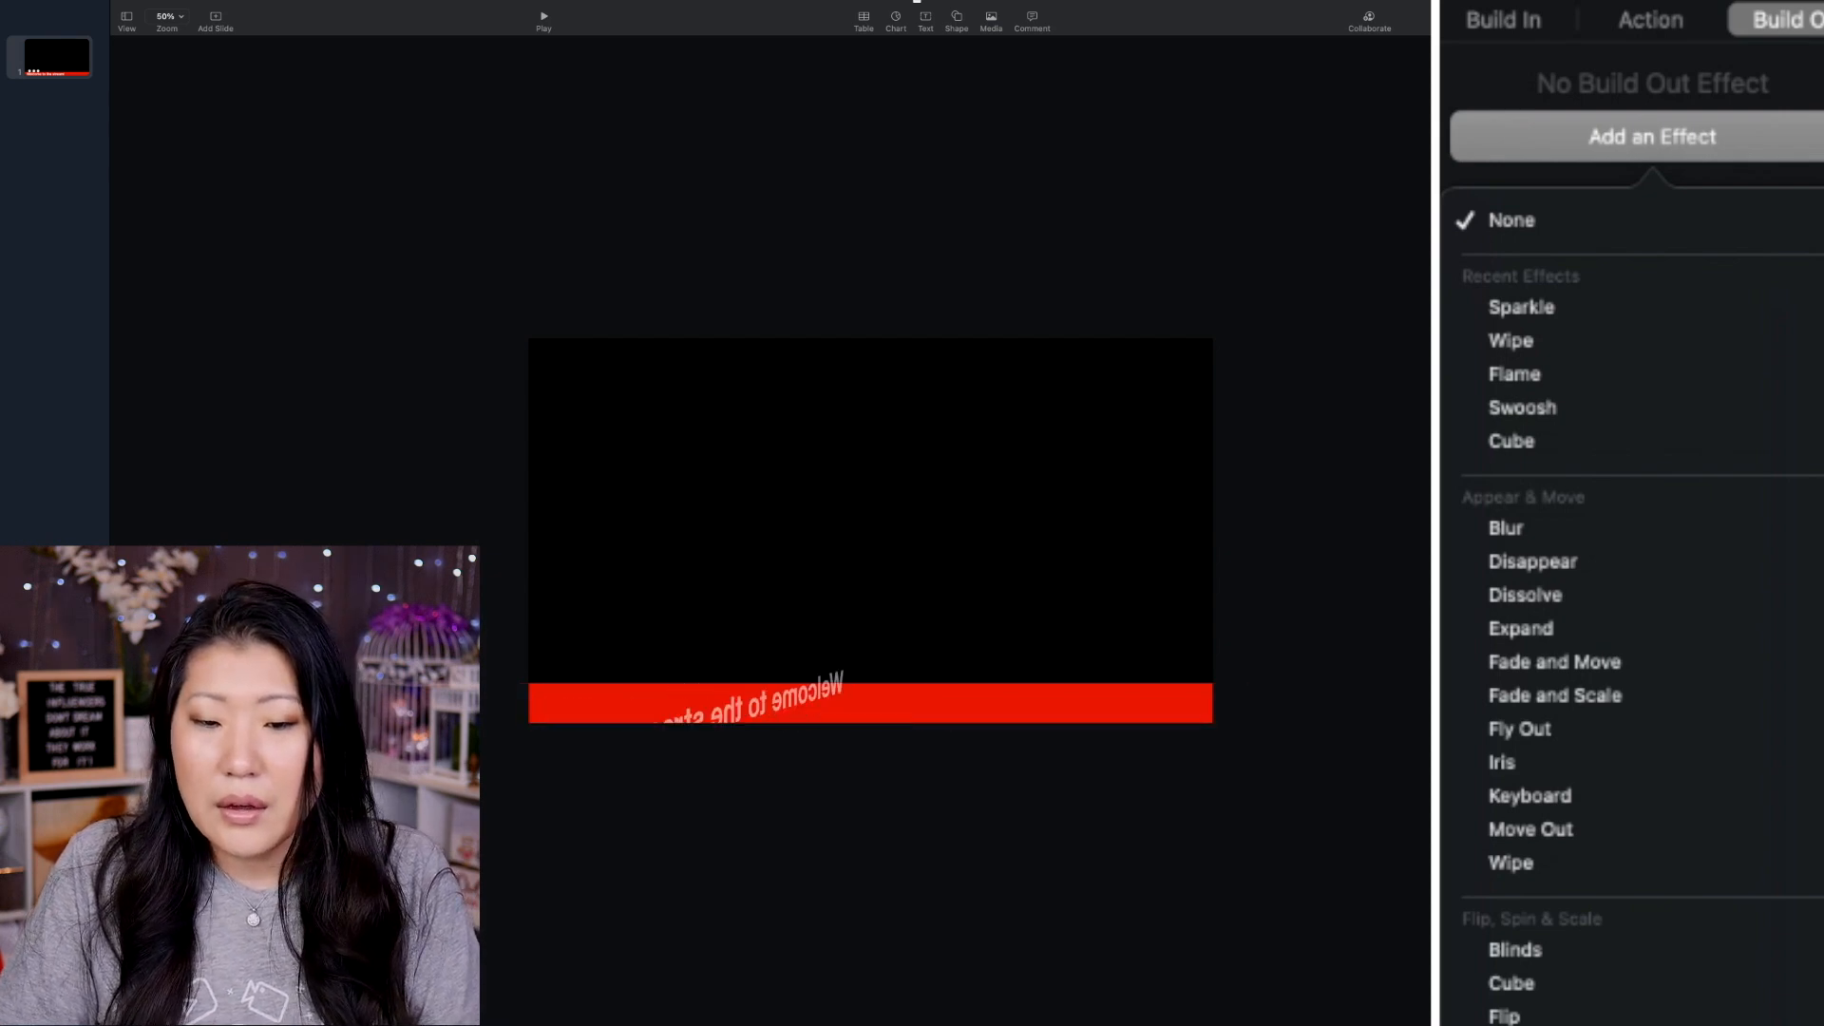
pyautogui.moveTo(1510, 340)
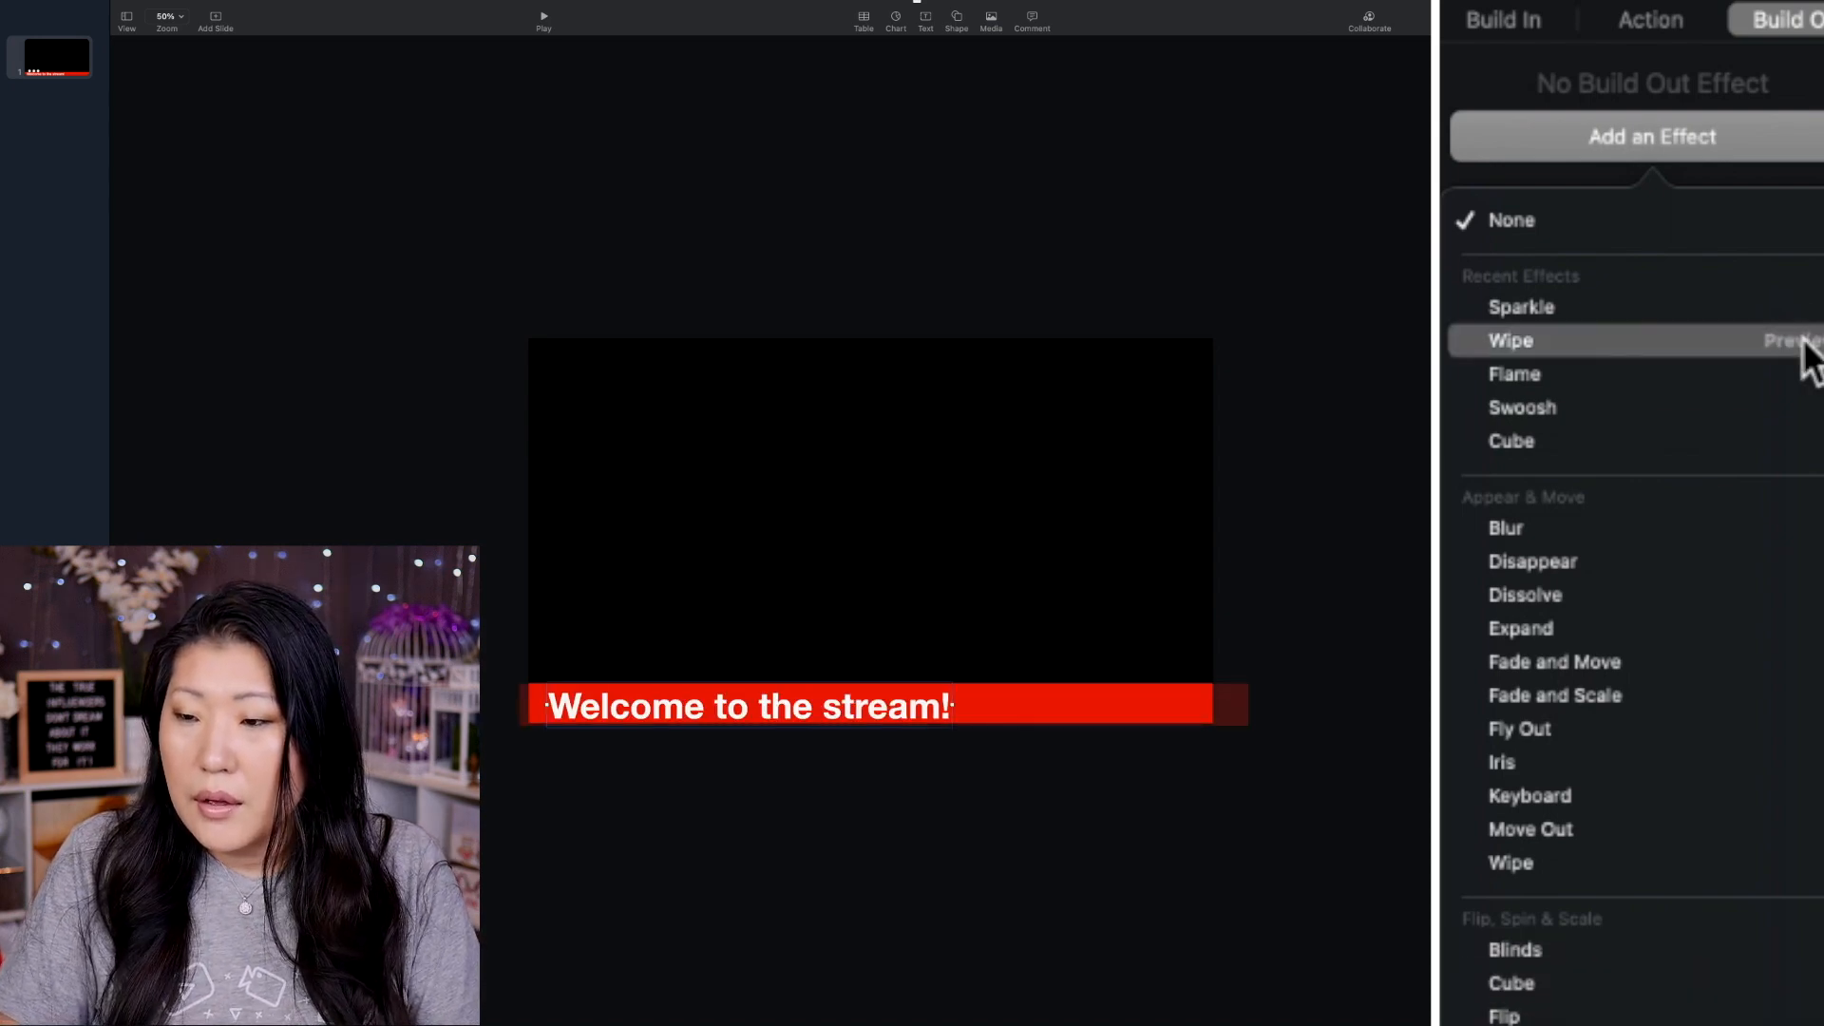
pyautogui.moveTo(1531, 829)
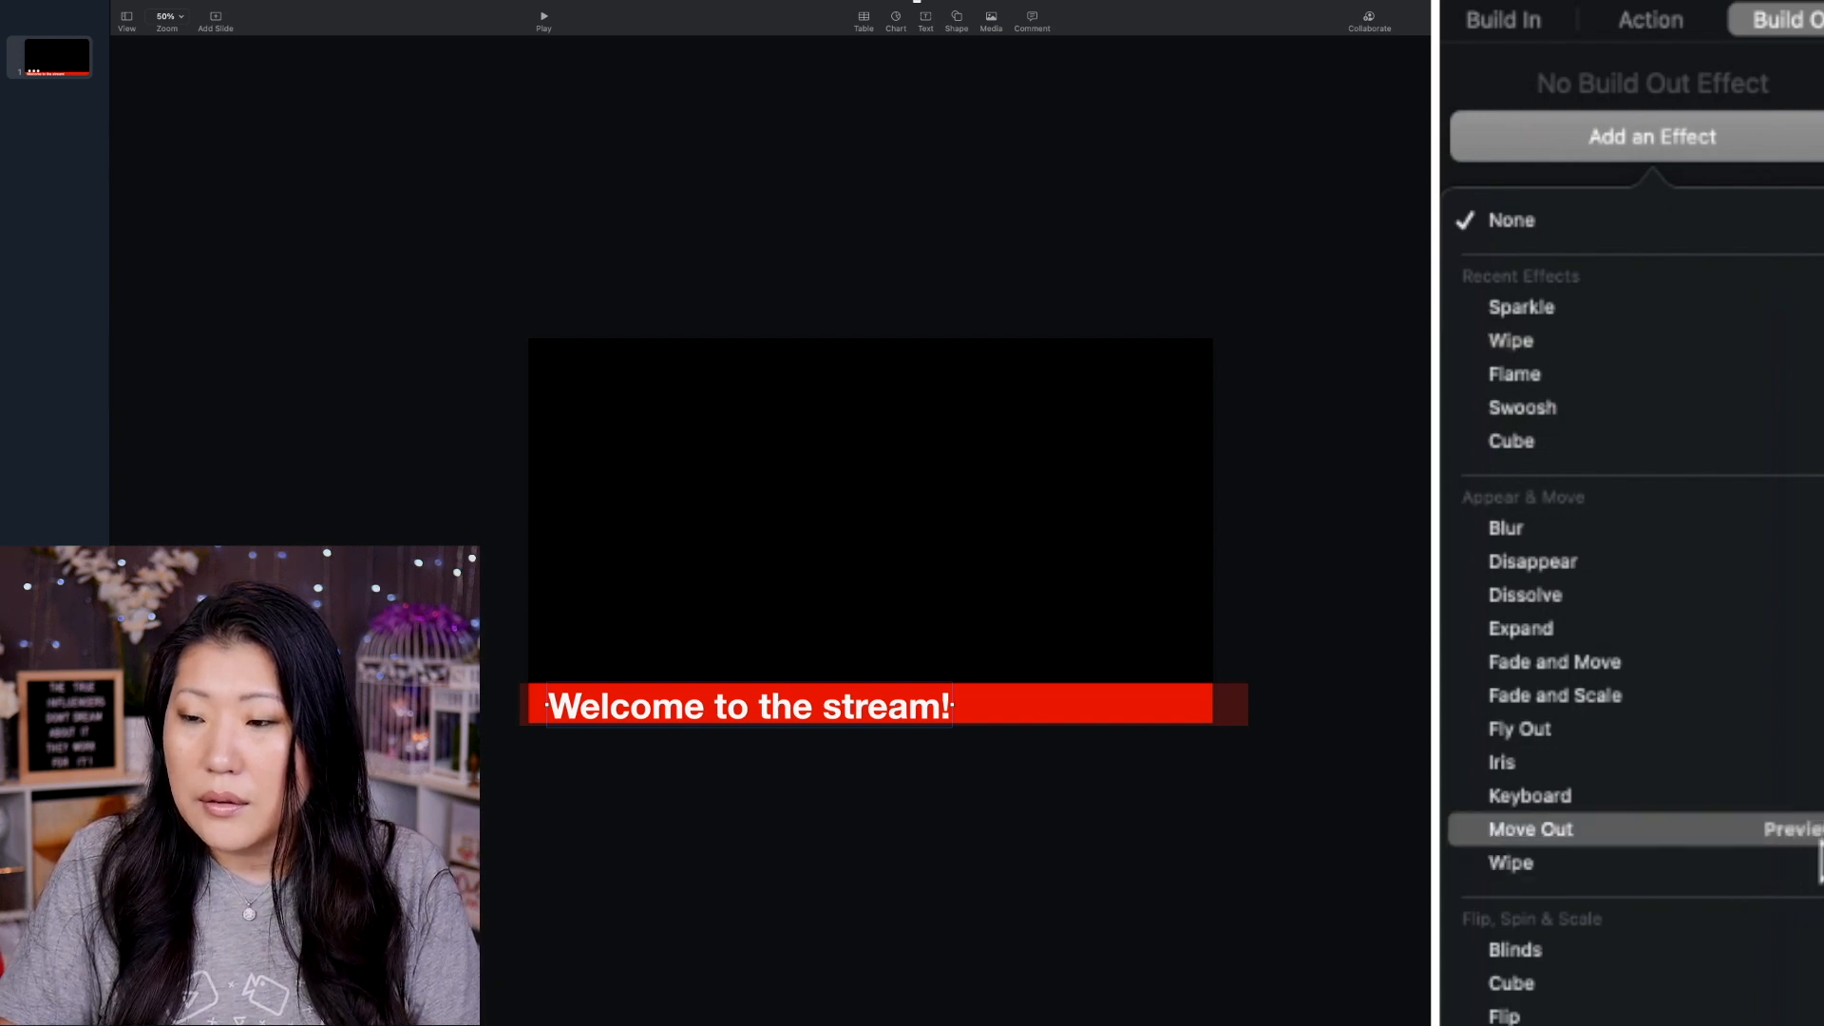
pyautogui.click(1531, 828)
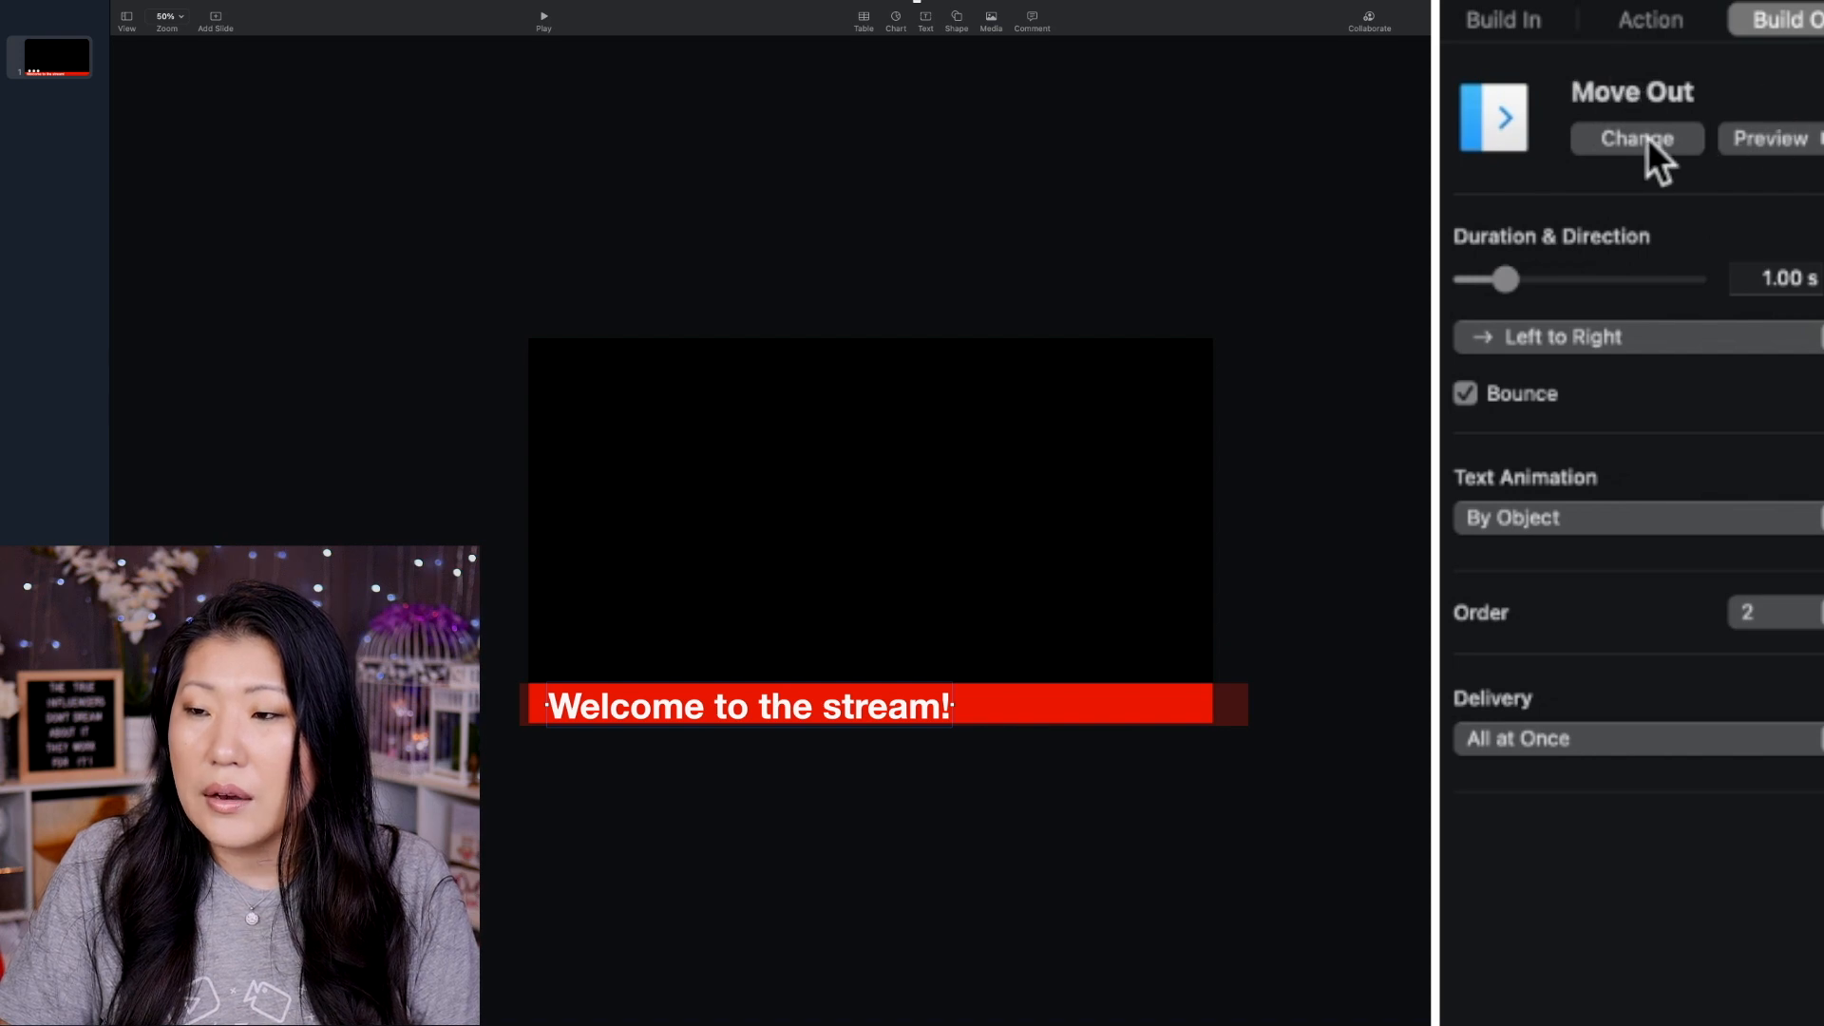
pyautogui.click(1636, 138)
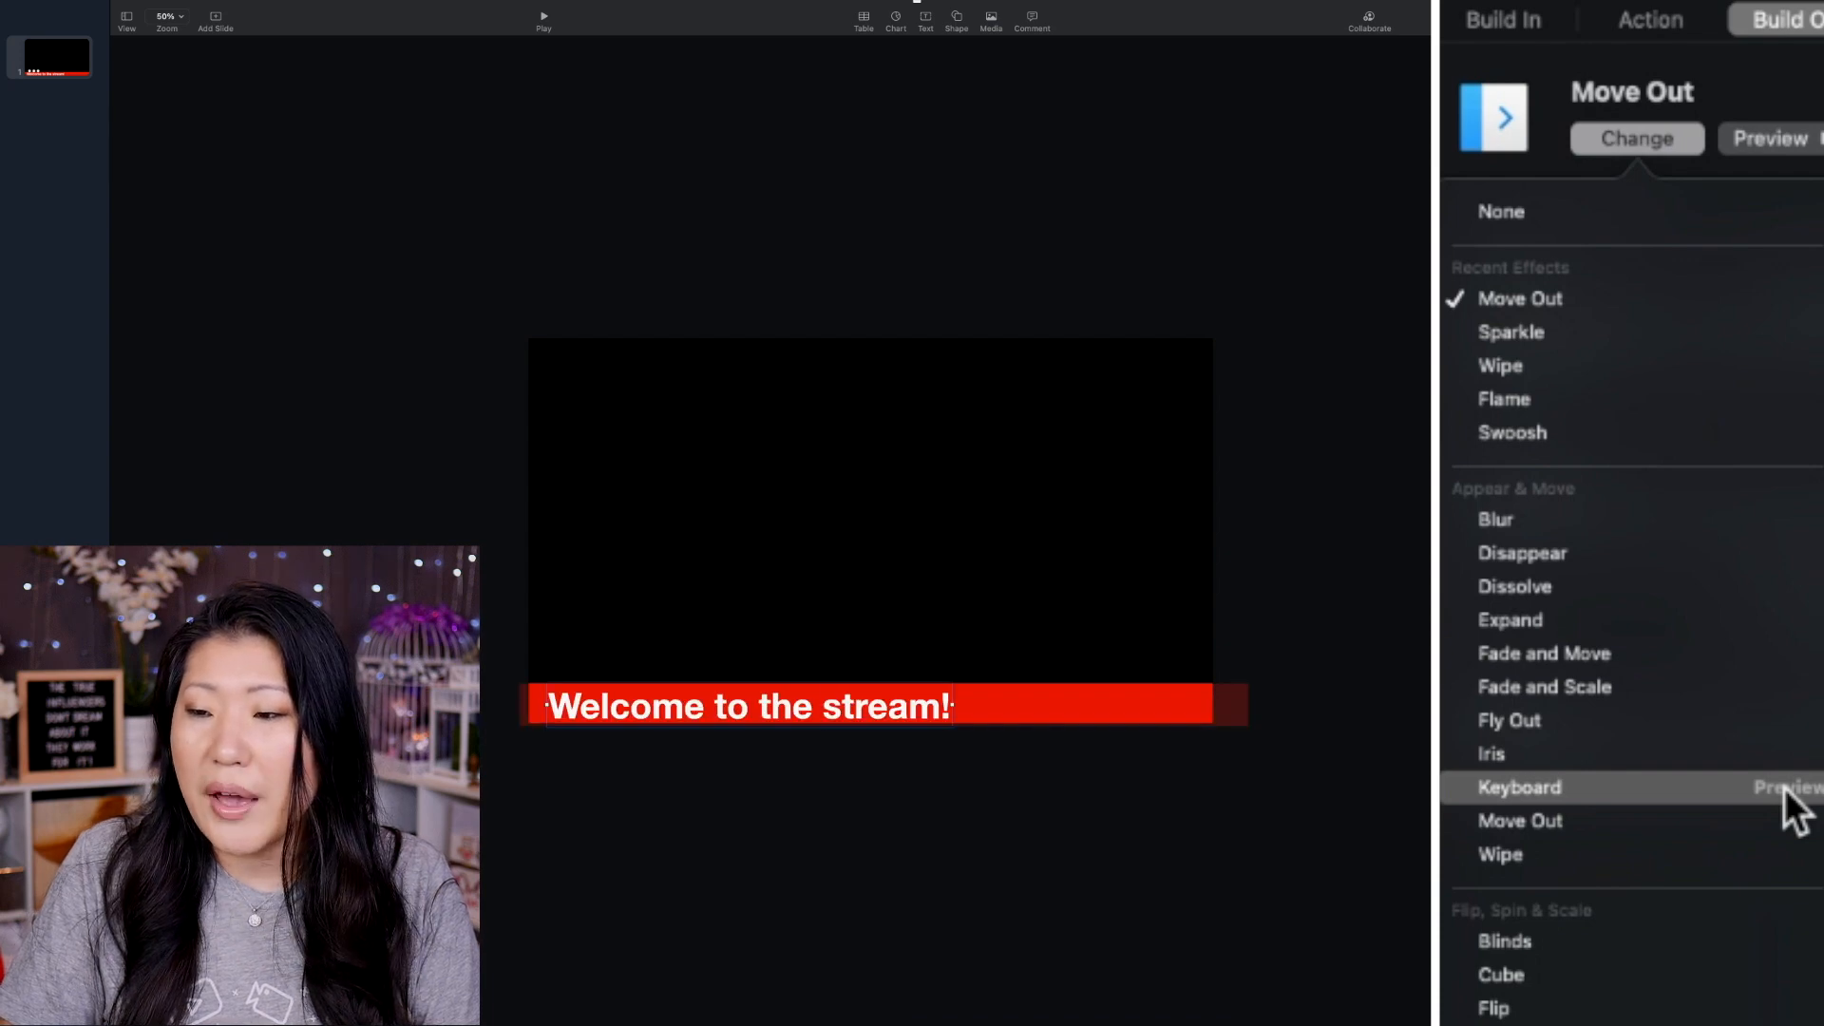
pyautogui.moveTo(1774, 838)
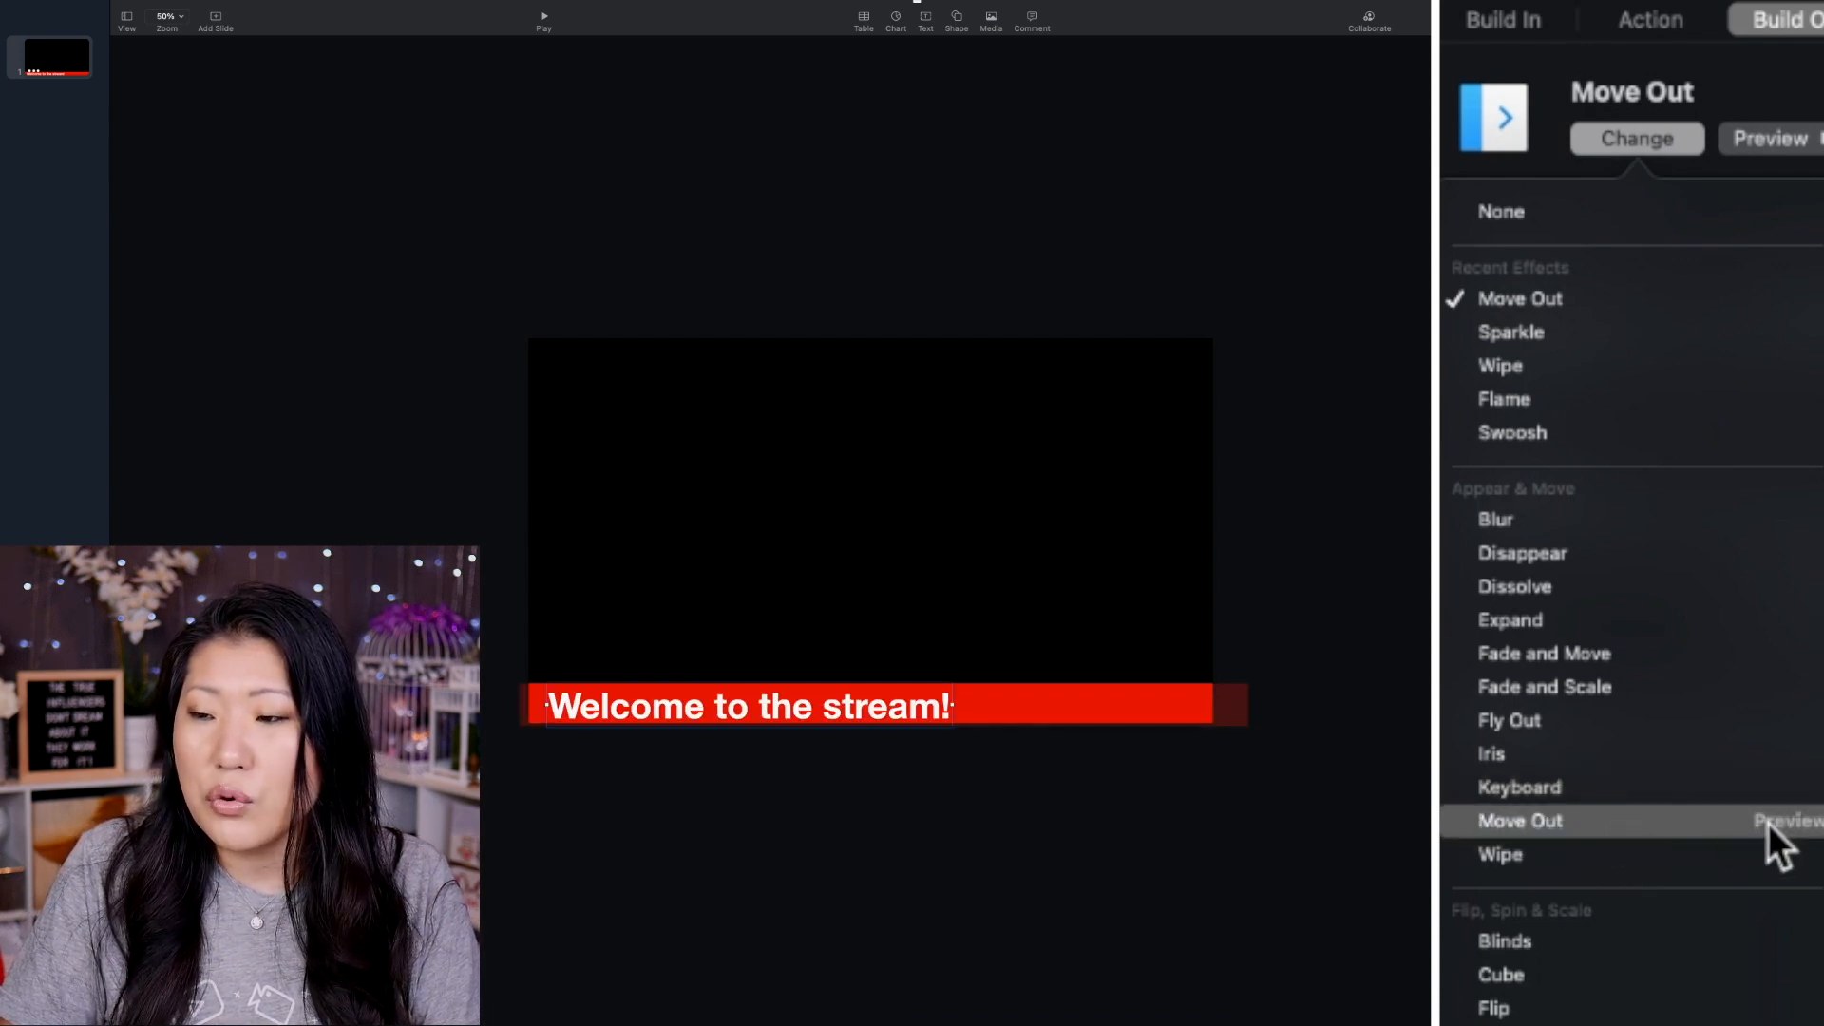
# Step: Keep Move Out as the exit, set to 4 seconds, left to right, bounce off
pyautogui.click(1519, 820)
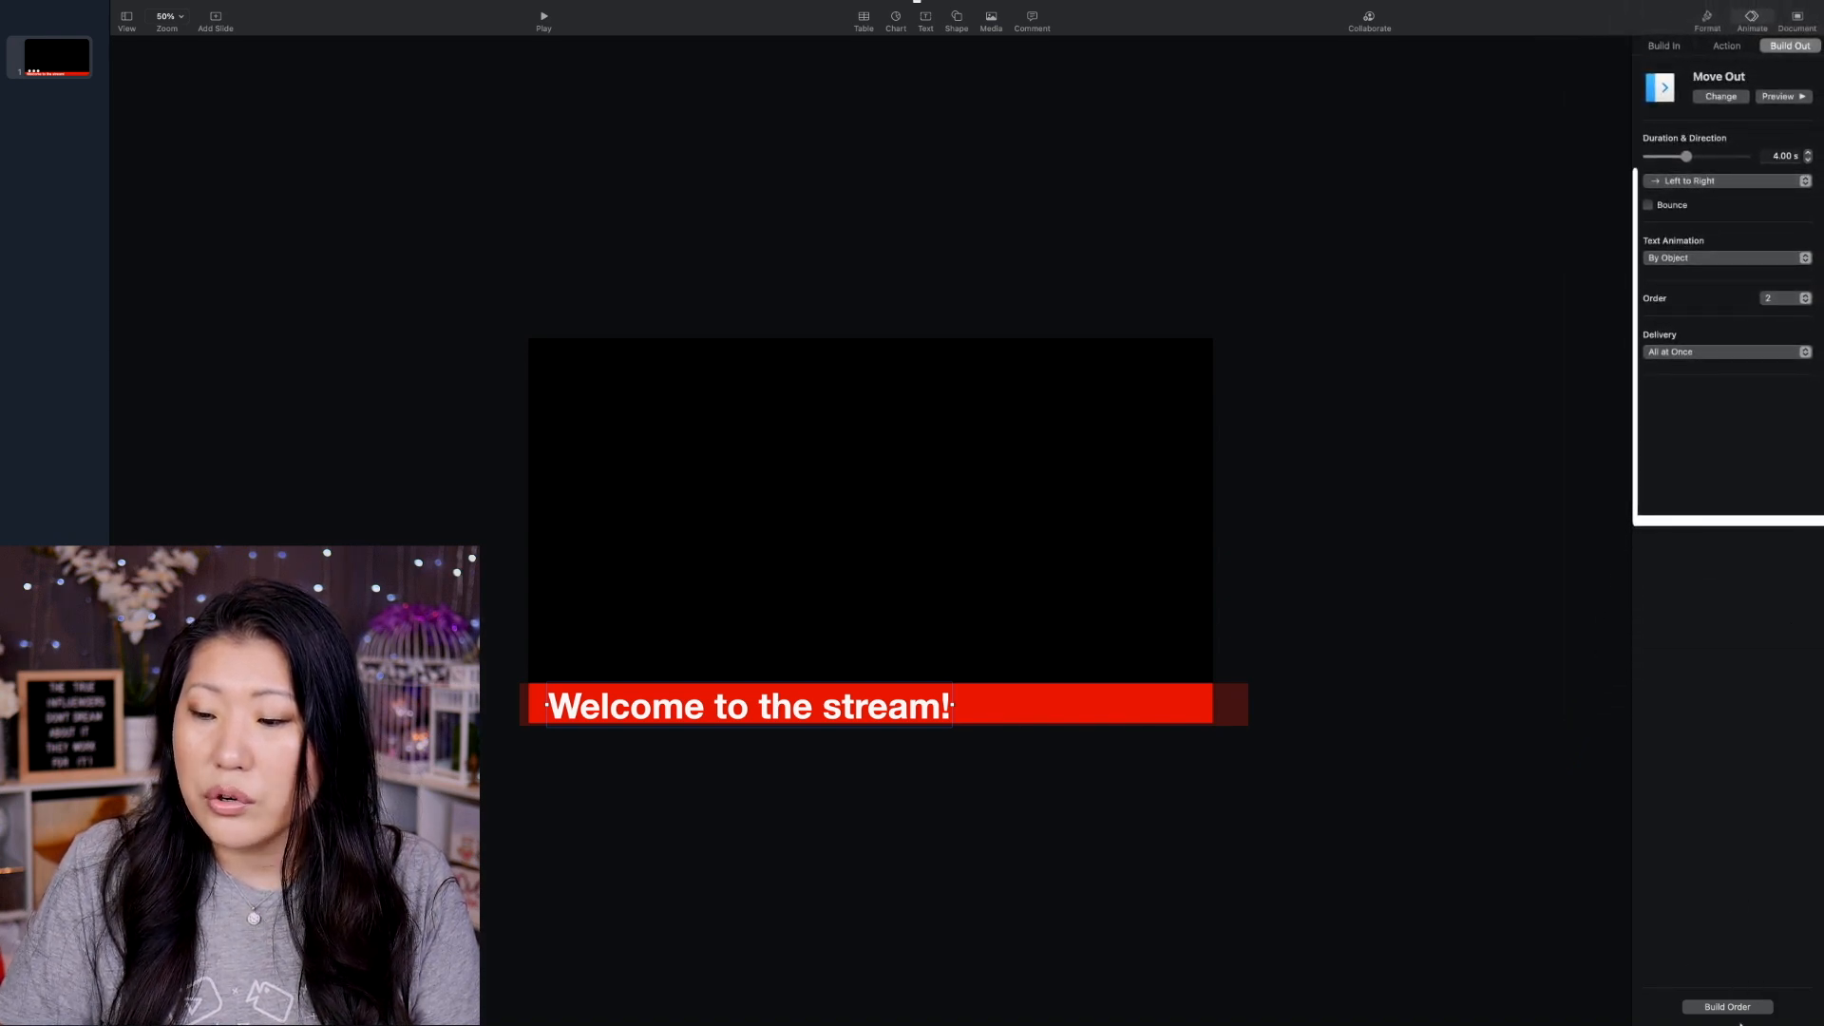
# Step: In Build Order, select the Move Out build and preview the Keyboard entrance and exit
pyautogui.click(1727, 1006)
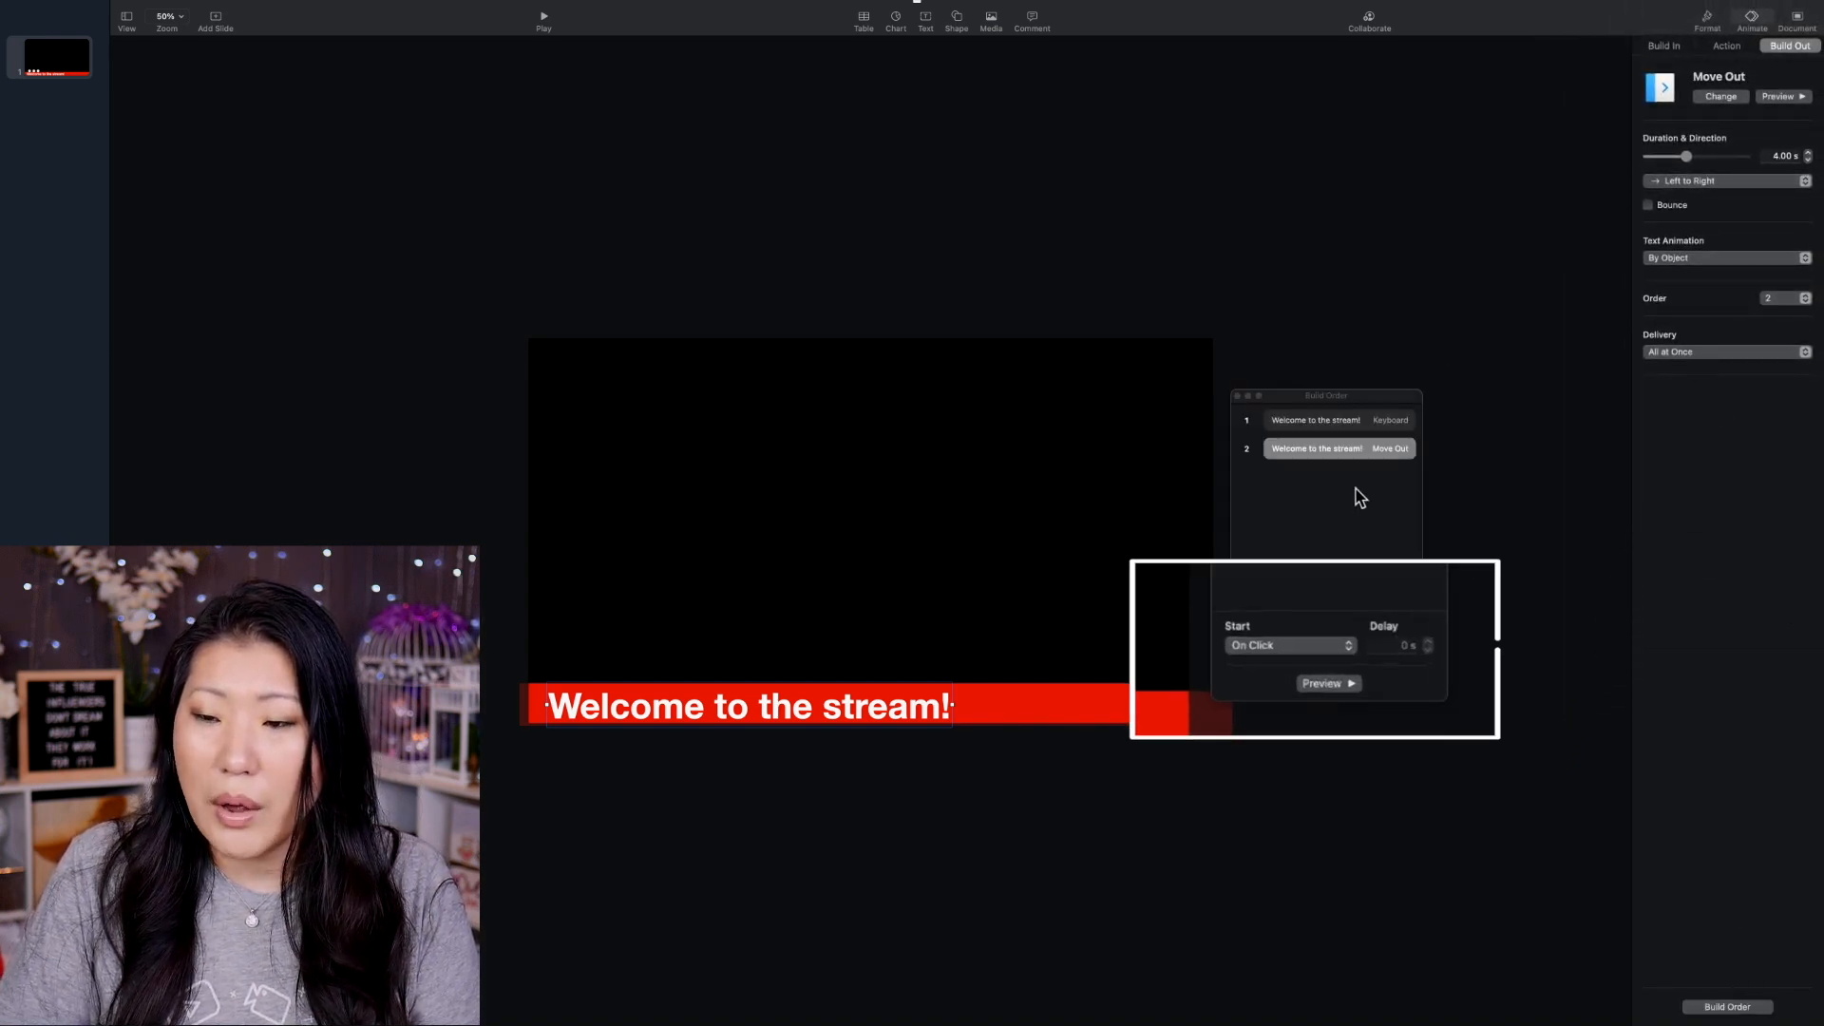
pyautogui.click(1289, 644)
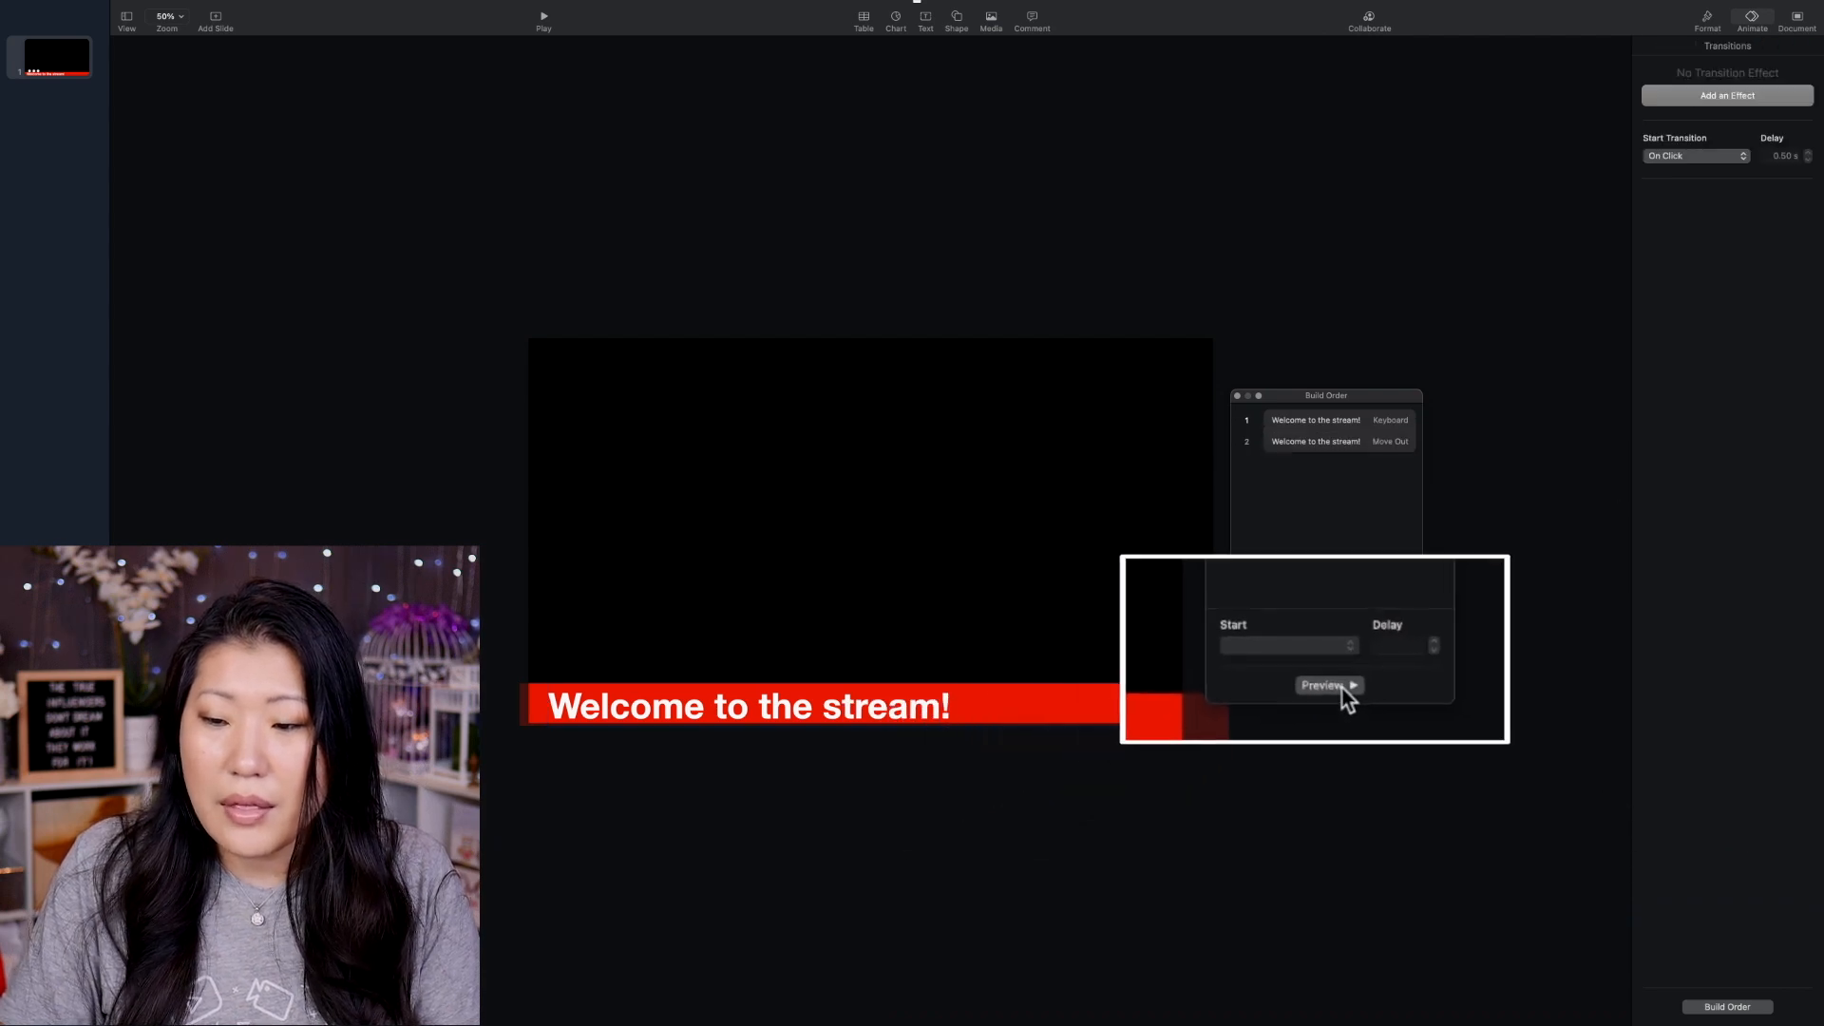
pyautogui.click(1324, 685)
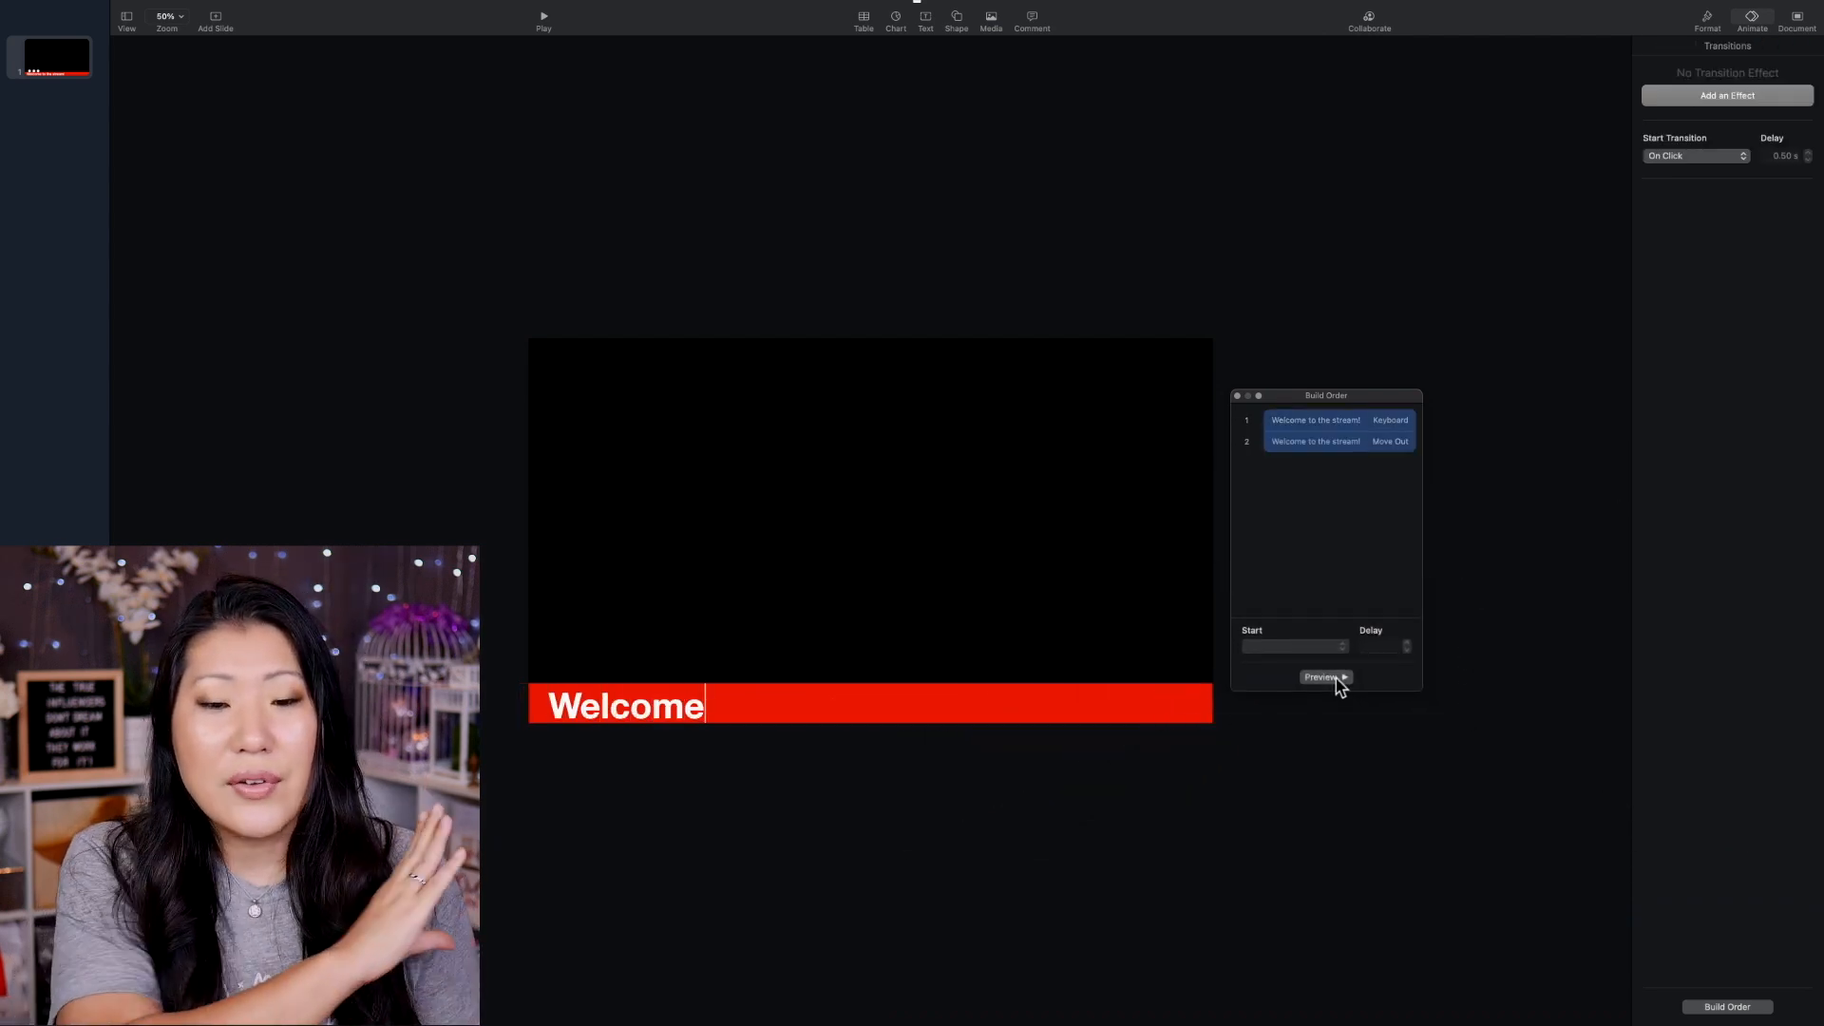
pyautogui.write('to the stream!')
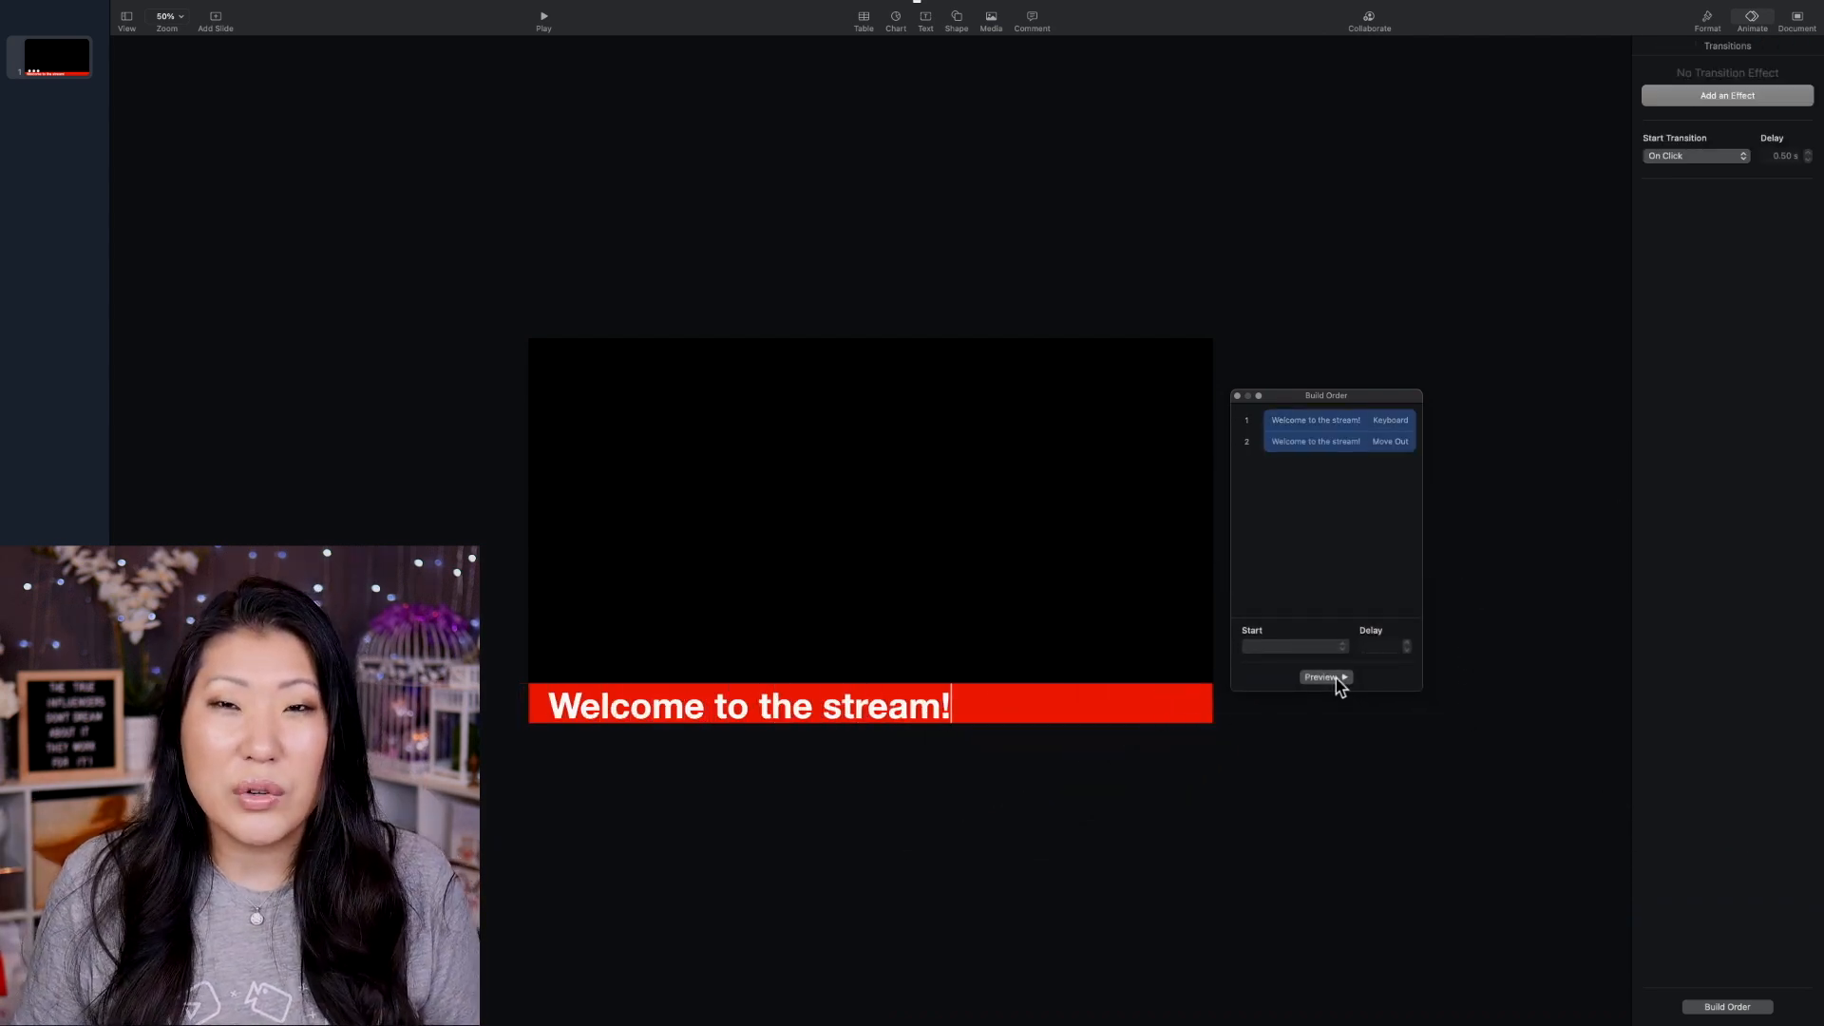
pyautogui.click(1325, 677)
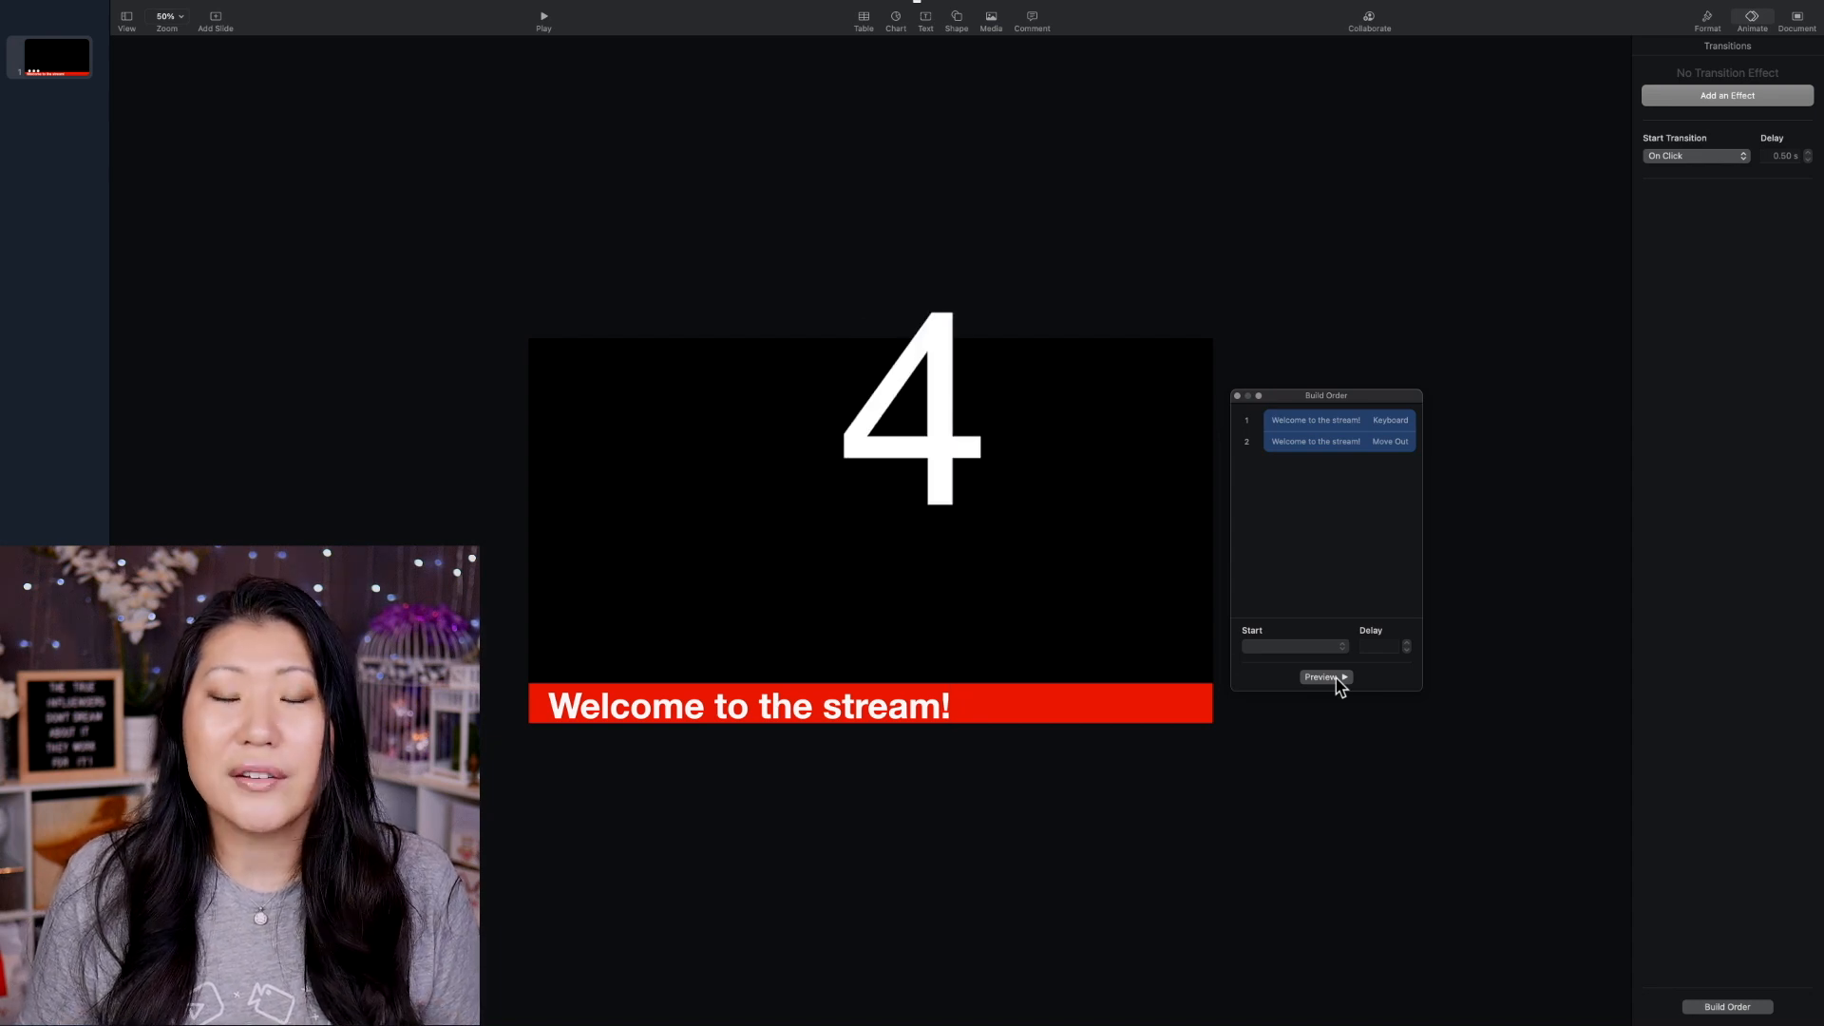
pyautogui.click(1323, 677)
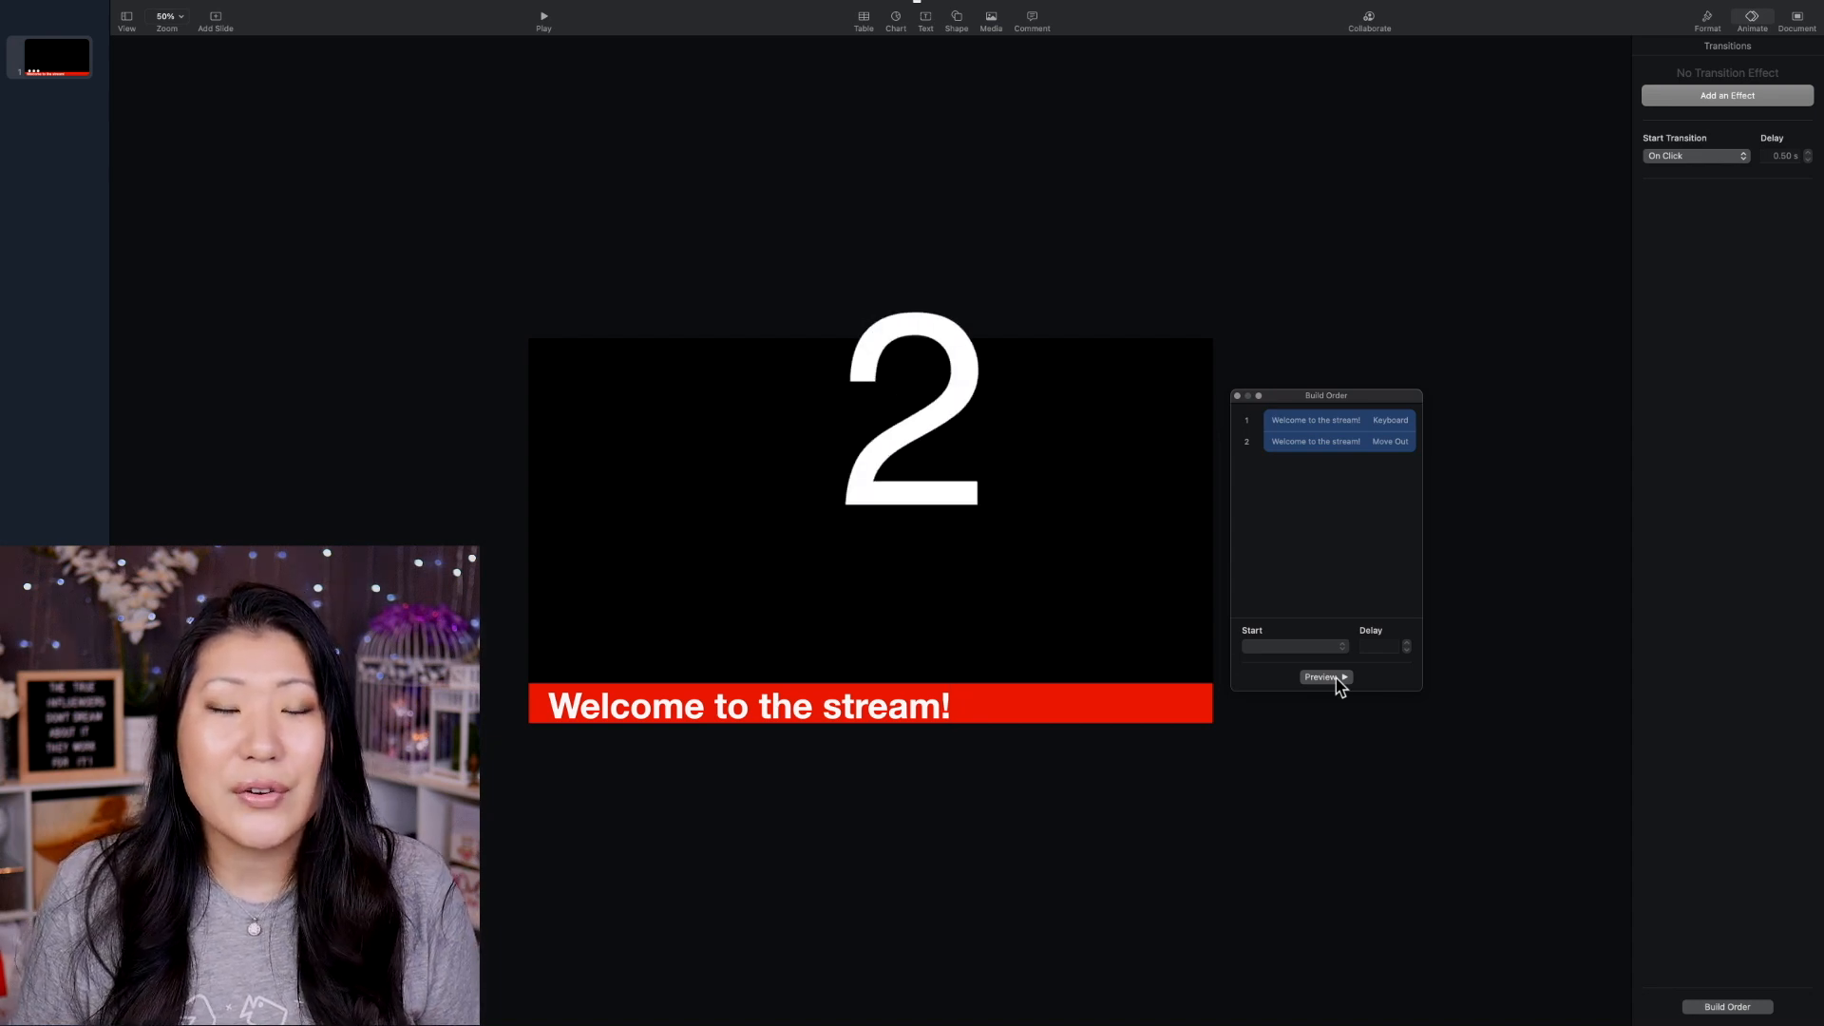
pyautogui.click(1322, 678)
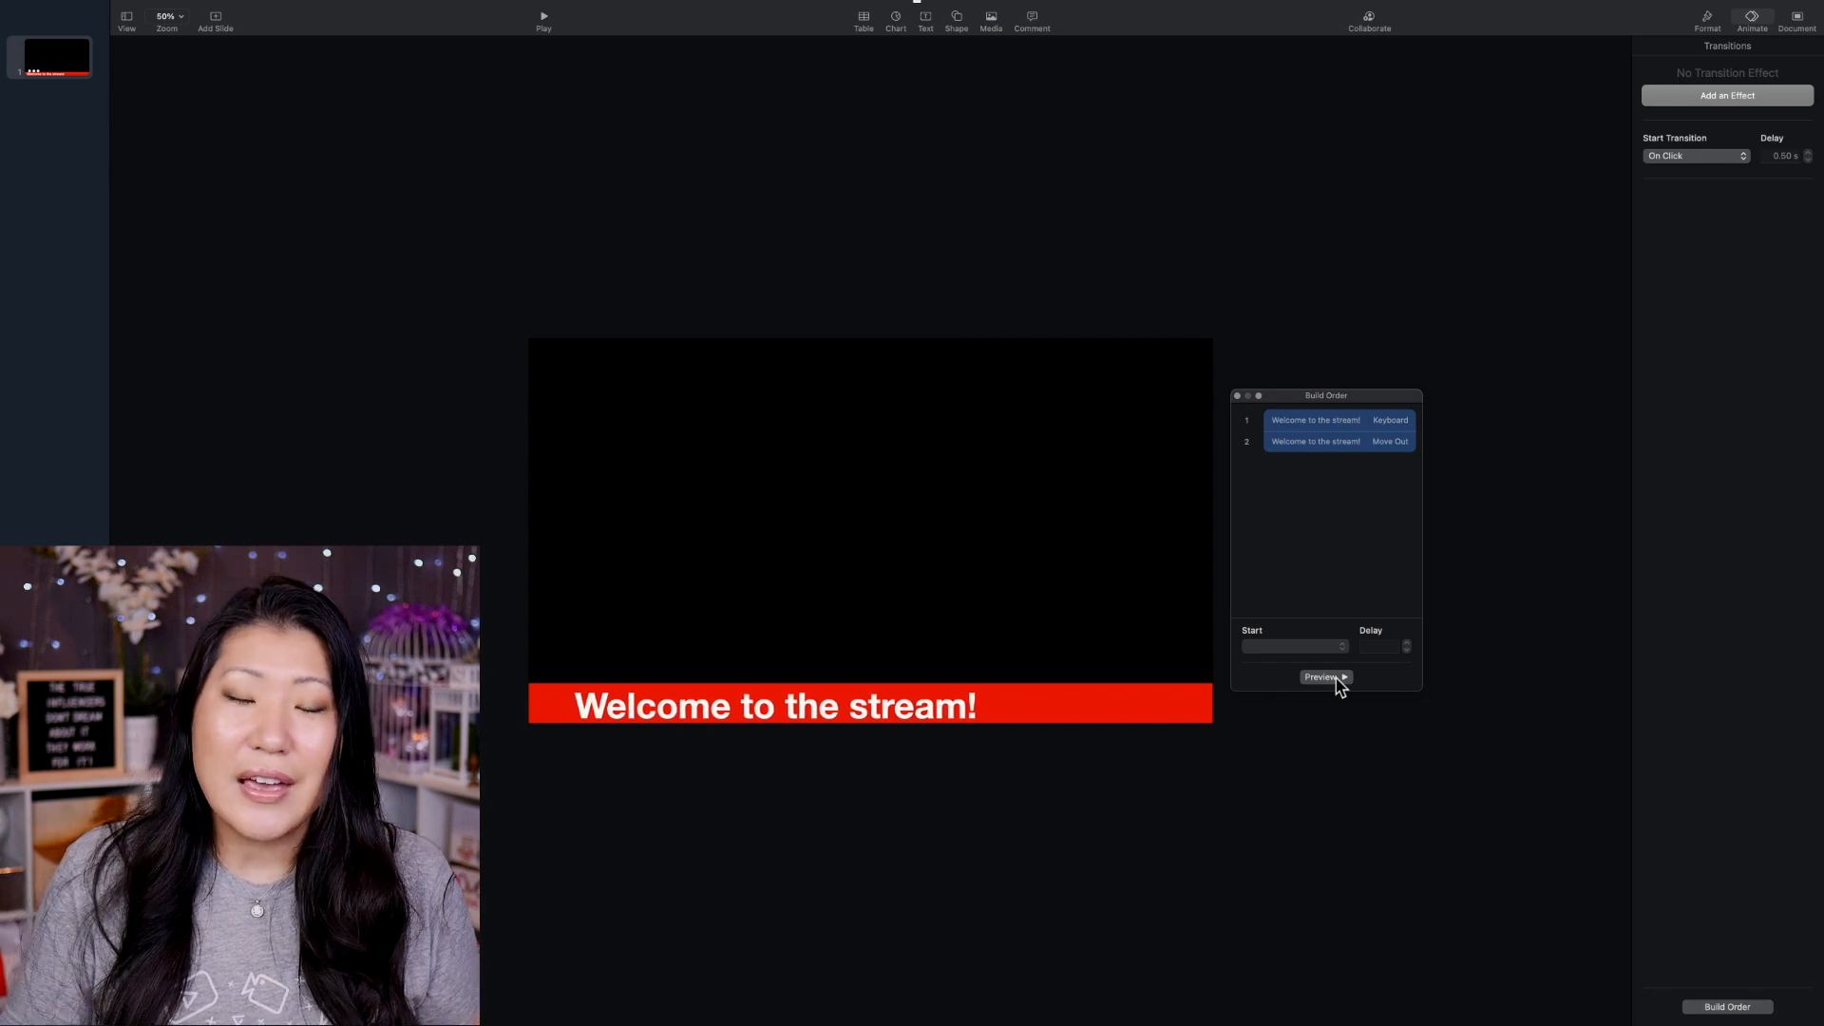
pyautogui.click(1321, 677)
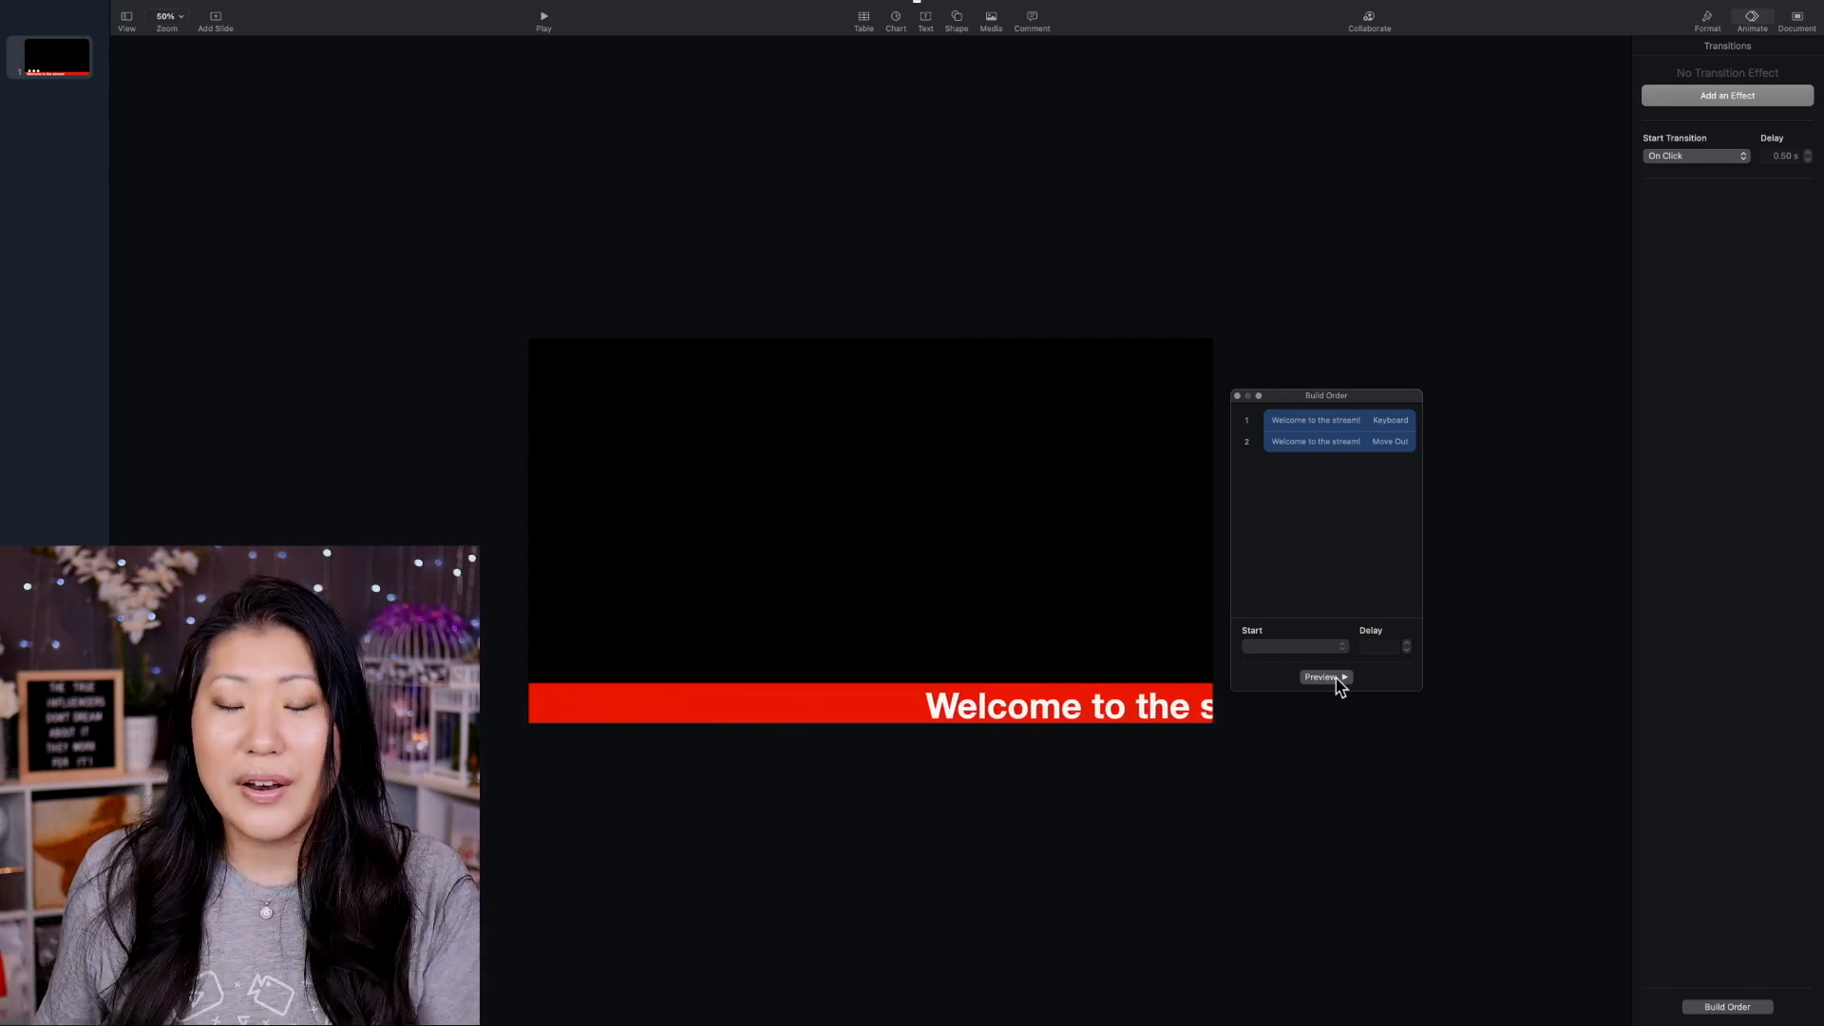
pyautogui.click(1321, 677)
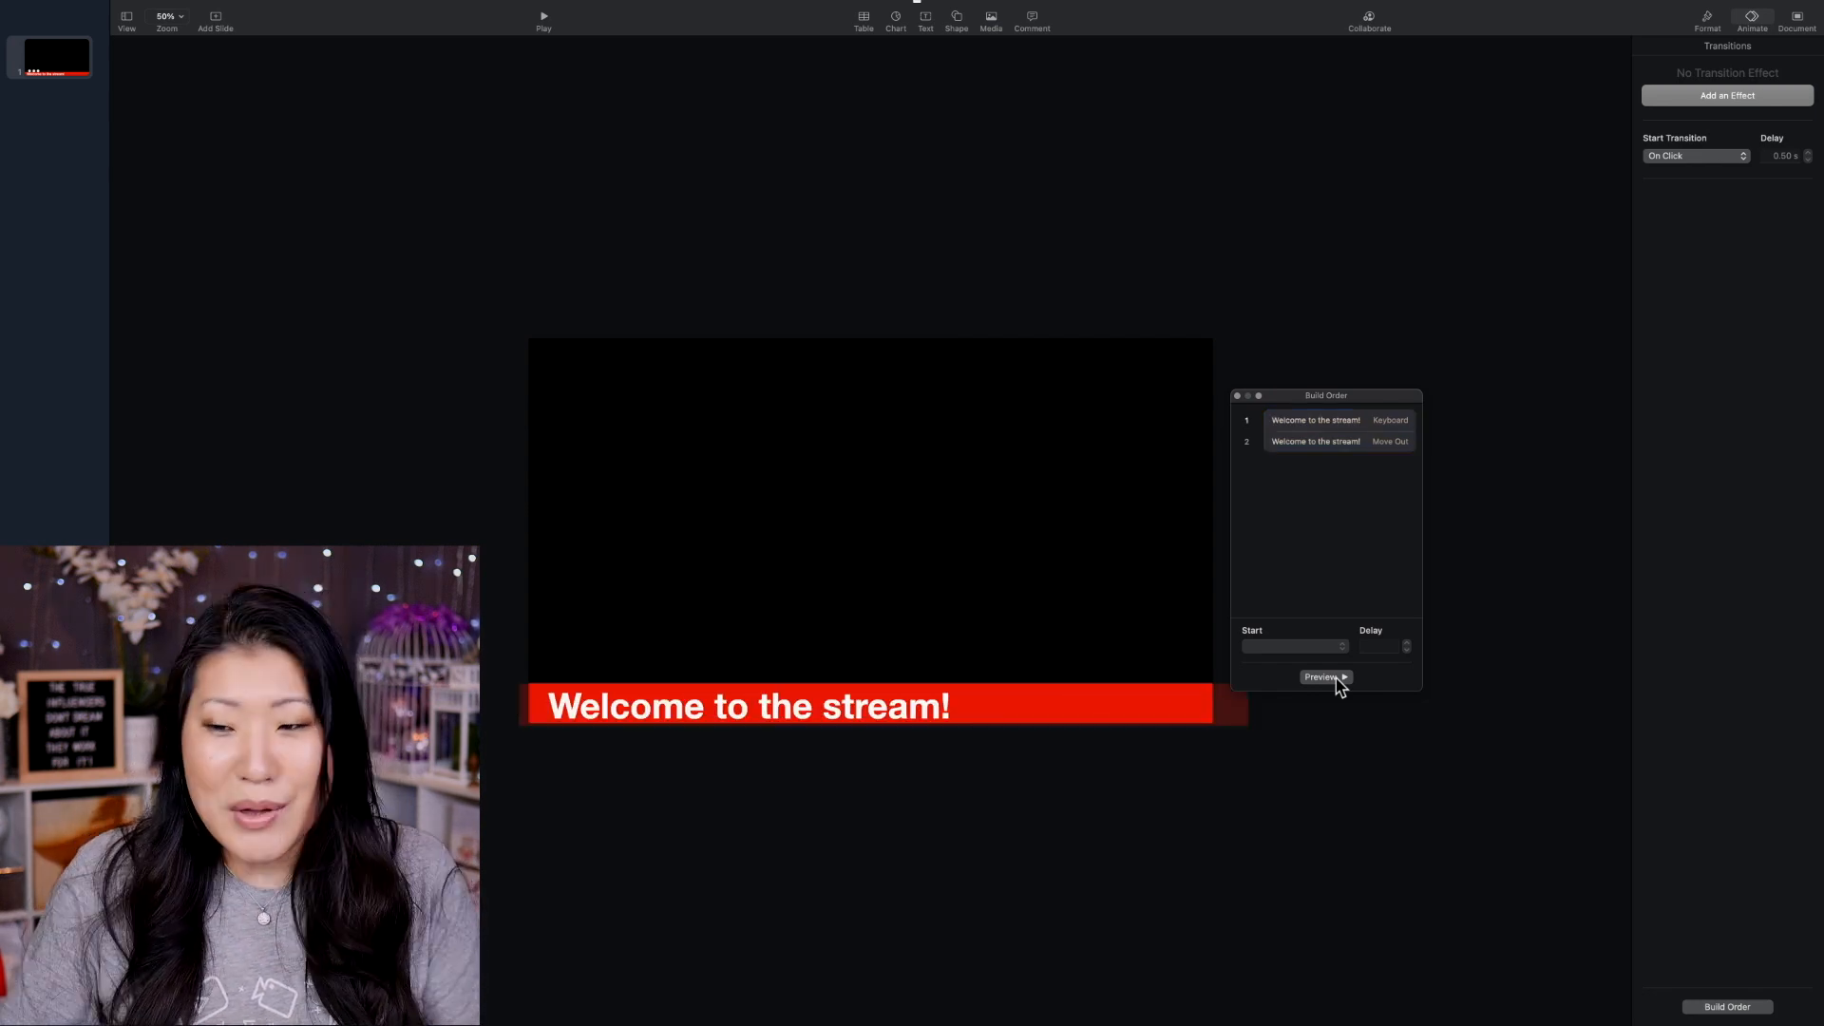
pyautogui.moveTo(523, 122)
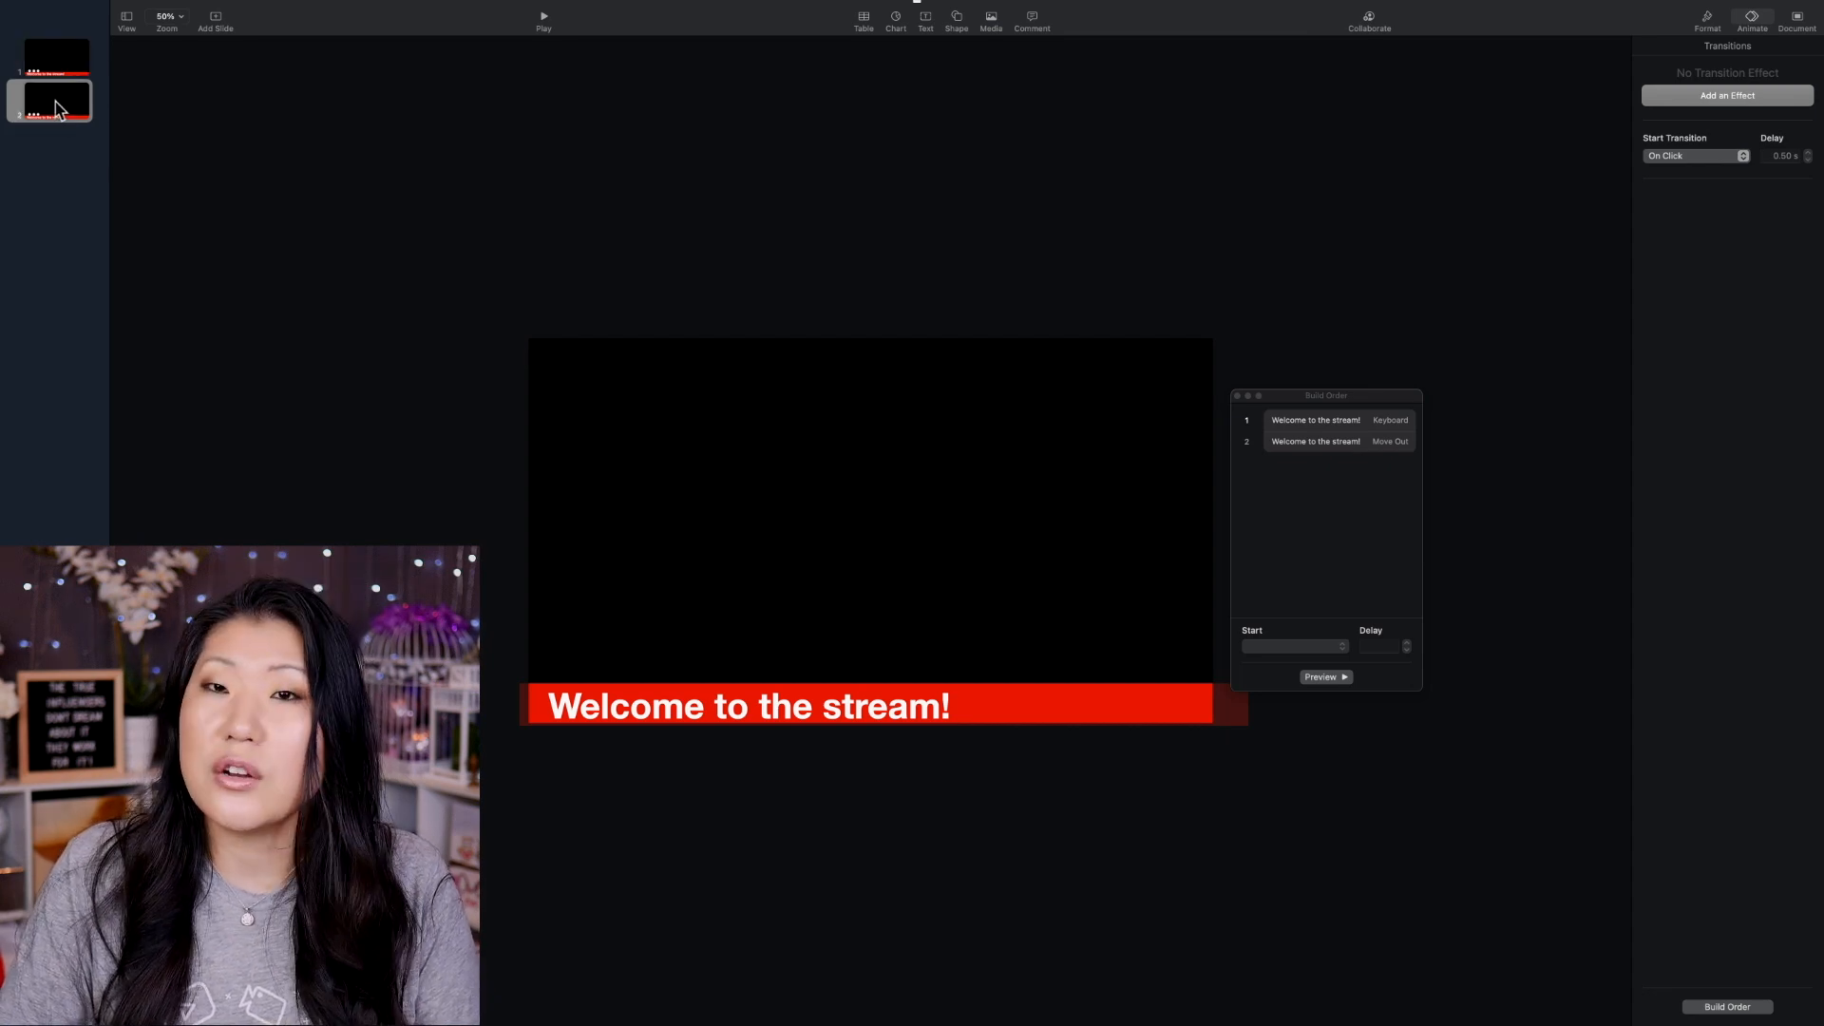
pyautogui.moveTo(392, 145)
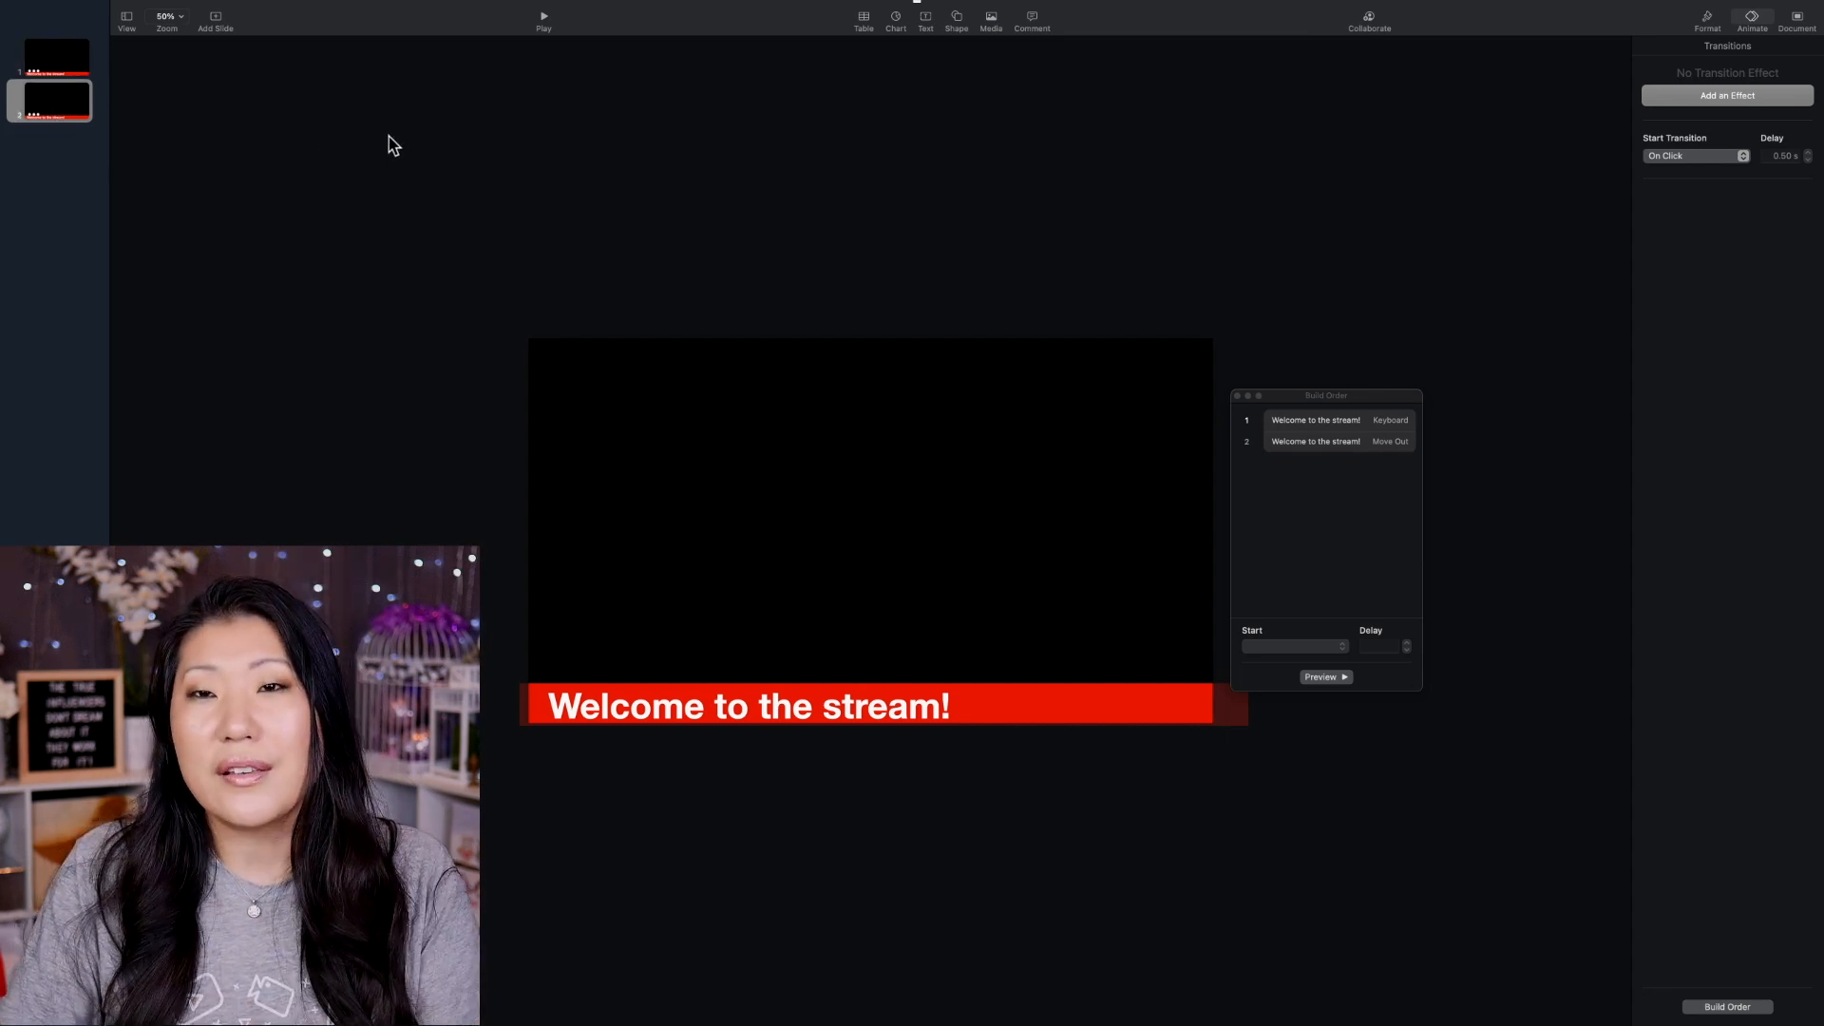
pyautogui.moveTo(872, 800)
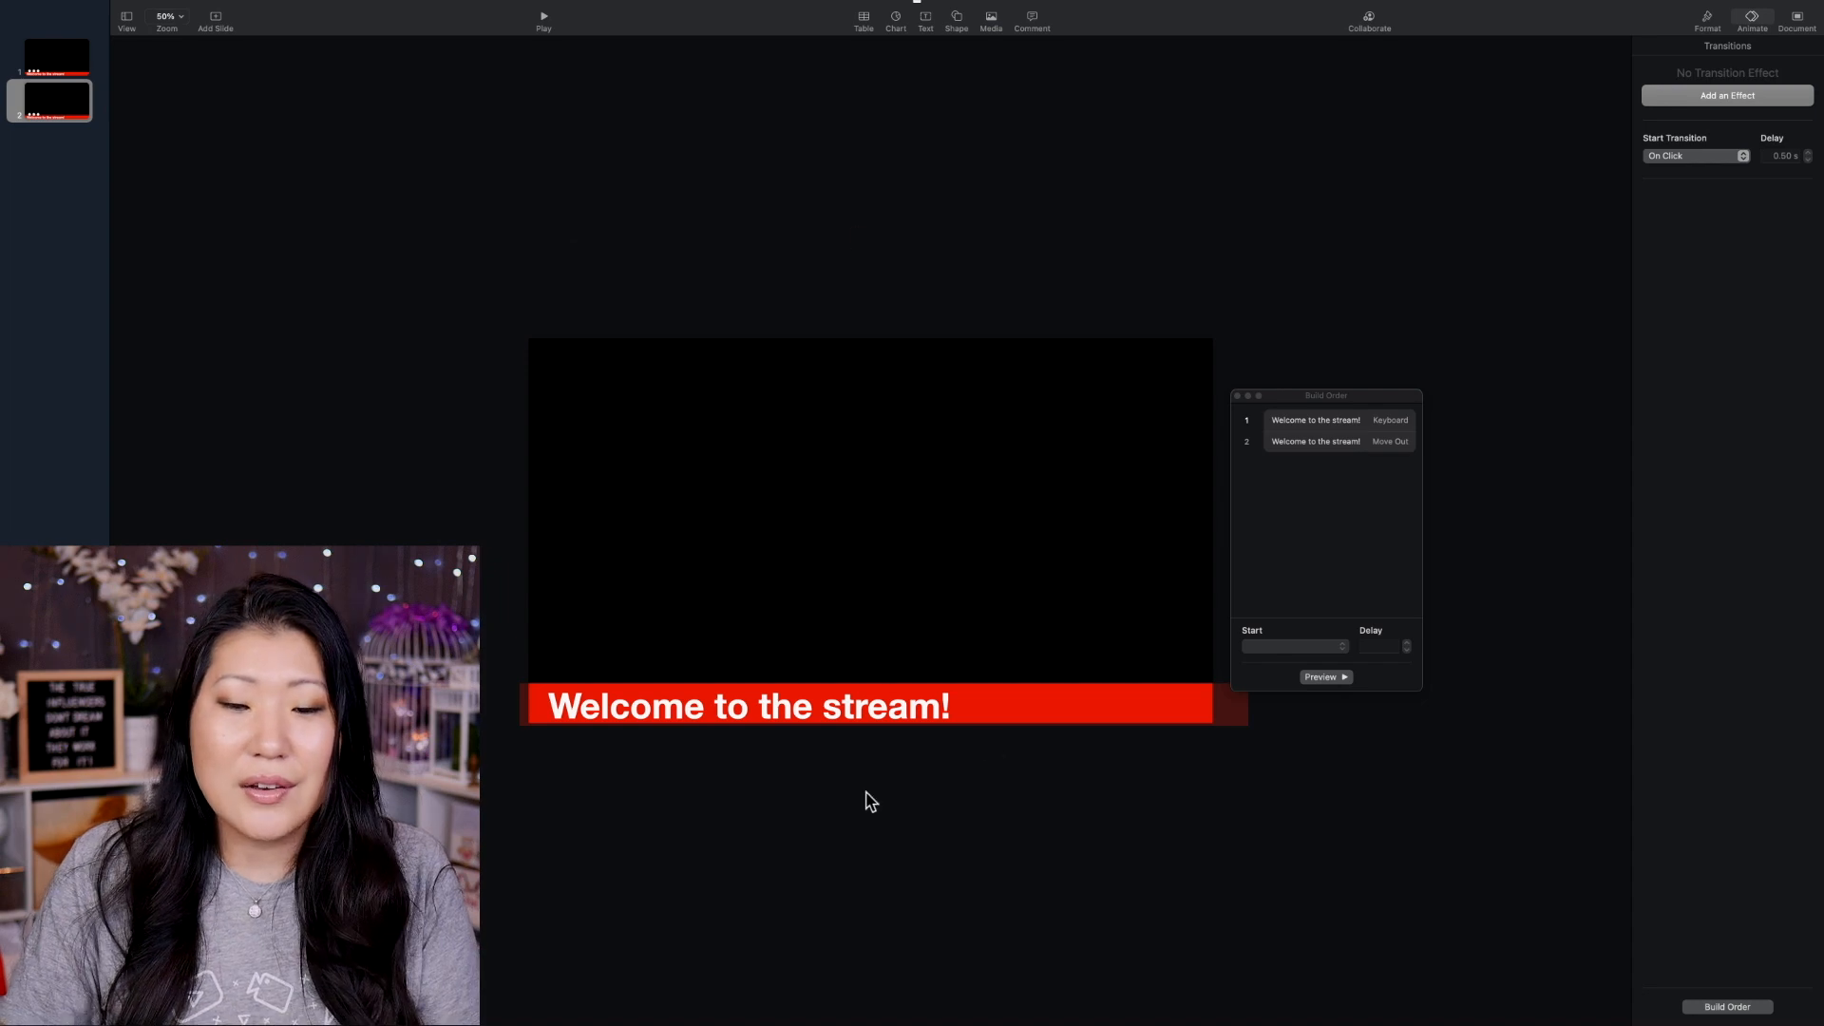
# Step: Select the slide 2 banner text to show its Move Out build-out settings
pyautogui.click(1338, 441)
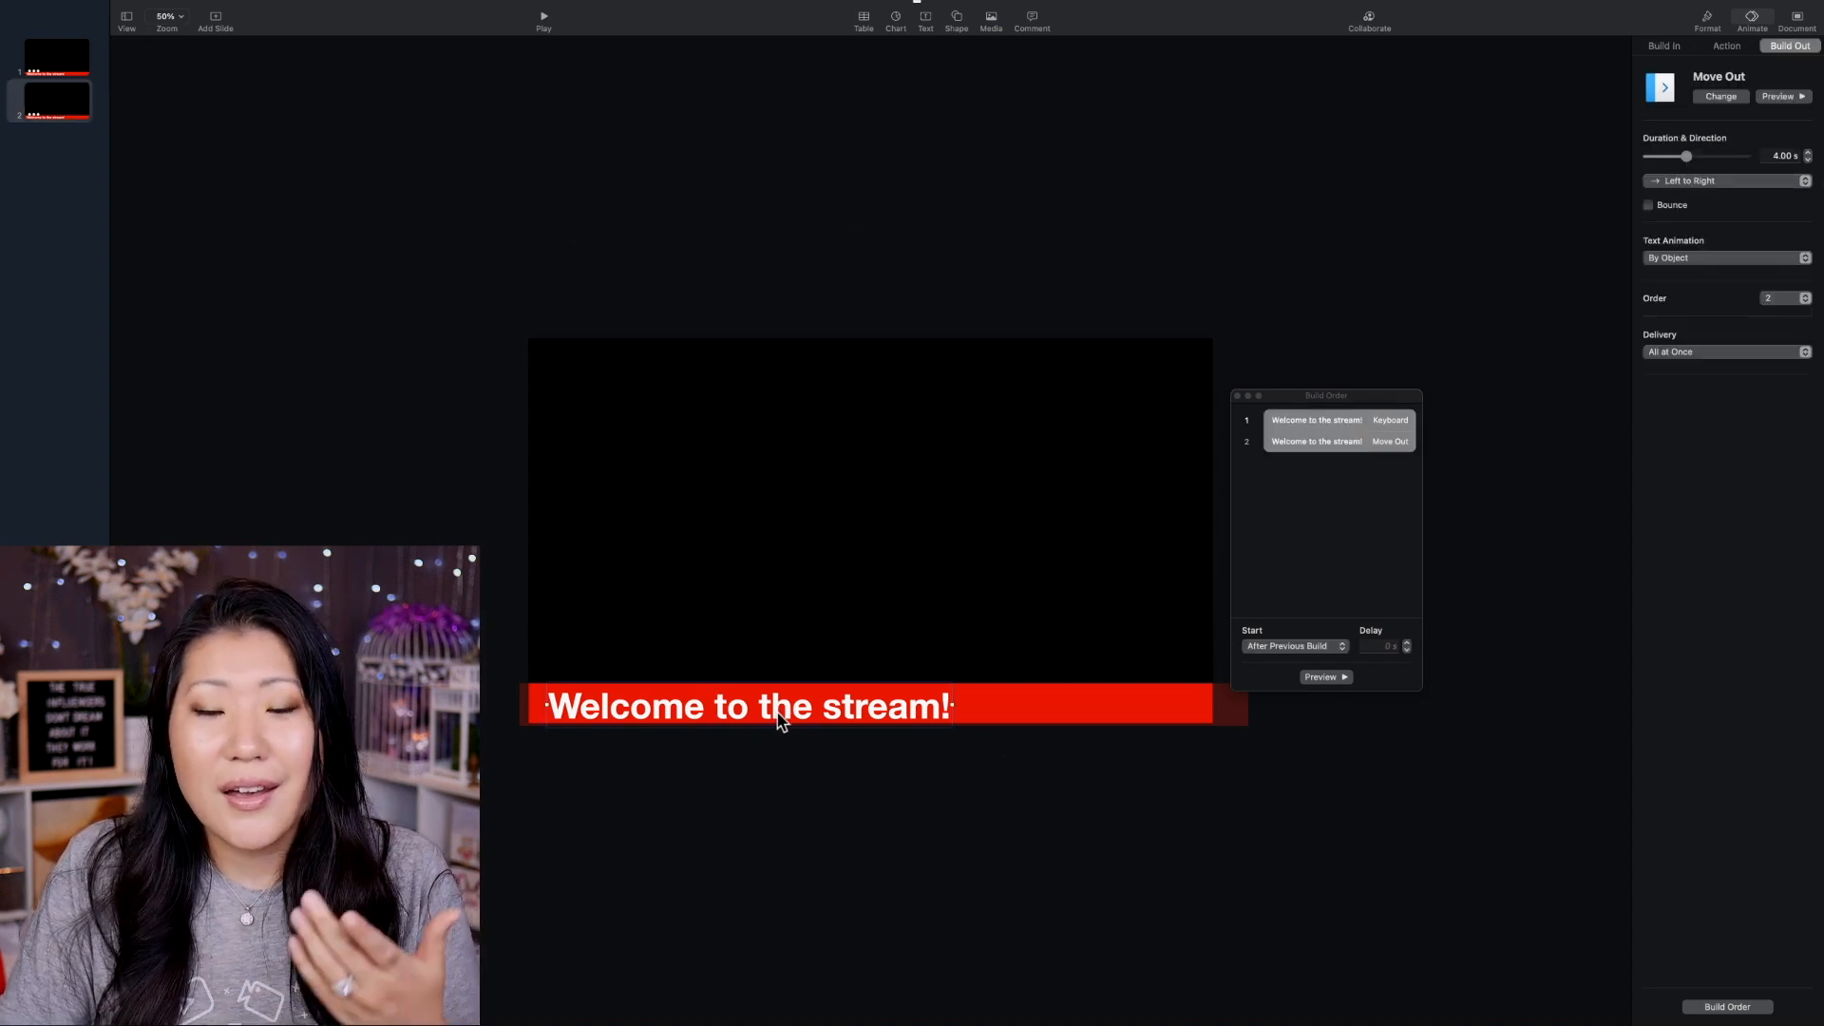
# Step: Replace the slide 2 banner text with 'Channel Memberships Now Available!'
pyautogui.doubleClick(881, 706)
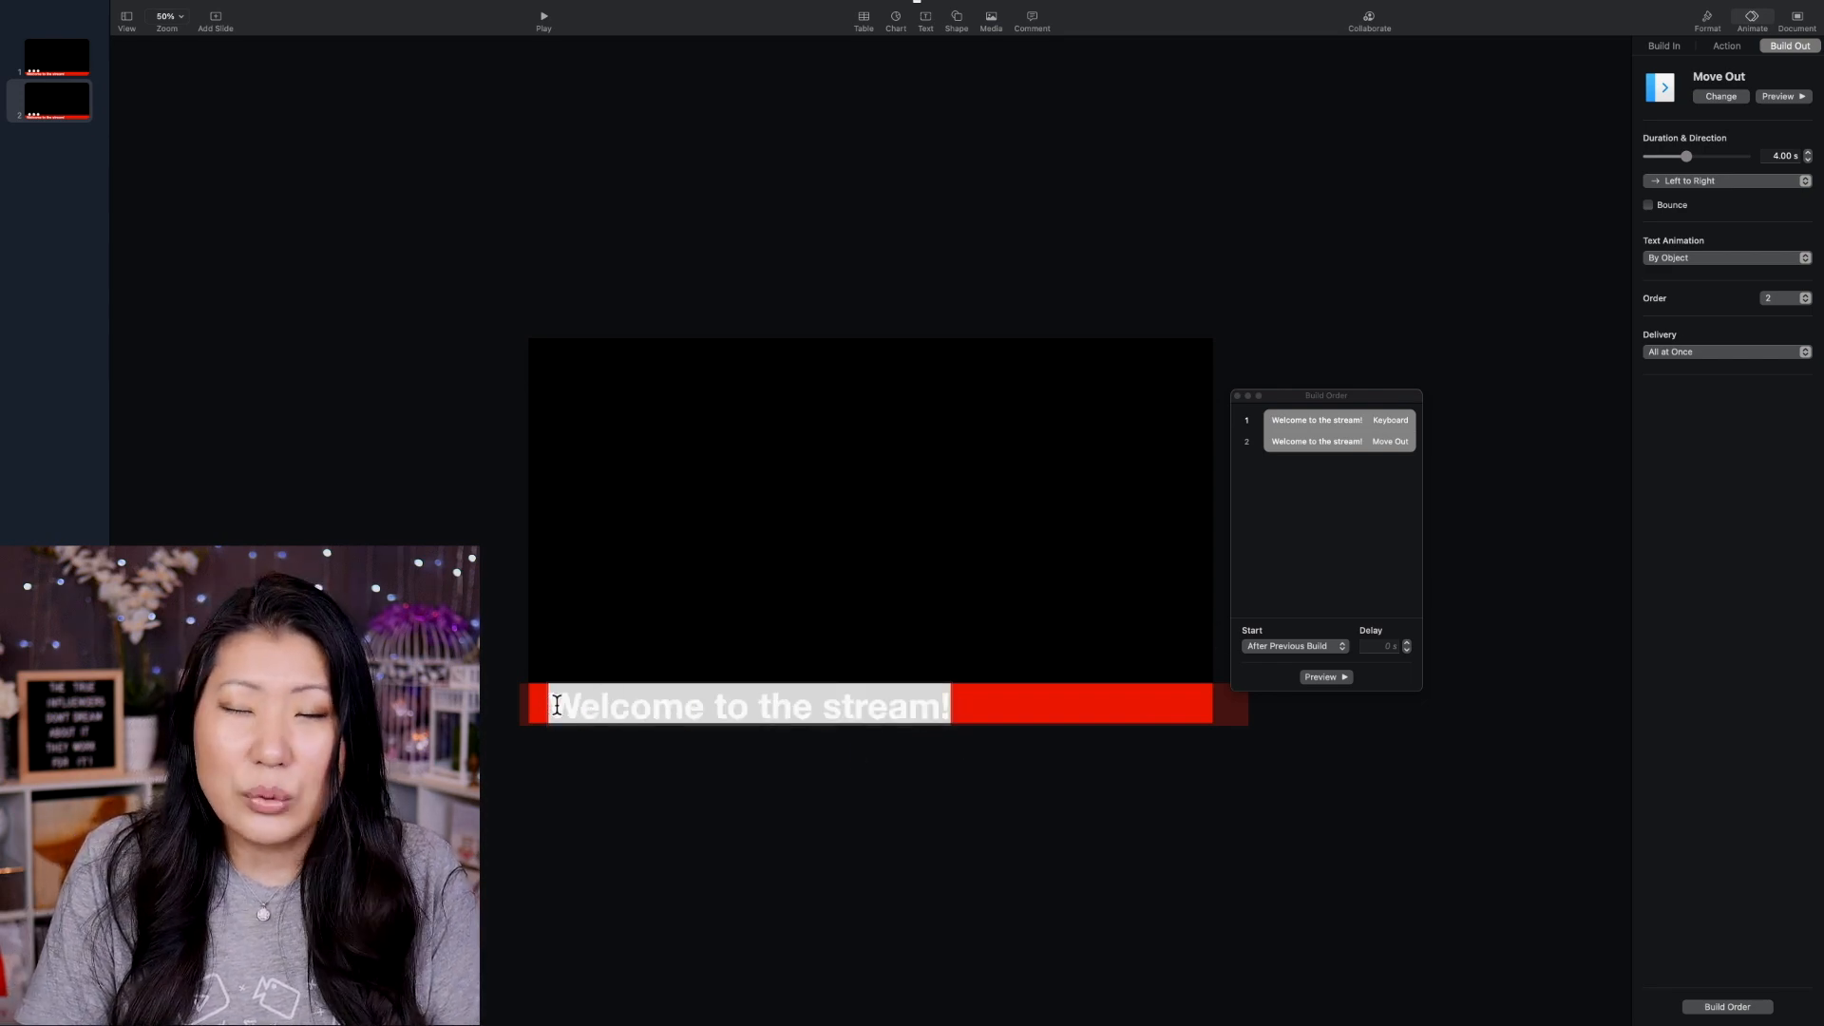
pyautogui.write('Cha')
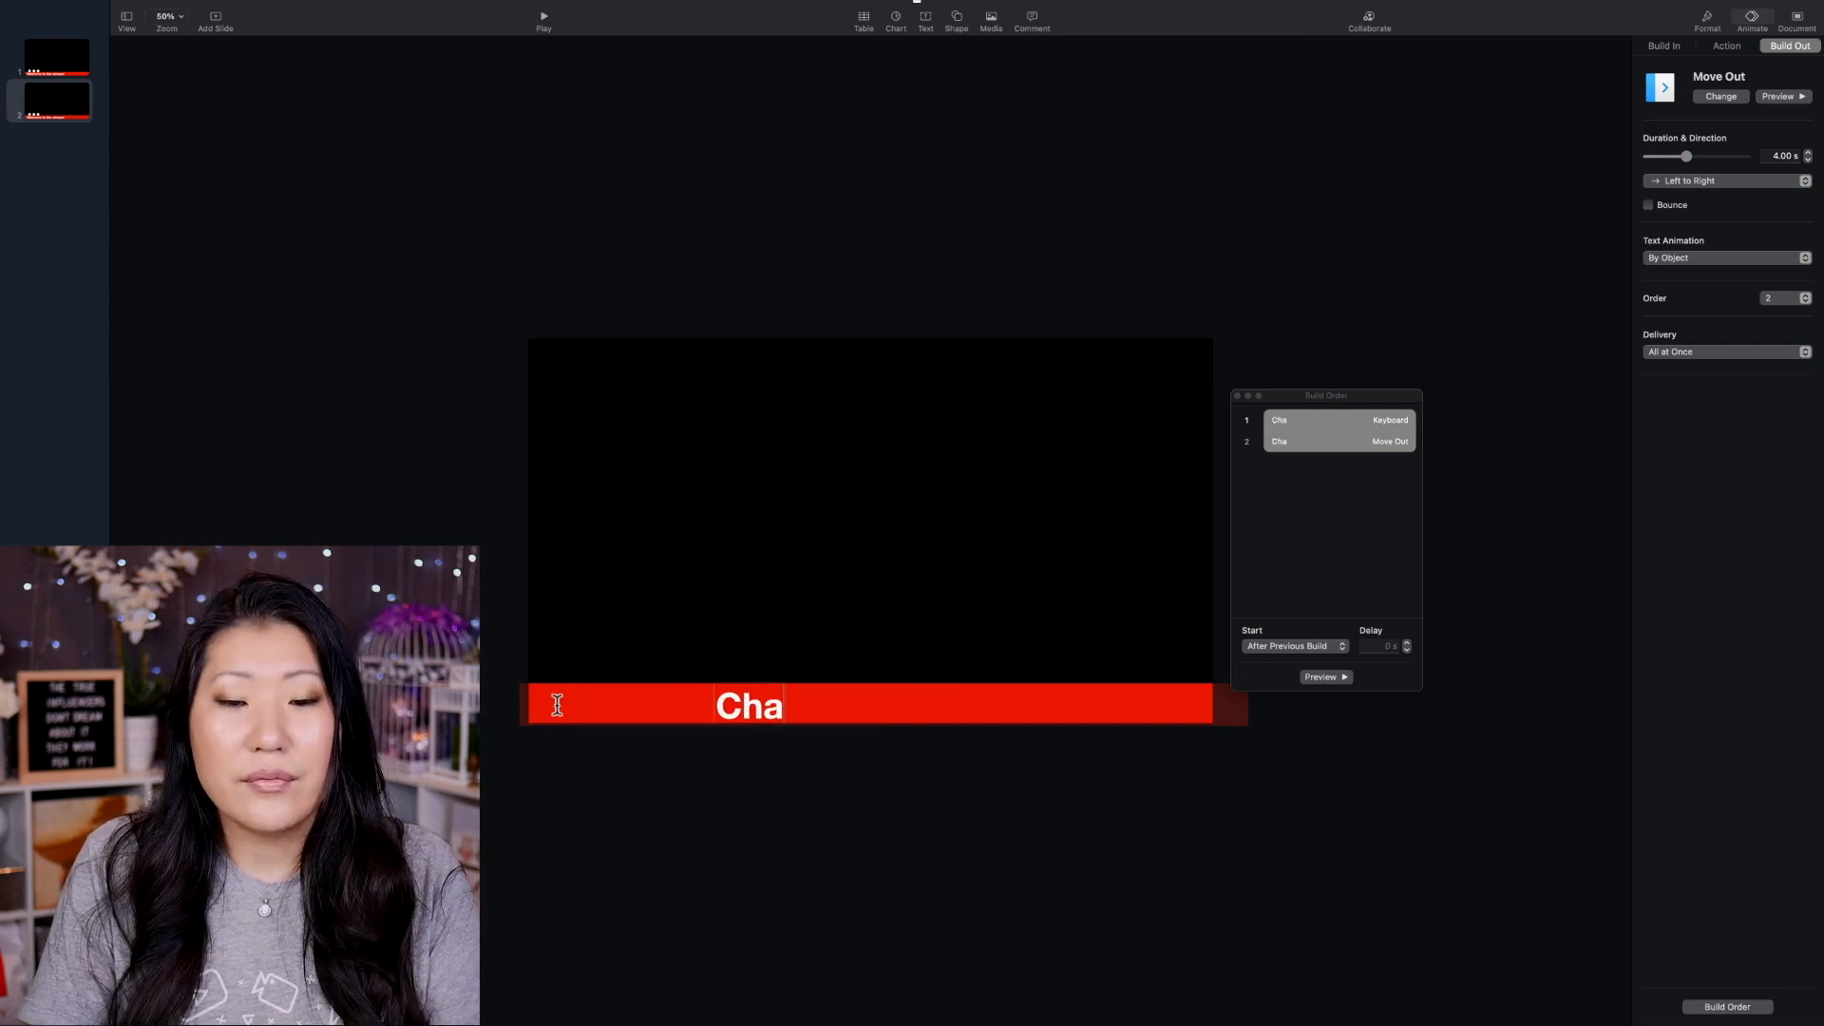
pyautogui.write('nnel Memb')
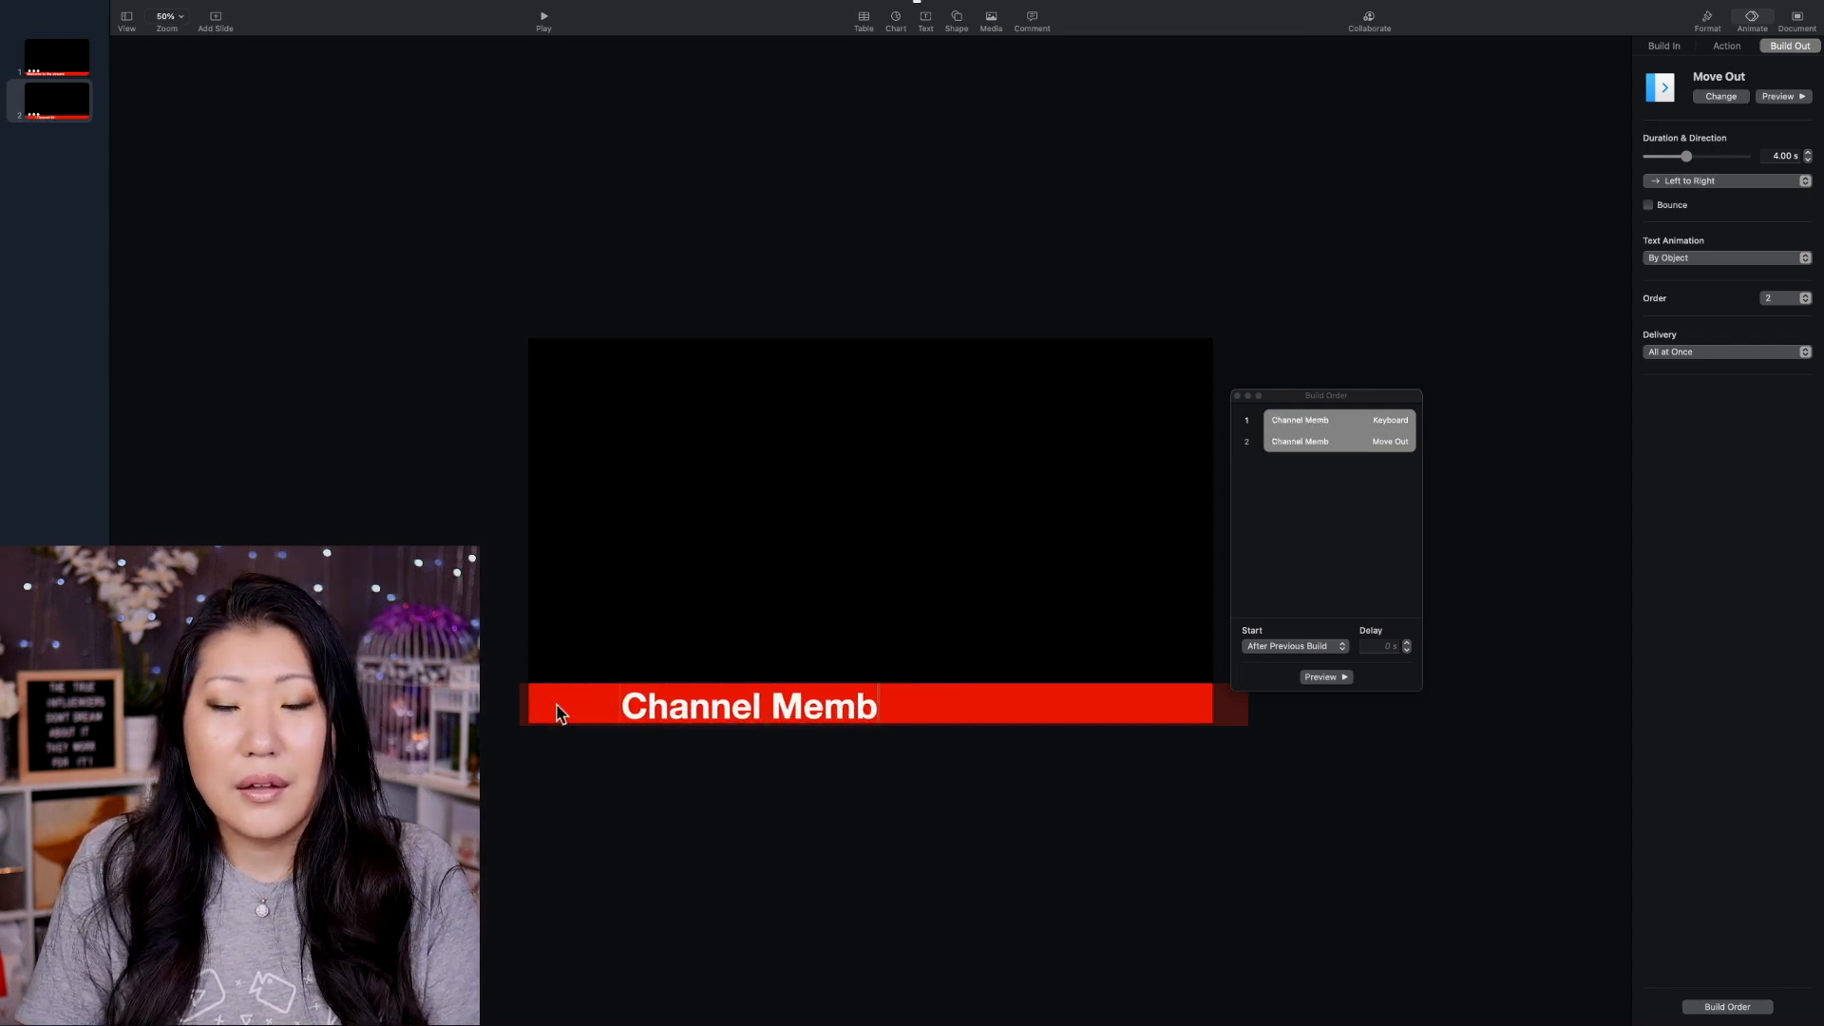
pyautogui.write('erships Now')
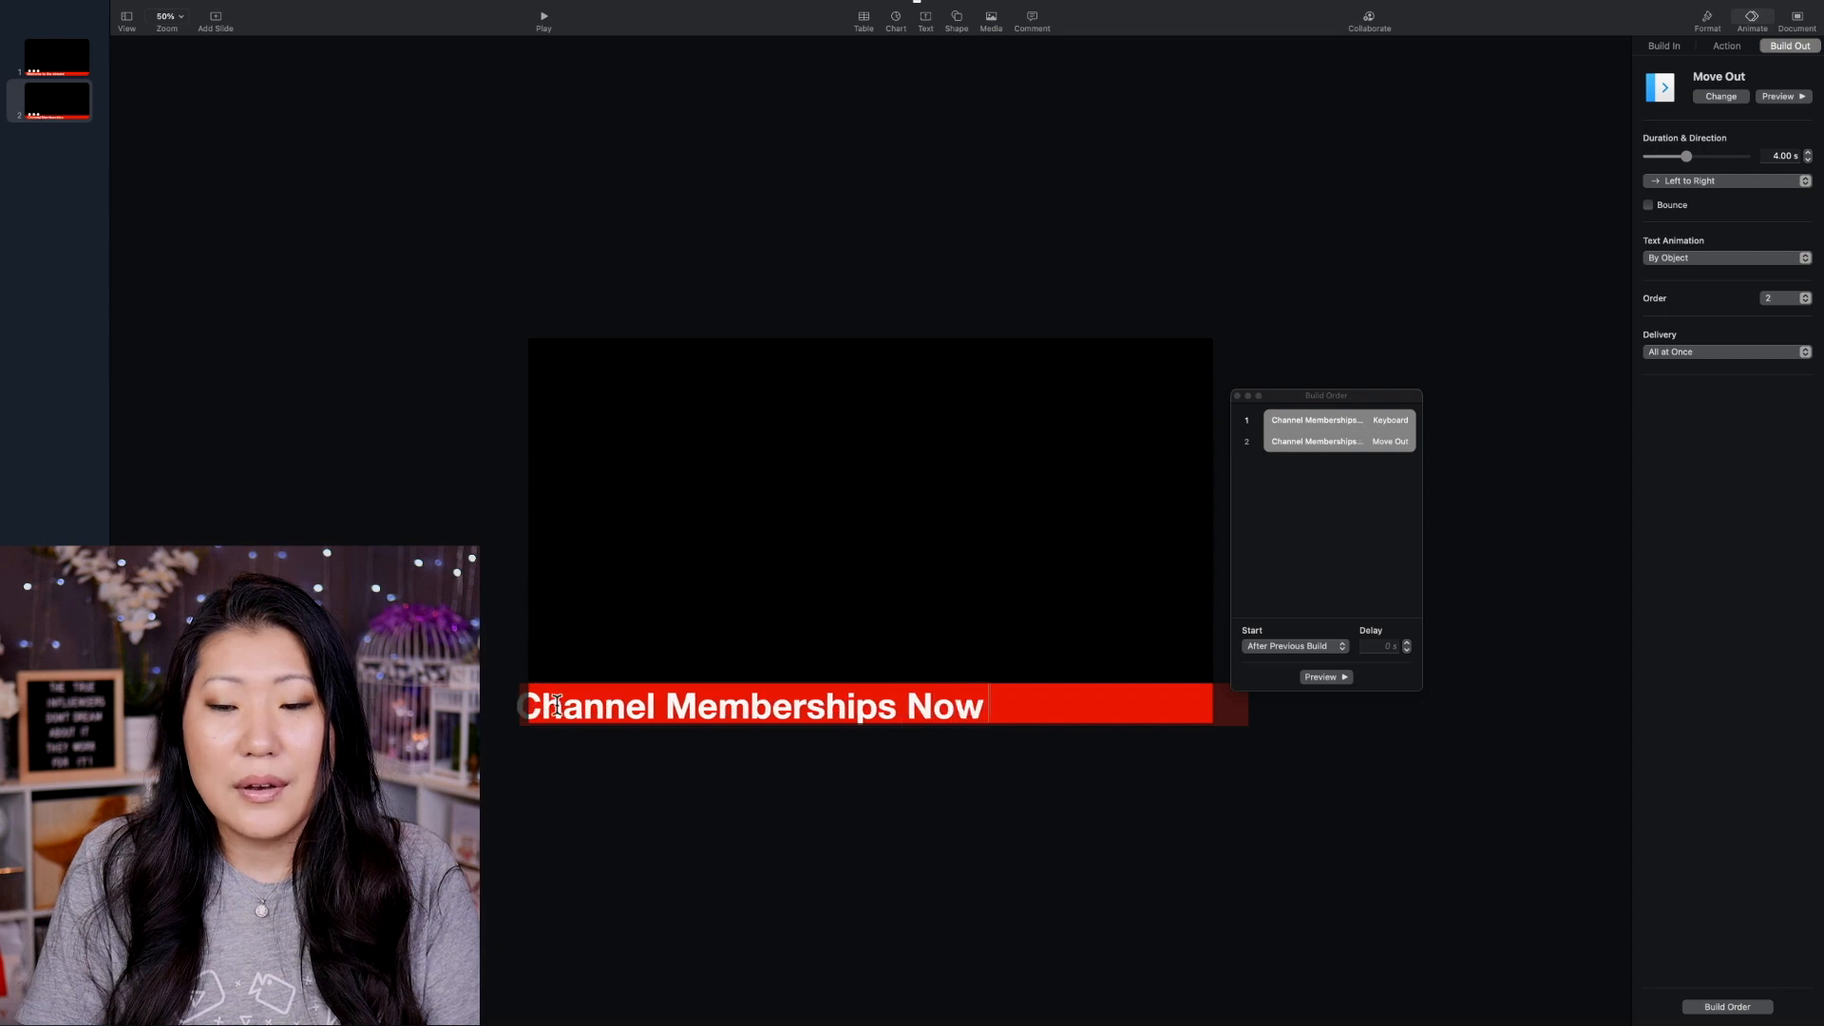
pyautogui.write('Available!')
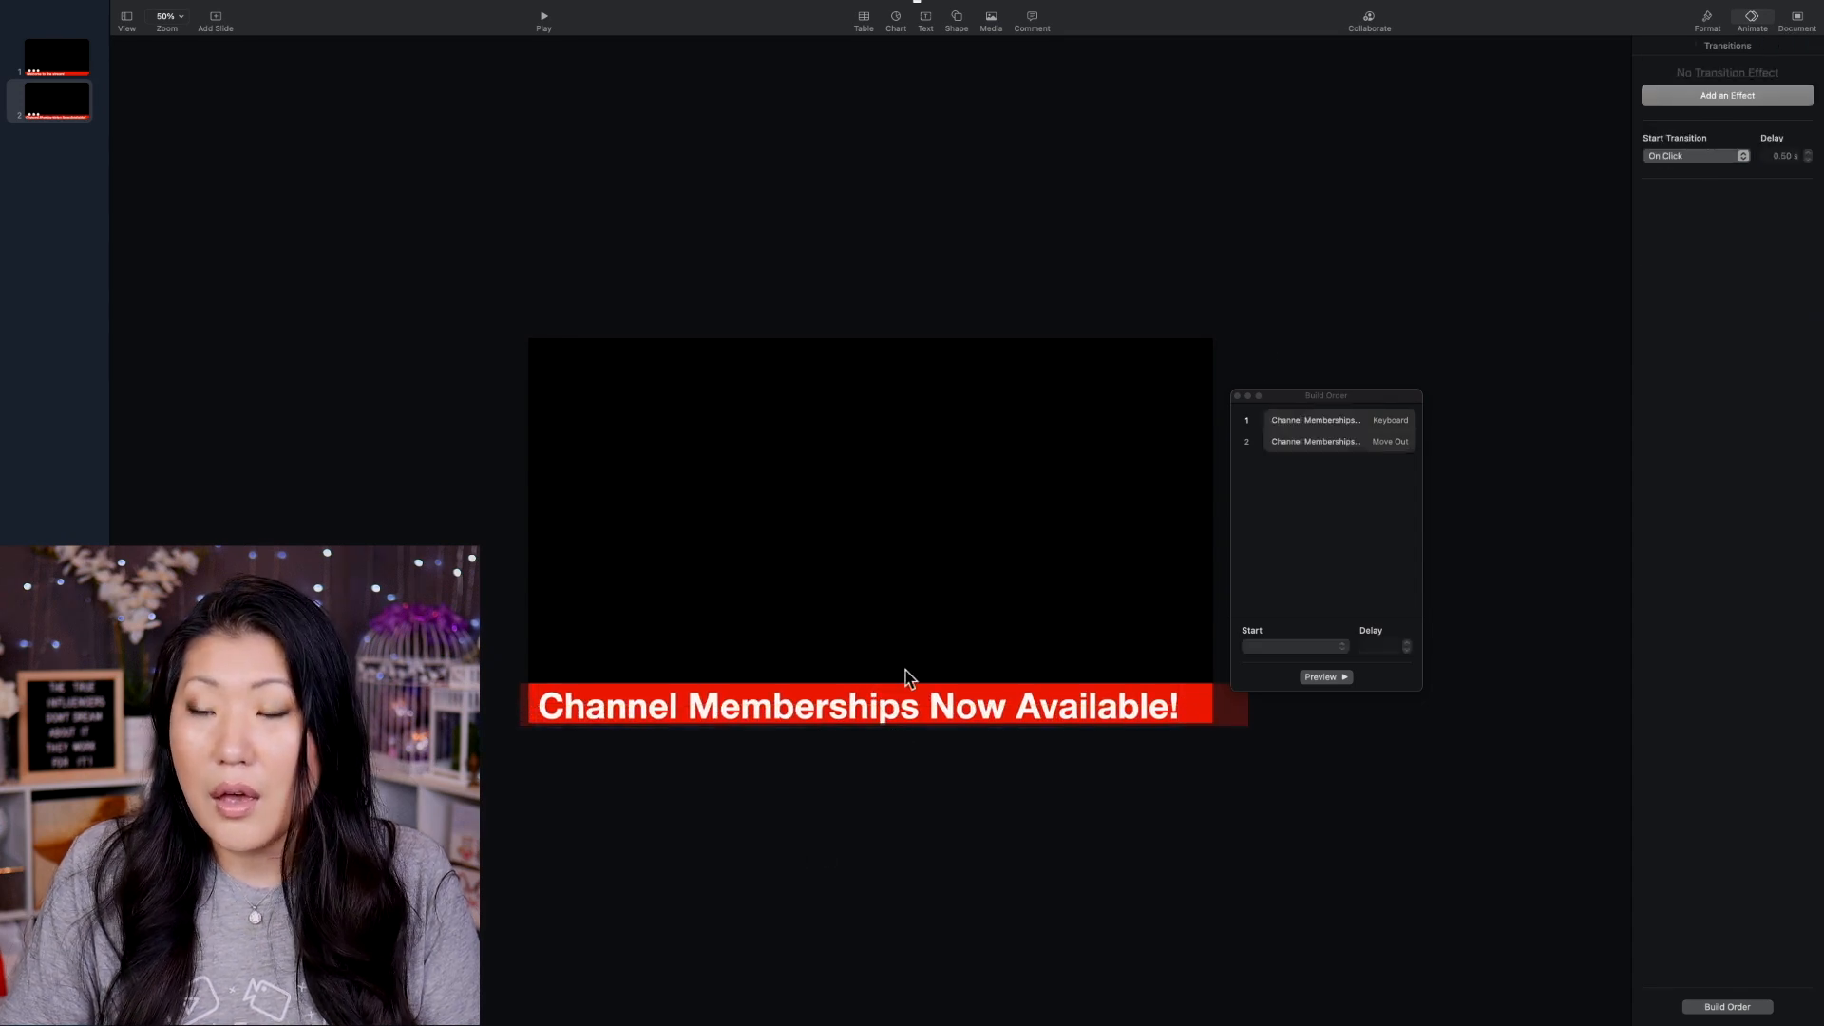
pyautogui.moveTo(1347, 514)
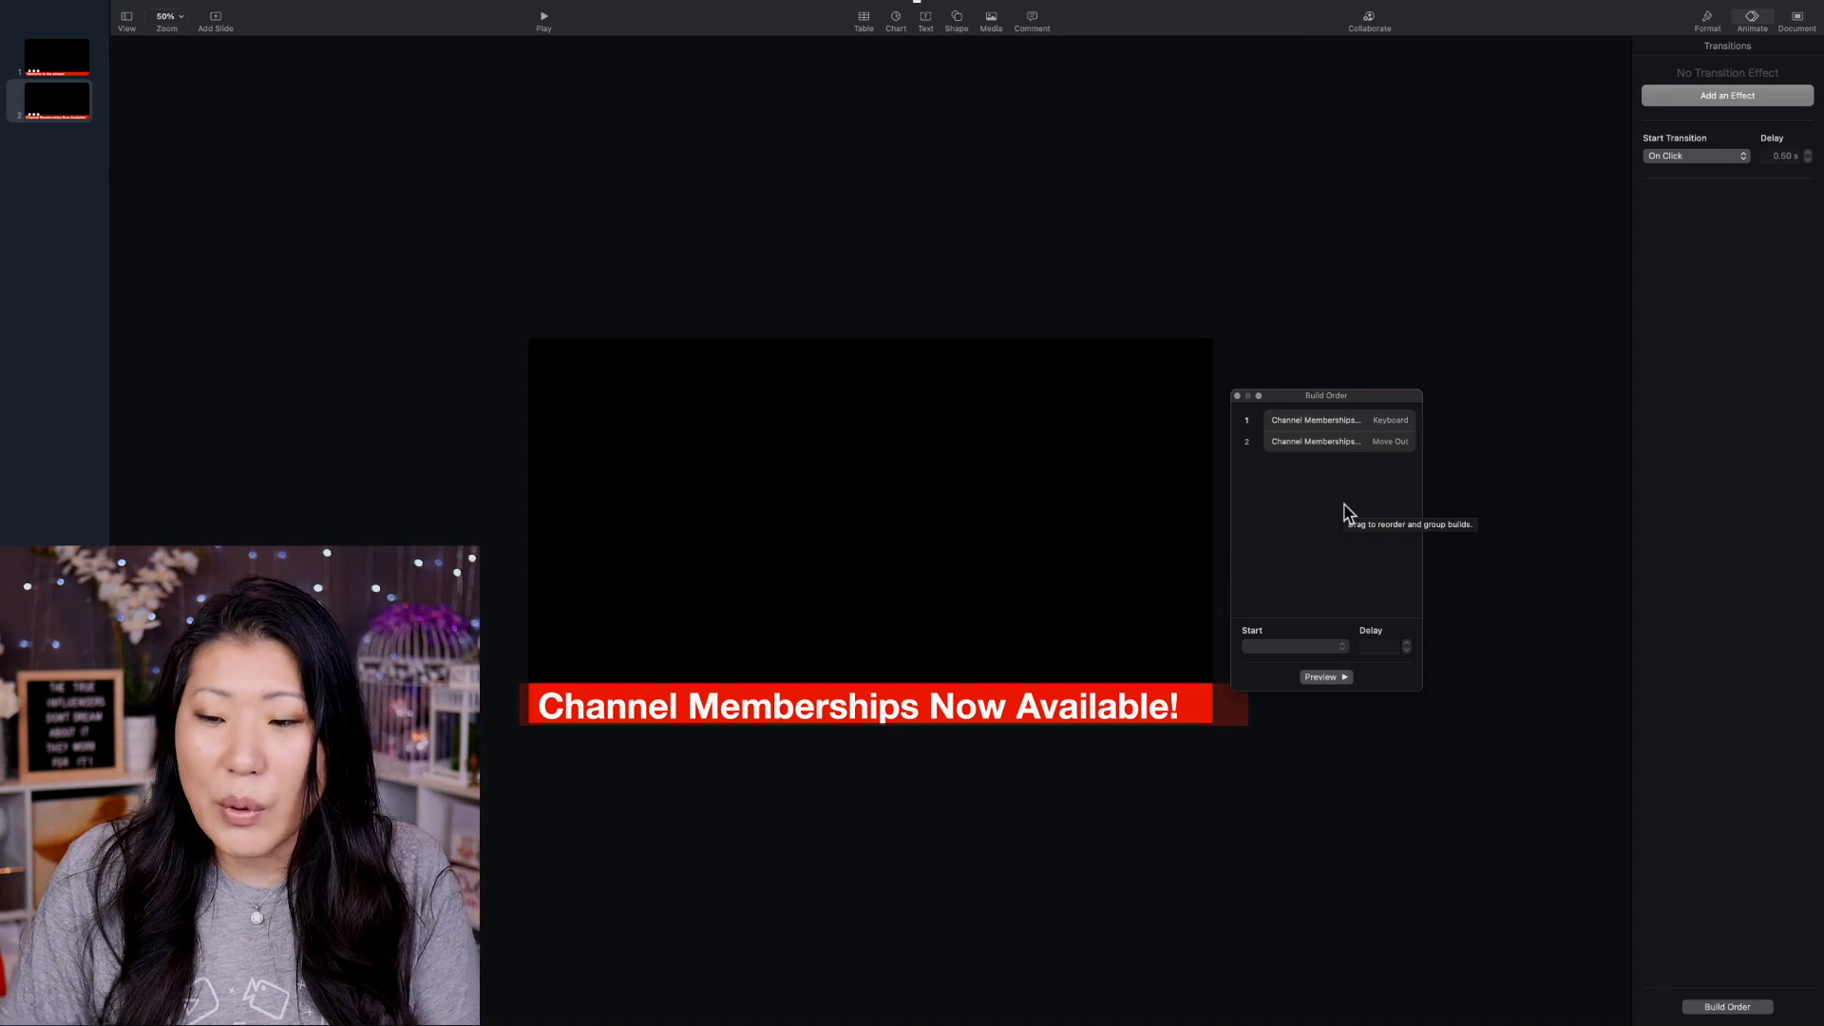
pyautogui.moveTo(762, 232)
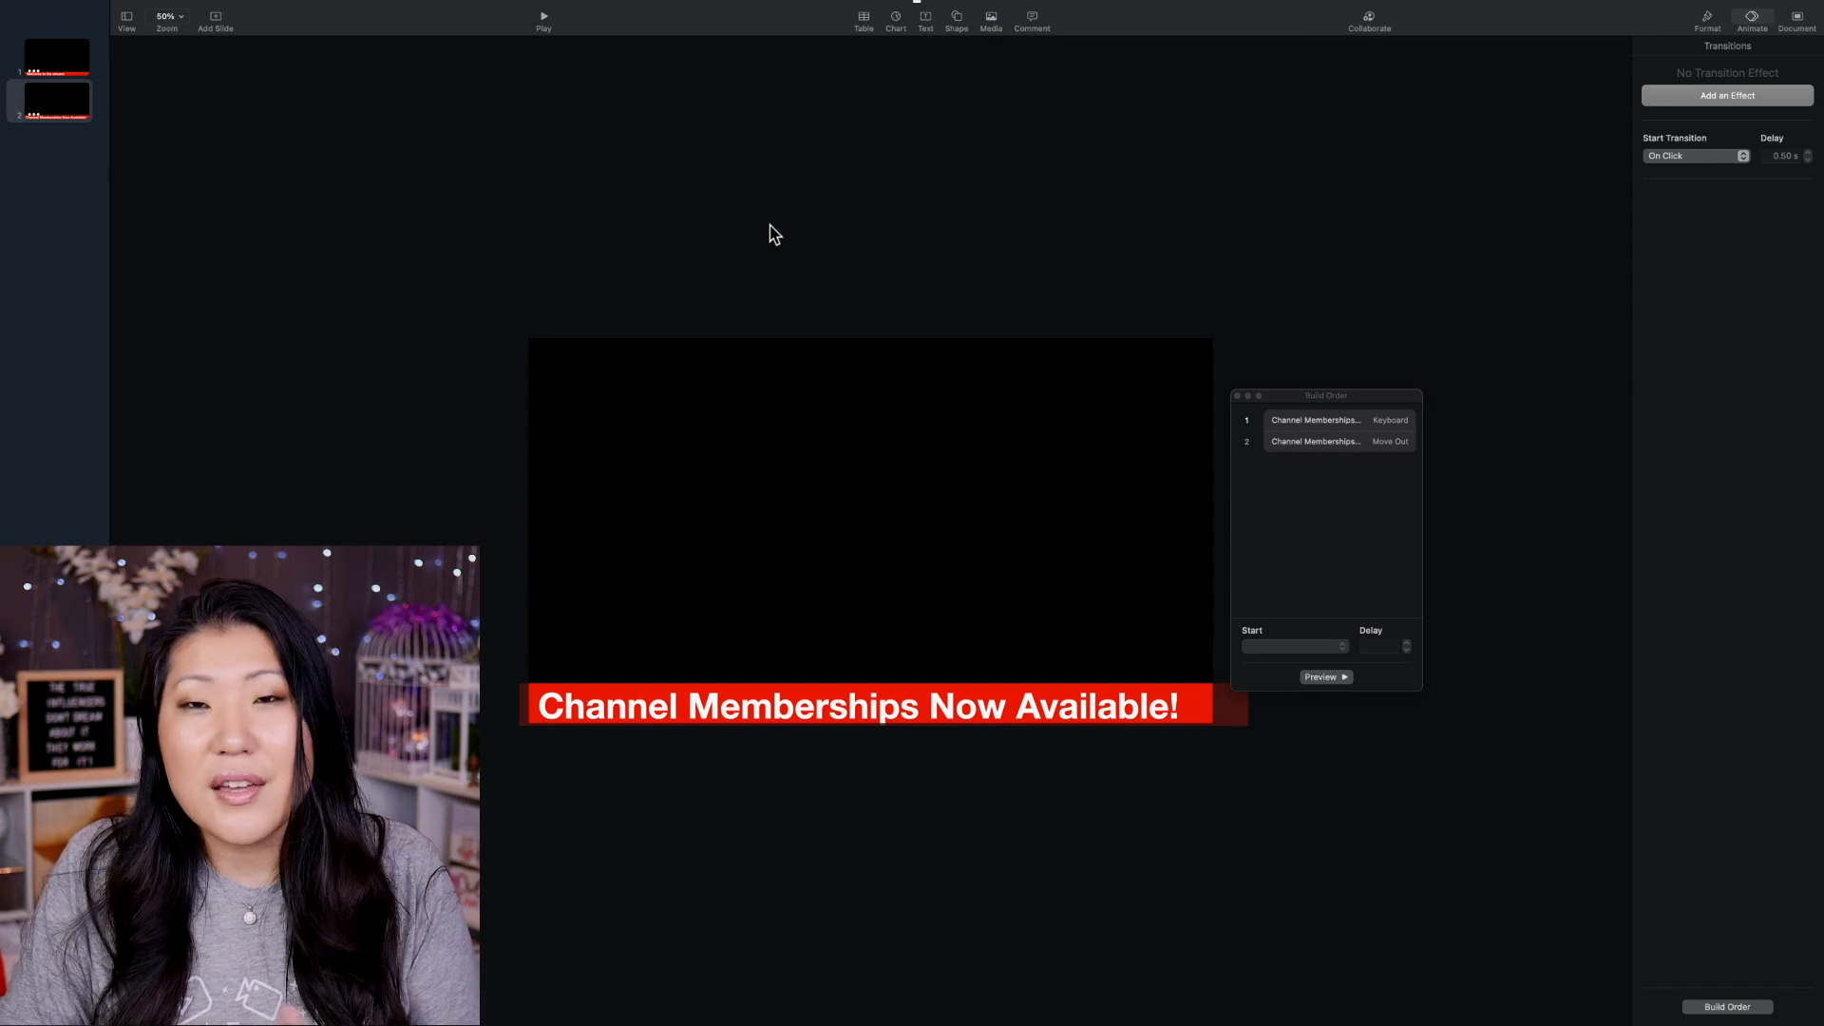
pyautogui.moveTo(1121, 409)
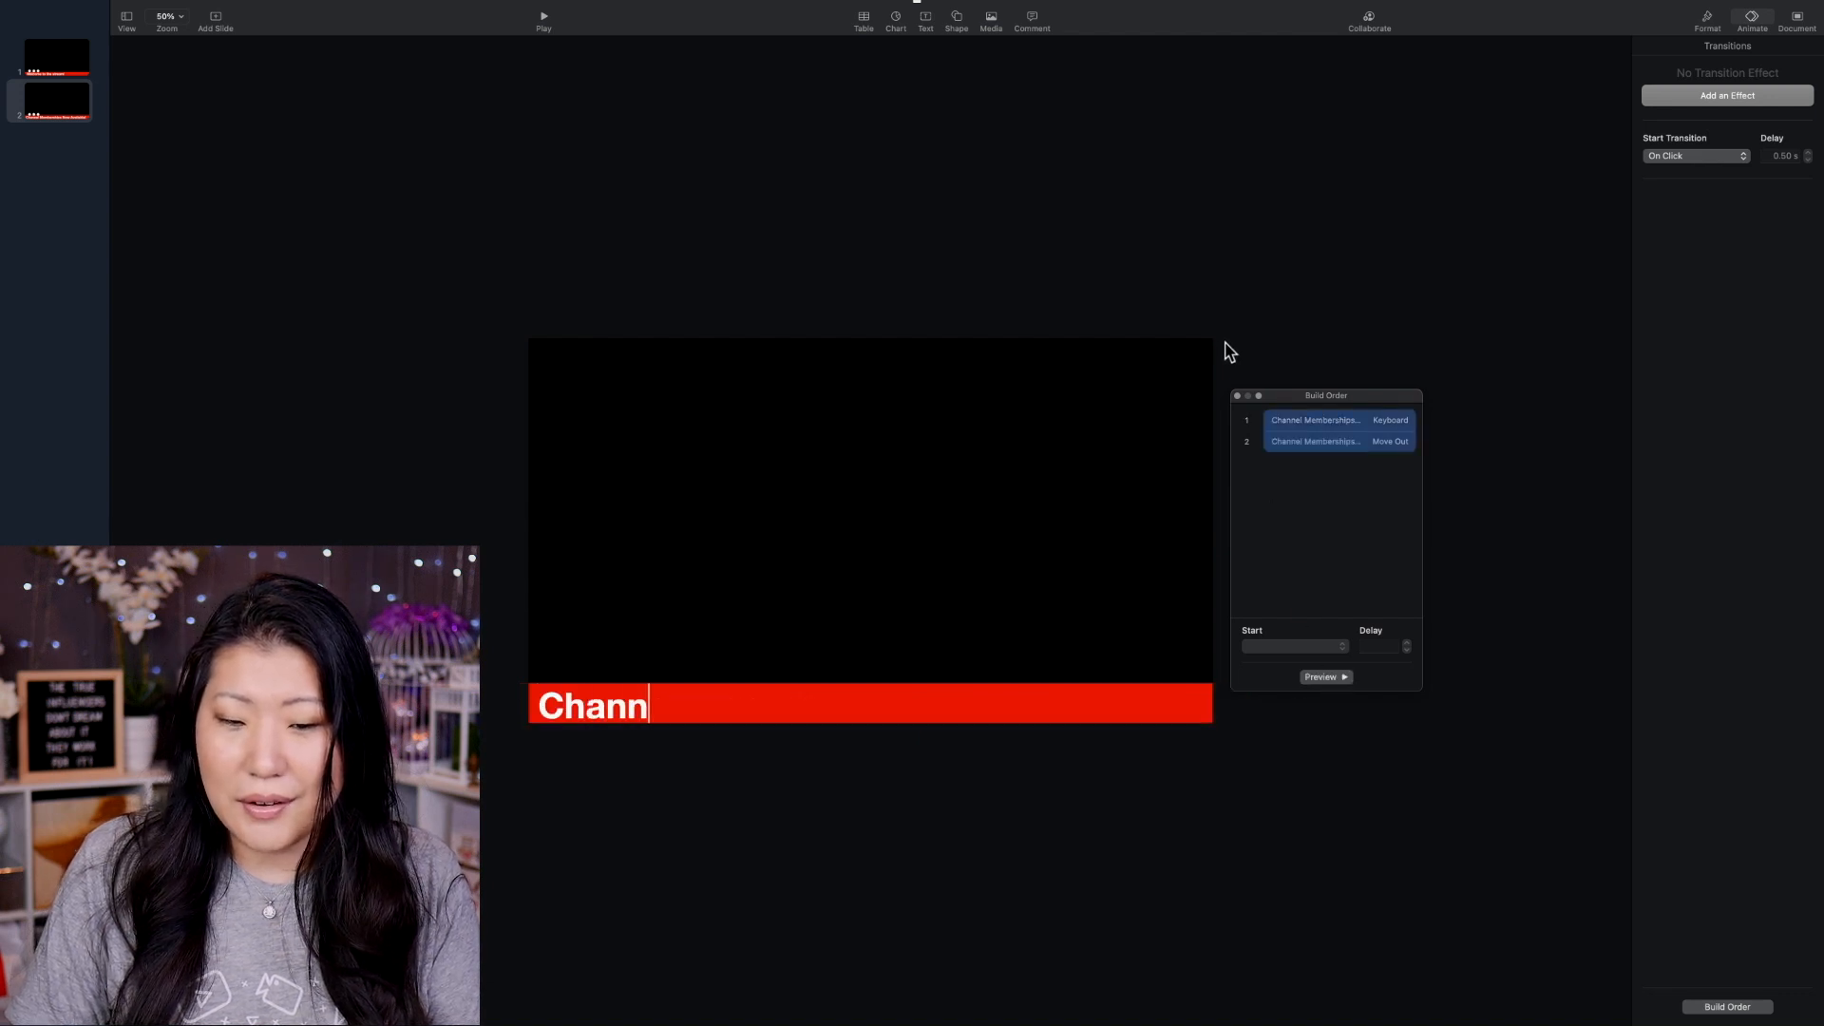
pyautogui.write('el Memberships Now Av')
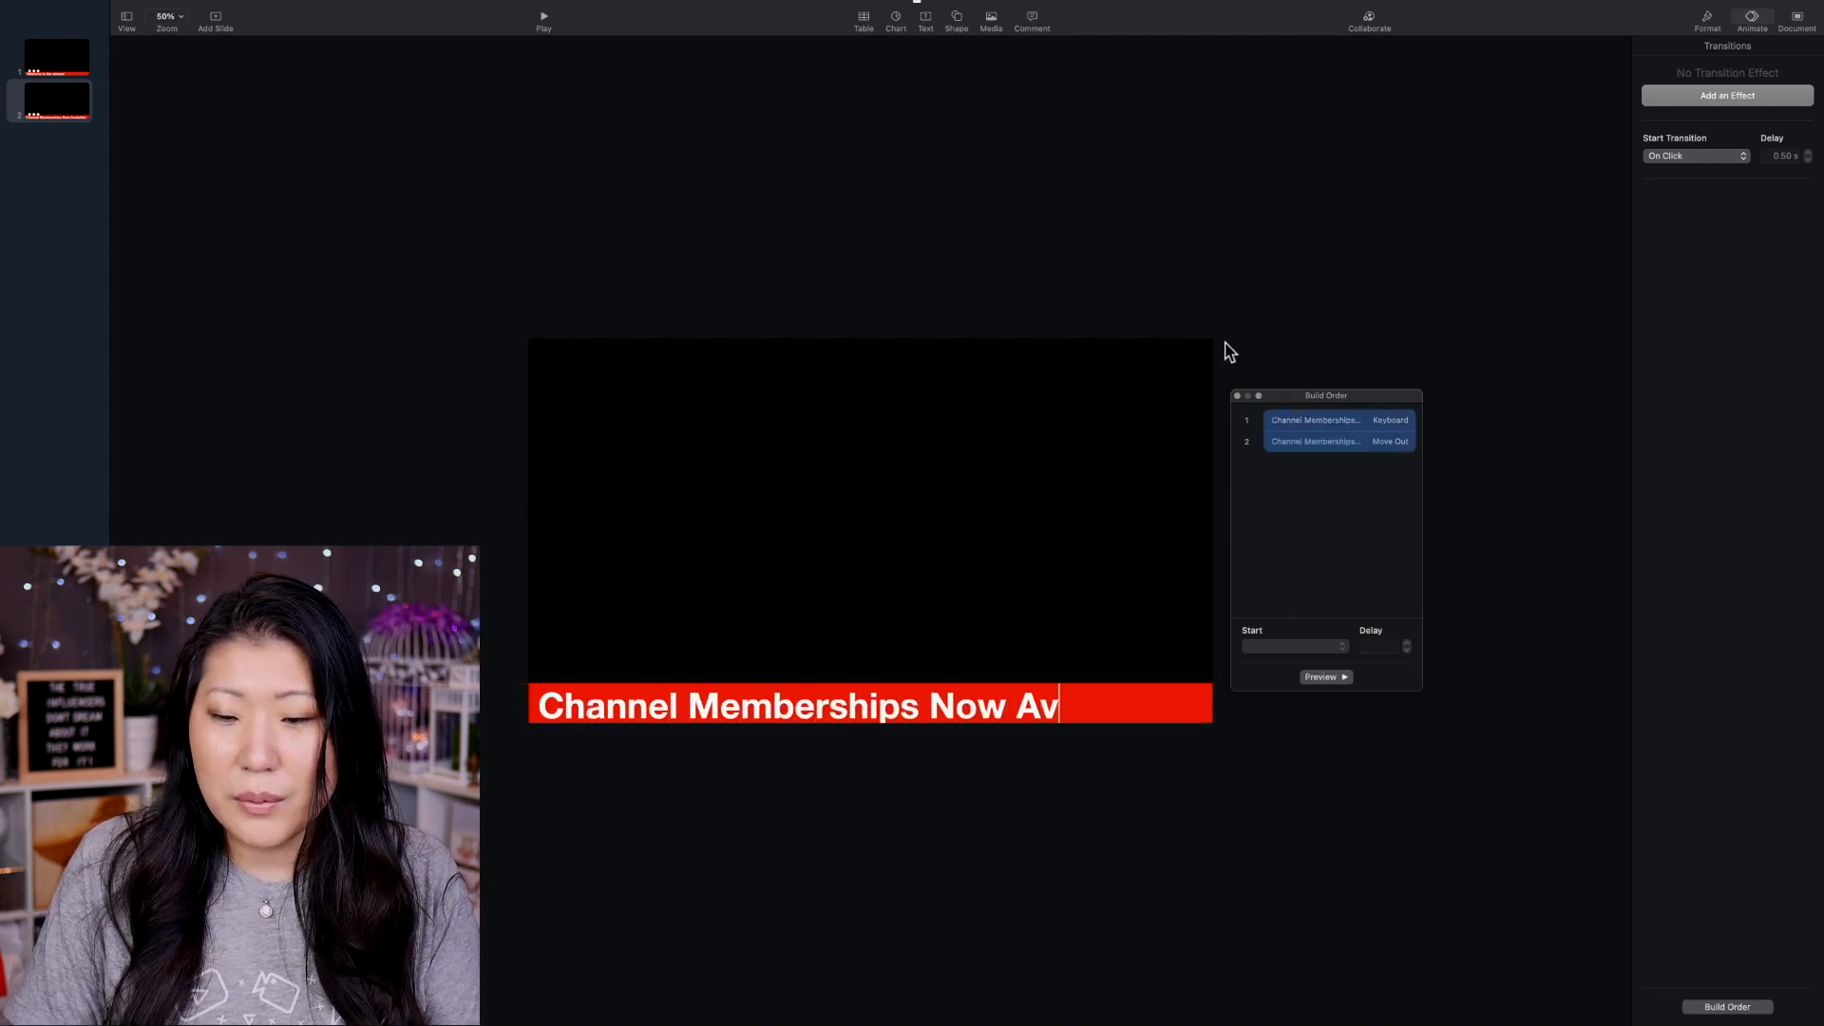
pyautogui.write('ailable!')
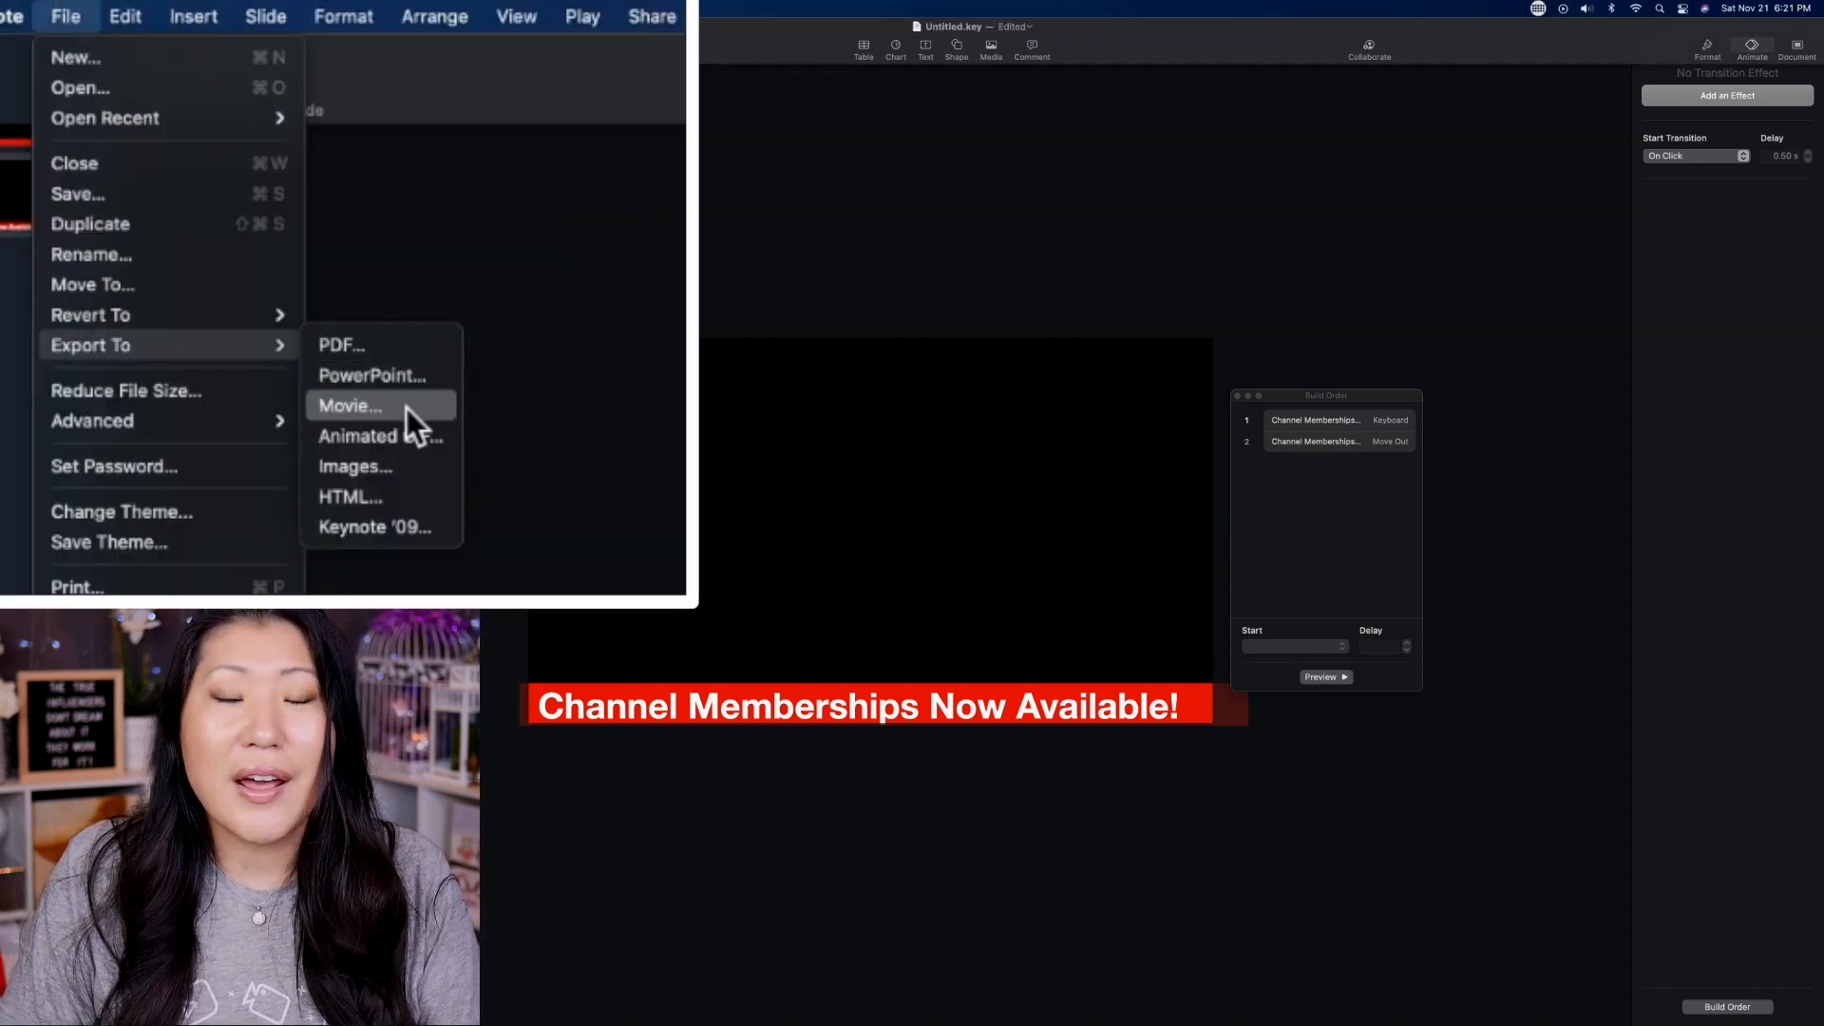
# Step: Set up Movie export: 1920×1080, 30 FPS, ProRes 4444, transparent backgrounds, 0-second builds
pyautogui.click(349, 405)
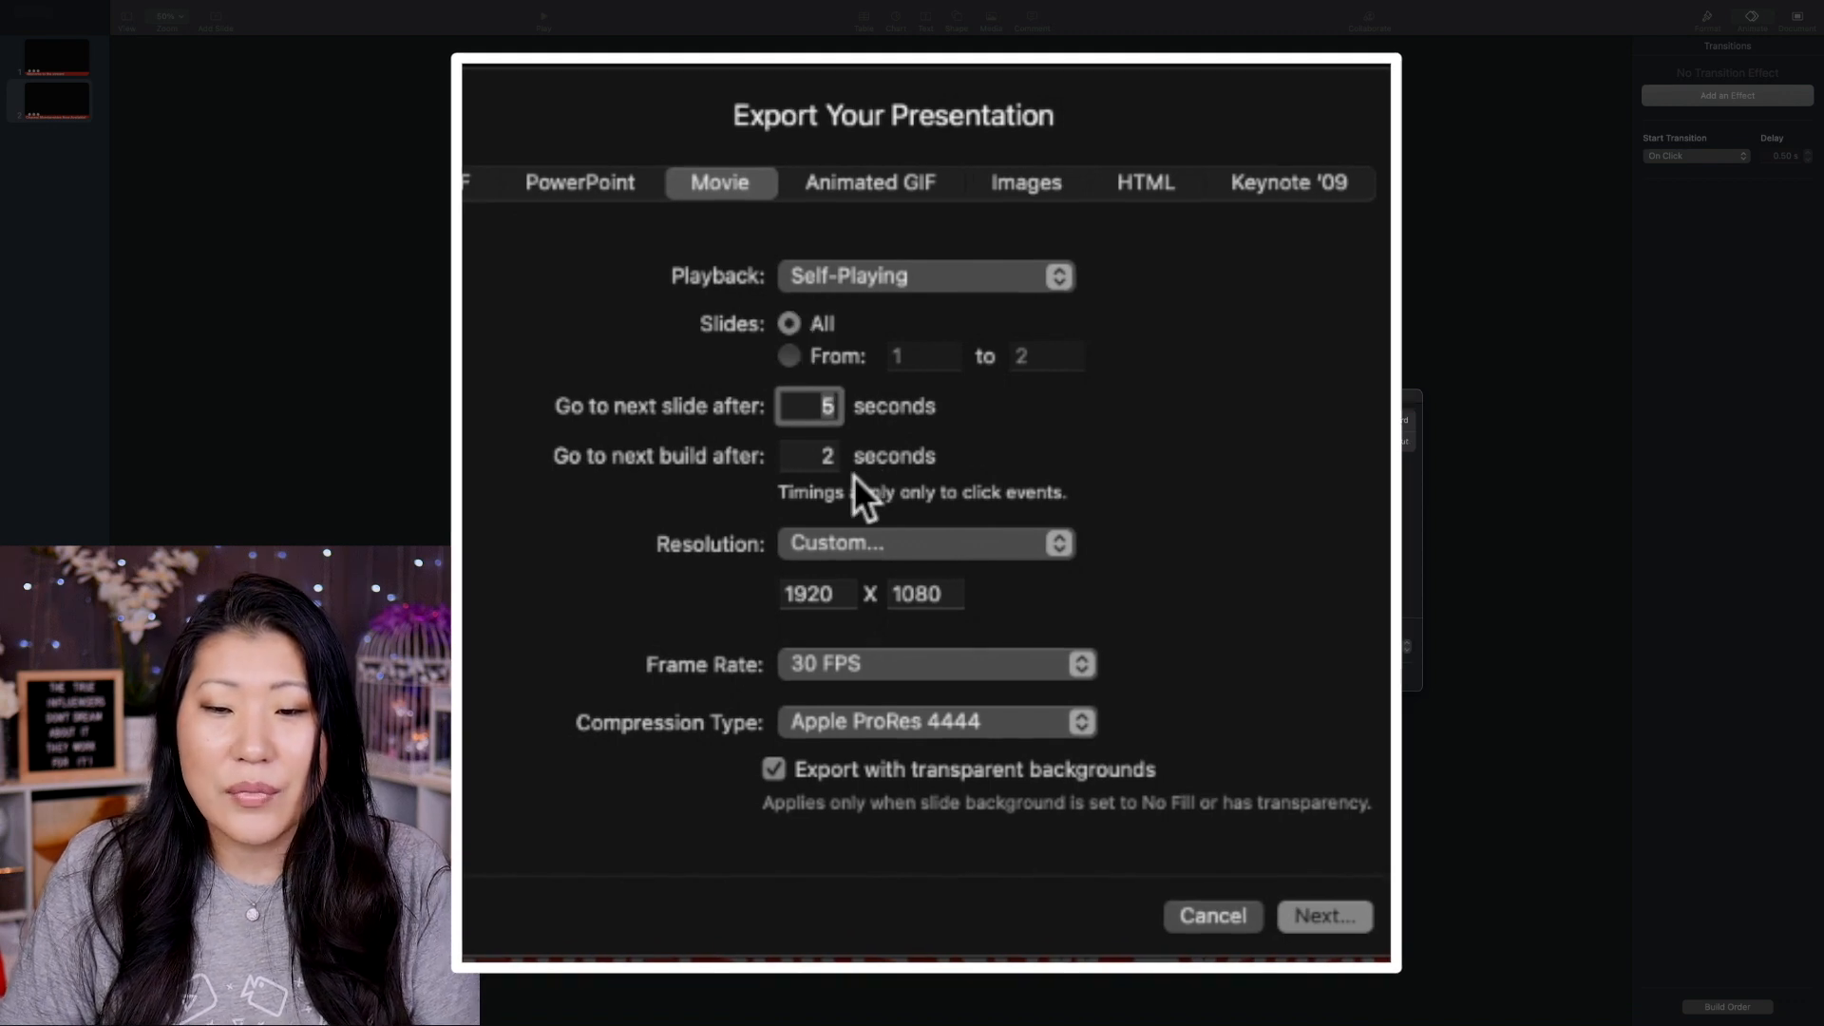
pyautogui.moveTo(964, 433)
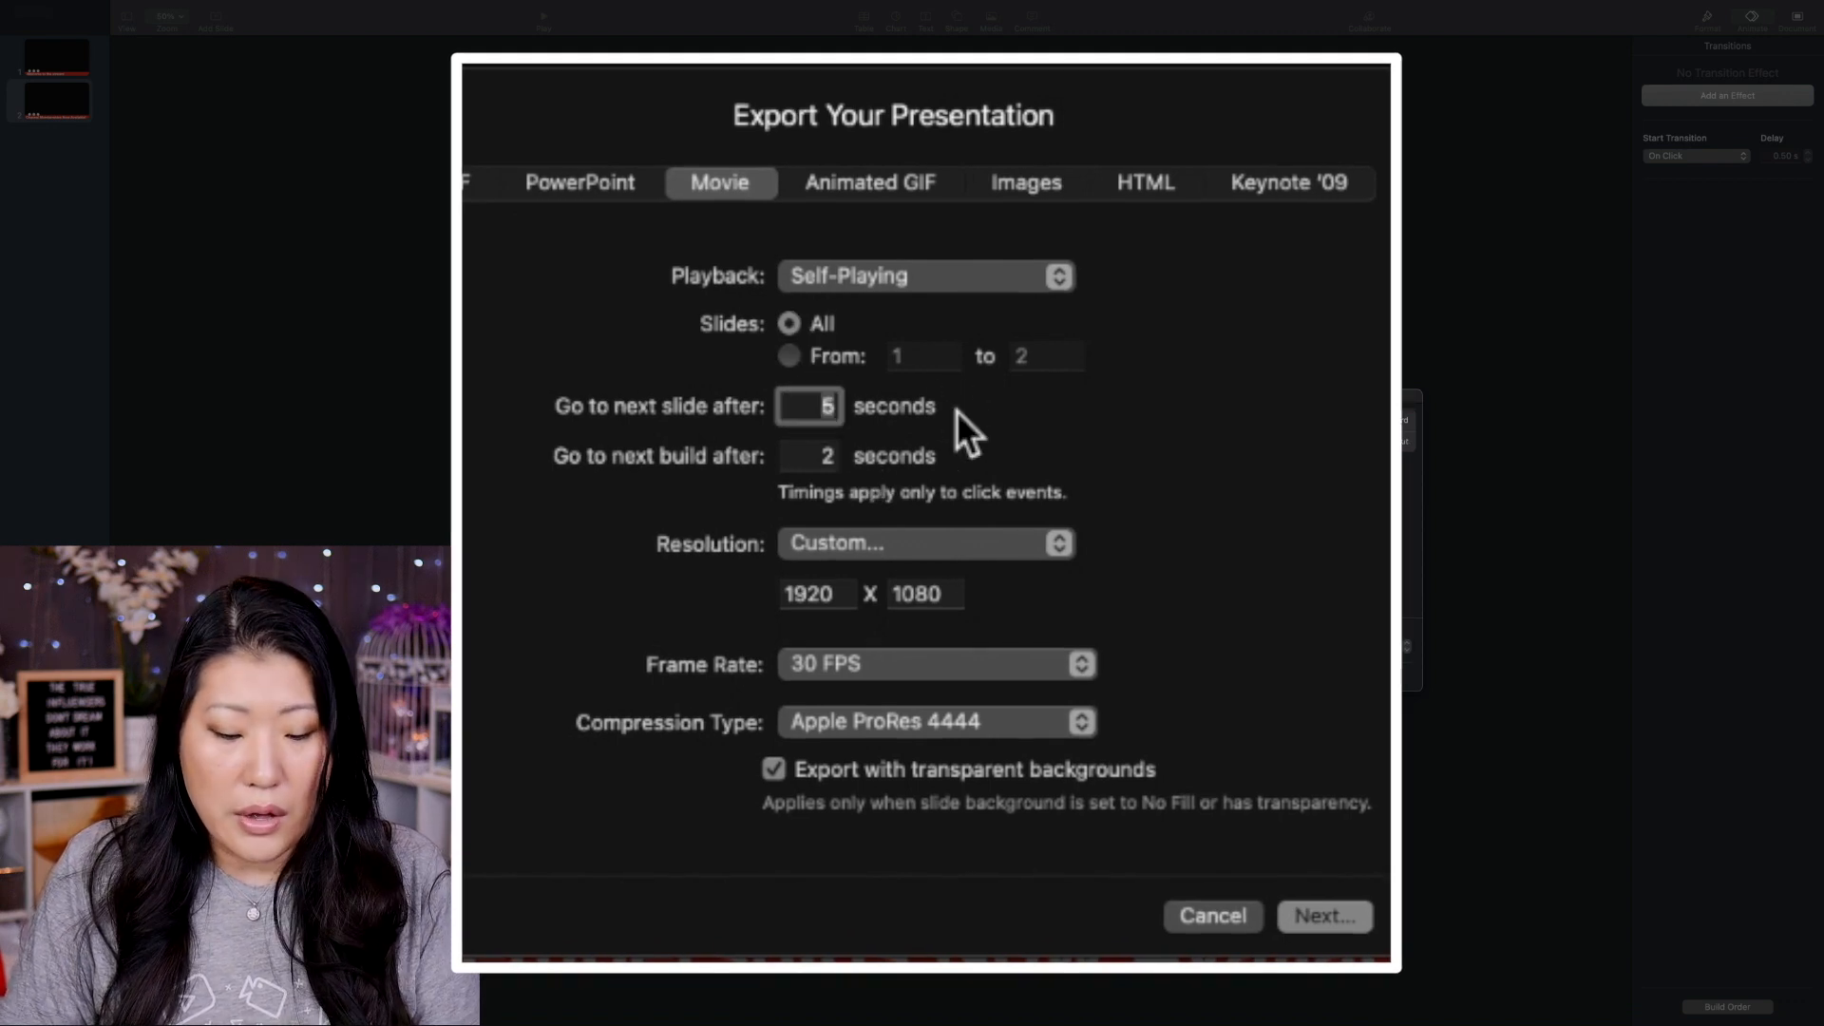
pyautogui.moveTo(808, 471)
pyautogui.write('0')
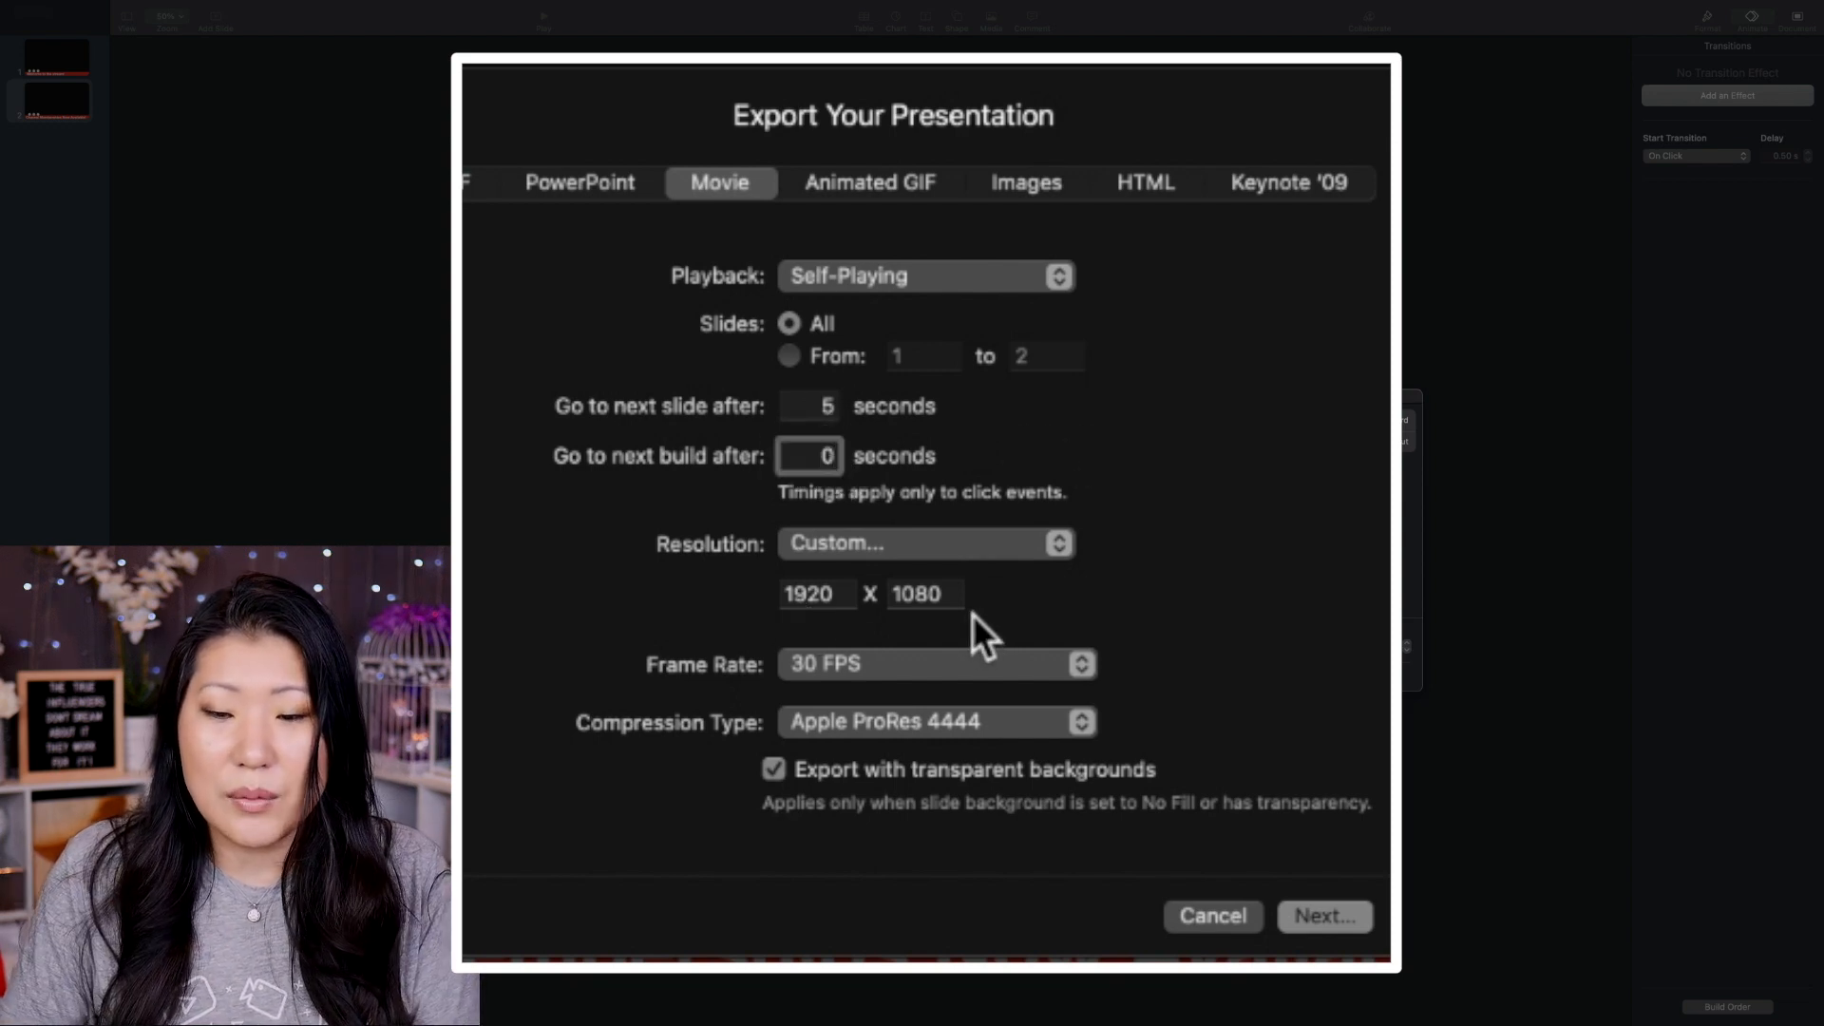
pyautogui.moveTo(1030, 733)
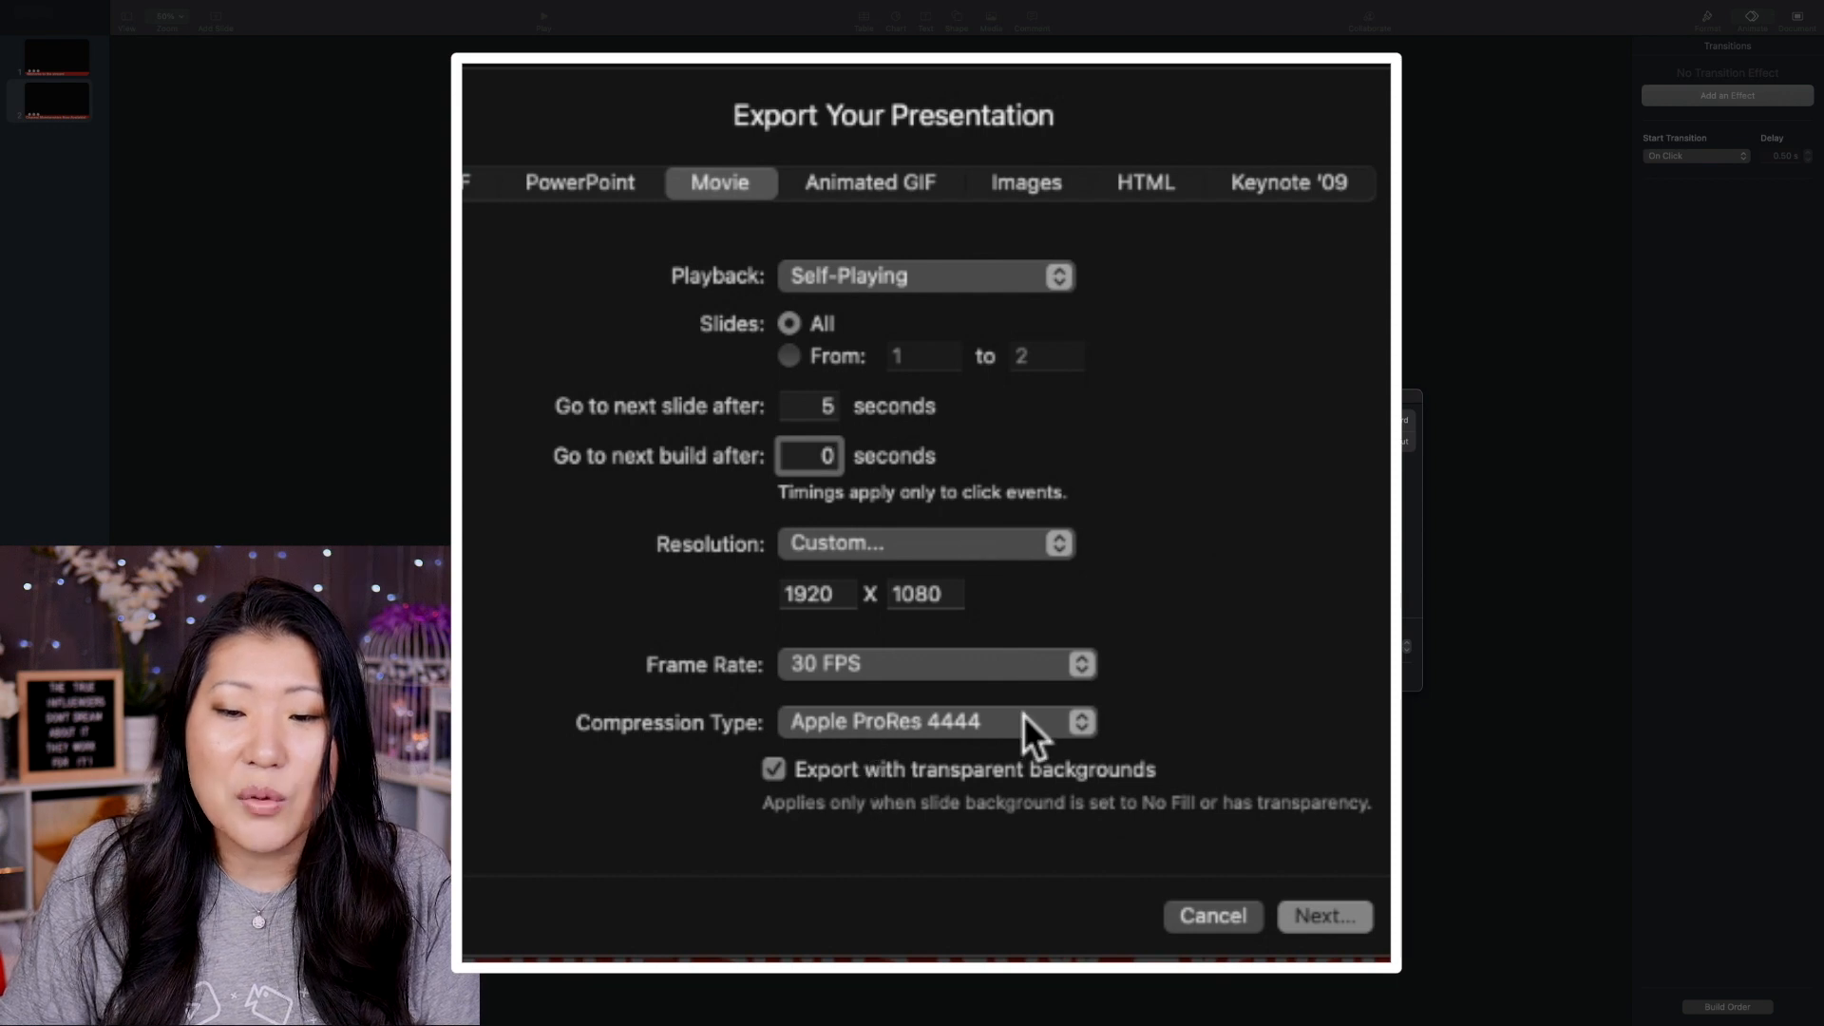
pyautogui.moveTo(838, 739)
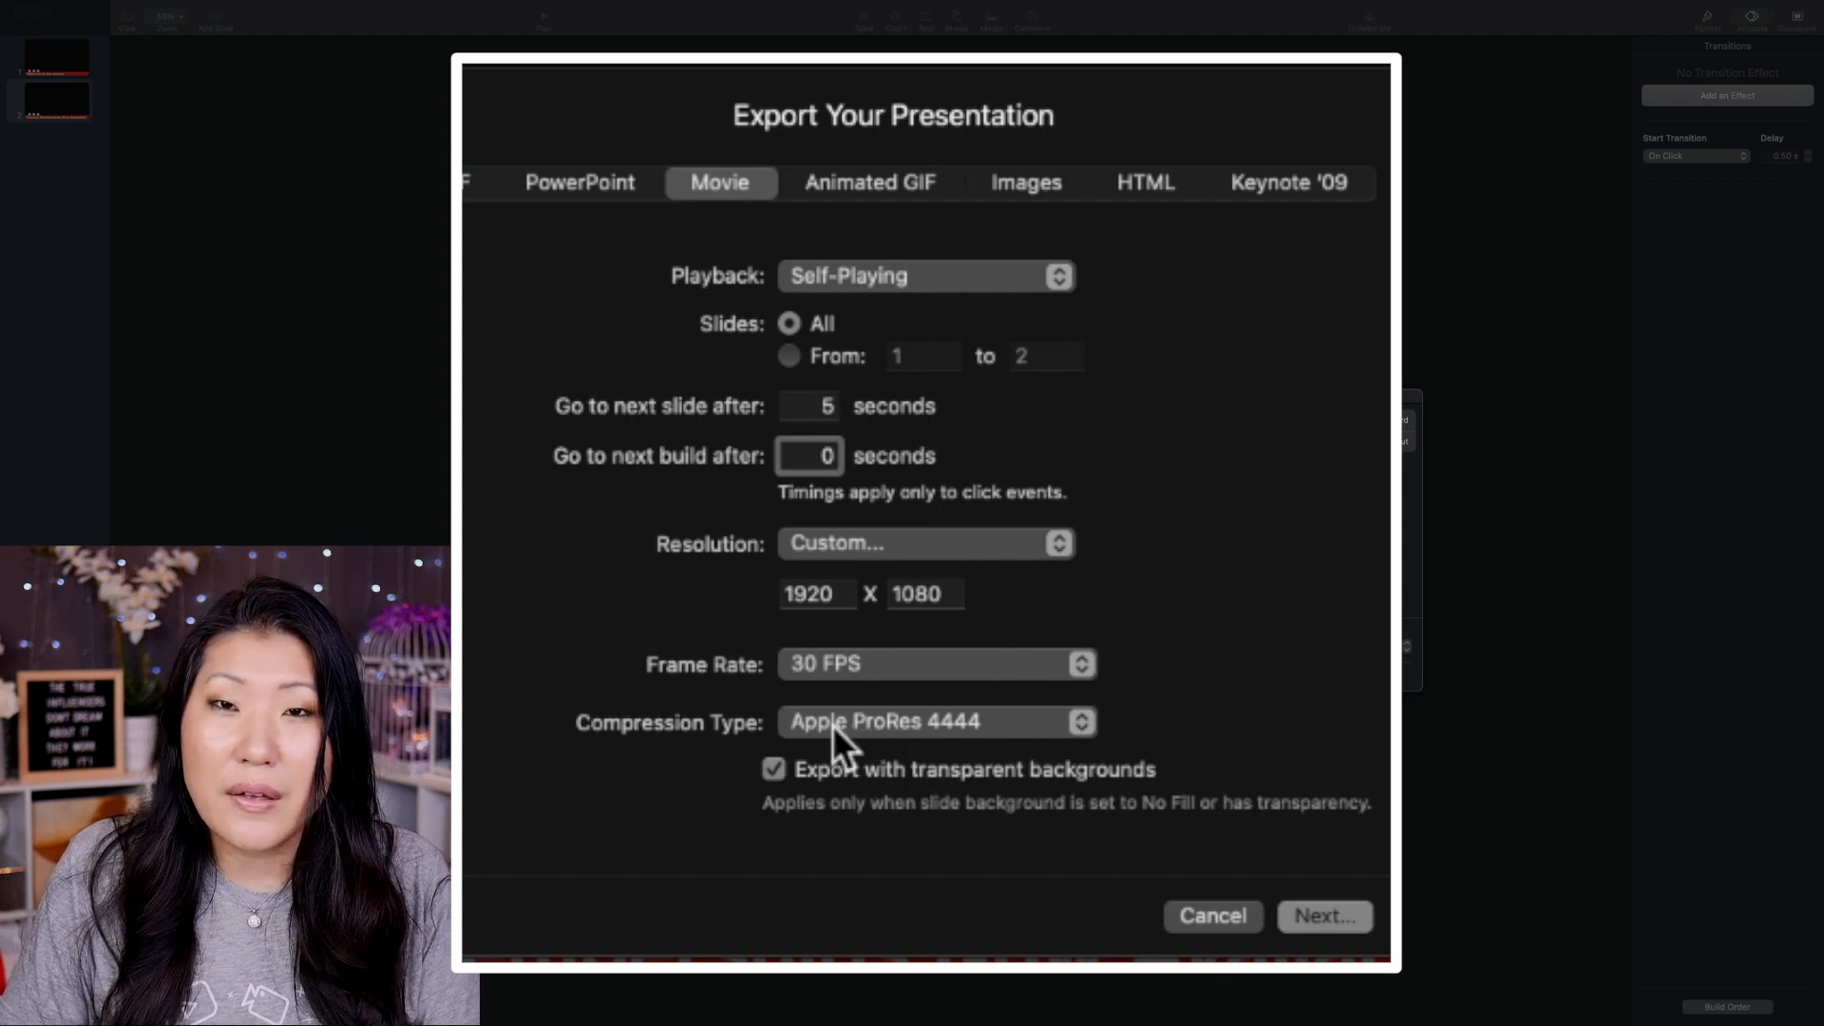
pyautogui.click(934, 721)
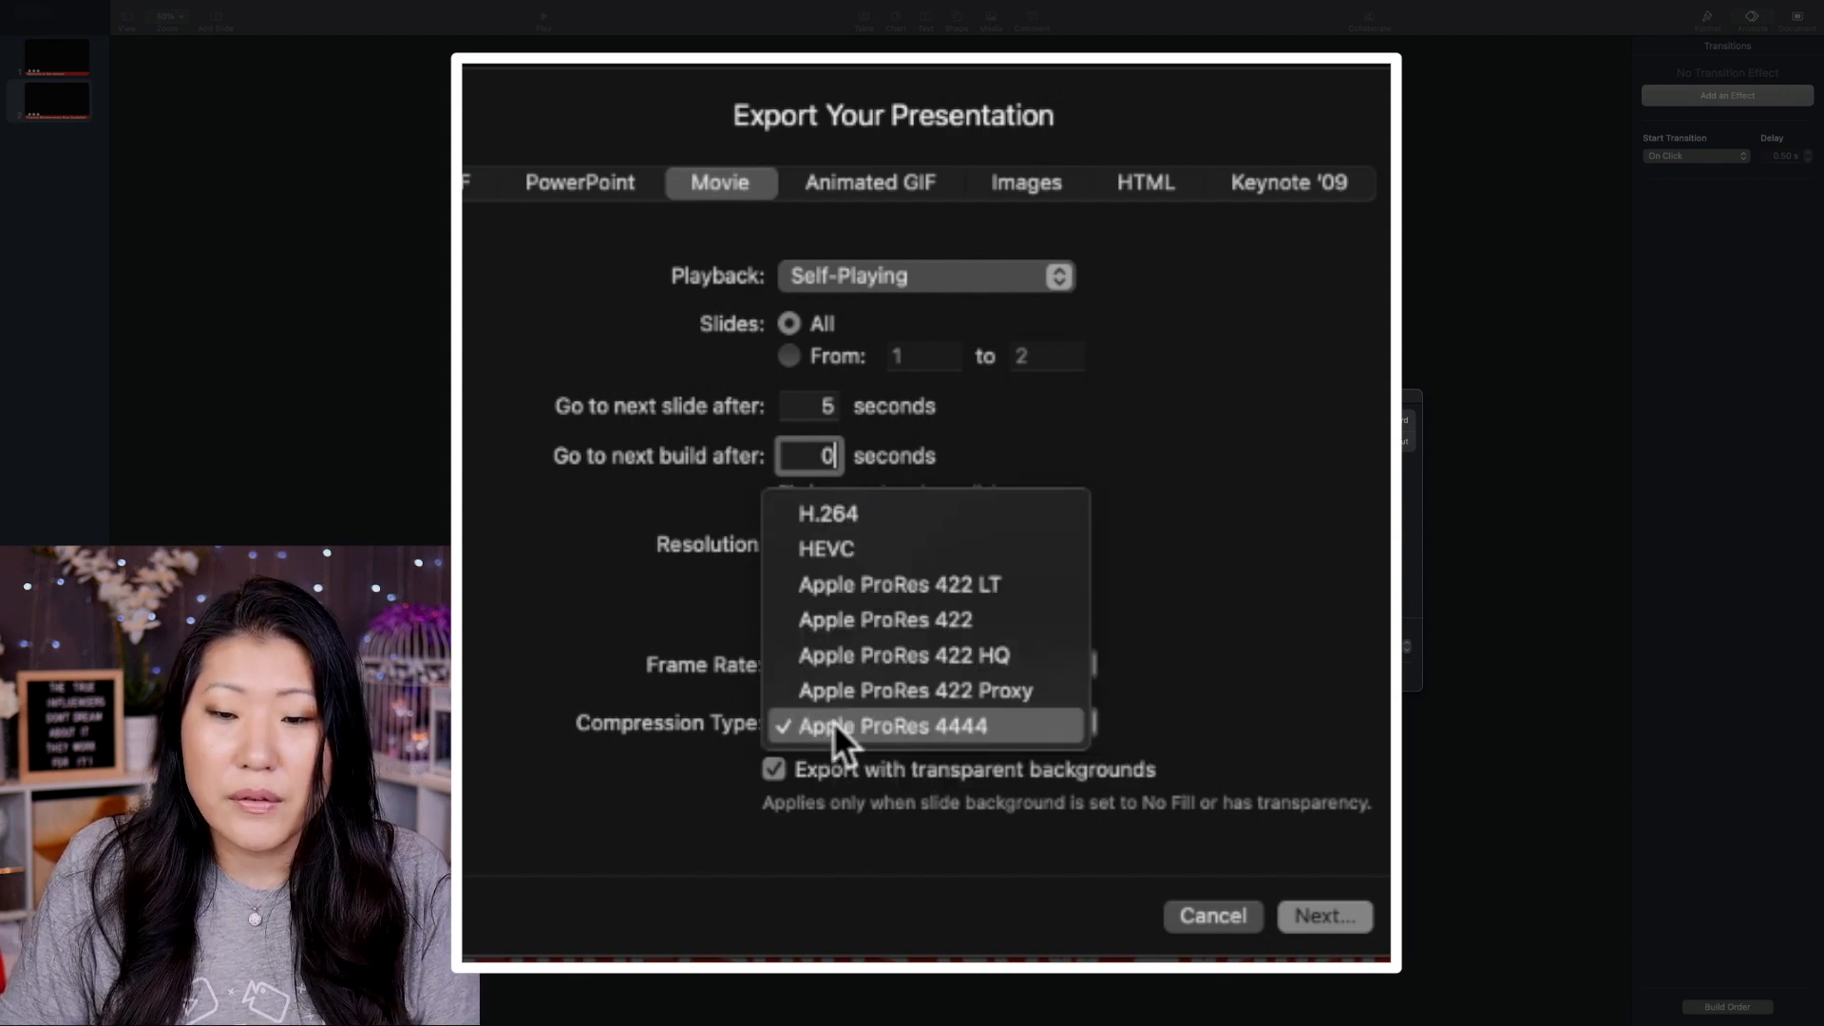
pyautogui.moveTo(847, 768)
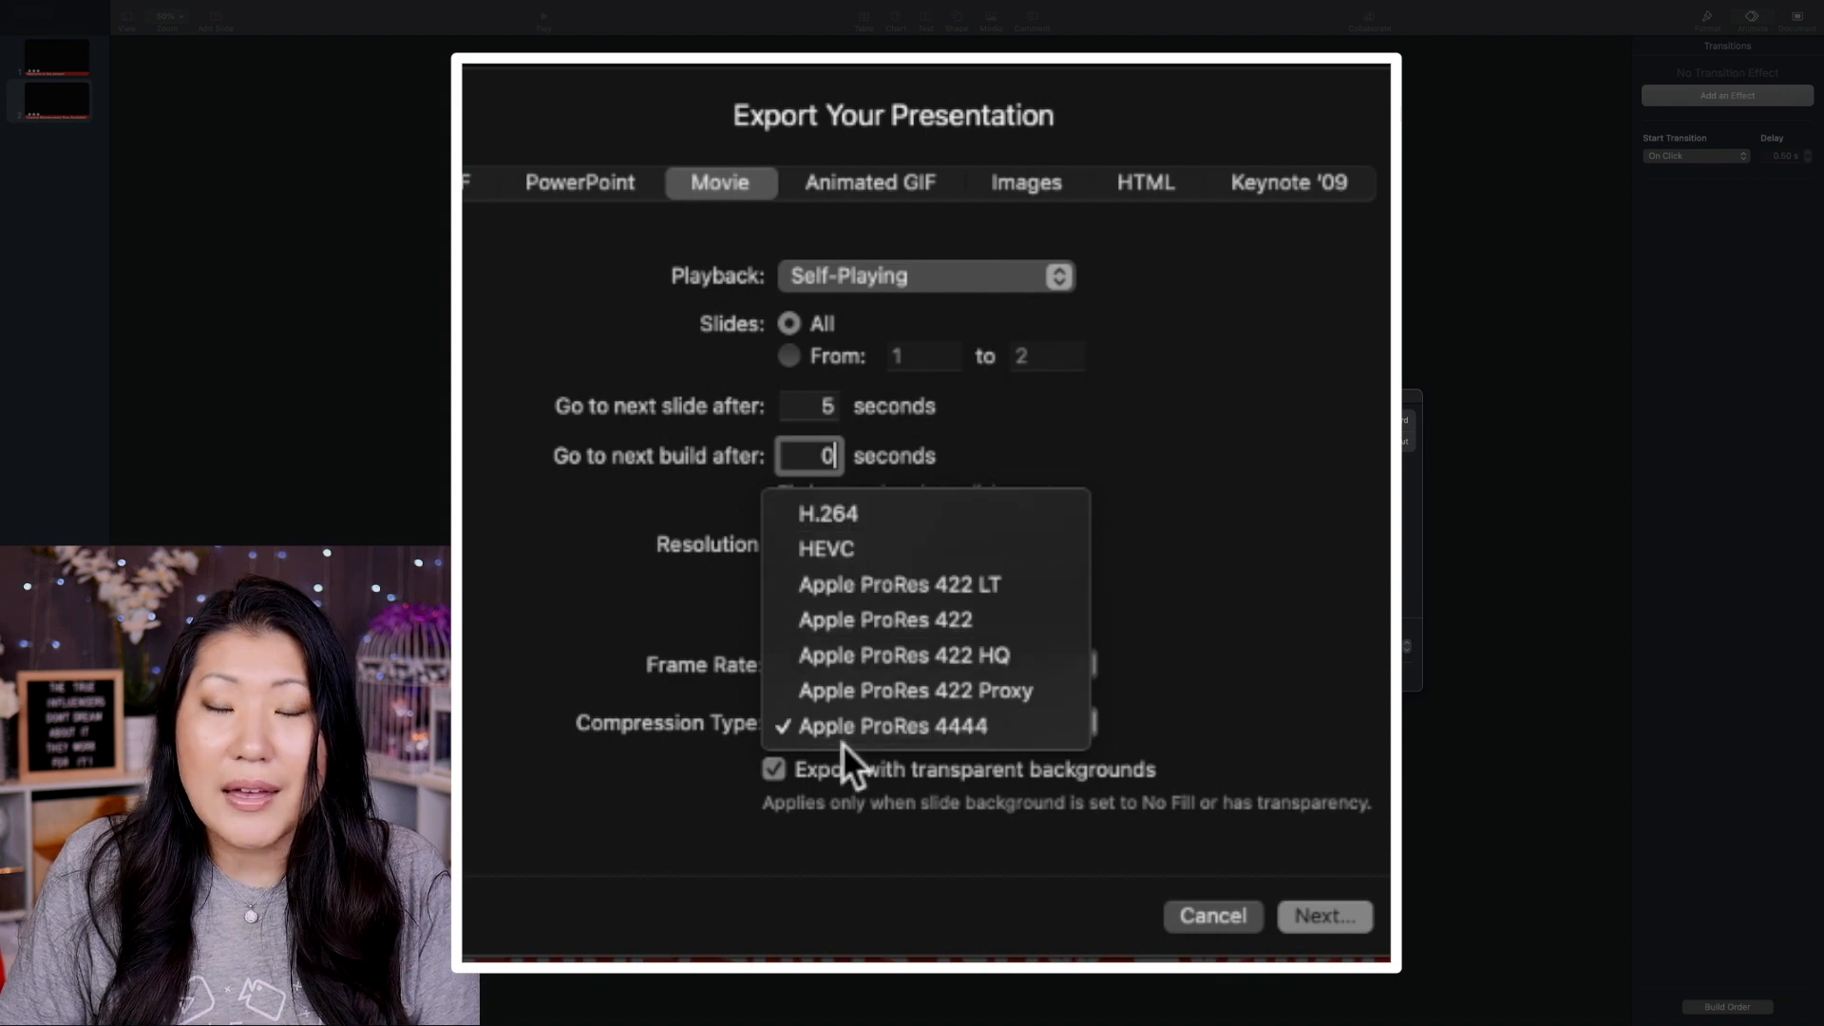
pyautogui.click(890, 725)
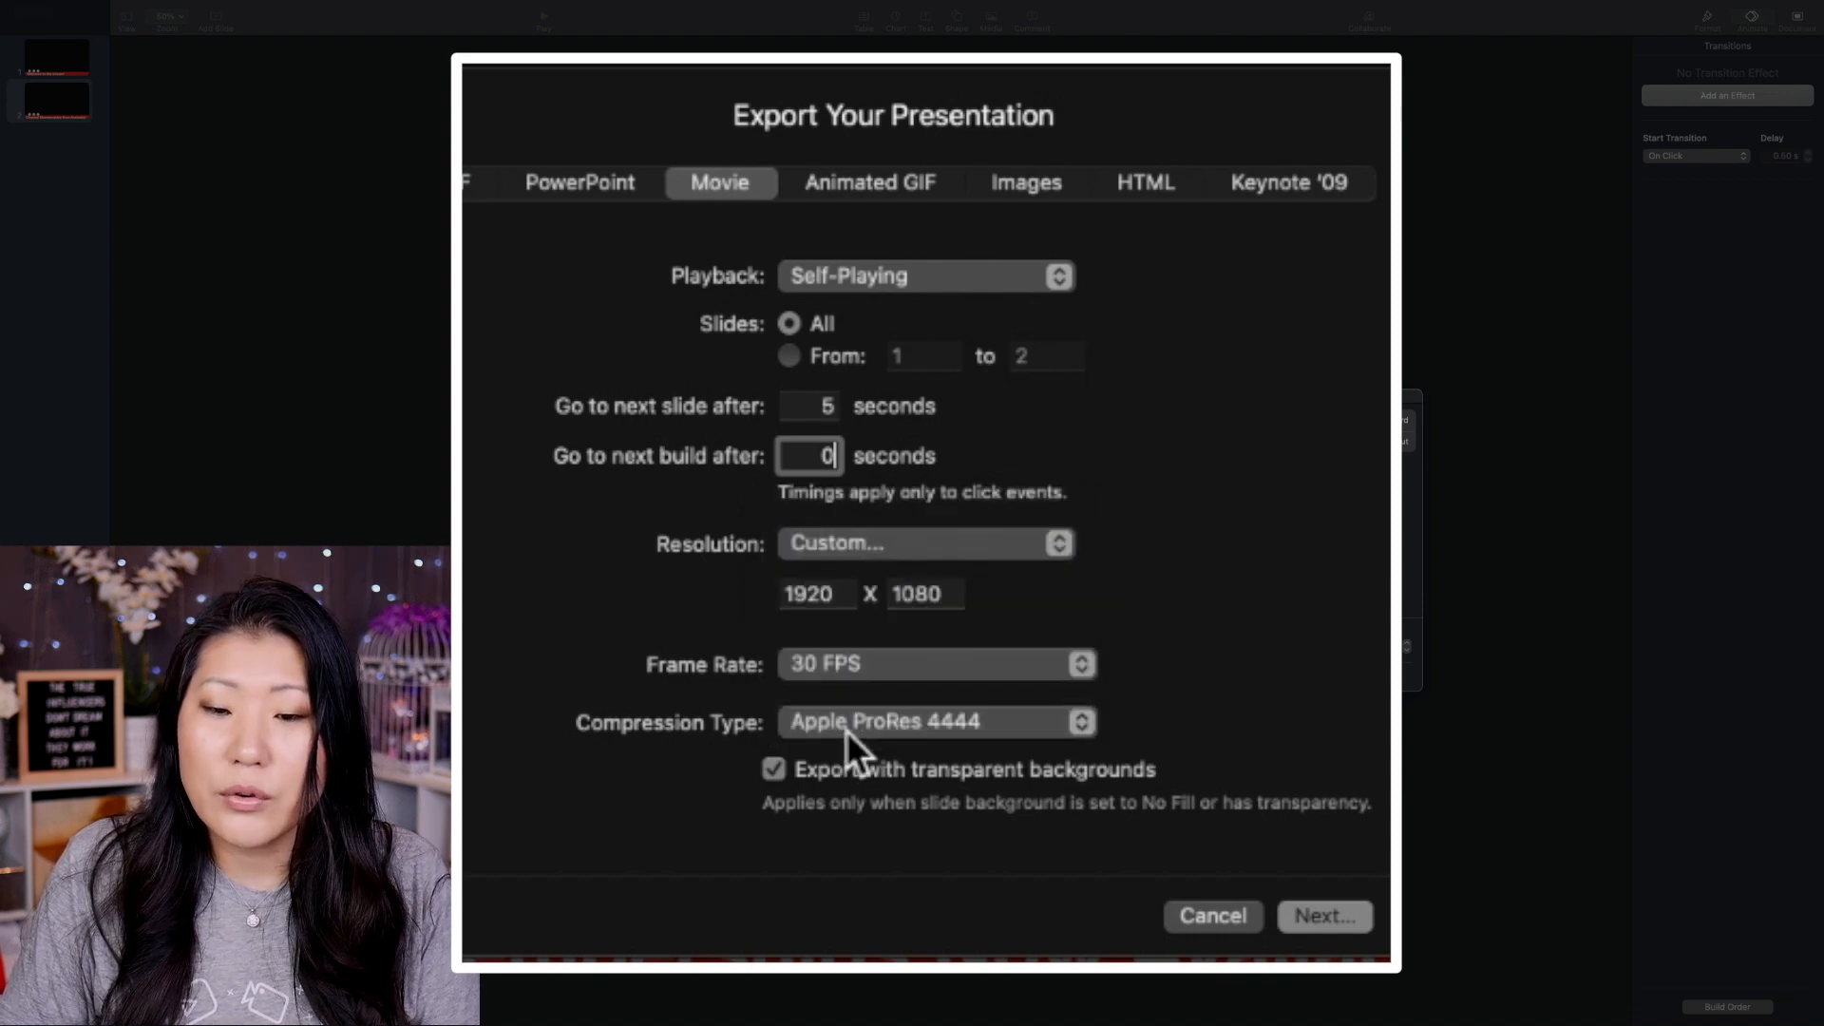
pyautogui.click(772, 769)
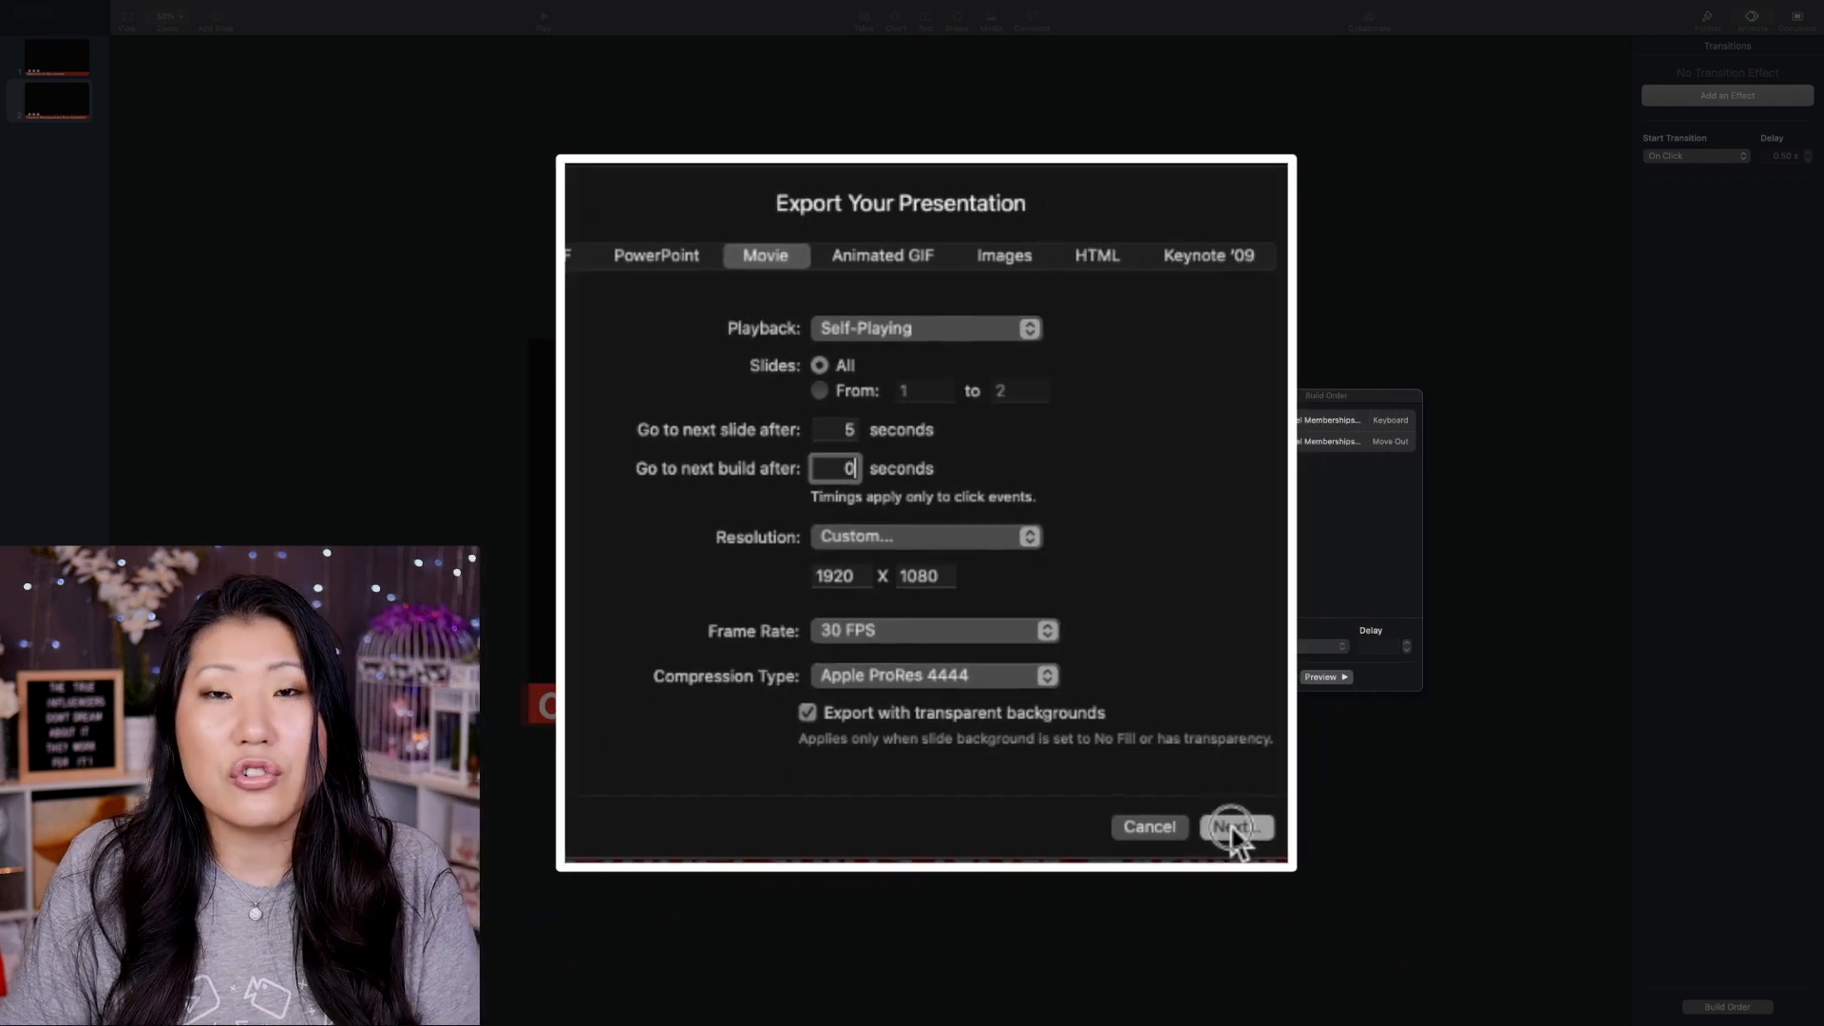
# Step: Export the movie as 'Example Banner.mov' into the ReStream folder
pyautogui.click(1234, 827)
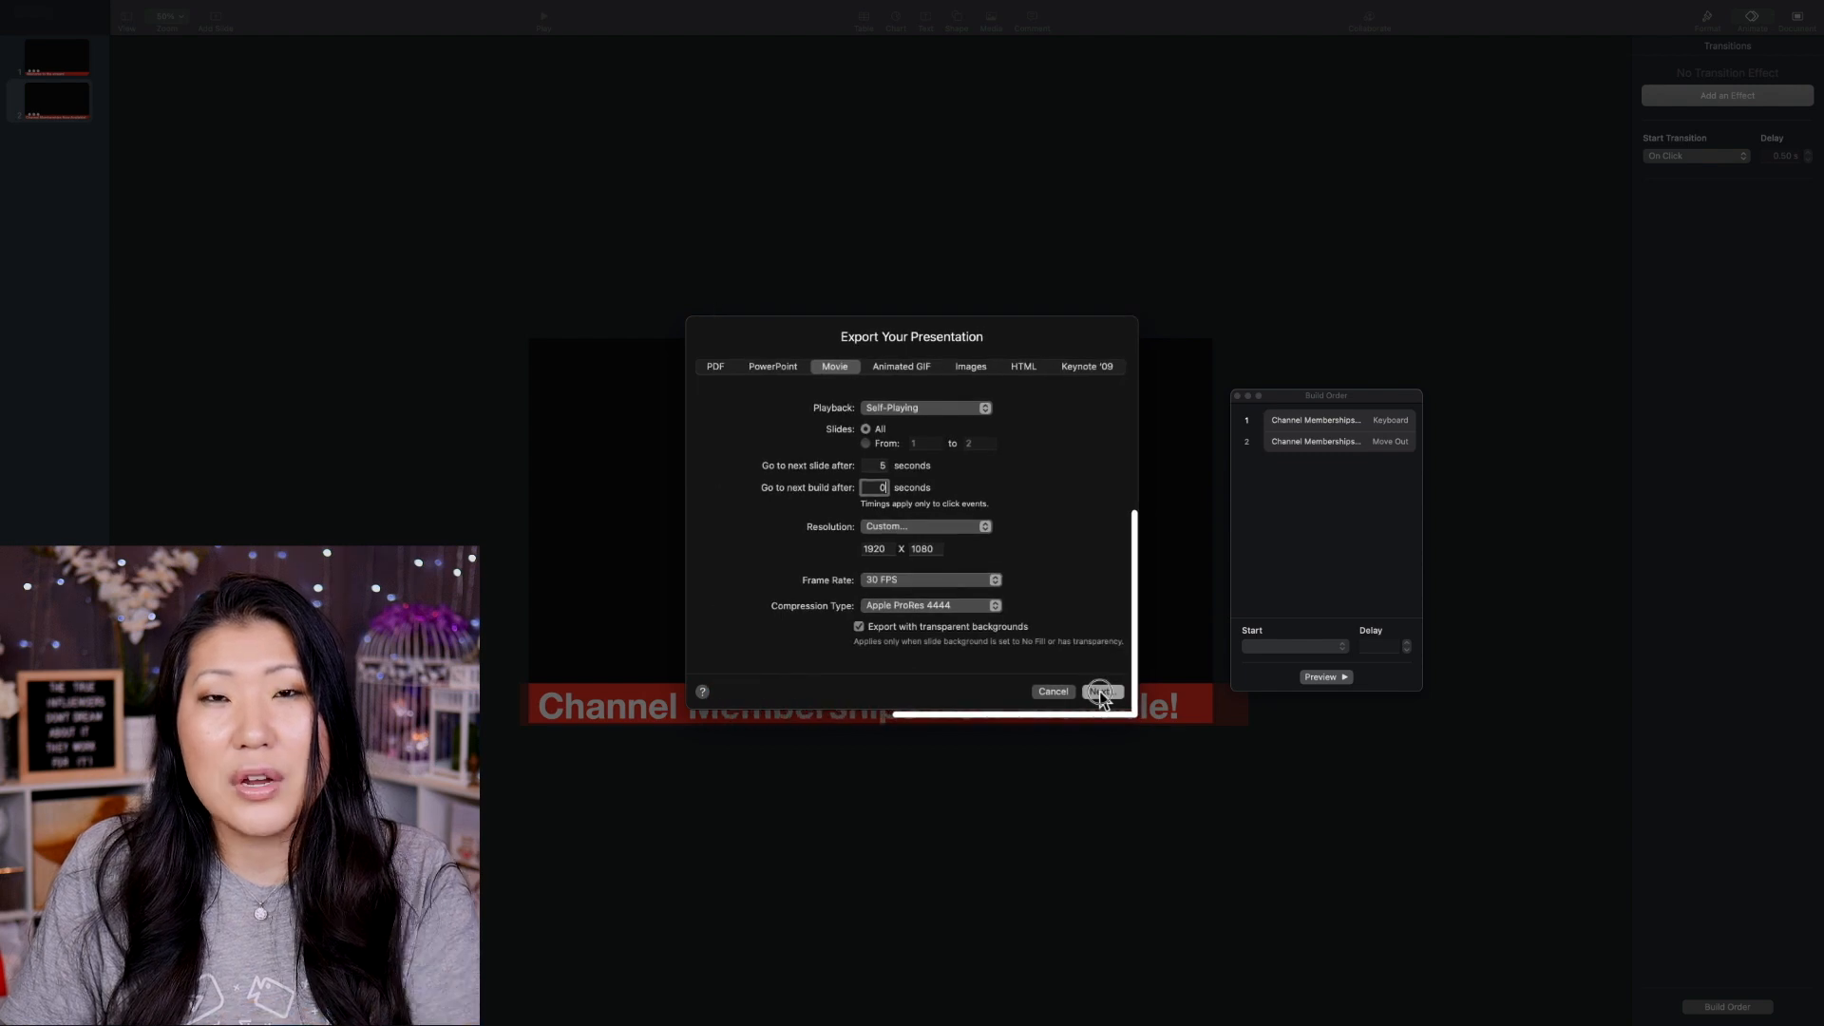
pyautogui.click(1100, 690)
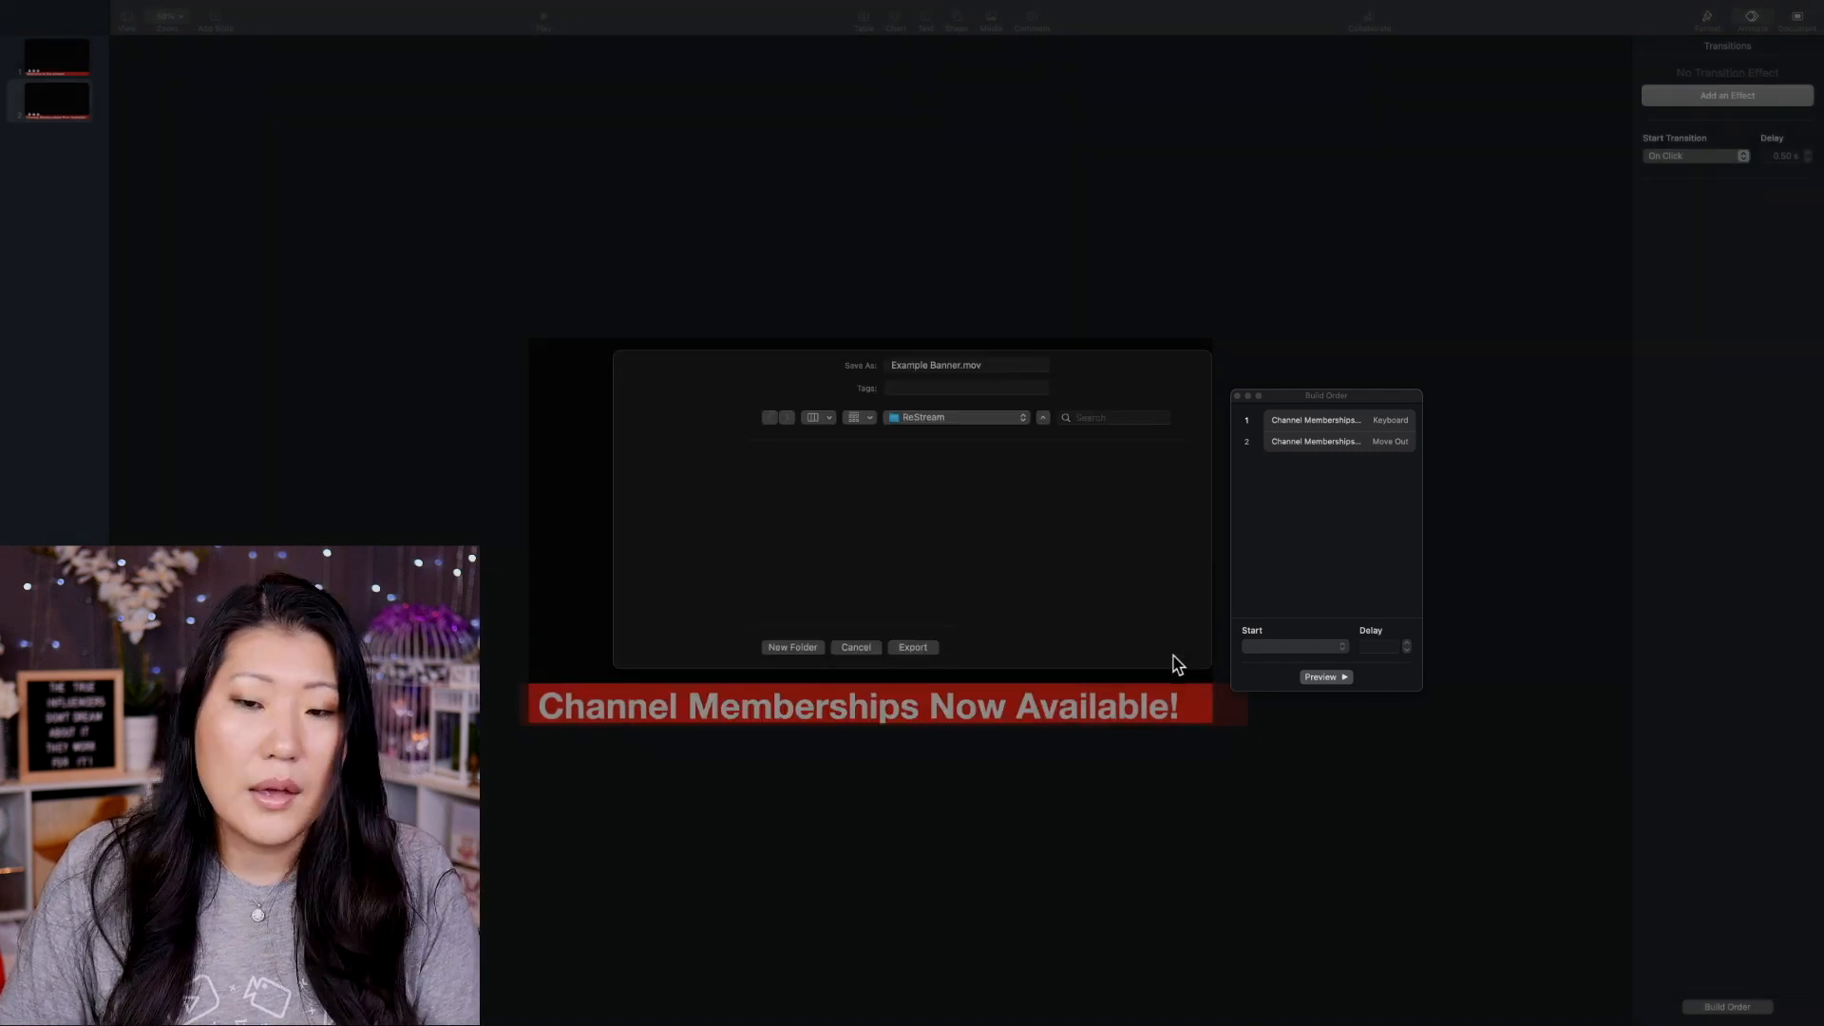
pyautogui.click(912, 647)
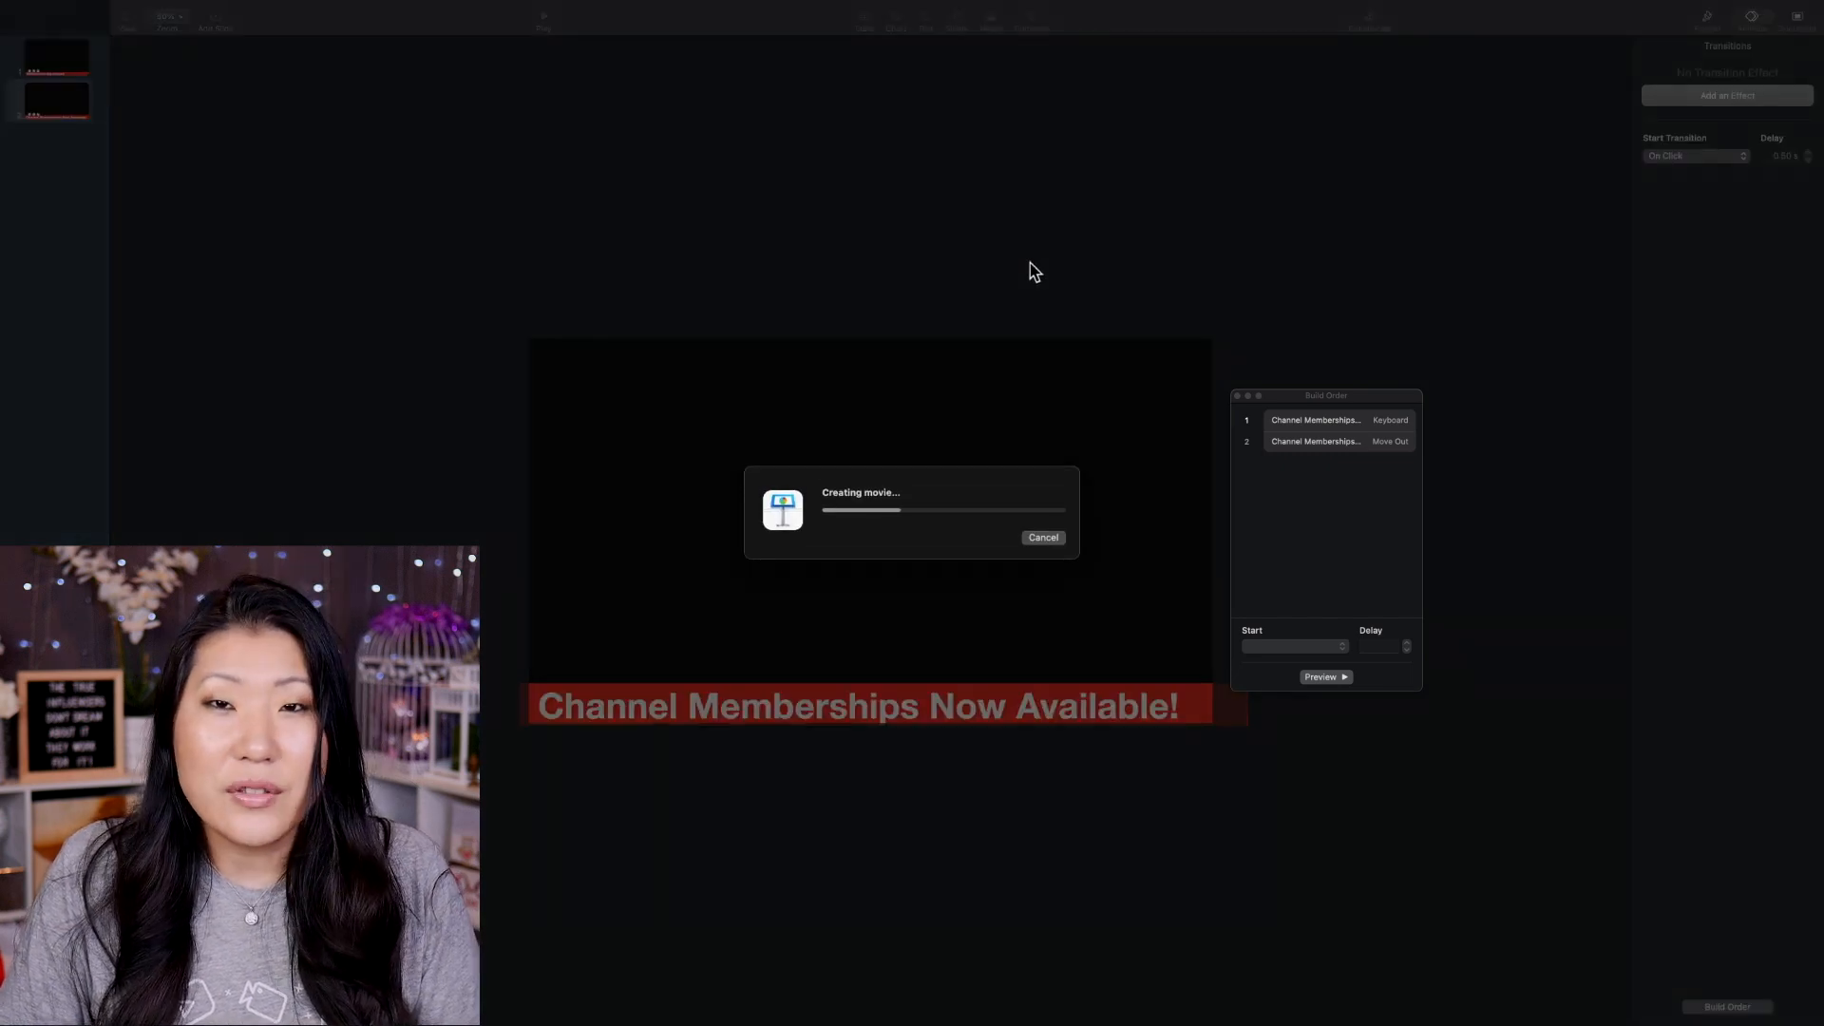